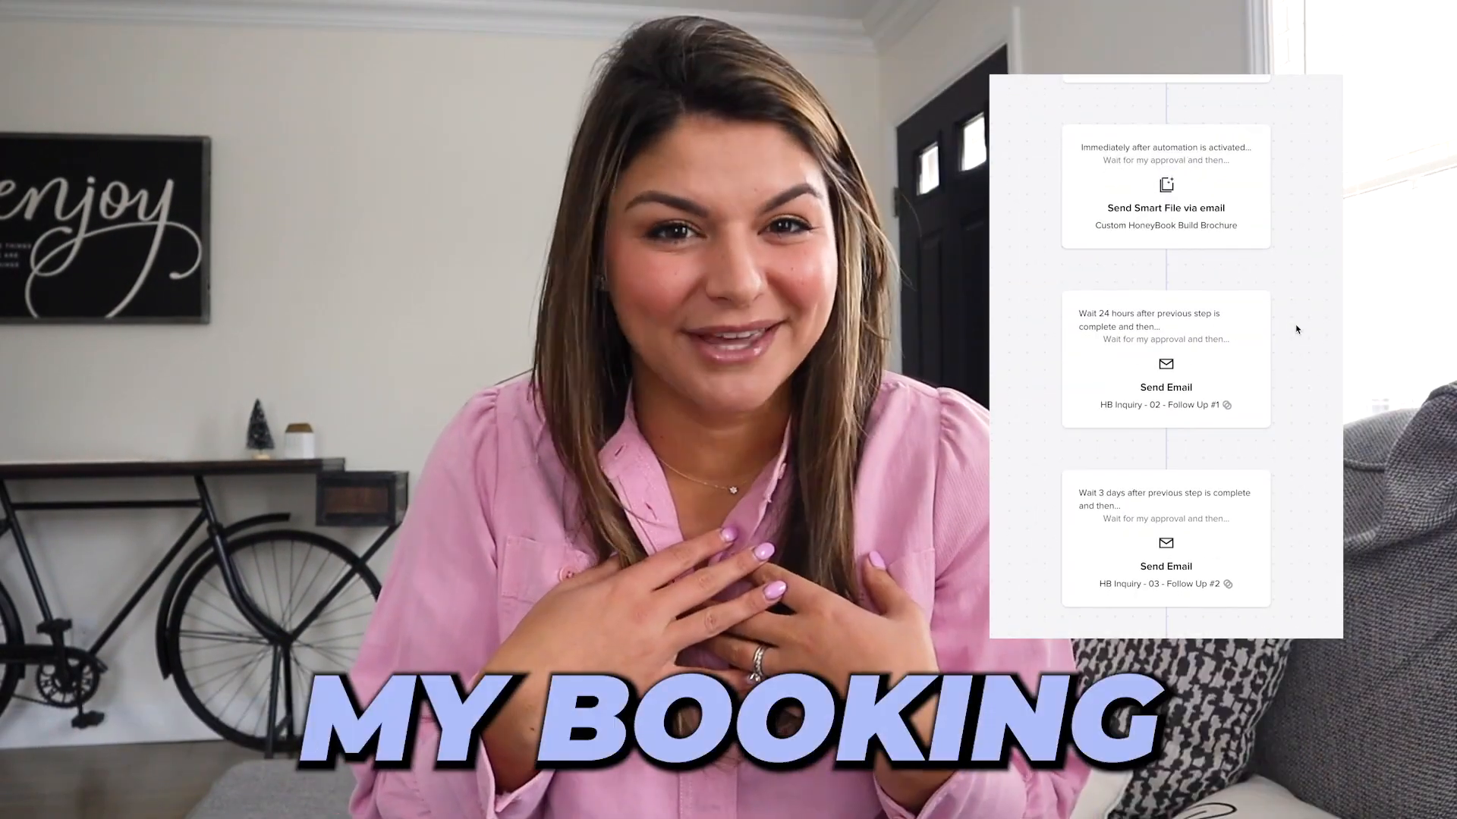
- Review the My Templates list with the numbered HB Inquiry follow-up email series
{"action": "left_click", "coordinate": [363, 17]}
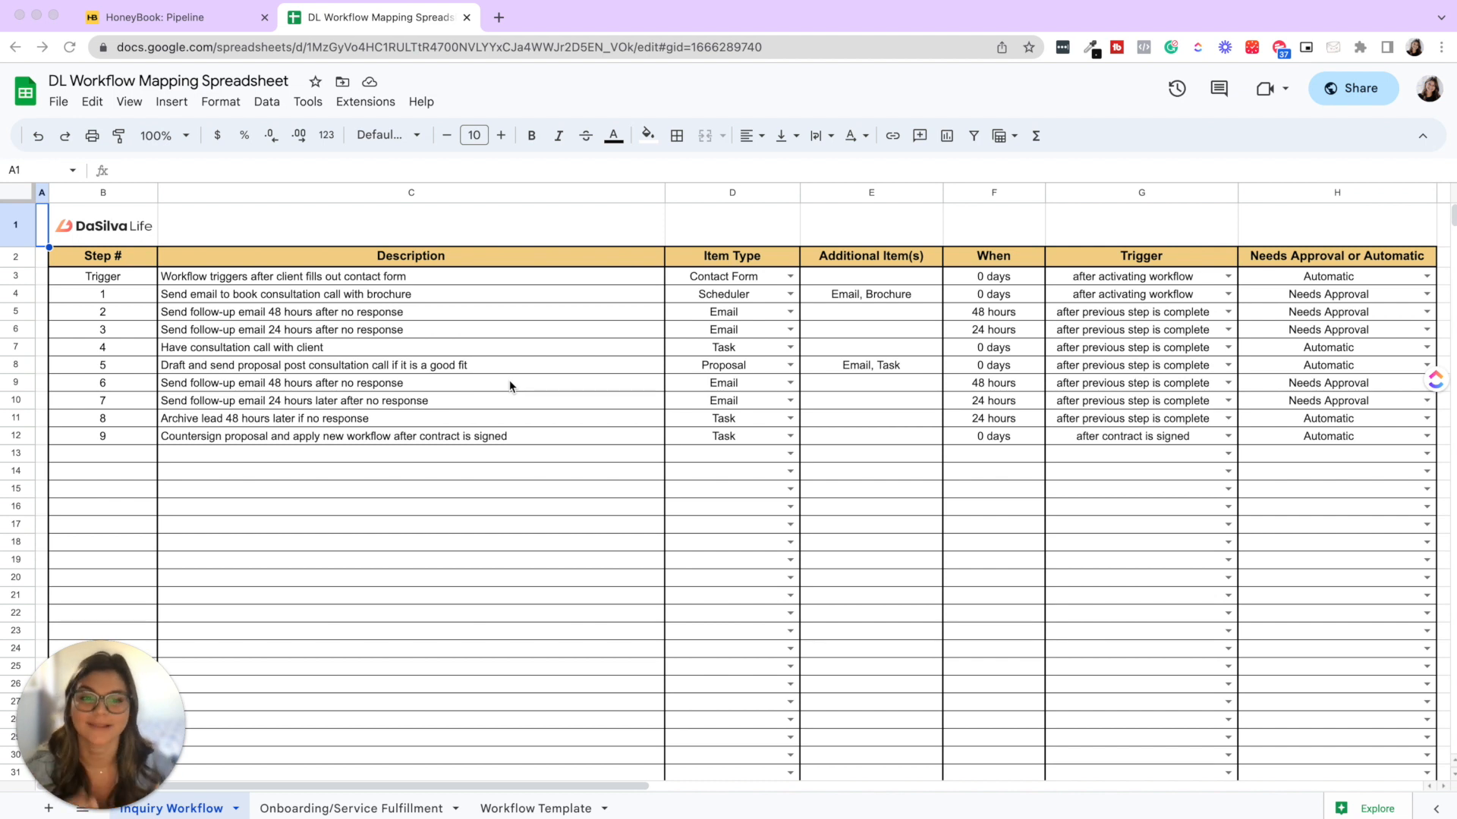
{"action": "mouse_move", "coordinate": [425, 417]}
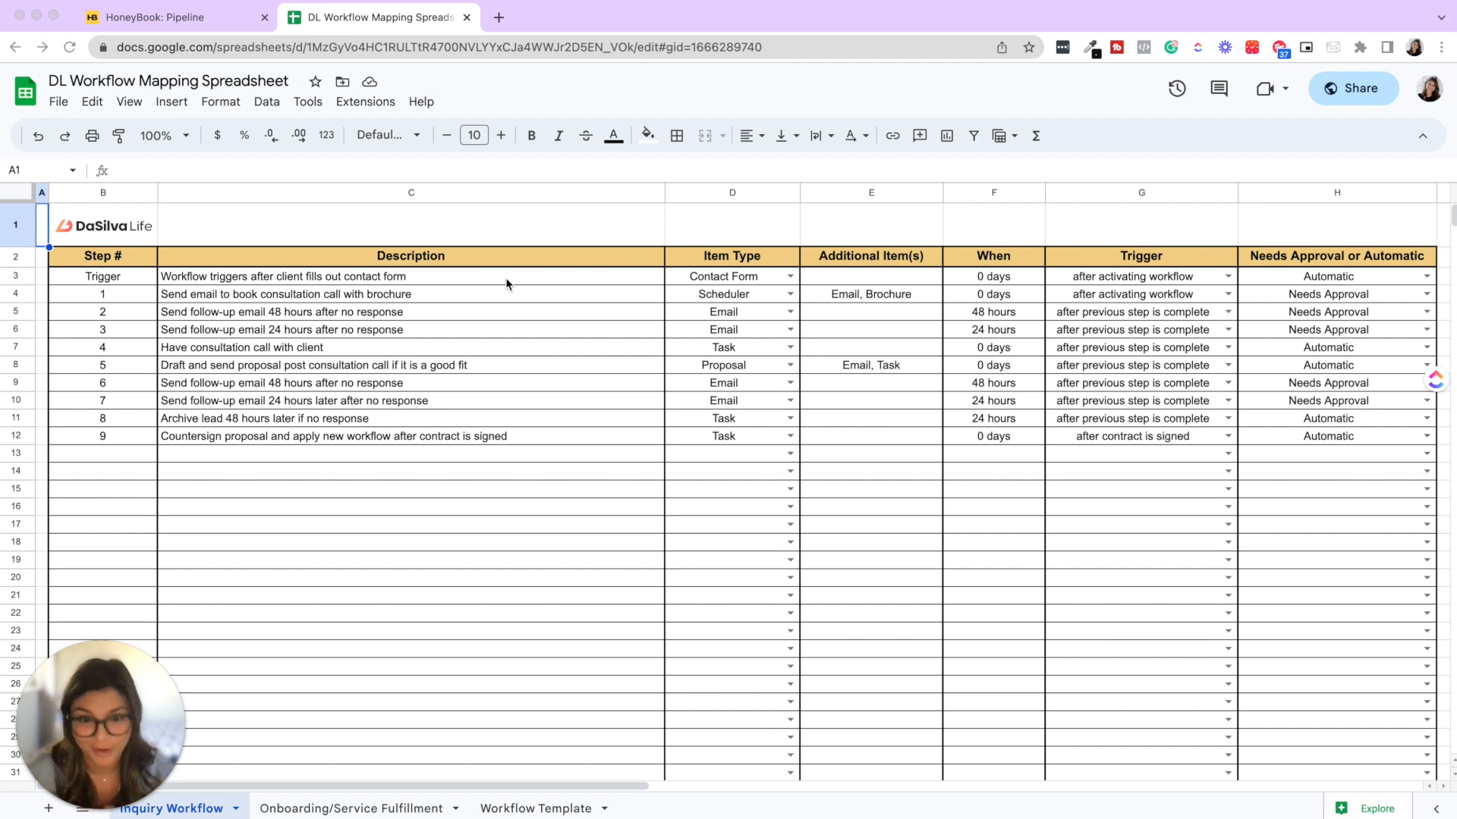
{"action": "mouse_move", "coordinate": [611, 280]}
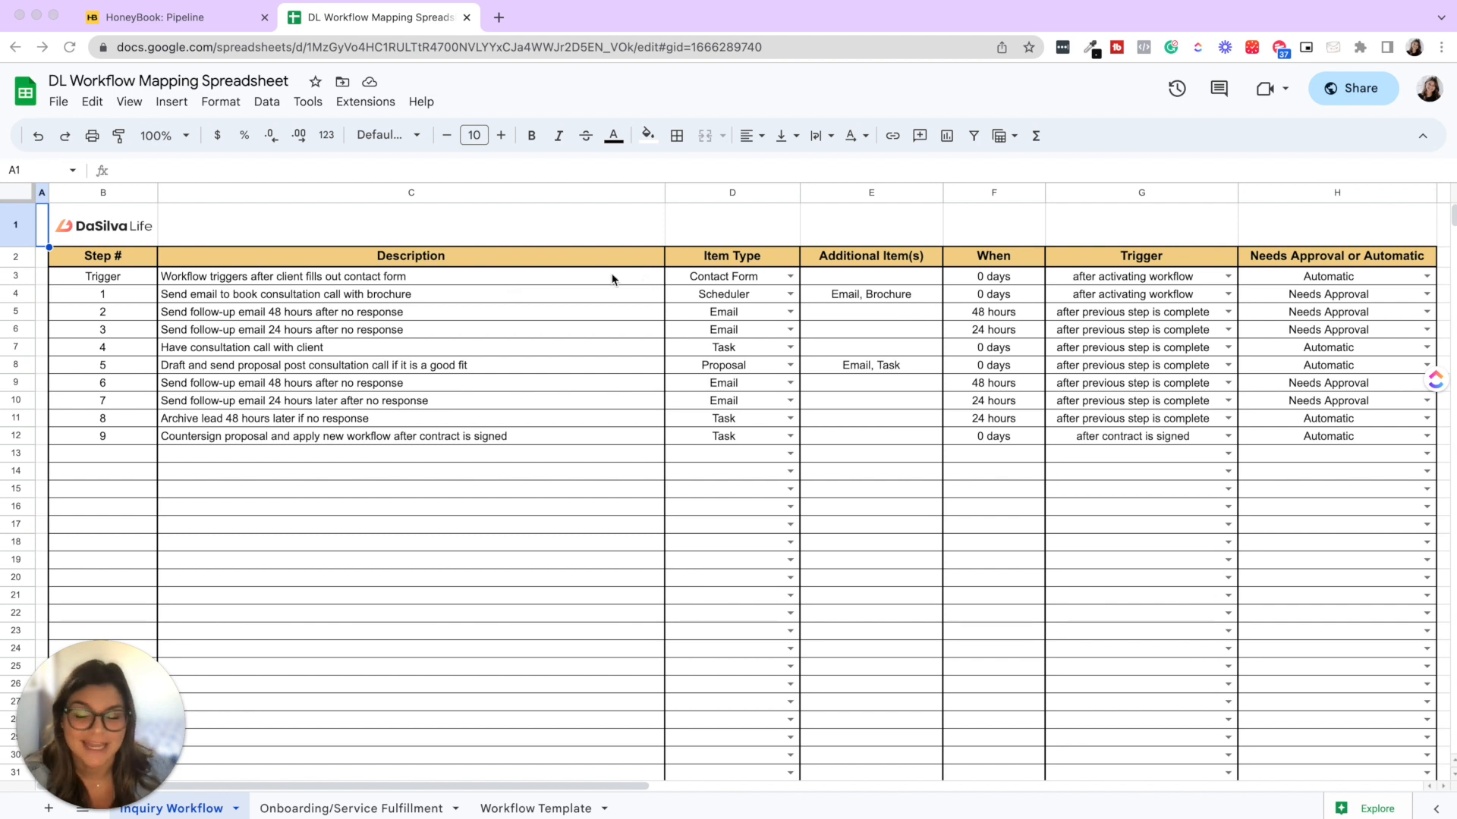
{"action": "mouse_move", "coordinate": [118, 272]}
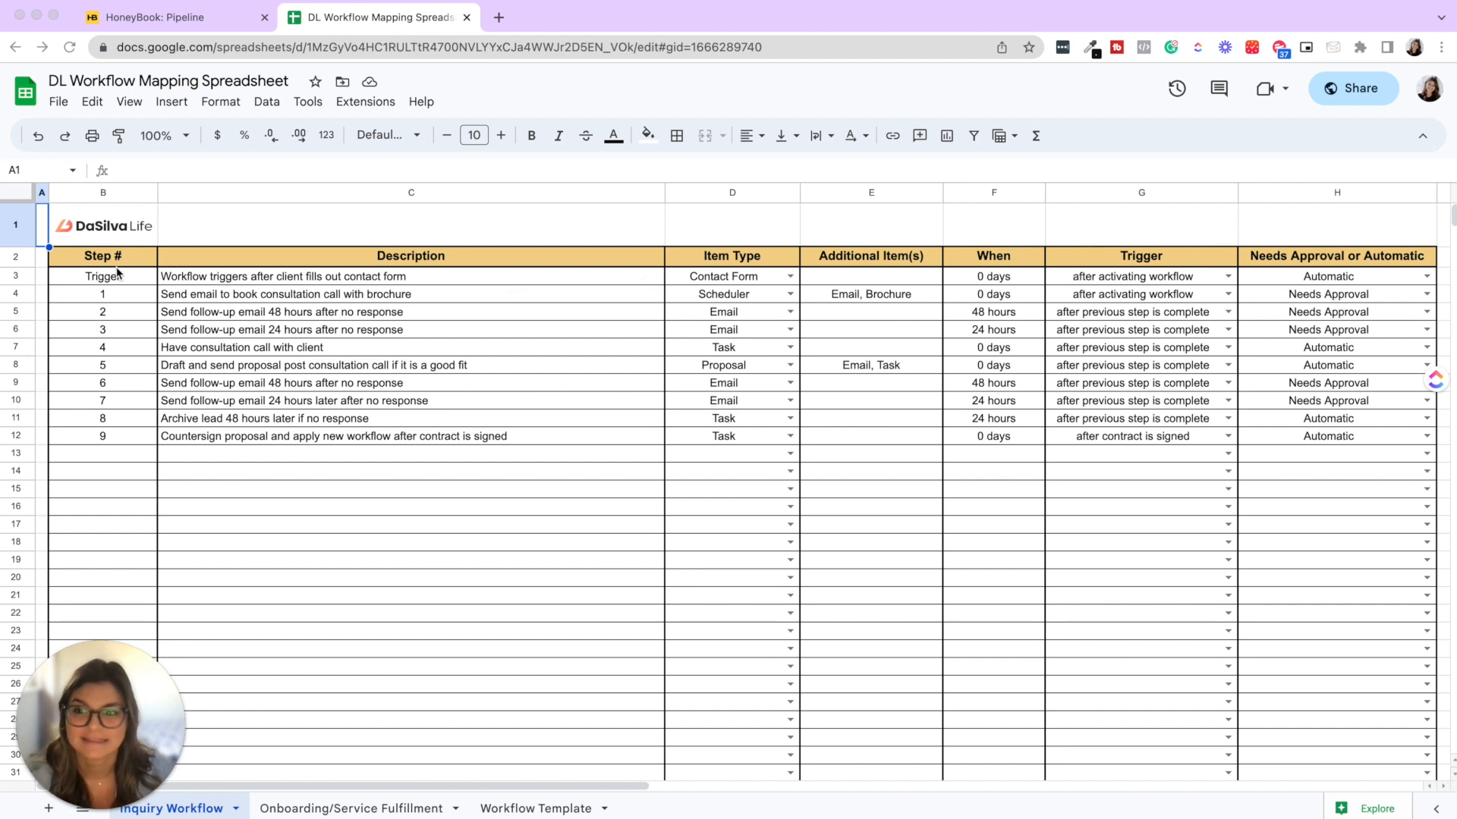
{"action": "mouse_move", "coordinate": [725, 435]}
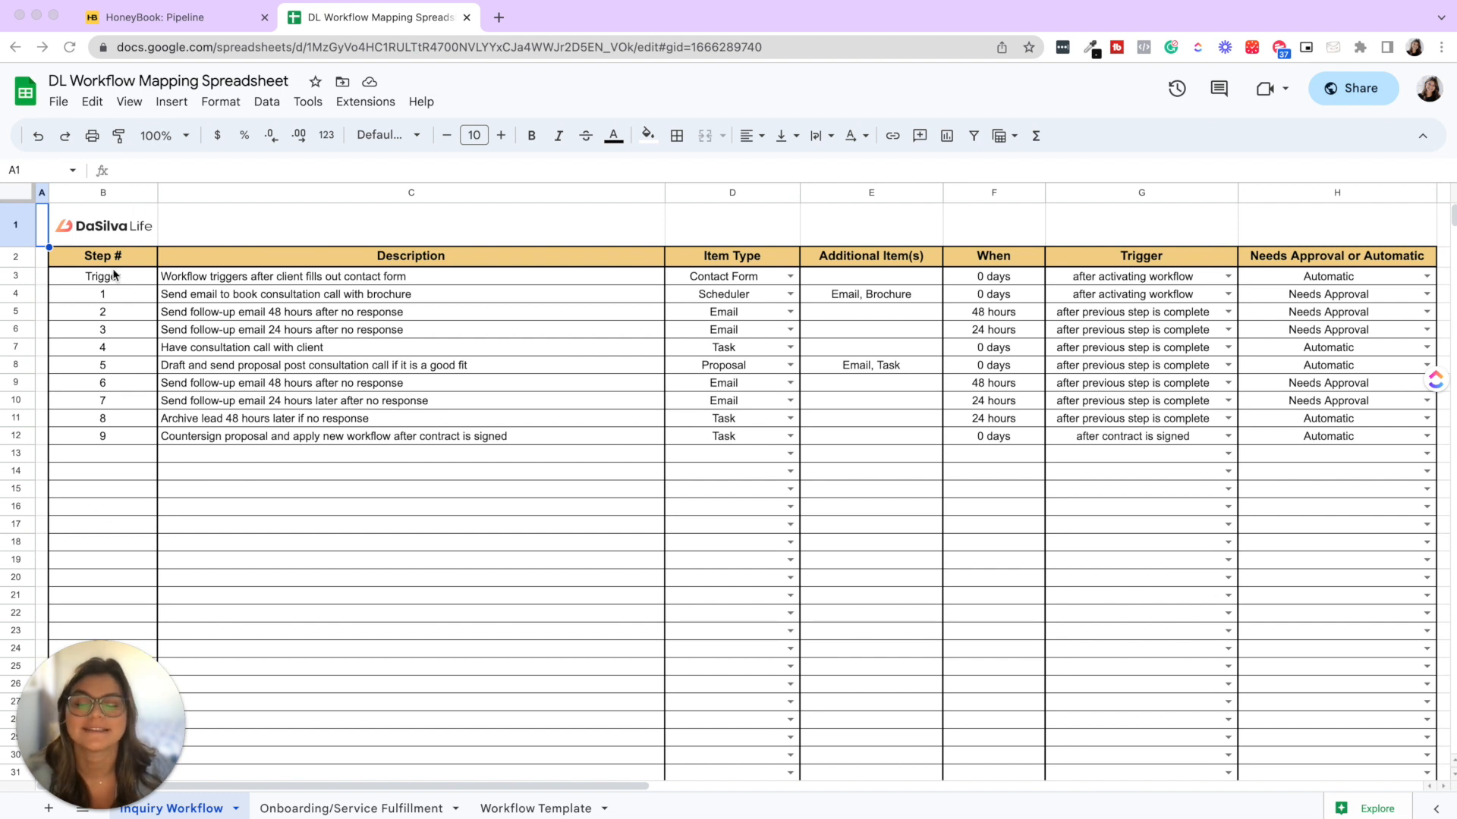
{"action": "mouse_move", "coordinate": [423, 284]}
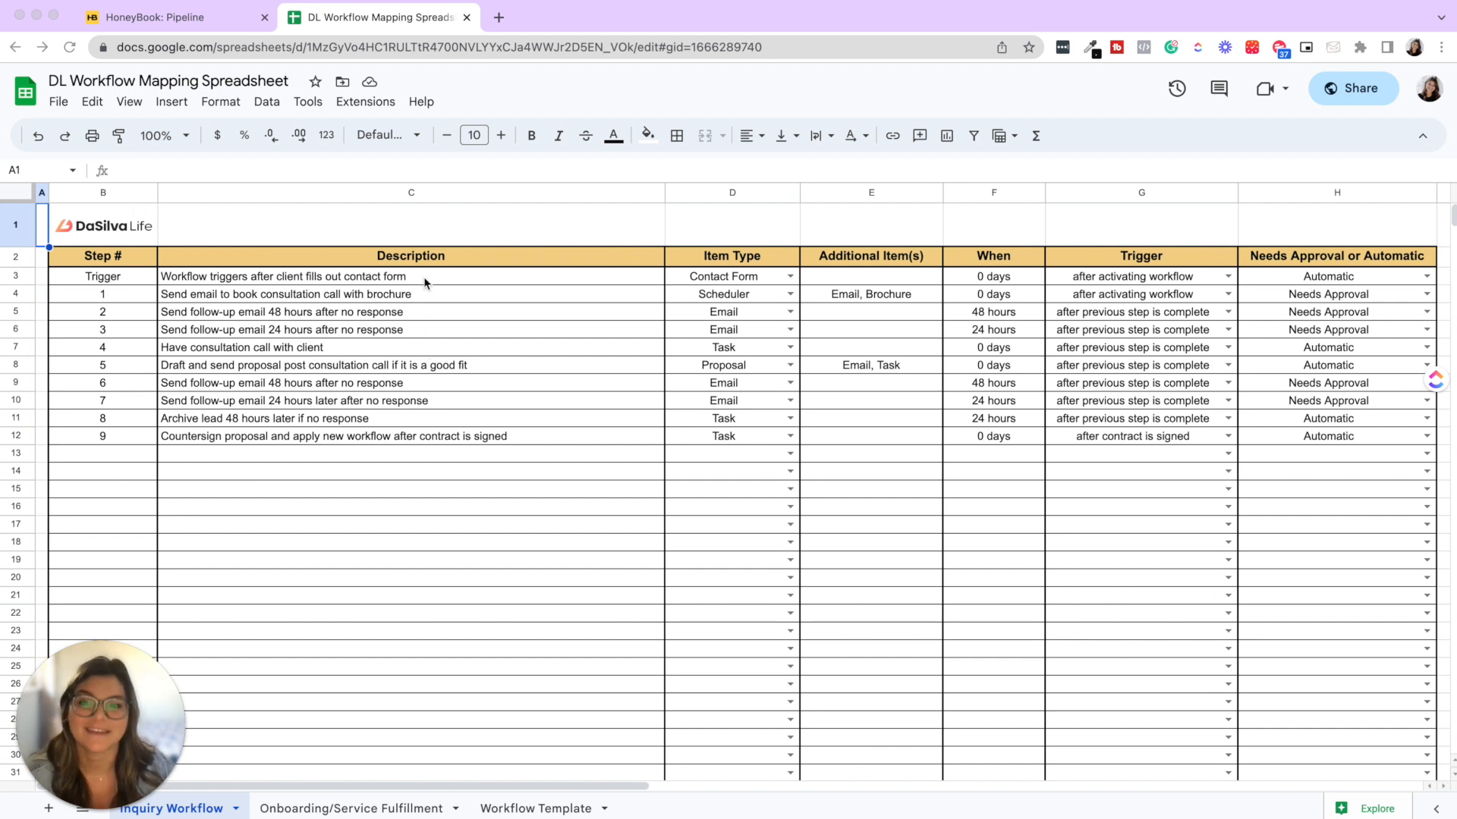
{"action": "mouse_move", "coordinate": [378, 454]}
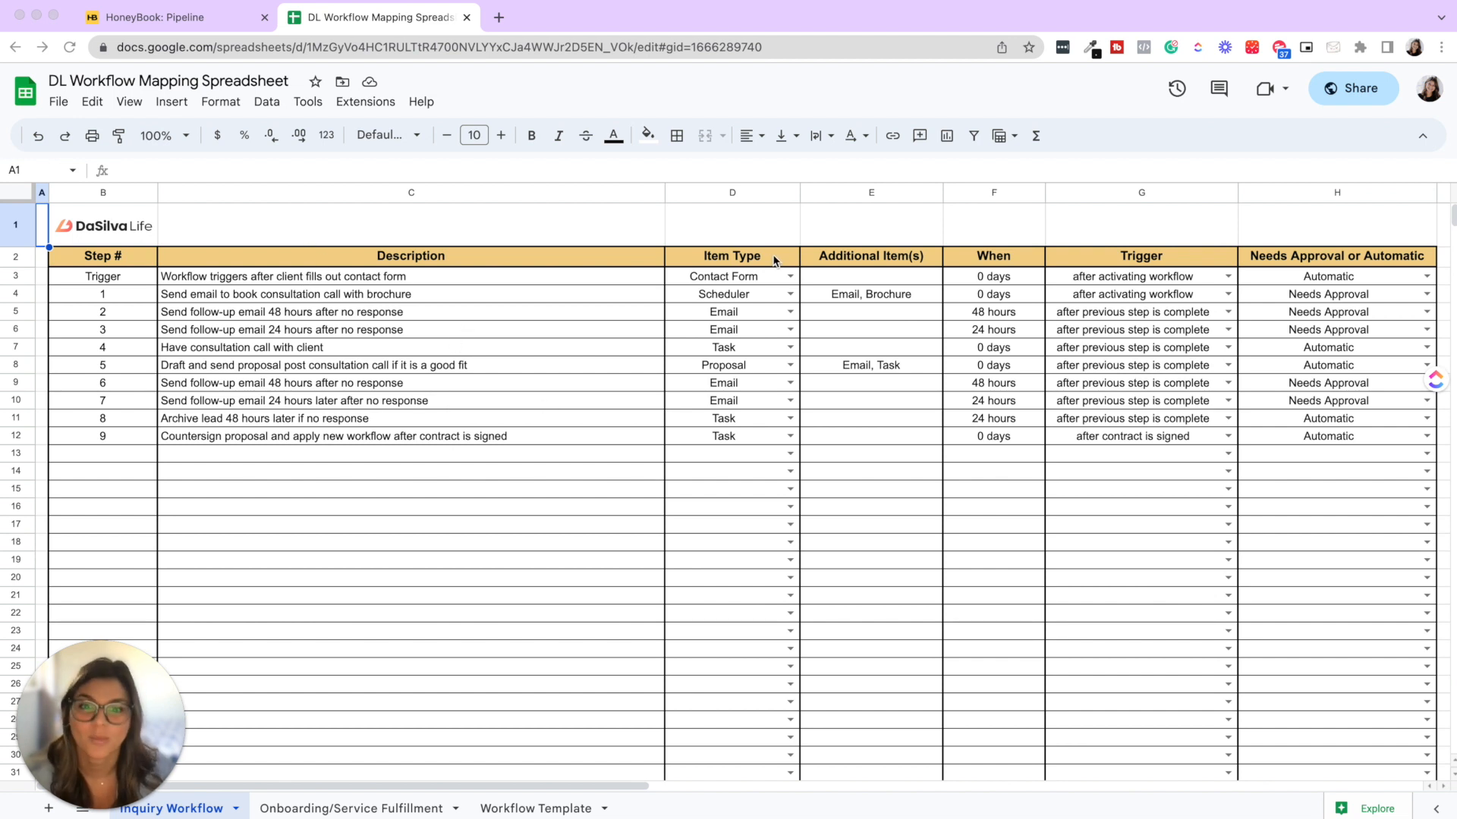
{"action": "mouse_move", "coordinate": [923, 419]}
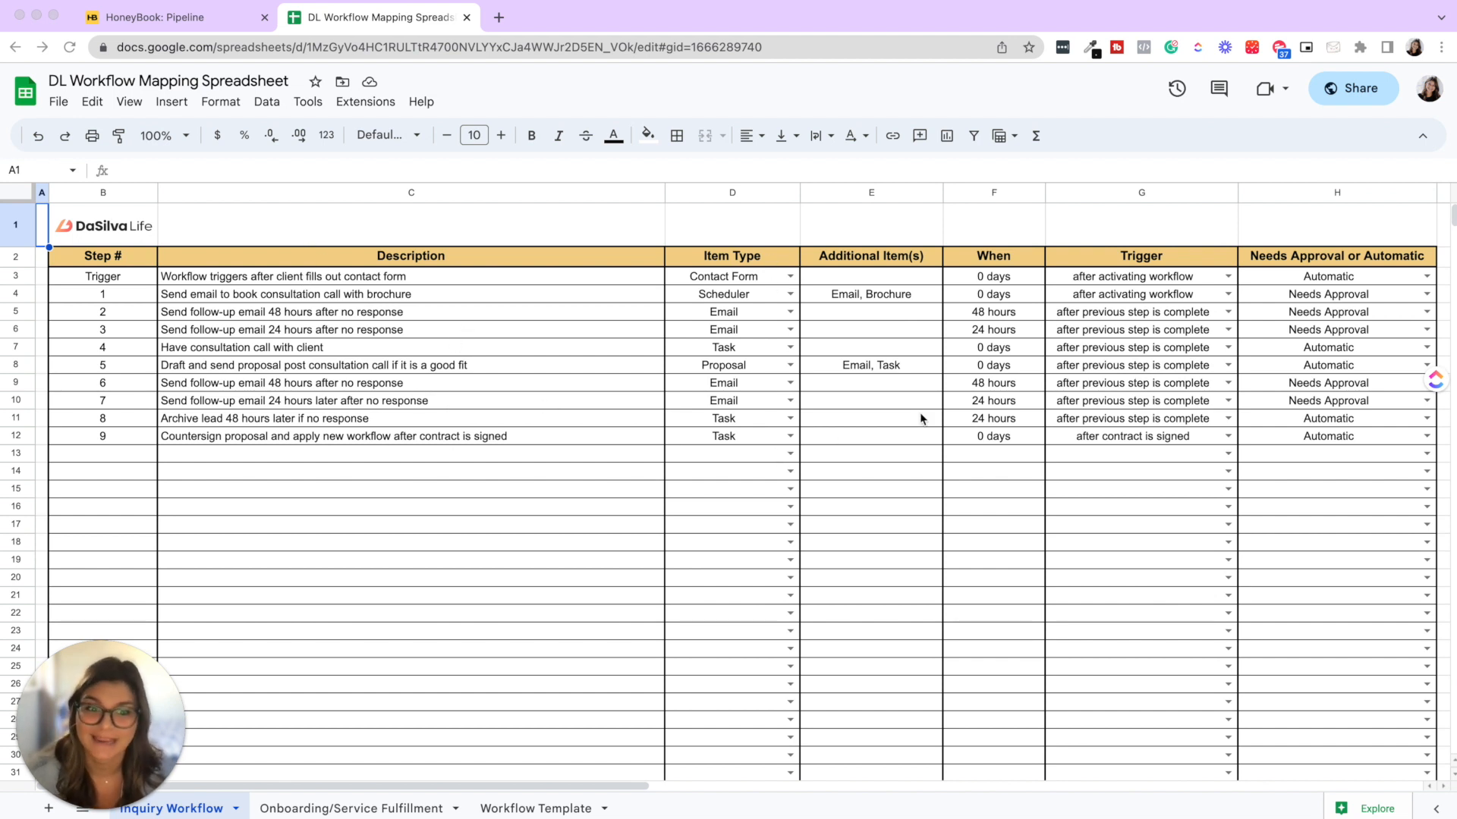
{"action": "mouse_move", "coordinate": [1317, 345]}
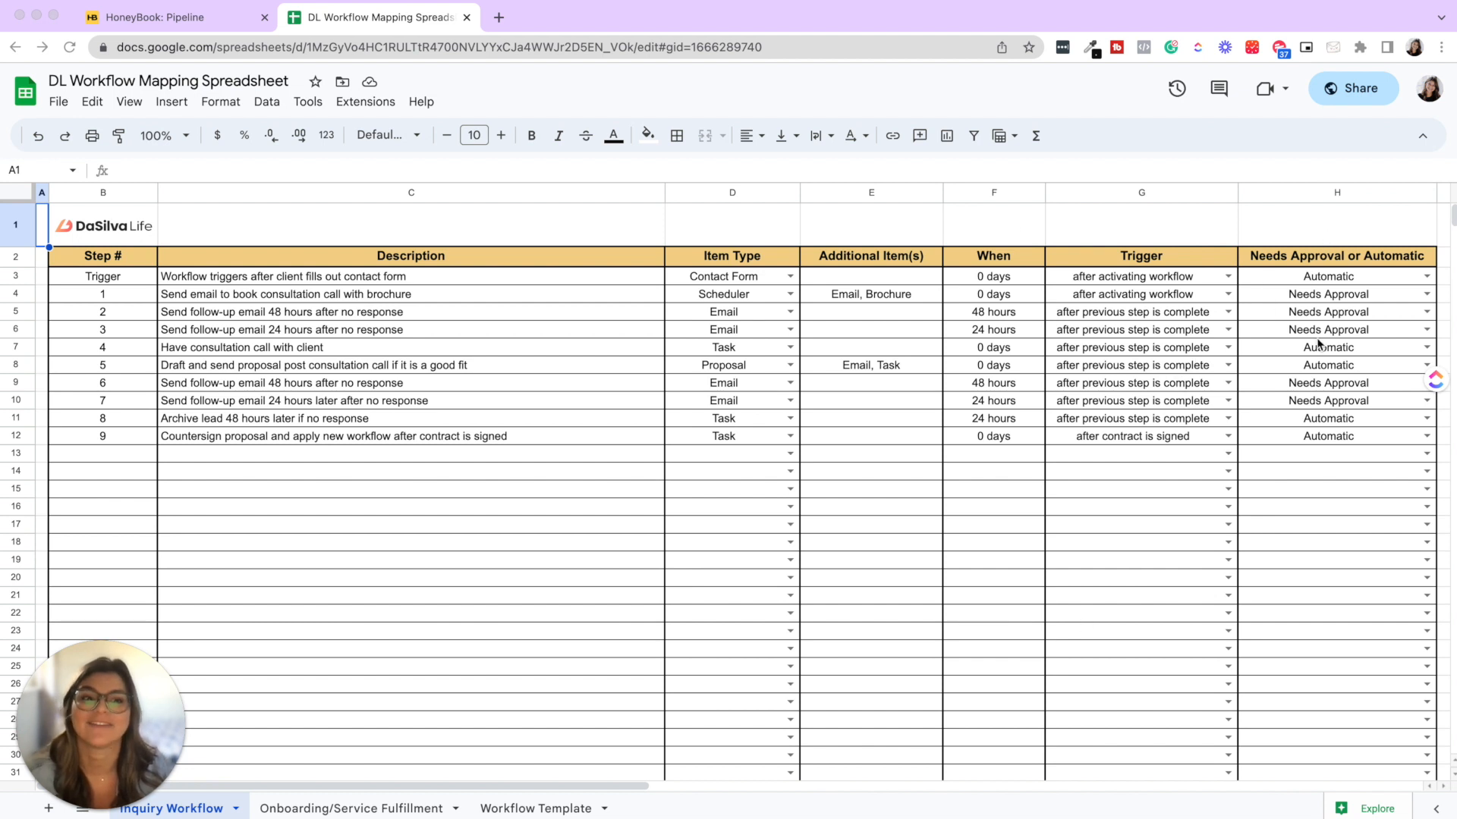
{"action": "mouse_move", "coordinate": [1313, 449]}
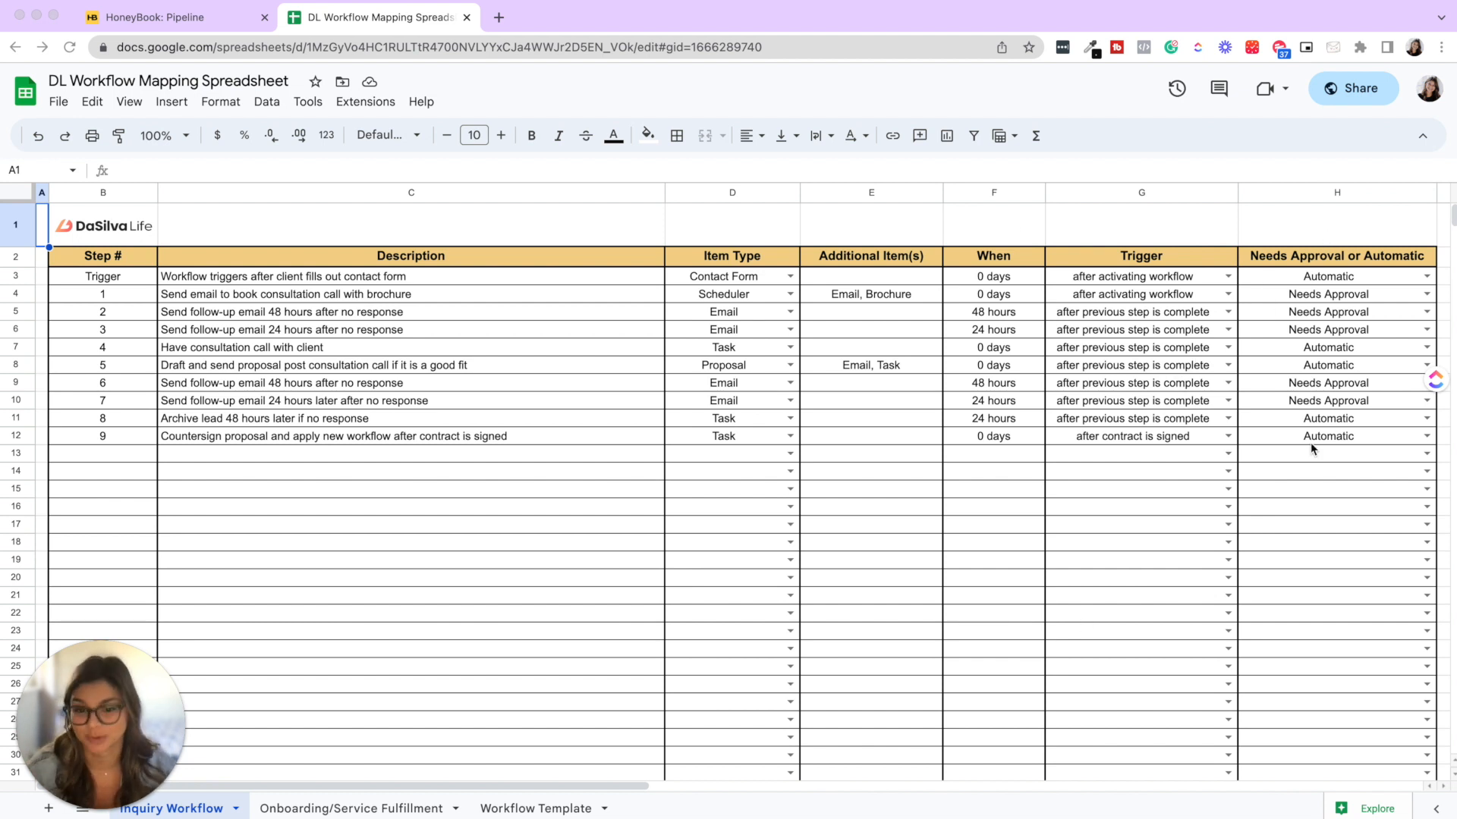
{"action": "scroll", "scroll_direction": "down", "scroll_amount": 3}
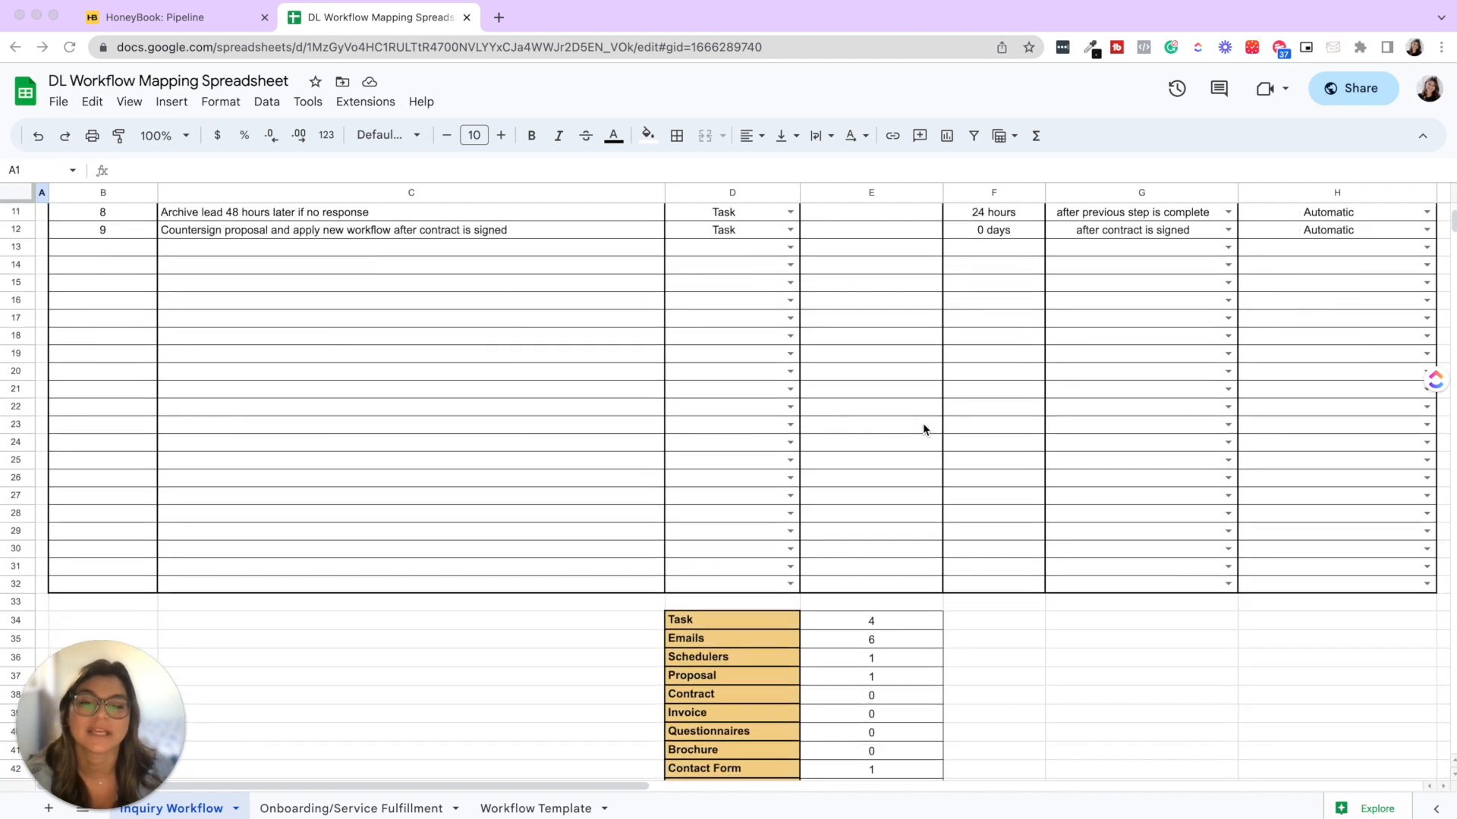
{"action": "scroll", "scroll_direction": "down", "scroll_amount": 3}
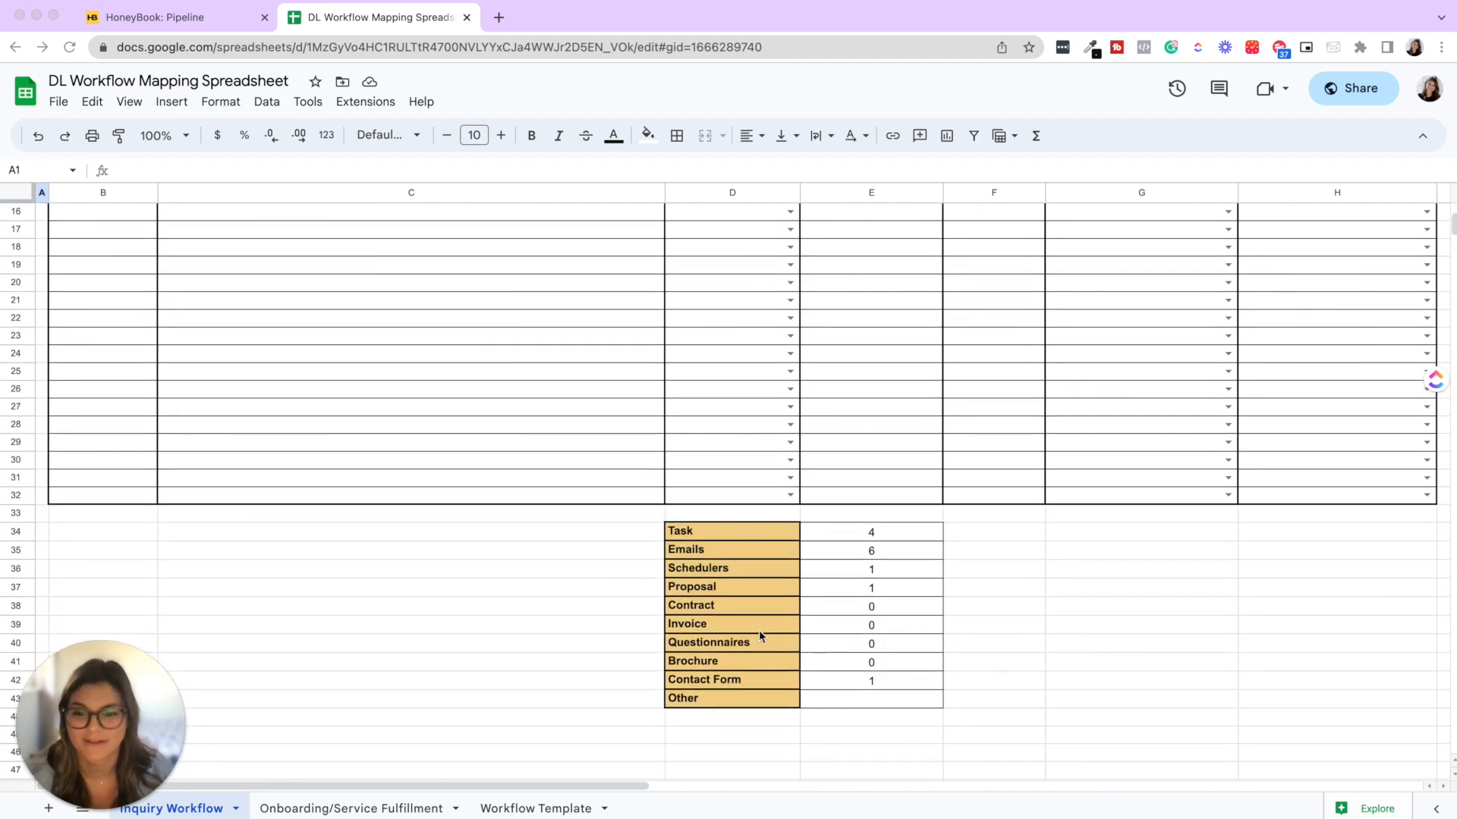
{"action": "mouse_move", "coordinate": [525, 455]}
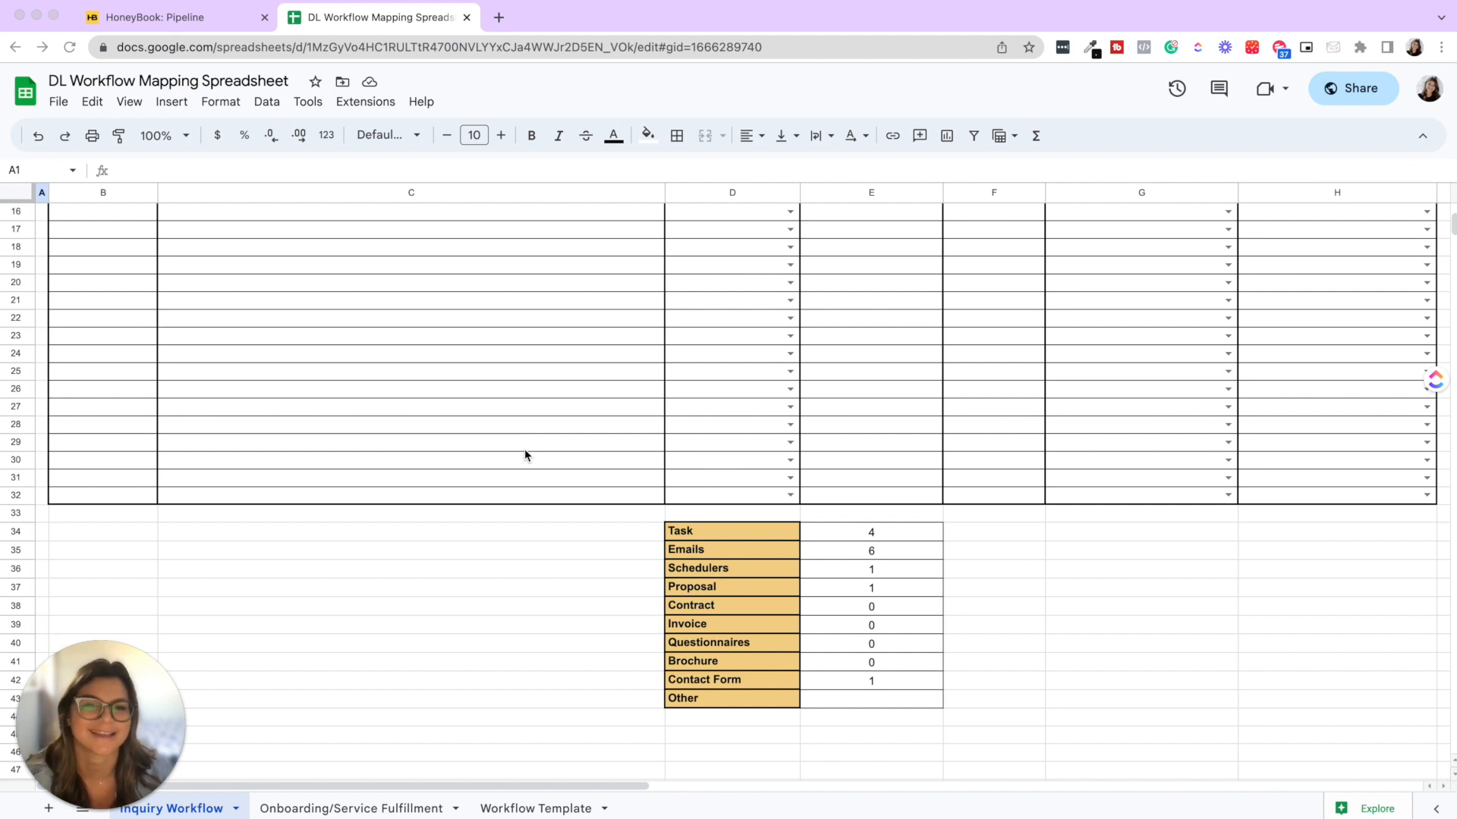
{"action": "scroll", "scroll_direction": "up", "scroll_amount": 3}
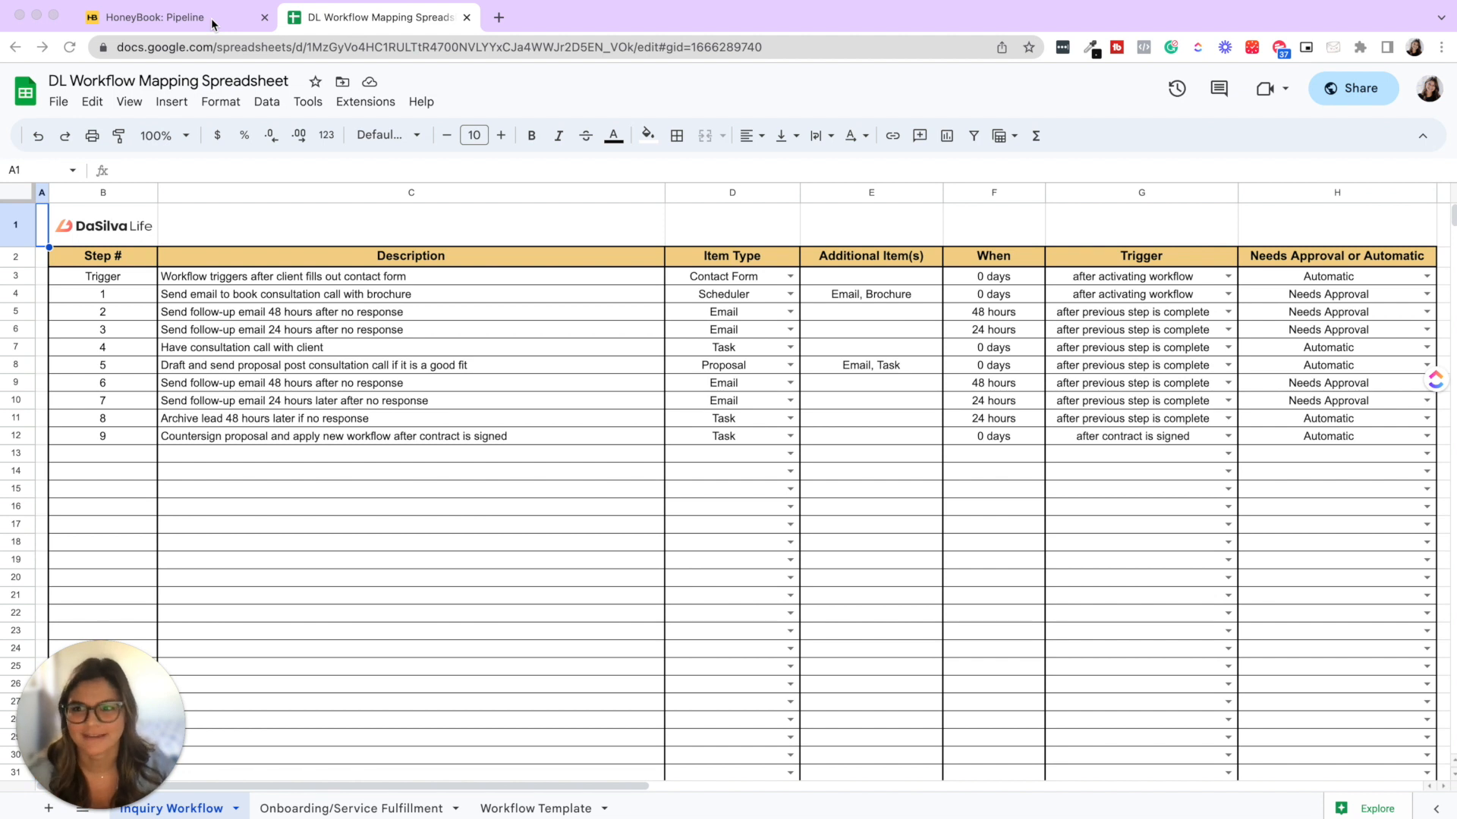
{"action": "left_click", "coordinate": [167, 17]}
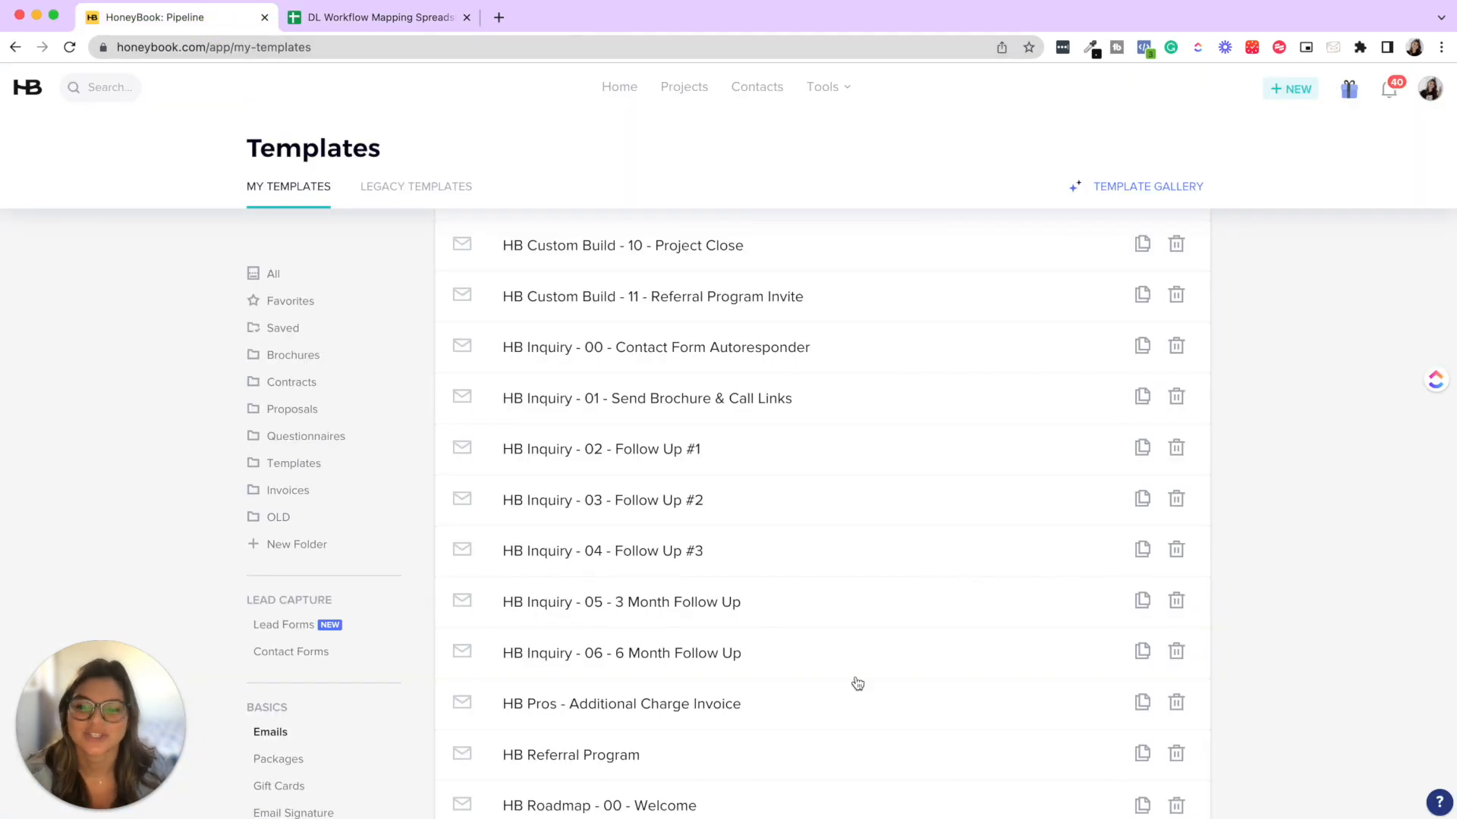
{"action": "mouse_move", "coordinate": [655, 449]}
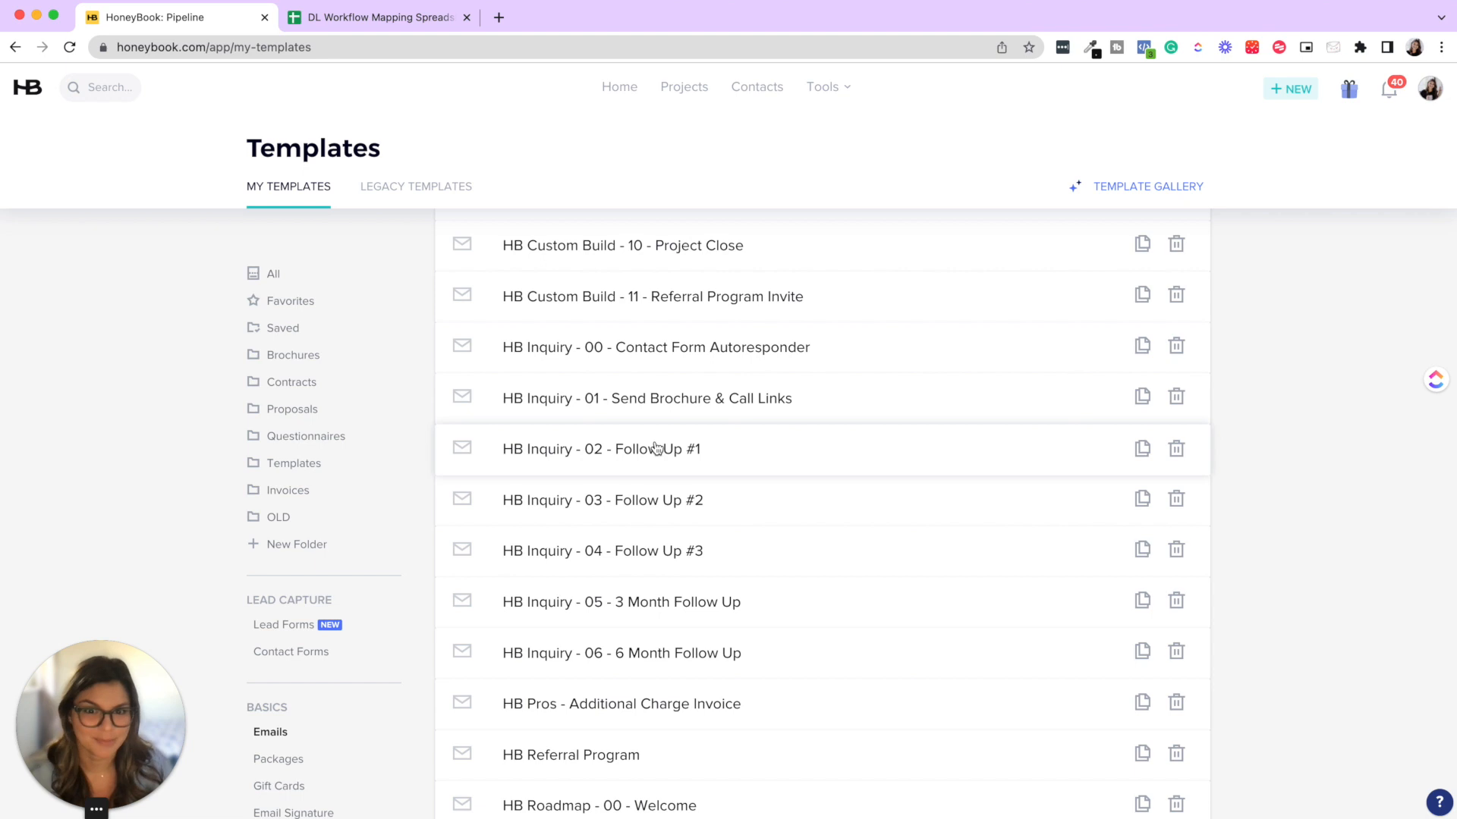
{"action": "mouse_move", "coordinate": [611, 257]}
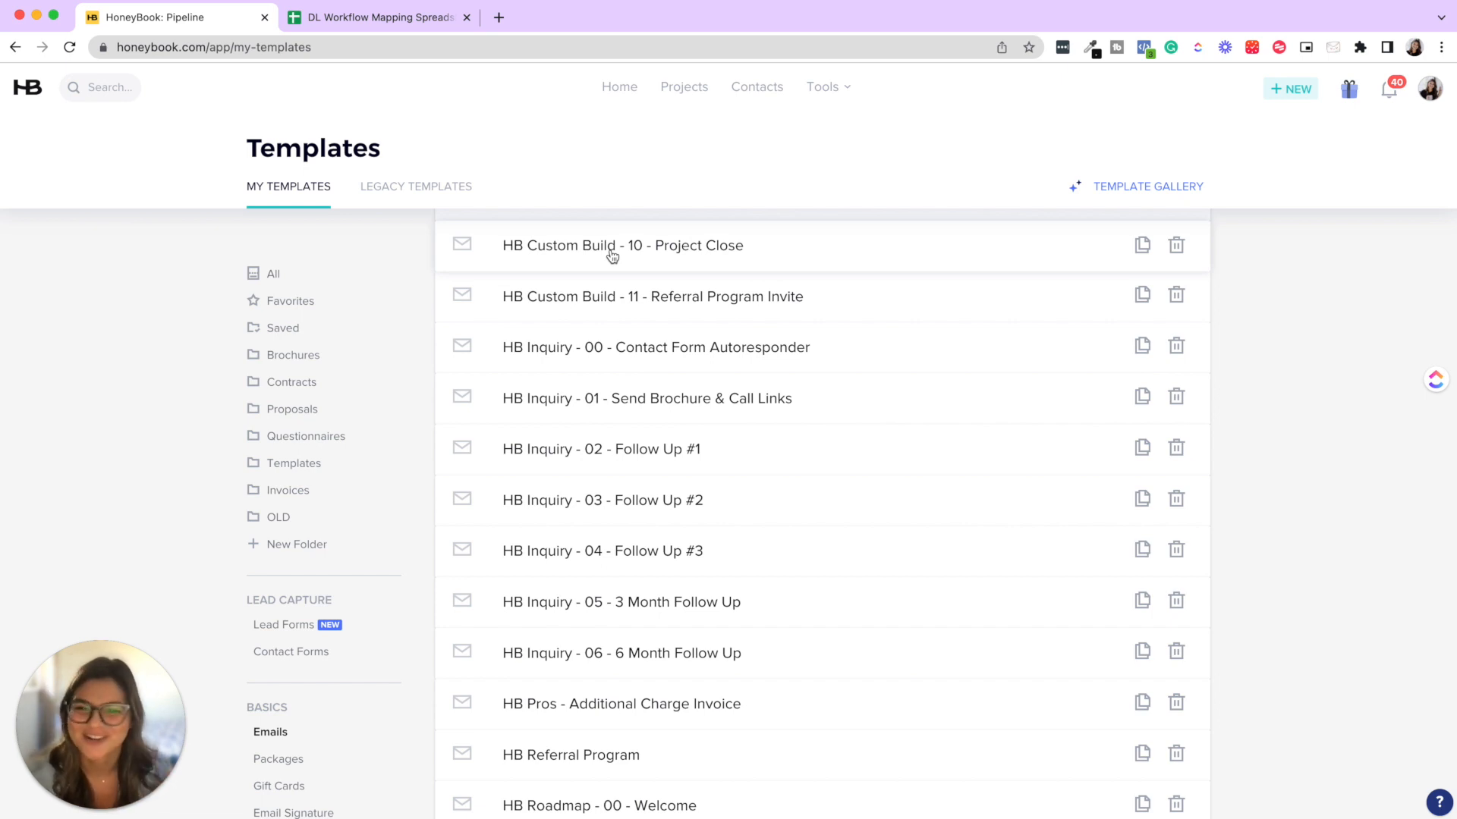
{"action": "mouse_move", "coordinate": [557, 464]}
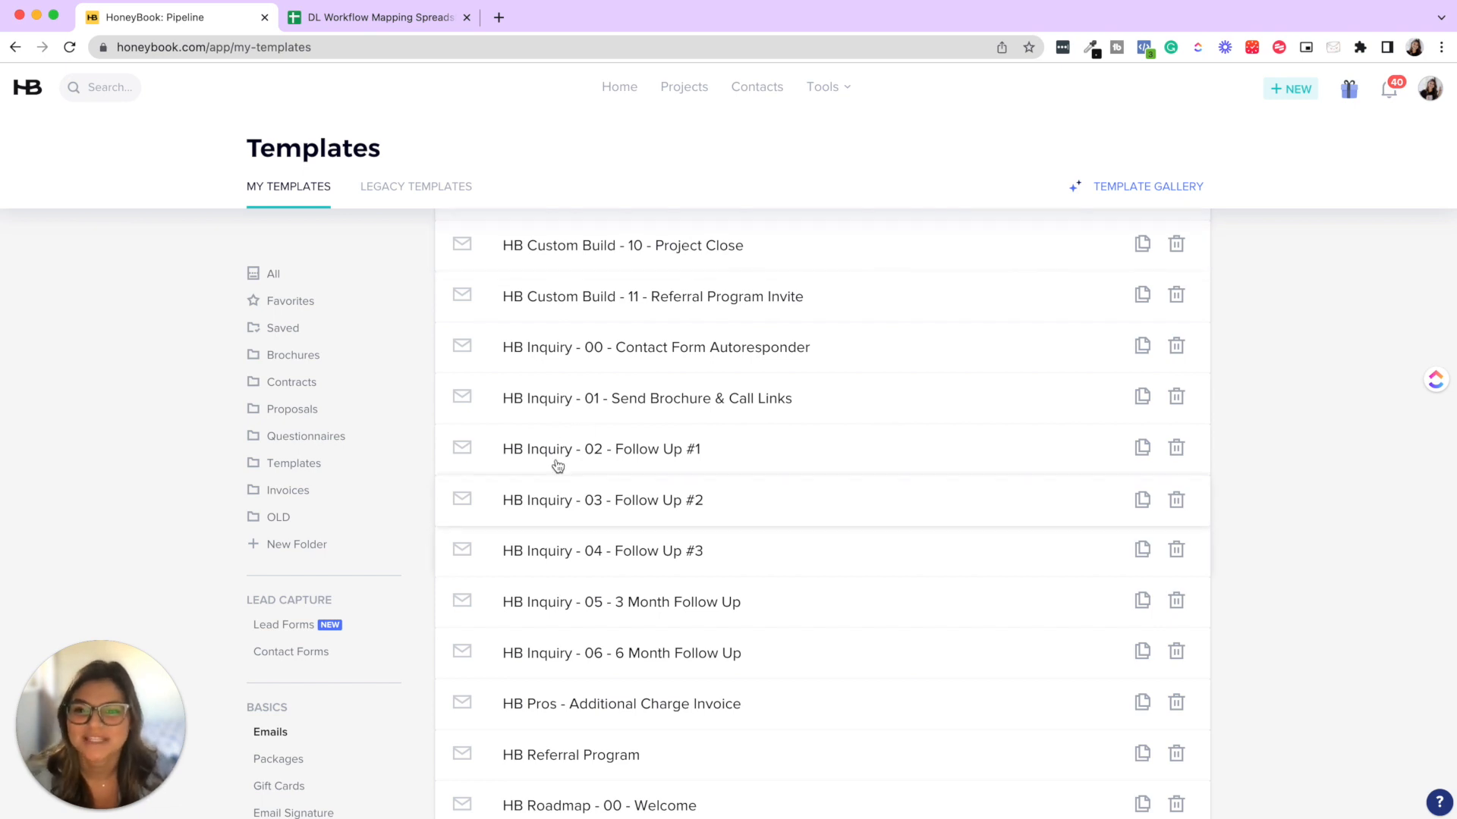
{"action": "mouse_move", "coordinate": [558, 397]}
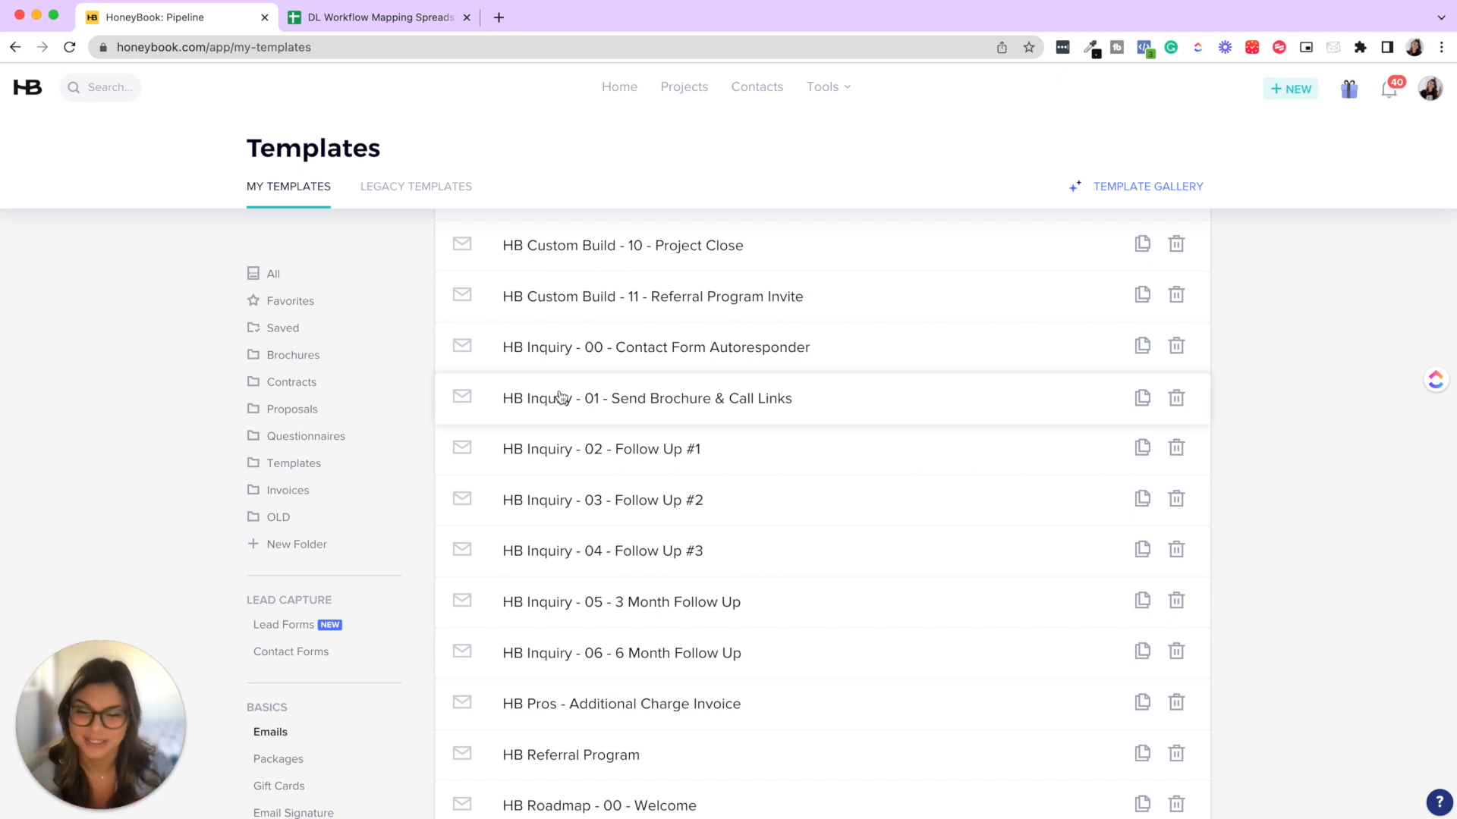
{"action": "mouse_move", "coordinate": [546, 461]}
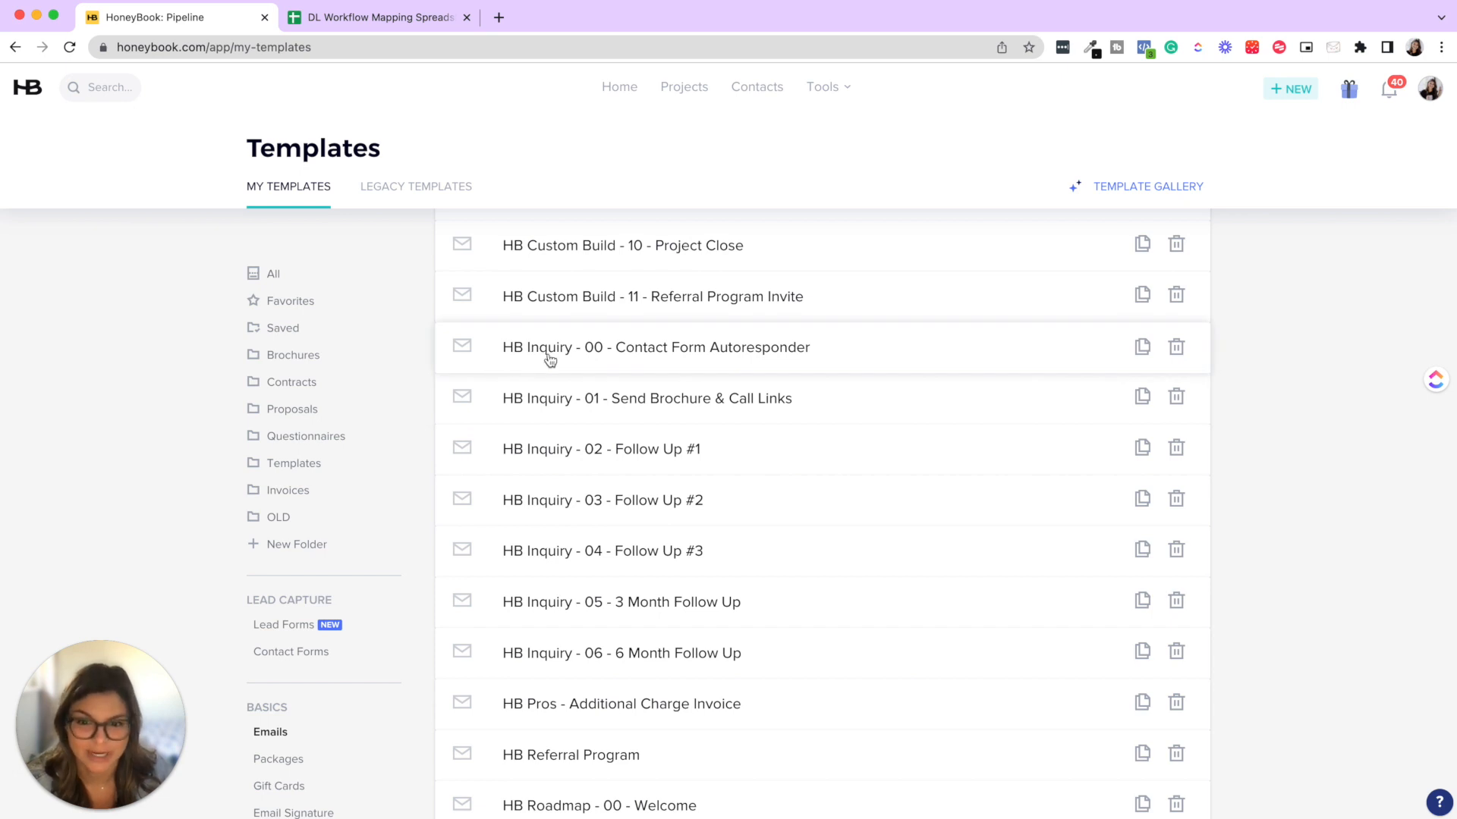
{"action": "mouse_move", "coordinate": [602, 354]}
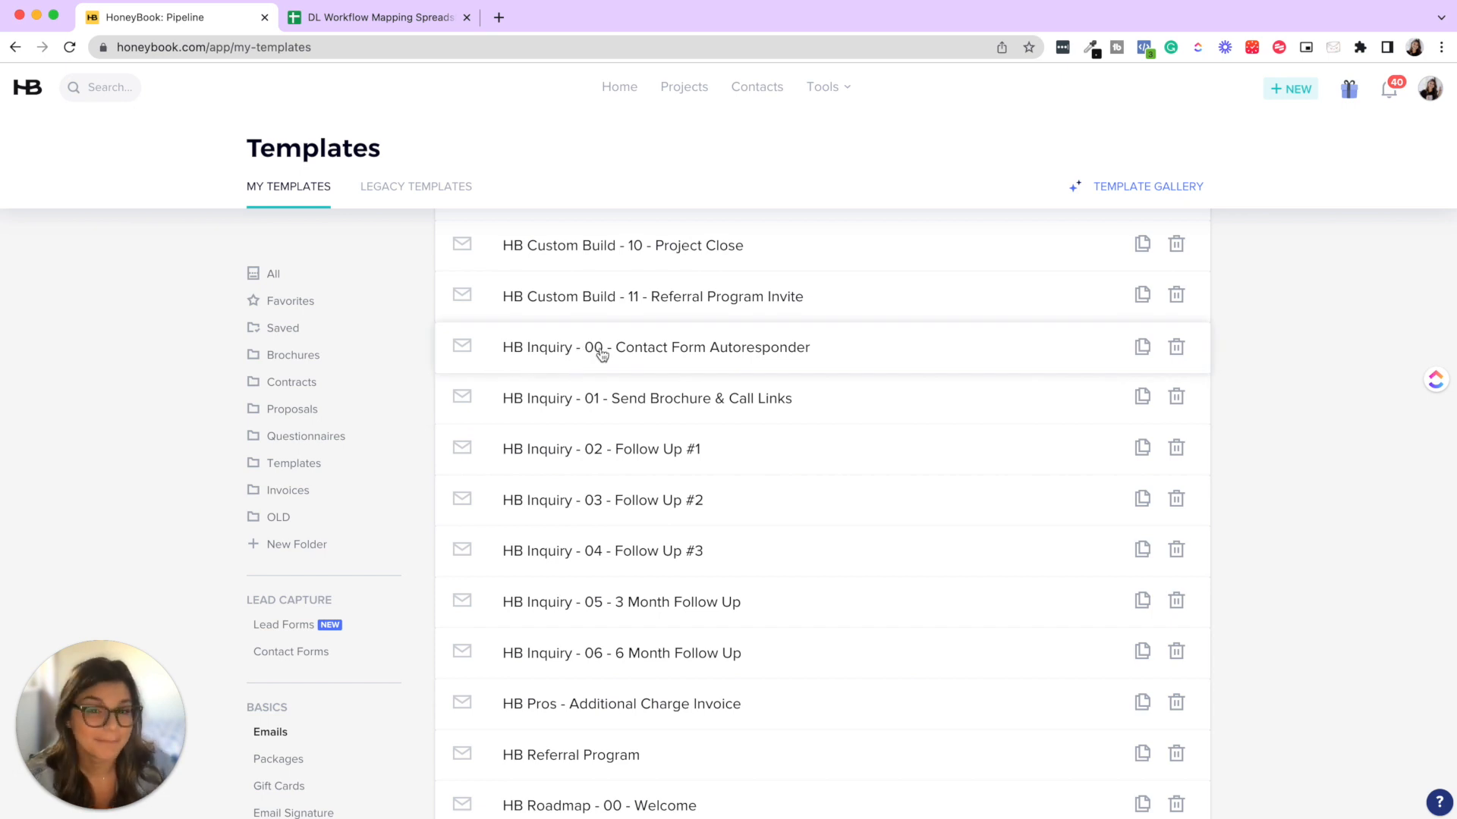
{"action": "mouse_move", "coordinate": [631, 349]}
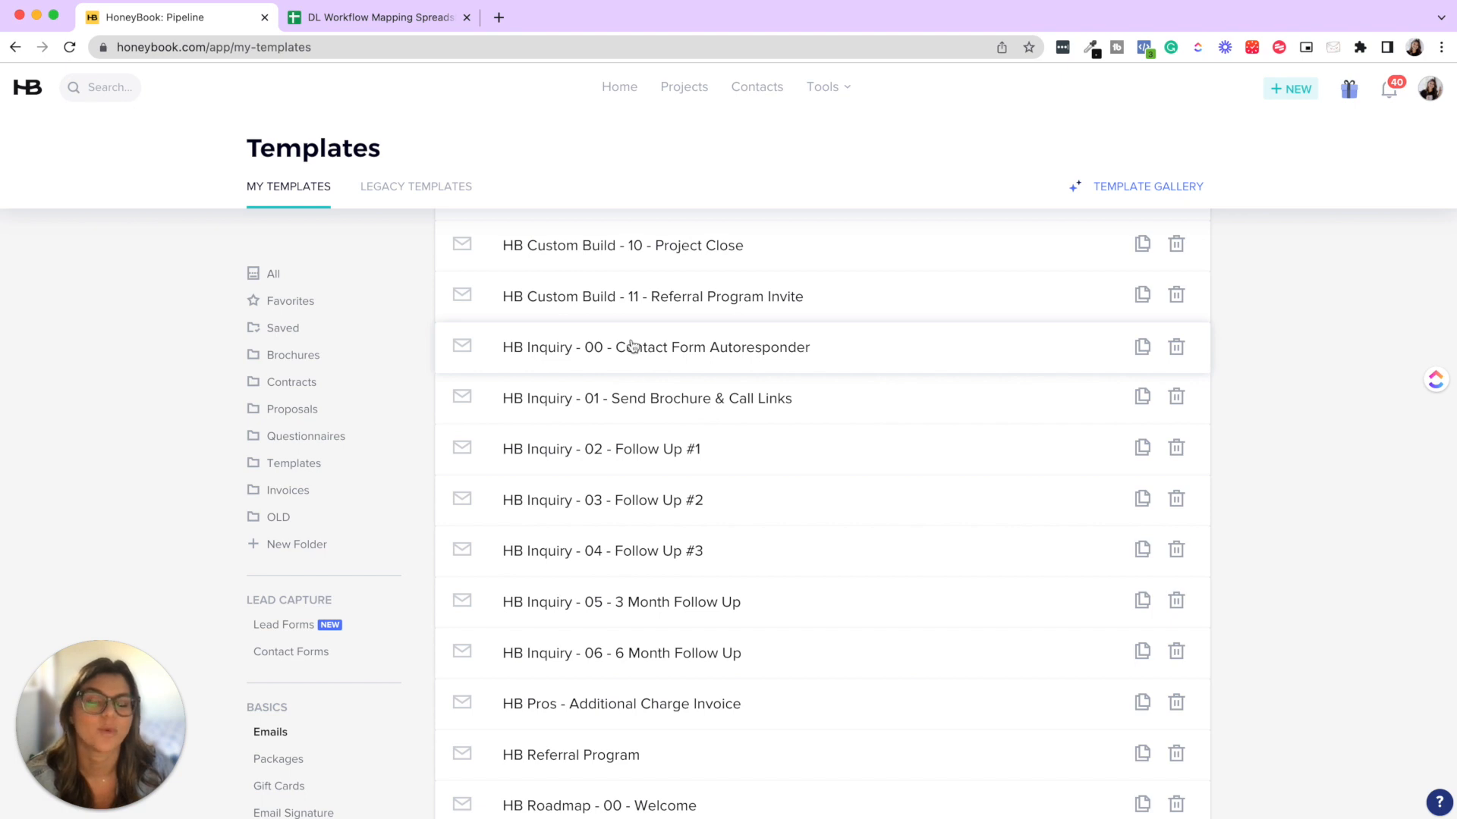
{"action": "mouse_move", "coordinate": [607, 367]}
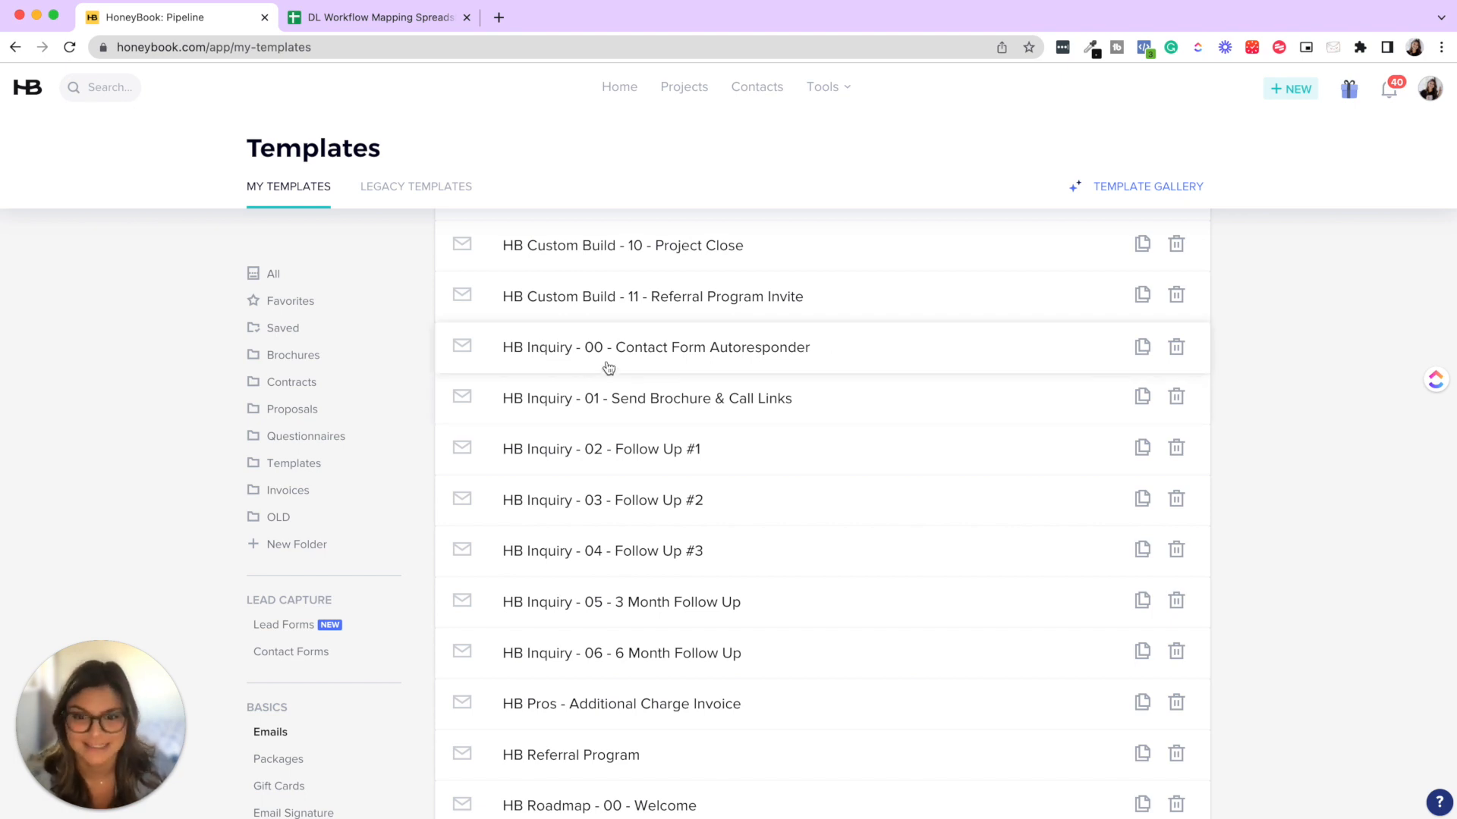
{"action": "mouse_move", "coordinate": [602, 402]}
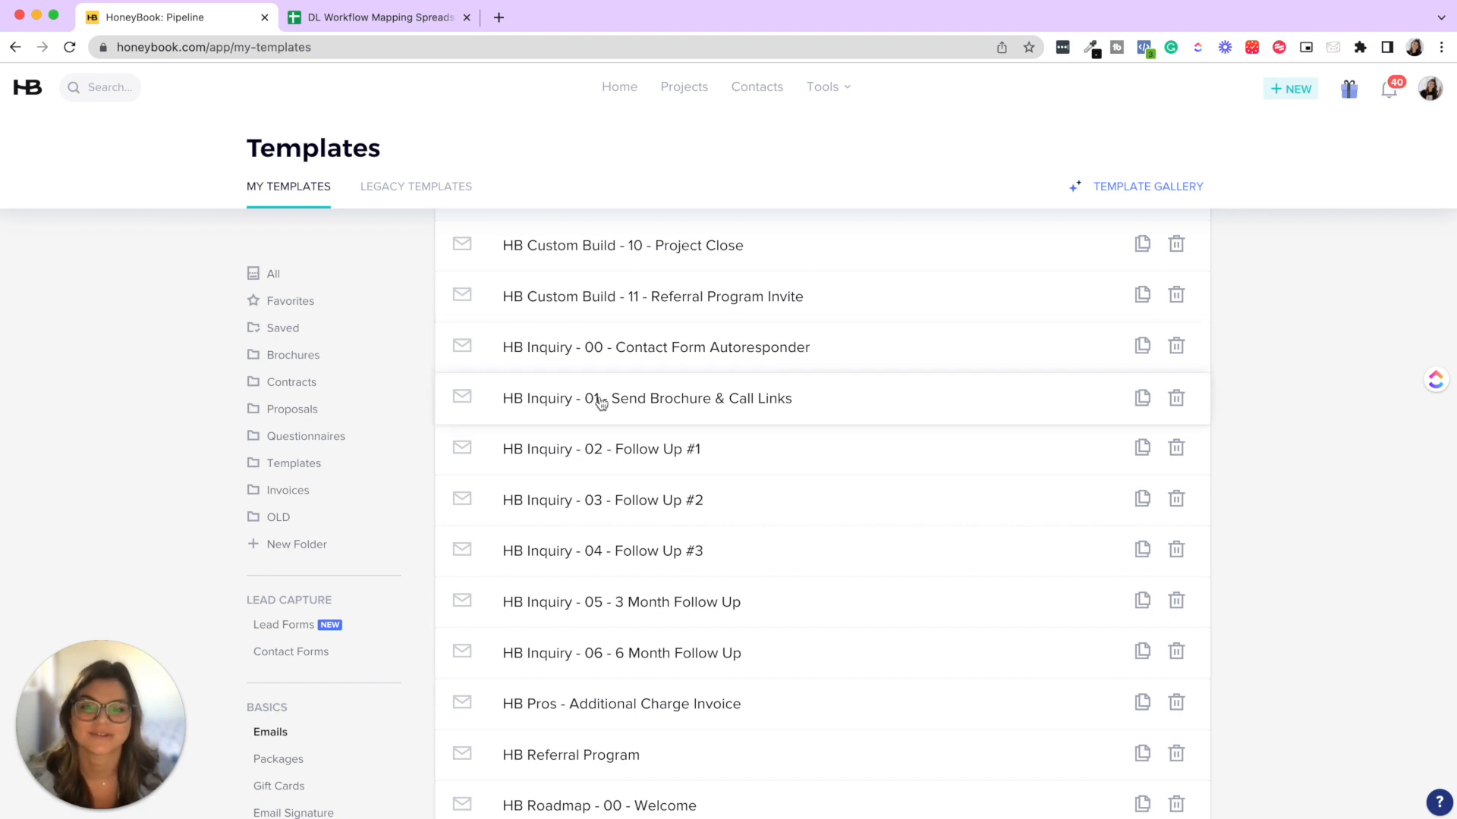
{"action": "mouse_move", "coordinate": [684, 324]}
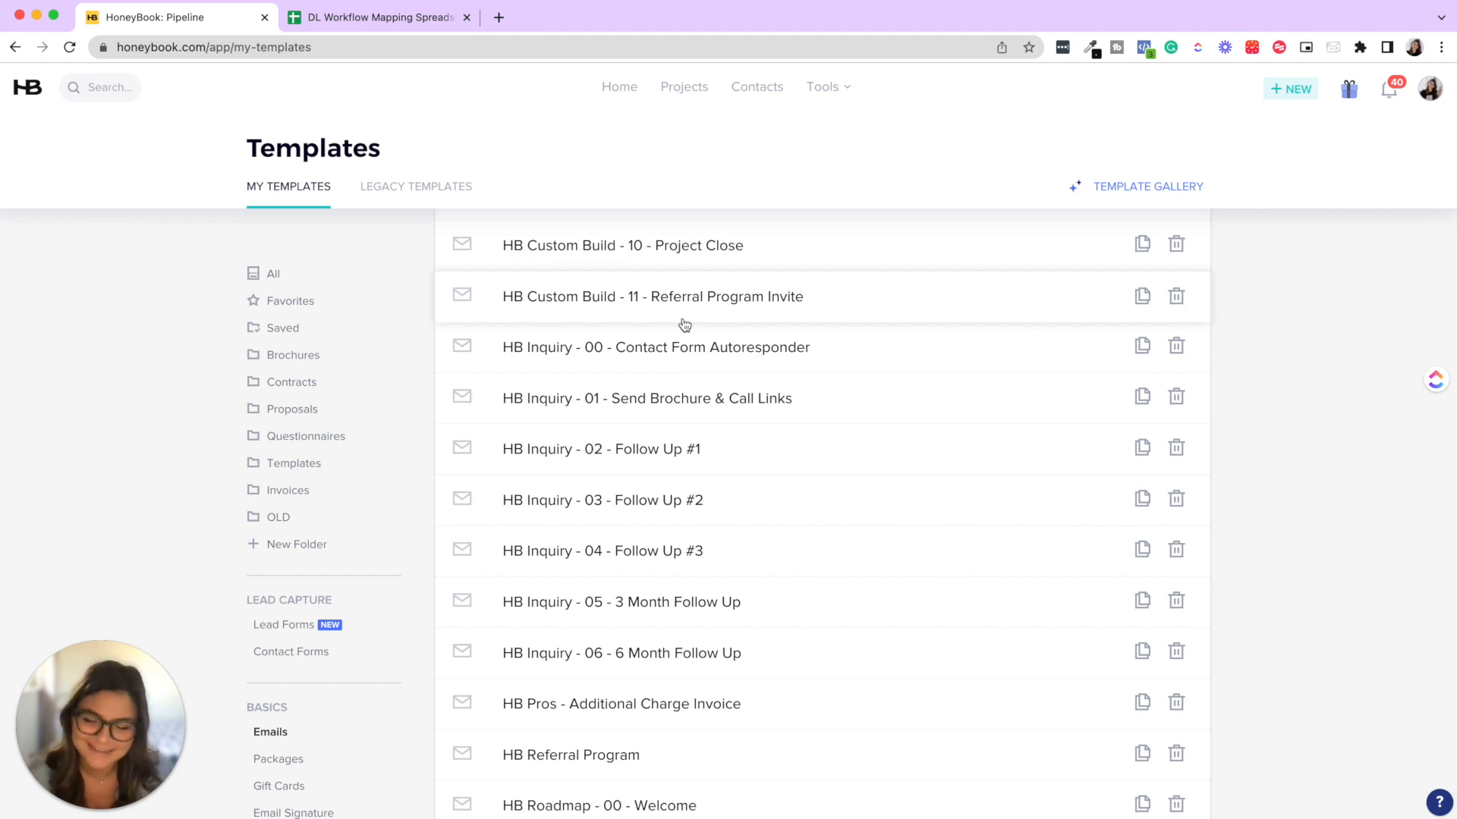
{"action": "mouse_move", "coordinate": [285, 341]}
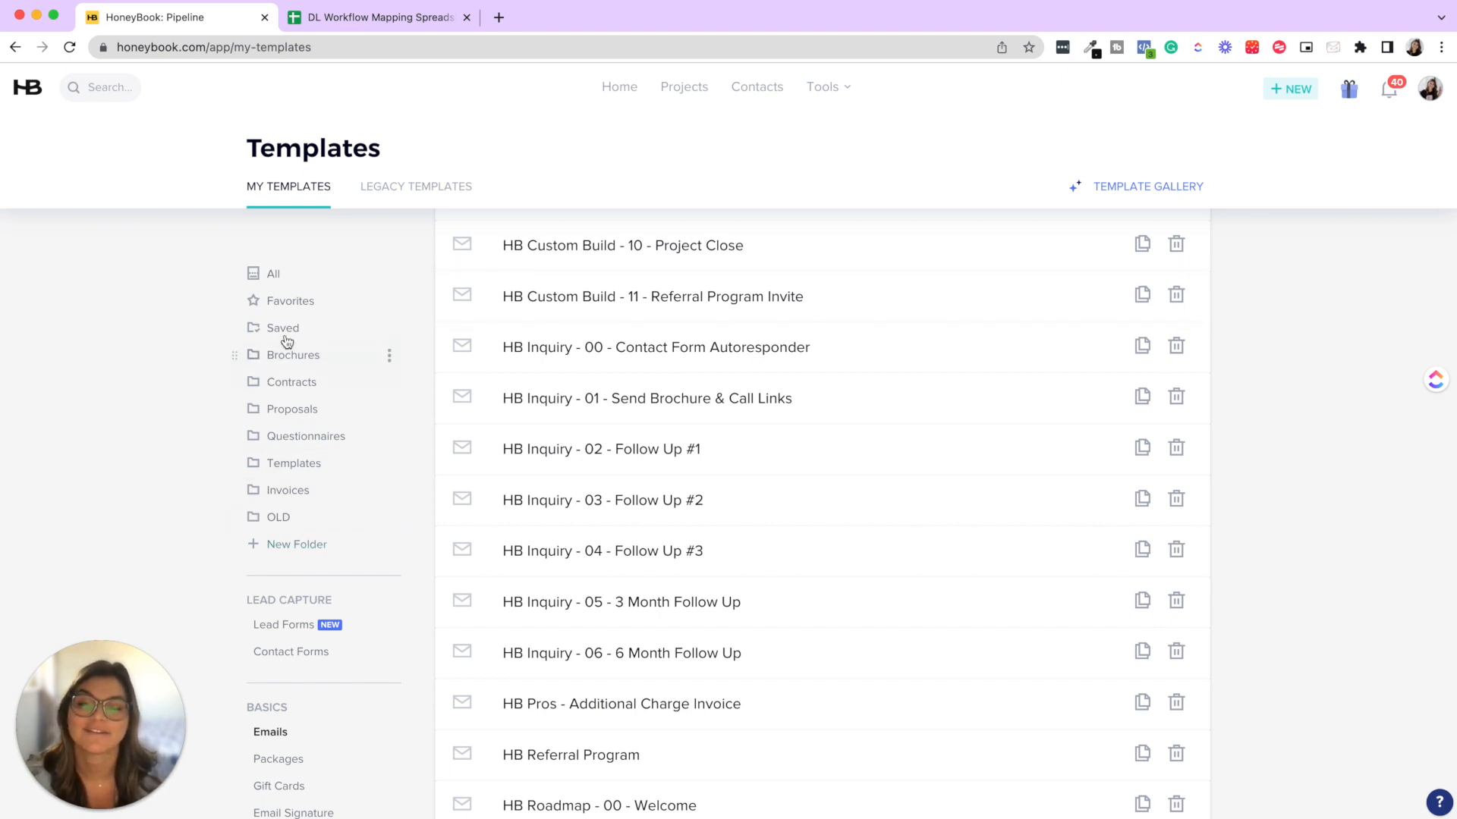
- Show the Brochures folder with its three templates, including ClickUp and Custom HoneyBook Build
{"action": "left_click", "coordinate": [293, 354]}
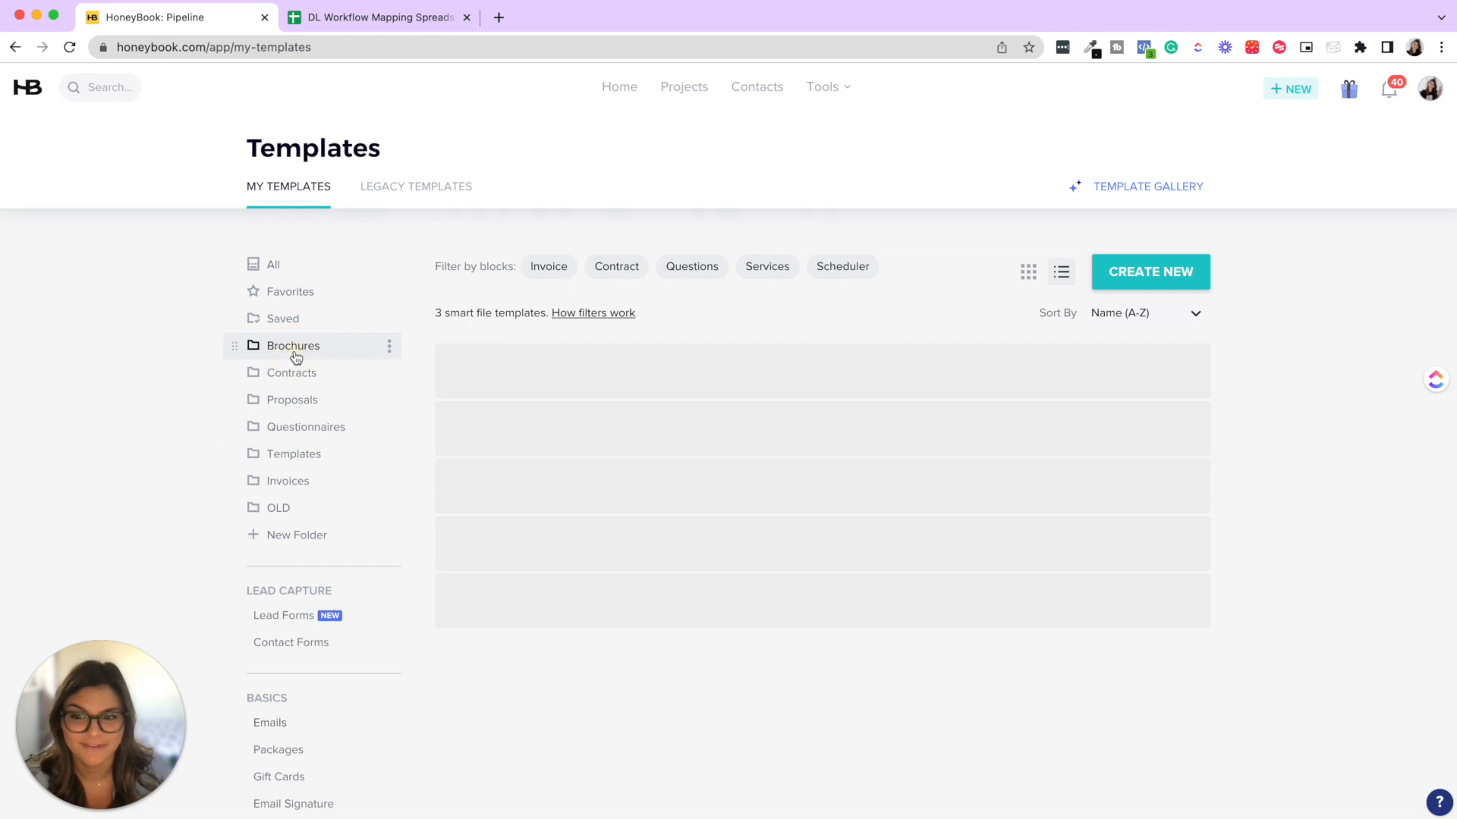
{"action": "left_click", "coordinate": [293, 346]}
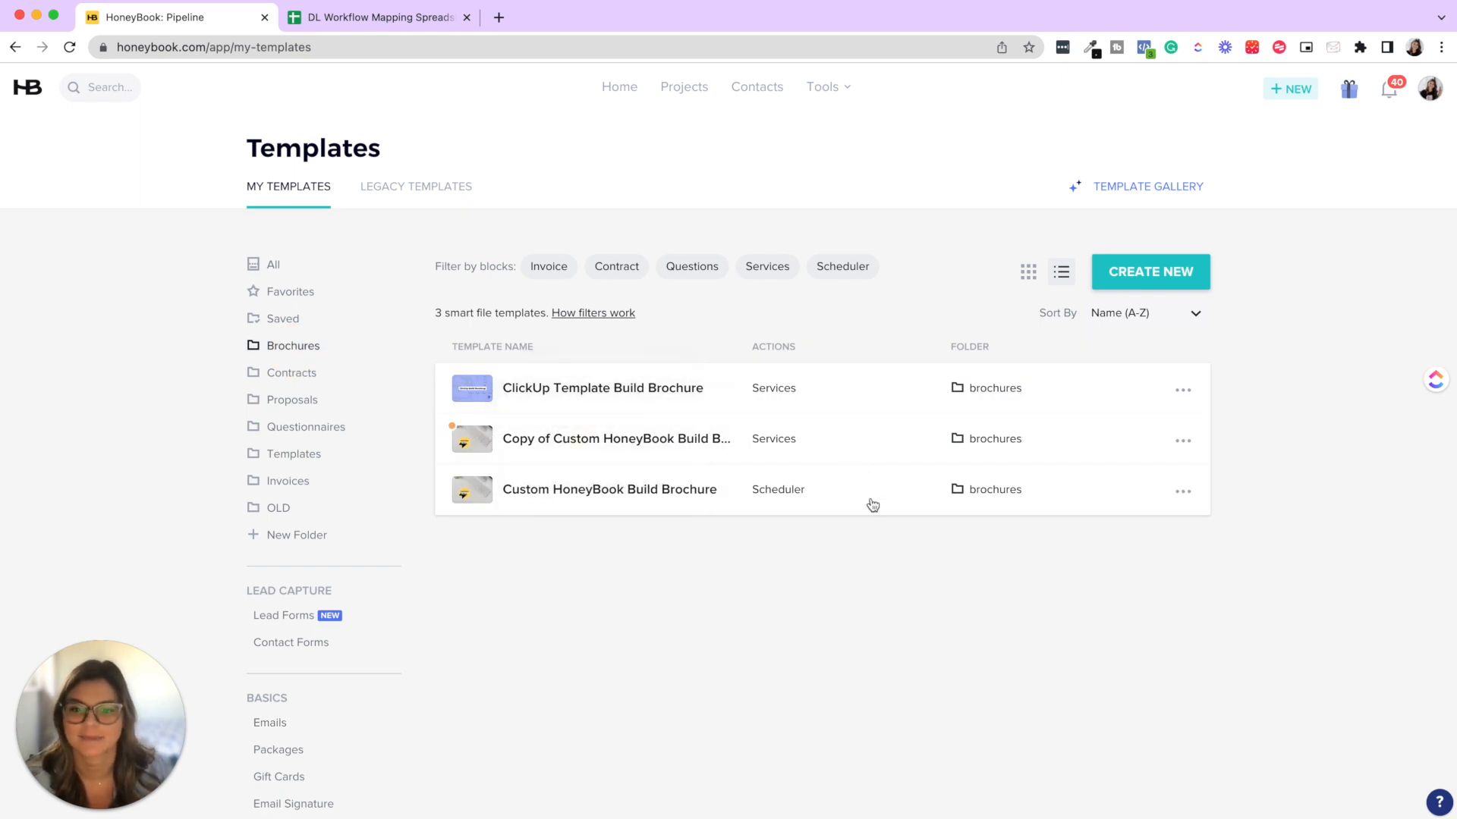
{"action": "mouse_move", "coordinate": [320, 590]}
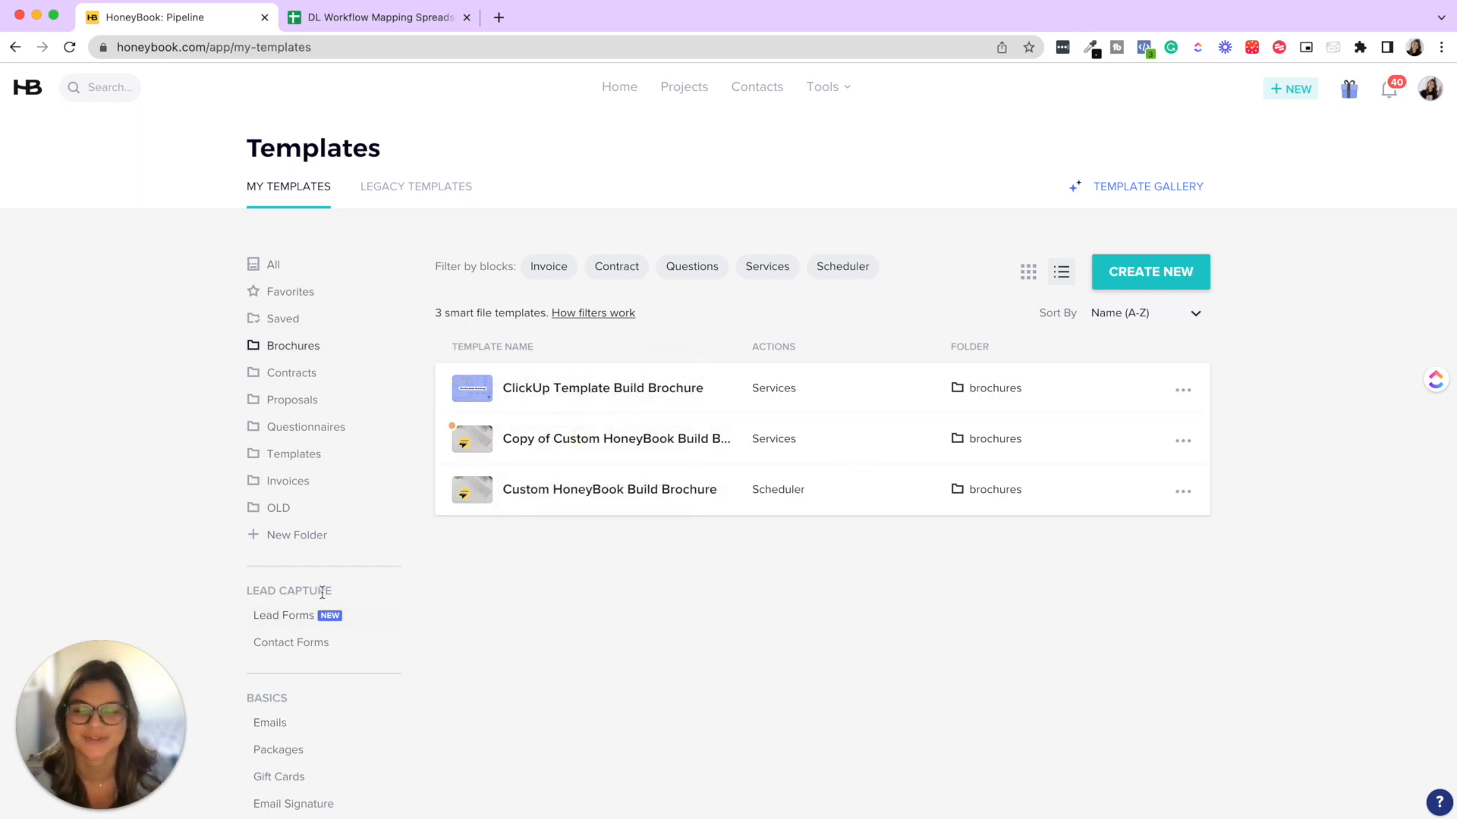
{"action": "mouse_move", "coordinate": [842, 619]}
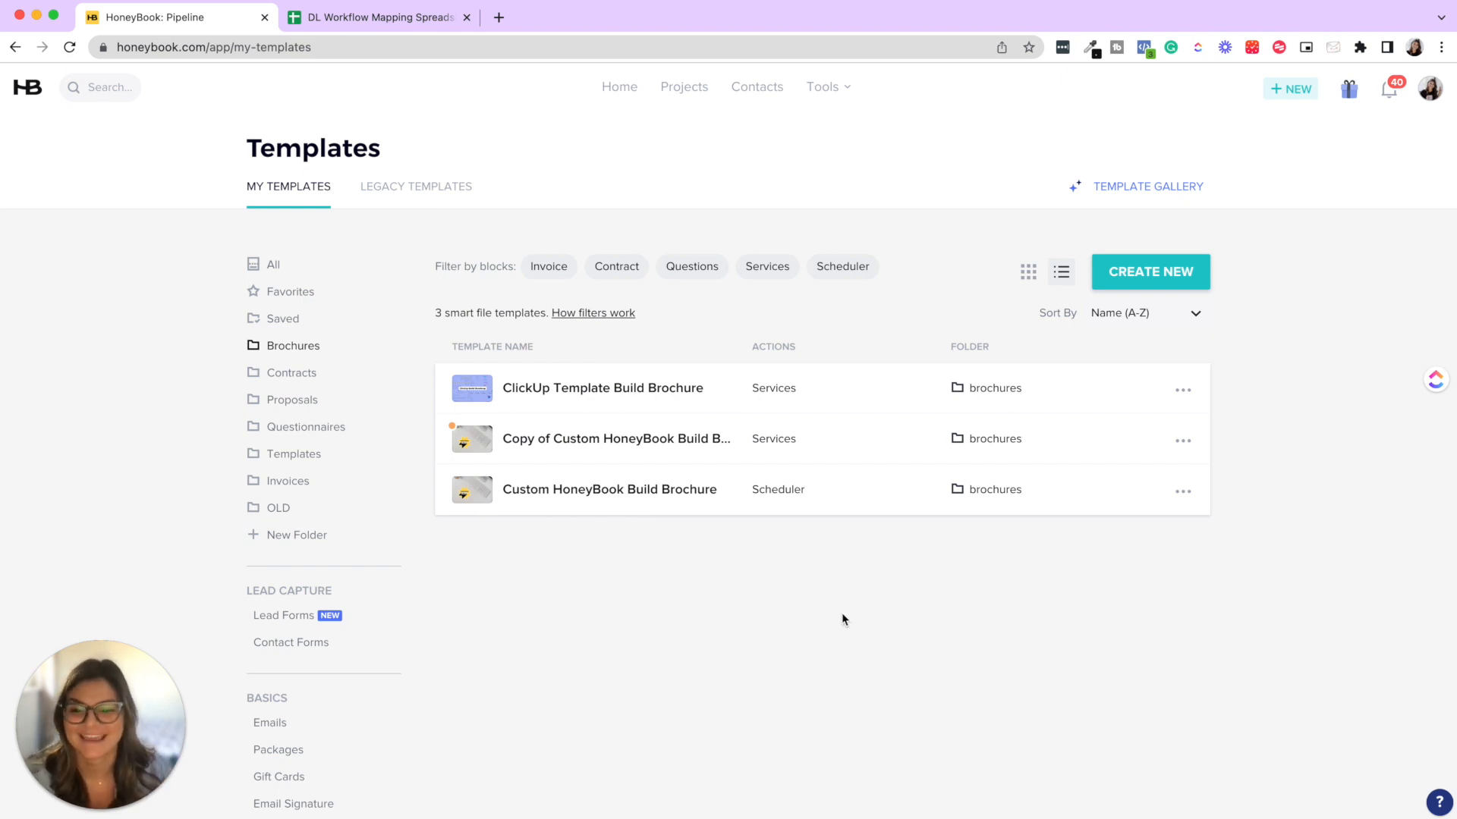
- List the five contact form templates under Lead Capture and open the Default Contact Form
{"action": "left_click", "coordinate": [290, 642]}
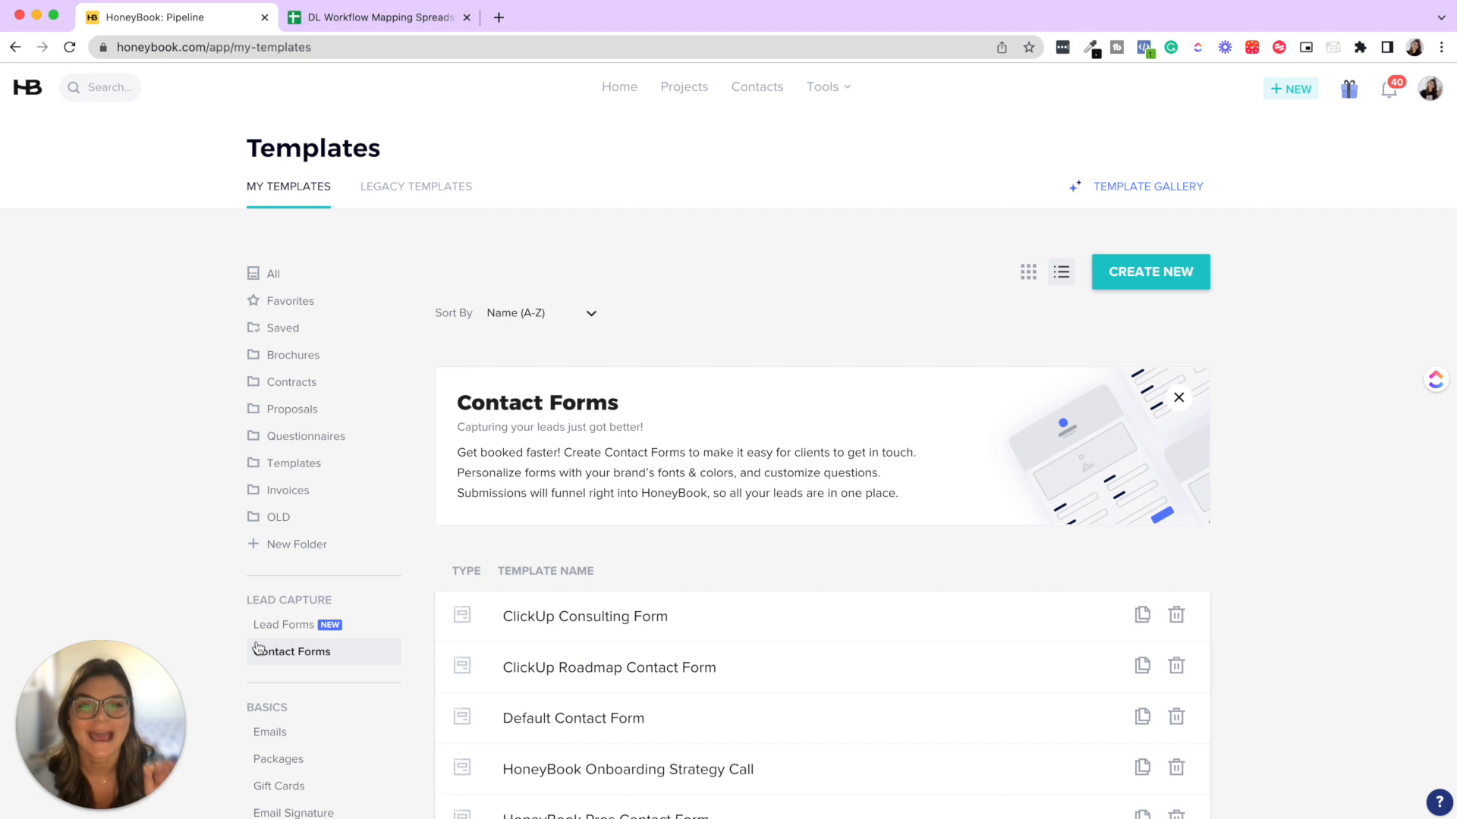
{"action": "mouse_move", "coordinate": [394, 605]}
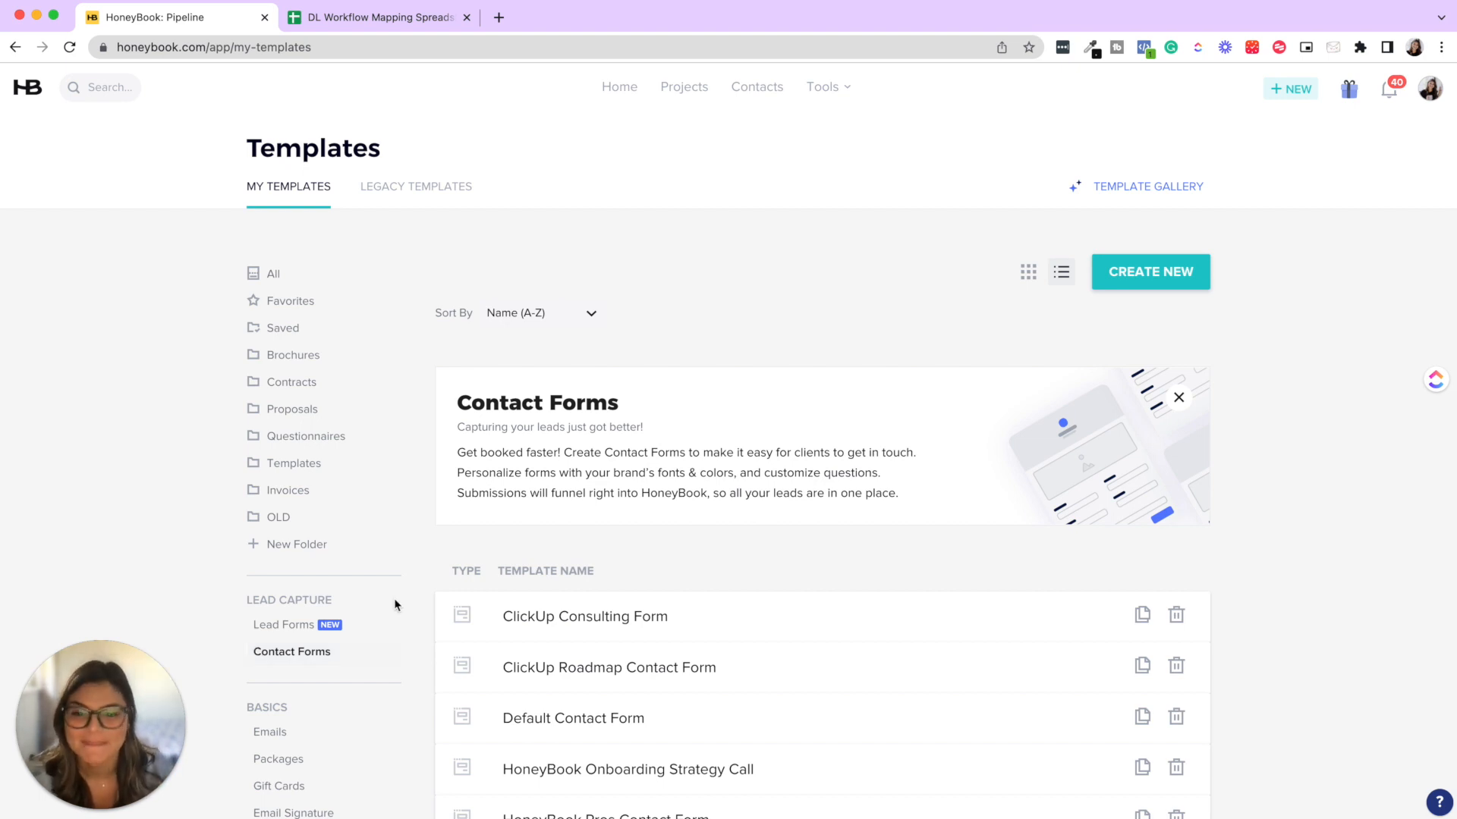
{"action": "scroll", "scroll_direction": "down", "scroll_amount": 3}
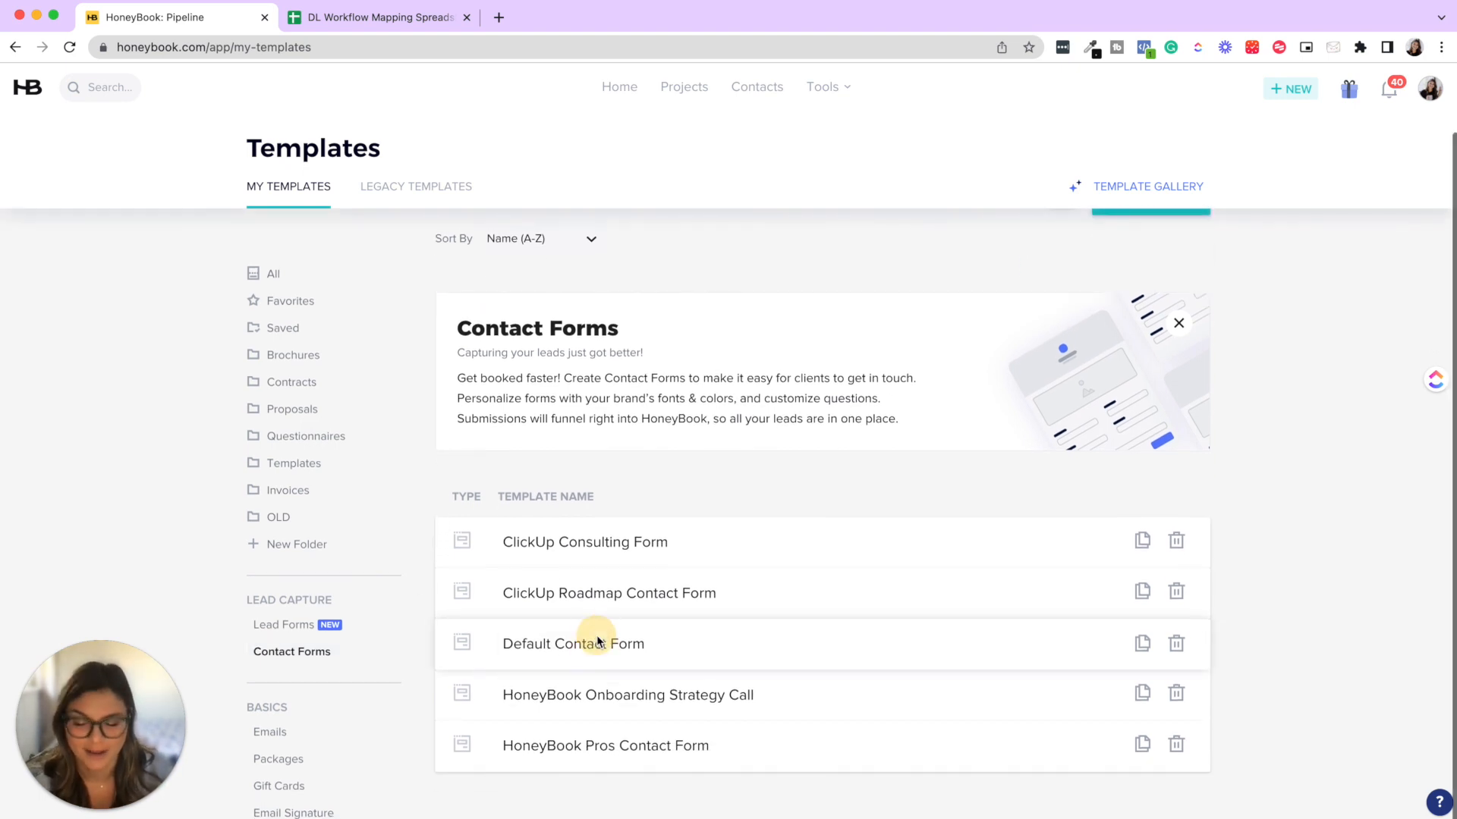
{"action": "left_click", "coordinate": [573, 644]}
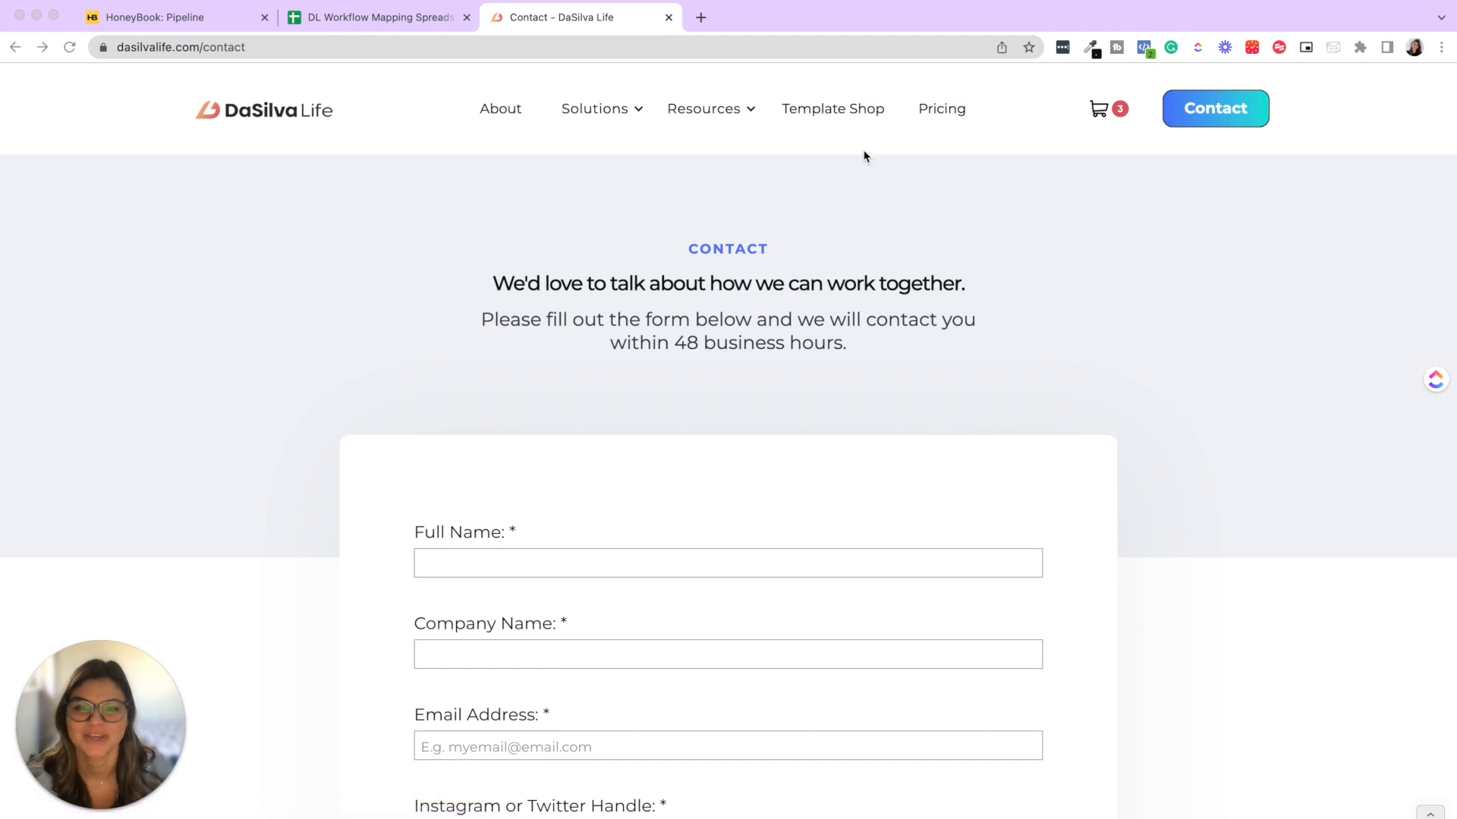
- Scroll through the live DaSilva Life contact form's questions: project type, ideal deadline, referral source
{"action": "scroll", "scroll_direction": "down", "scroll_amount": 3}
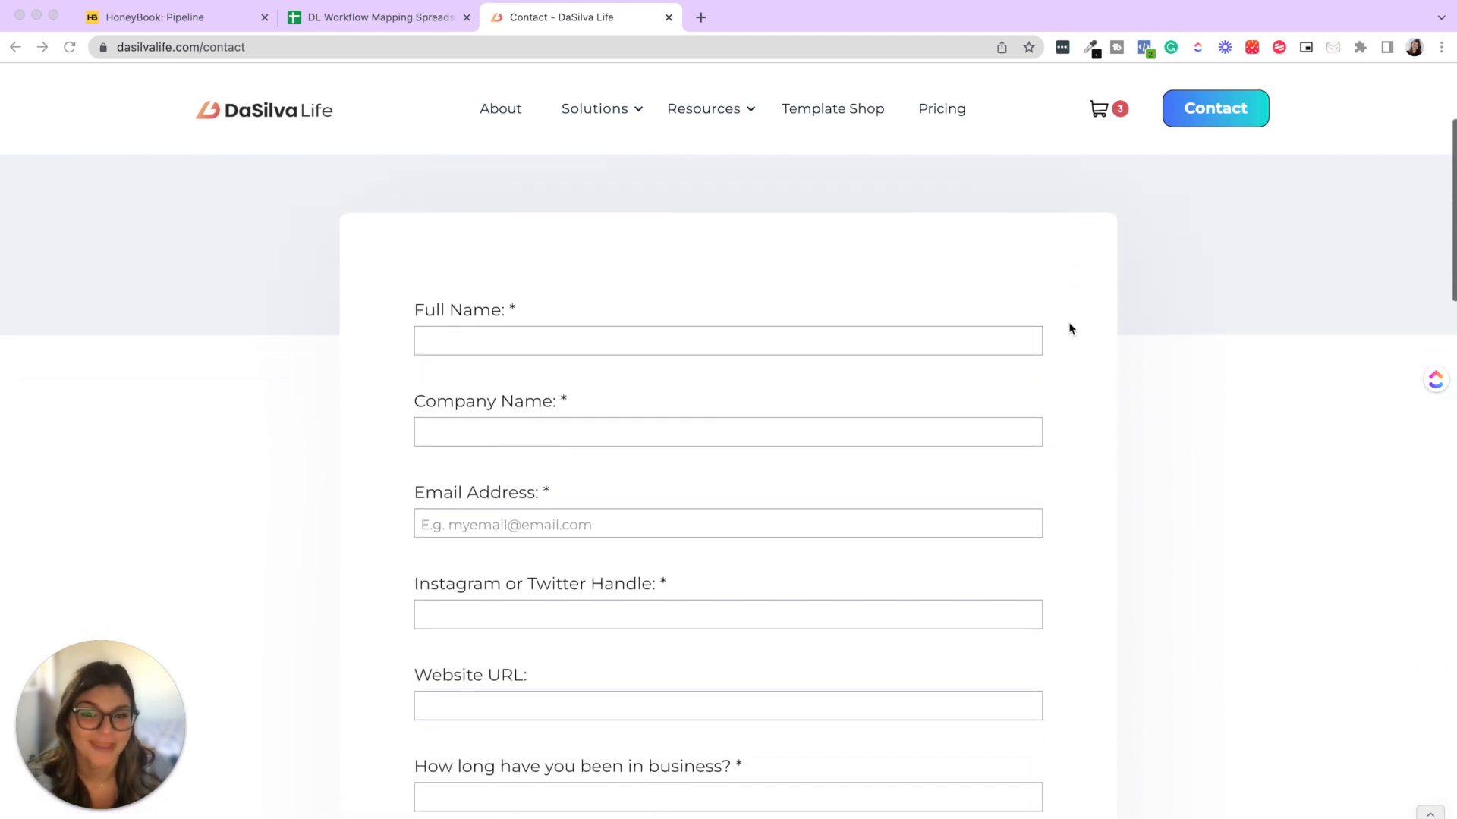
{"action": "scroll", "scroll_direction": "down", "scroll_amount": 3}
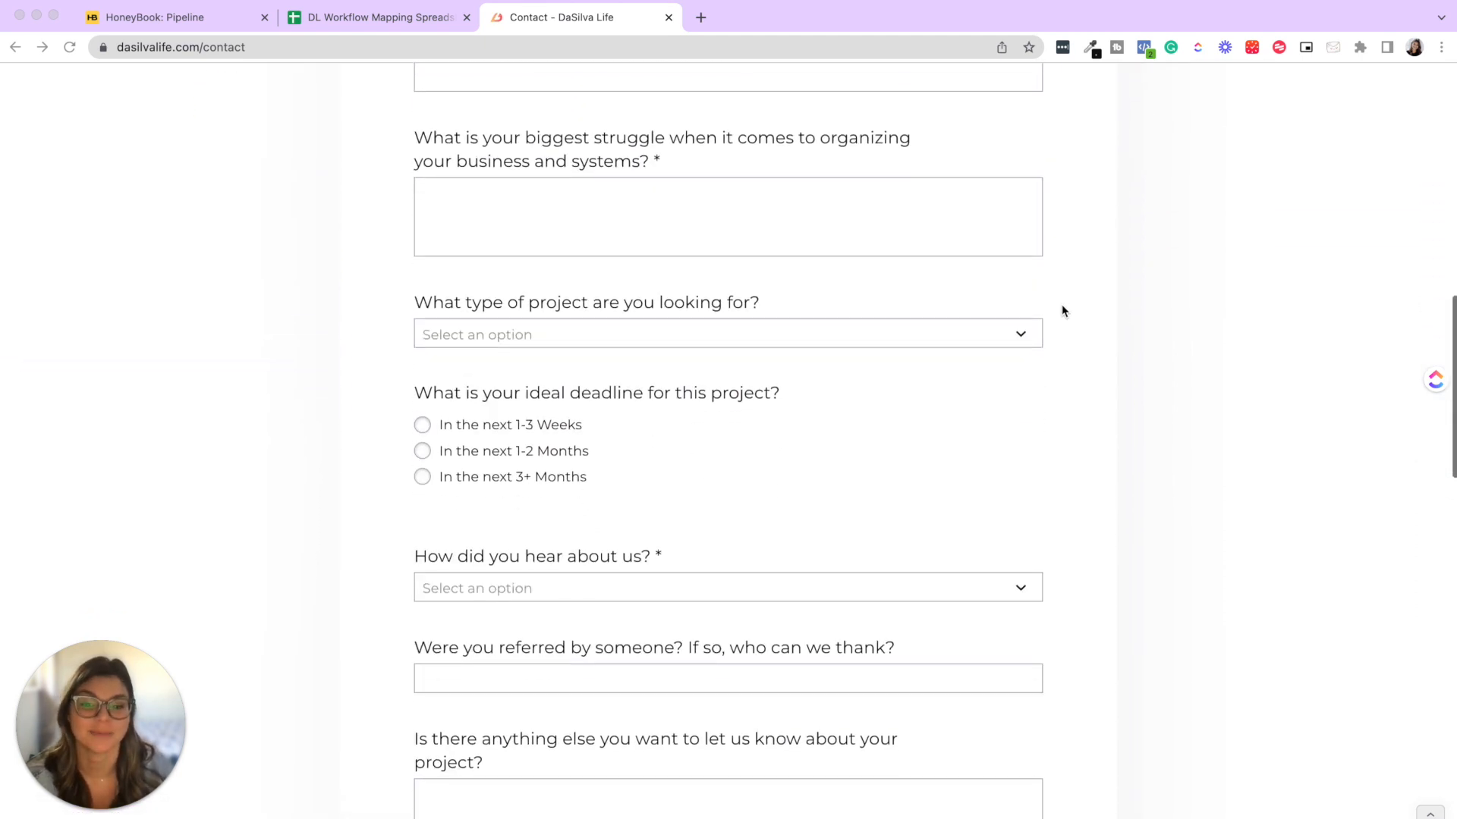
{"action": "scroll", "scroll_direction": "up", "scroll_amount": 3}
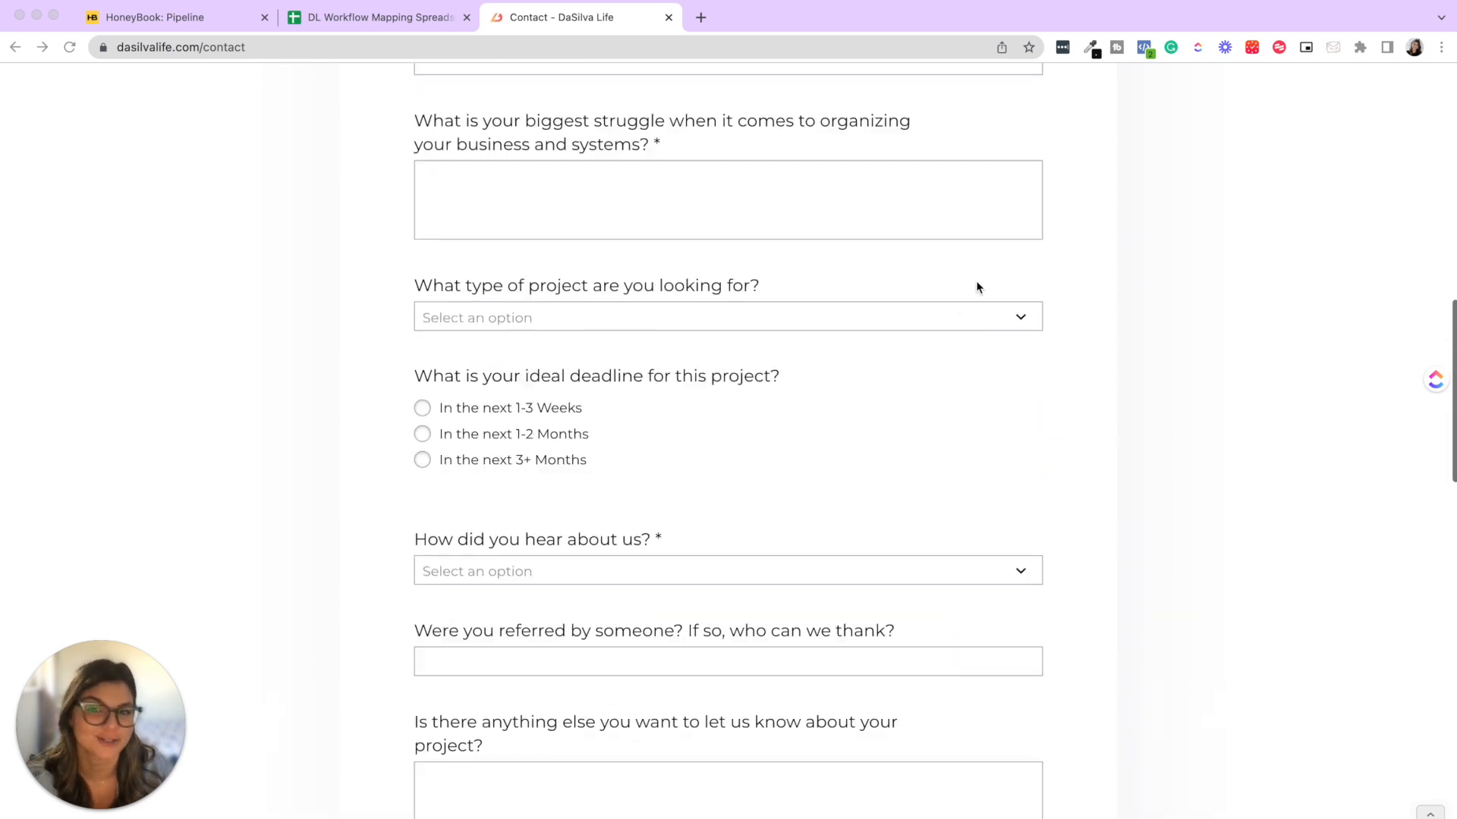
{"action": "scroll", "scroll_direction": "up", "scroll_amount": 3}
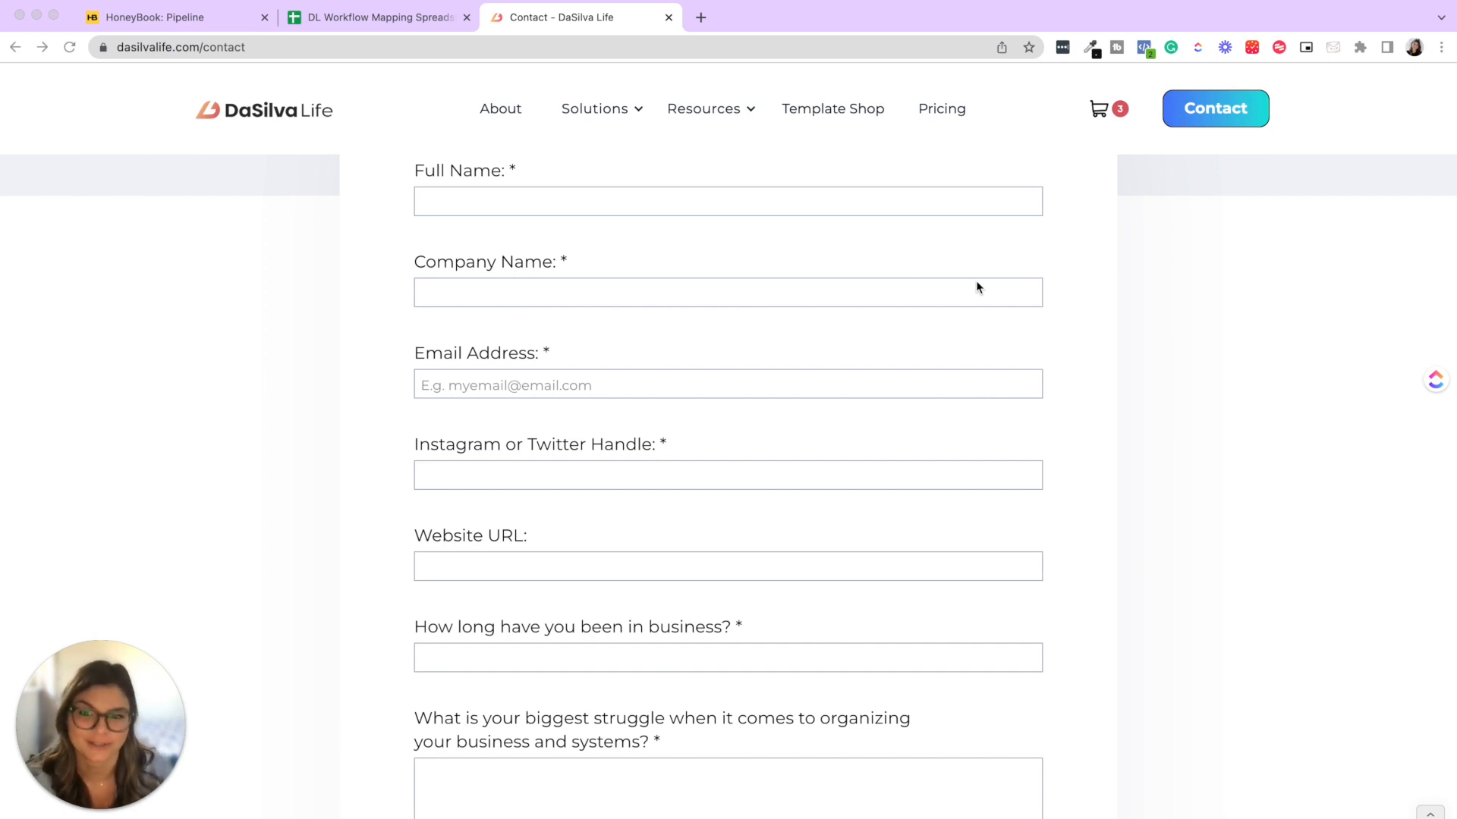
- In the Default Contact Form editor, show the Project Type question's settings and available question types
{"action": "left_click", "coordinate": [148, 17]}
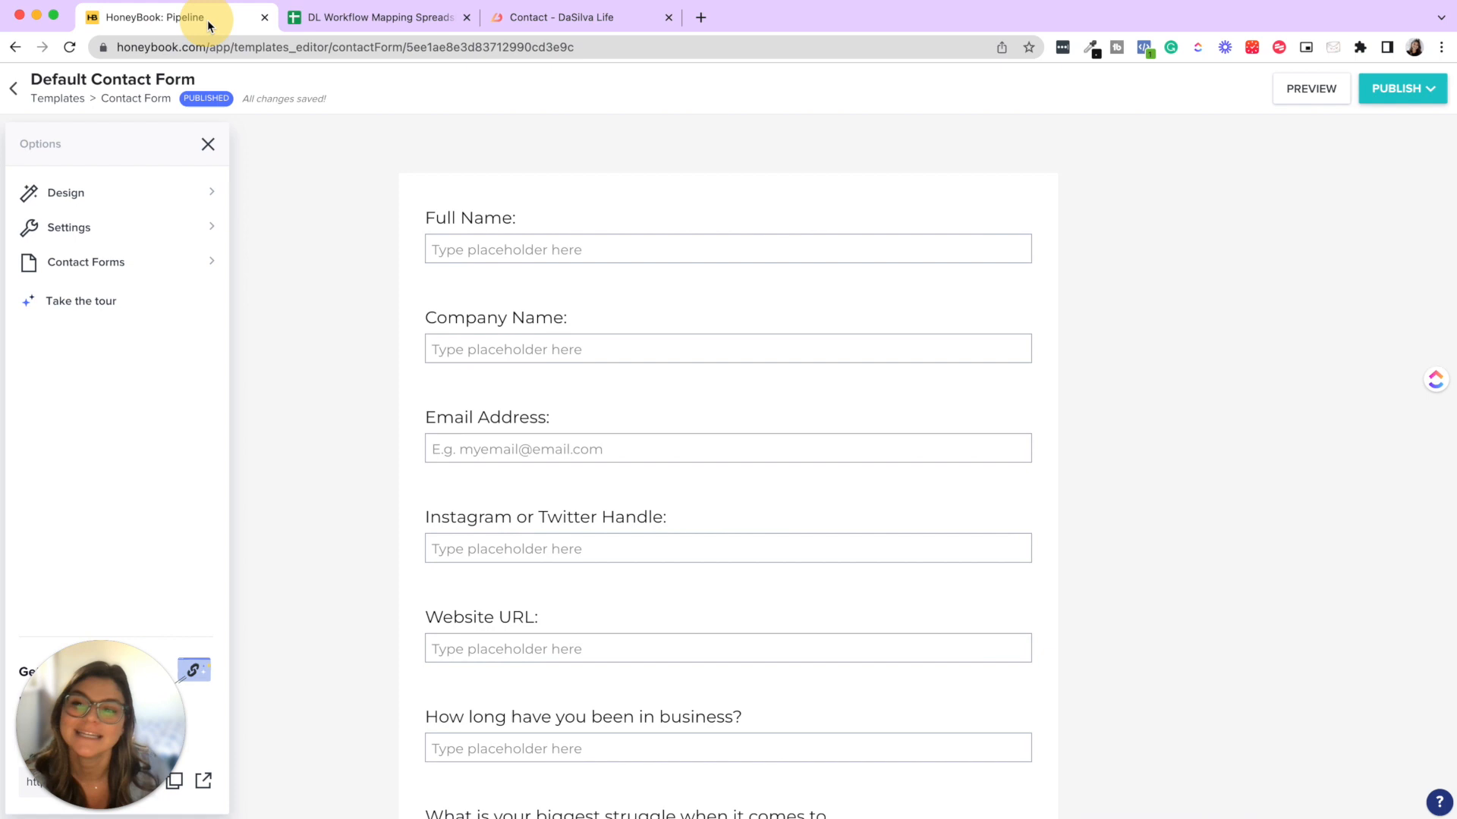
{"action": "scroll", "scroll_direction": "down", "scroll_amount": 3}
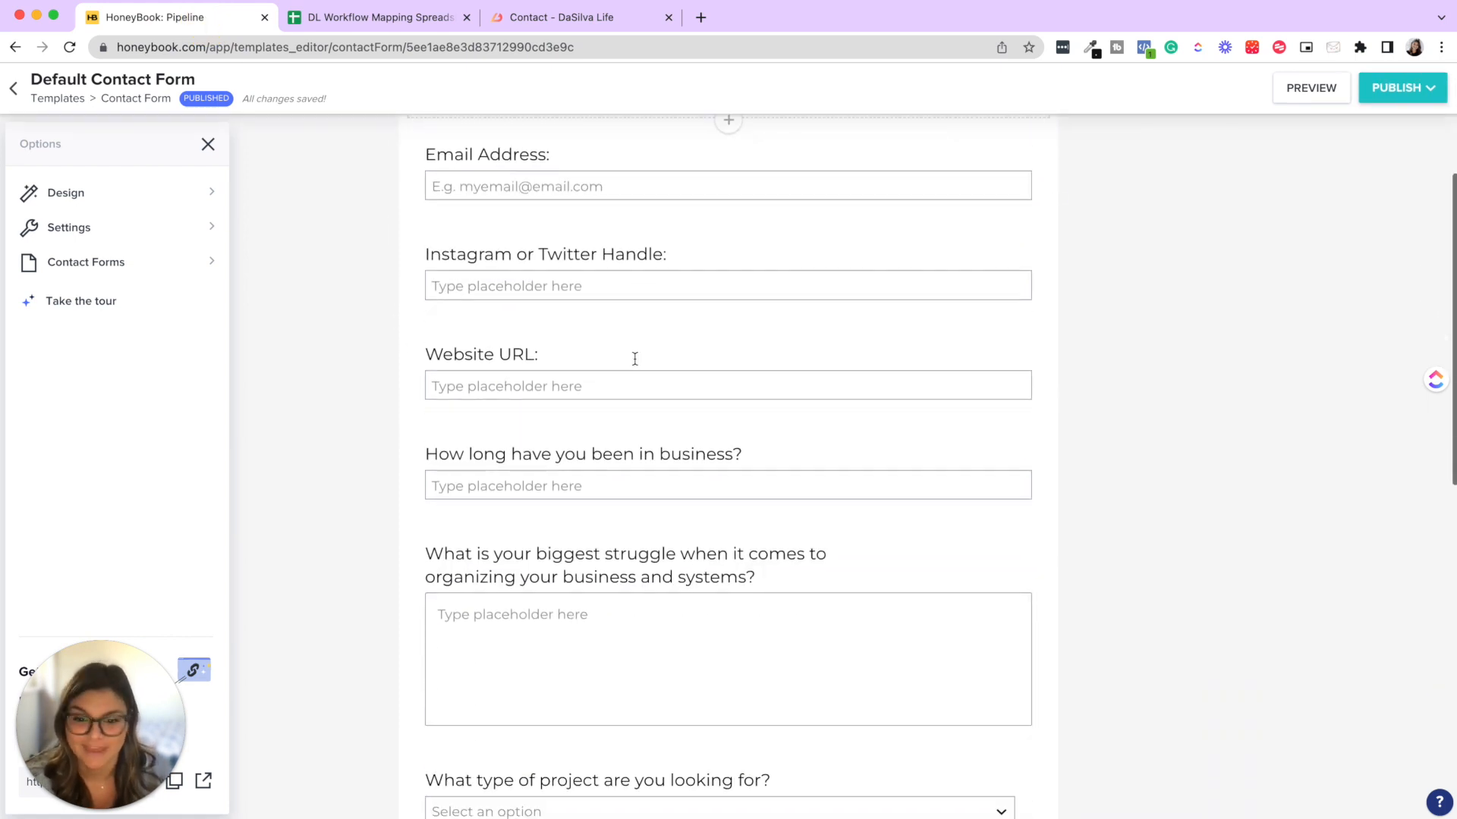
{"action": "scroll", "scroll_direction": "down", "scroll_amount": 3}
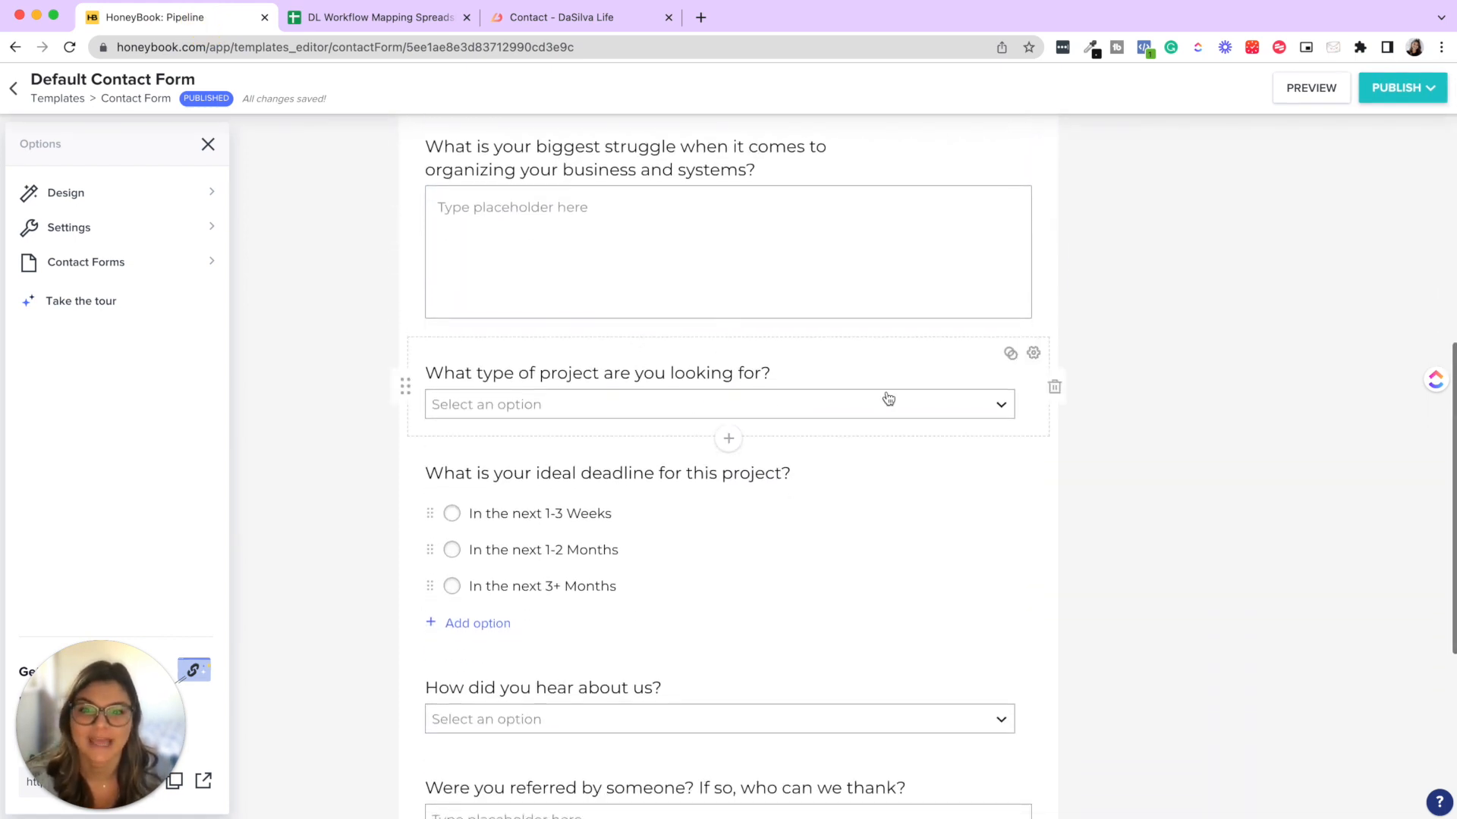
{"action": "mouse_move", "coordinate": [839, 374]}
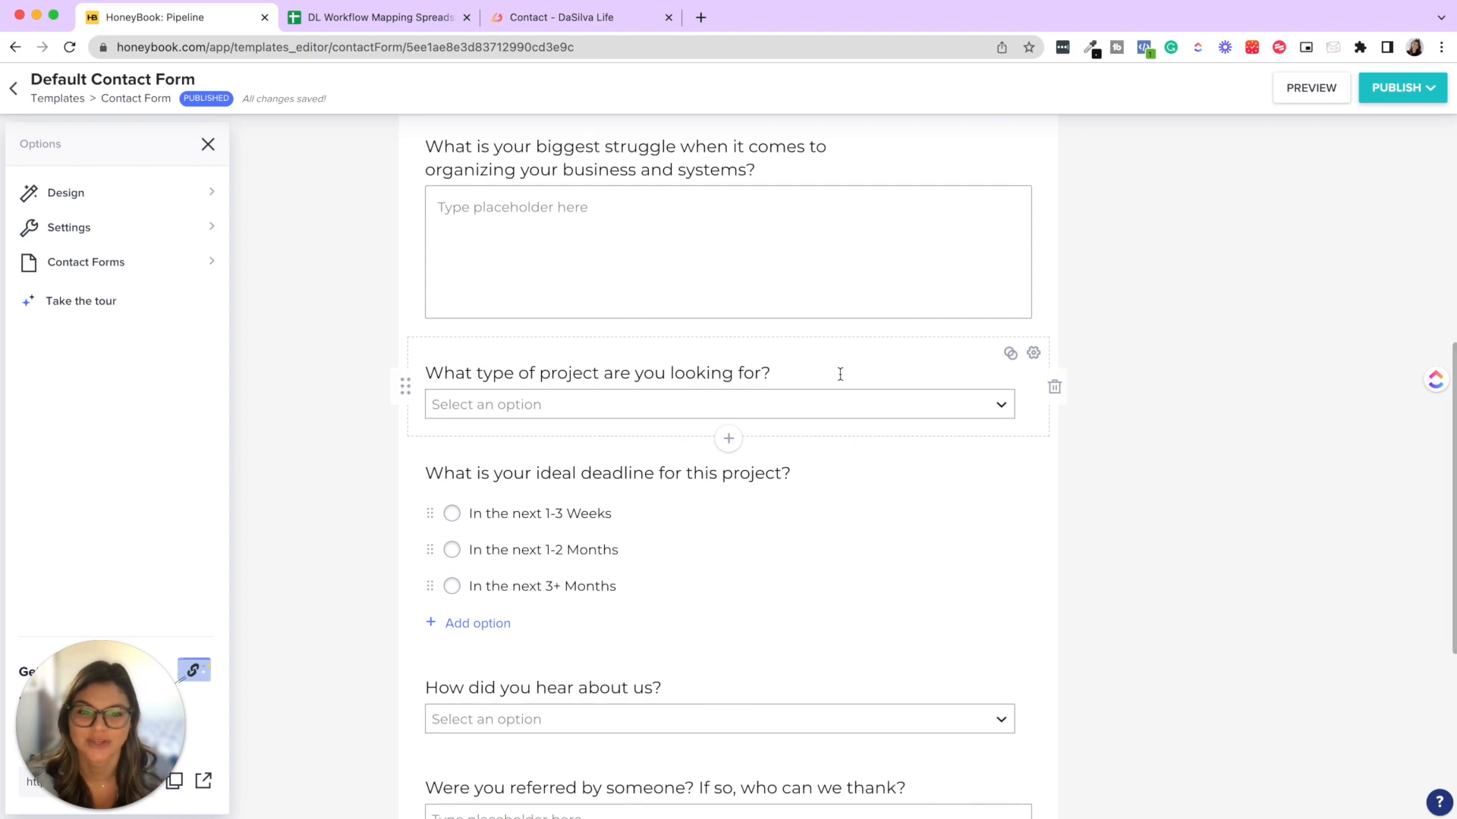
{"action": "left_click", "coordinate": [1032, 354]}
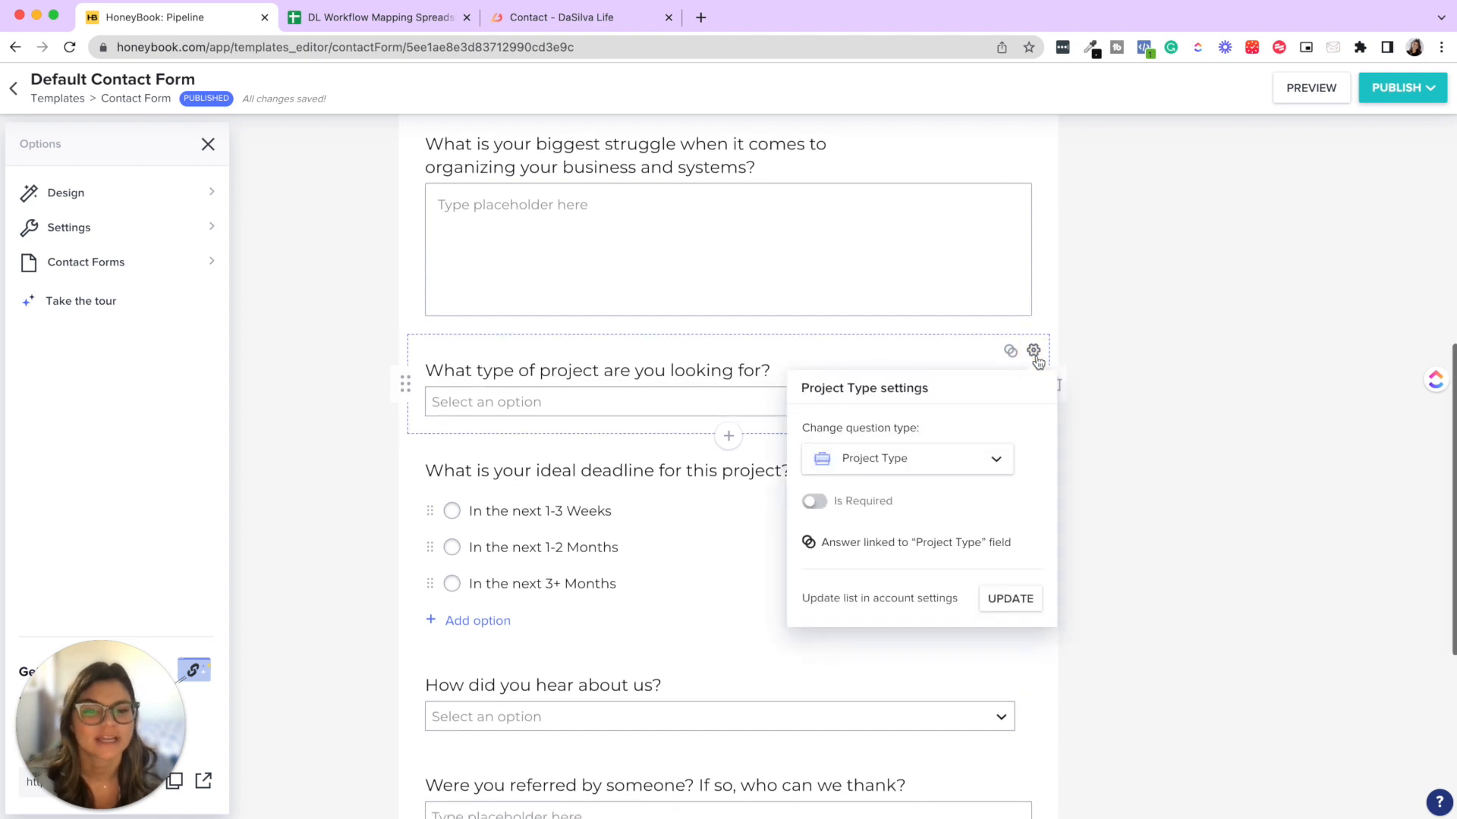
{"action": "left_click", "coordinate": [906, 458]}
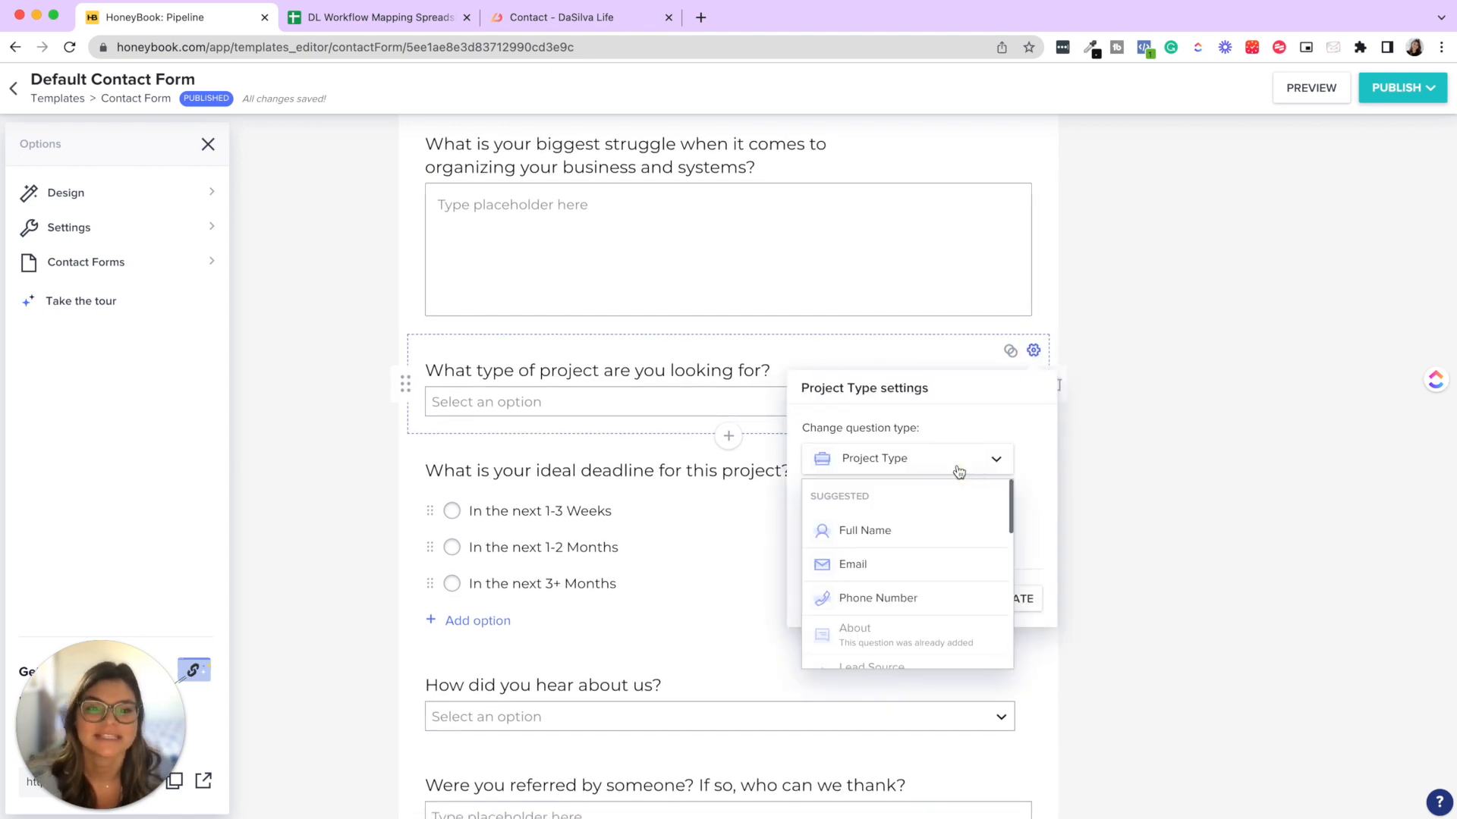
{"action": "scroll", "scroll_direction": "down", "scroll_amount": 3}
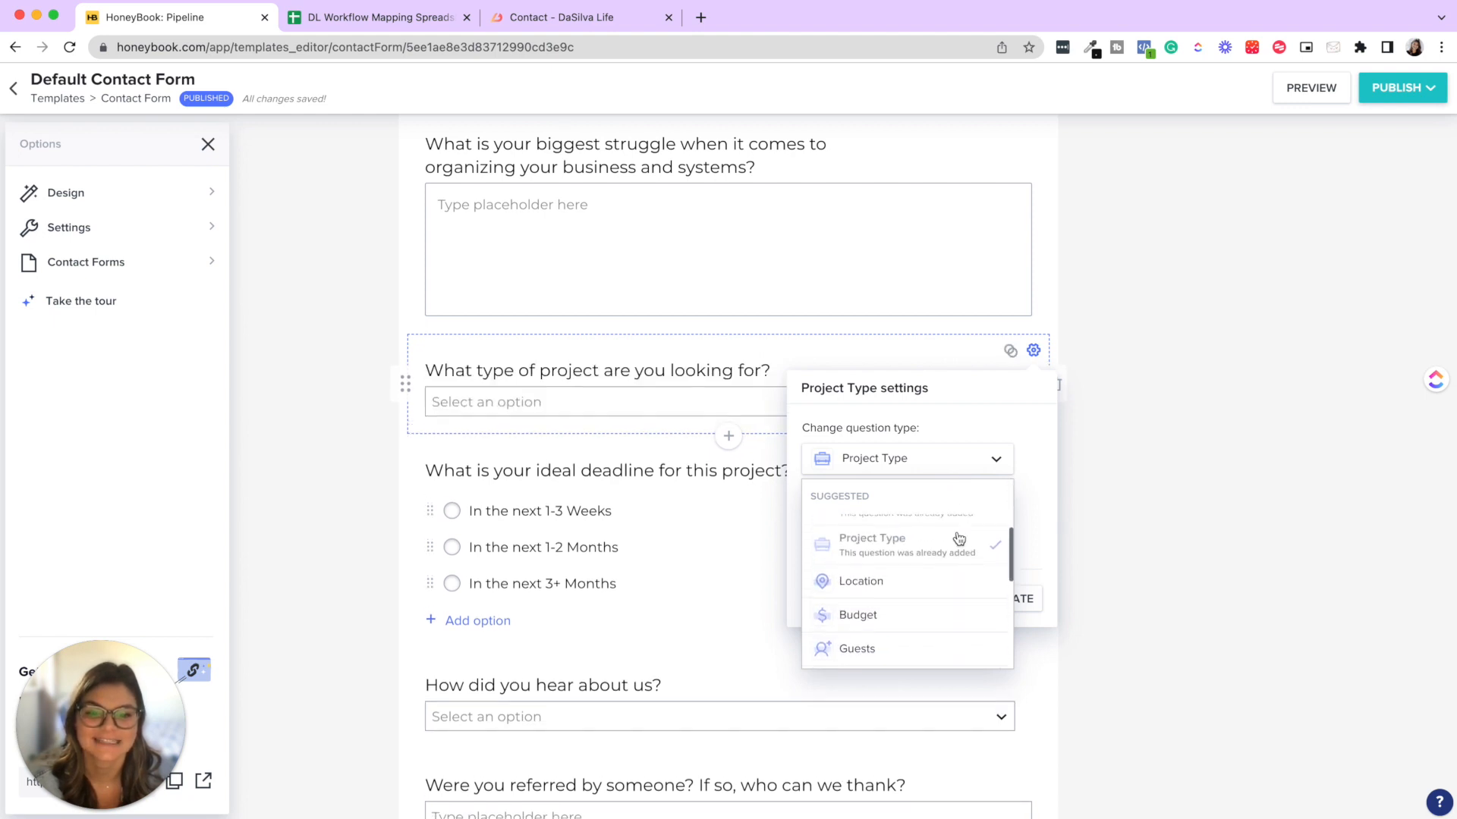
{"action": "mouse_move", "coordinate": [931, 552]}
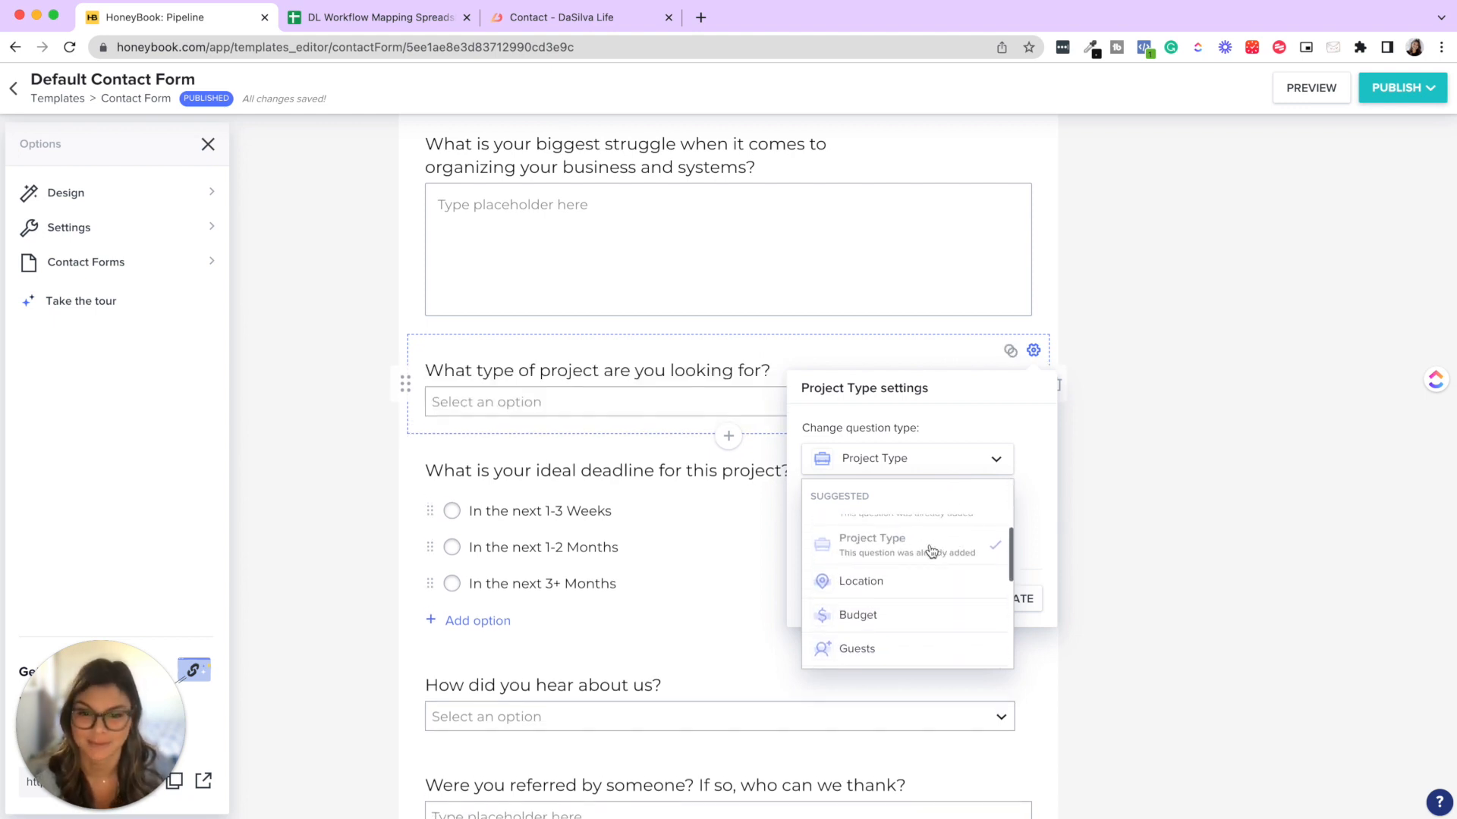
- Review the four project types with ClickUp Roadmap as default, then close them and the question settings unchanged
{"action": "left_click", "coordinate": [871, 544]}
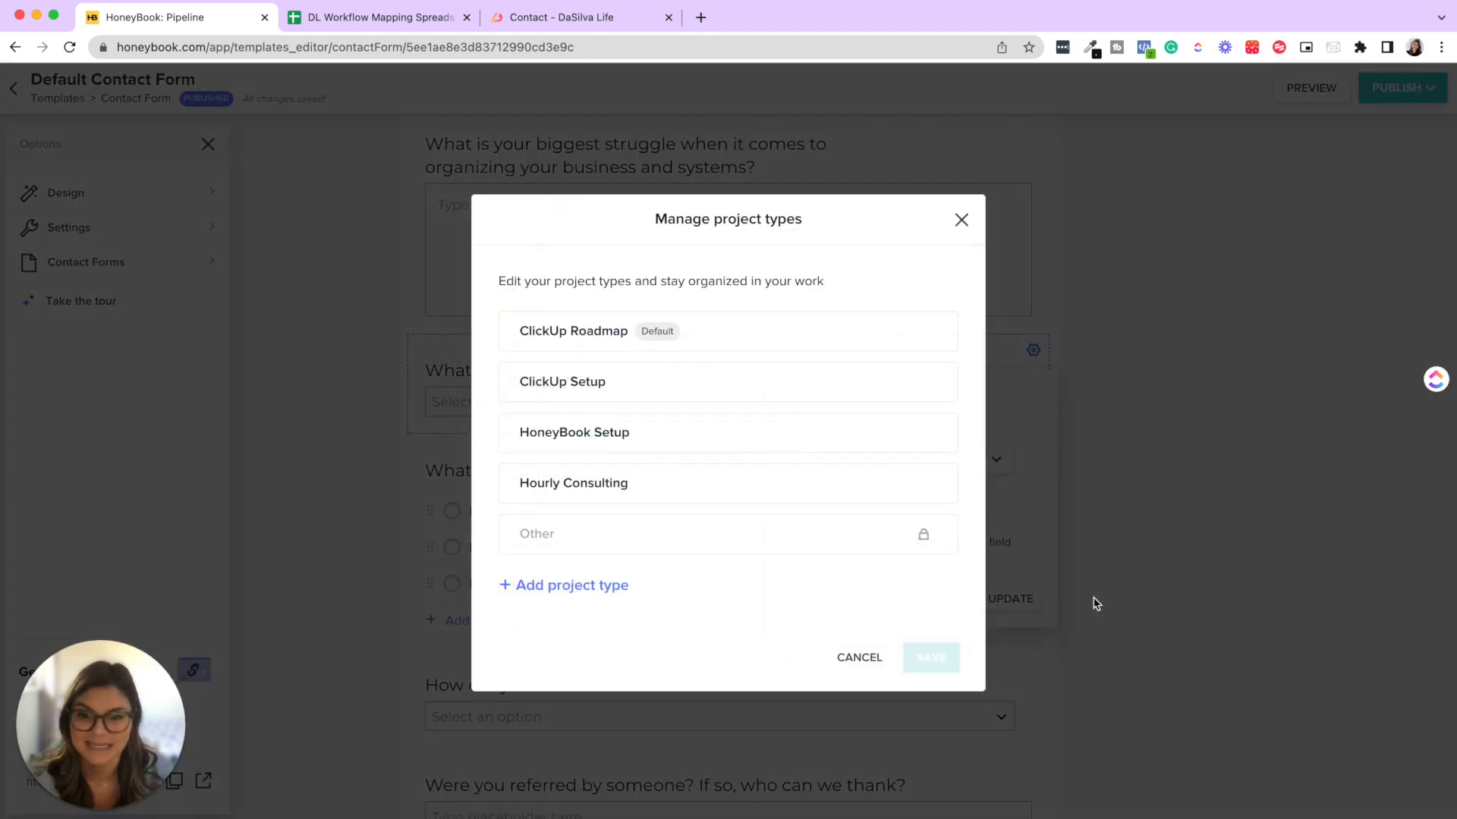
{"action": "mouse_move", "coordinate": [574, 482]}
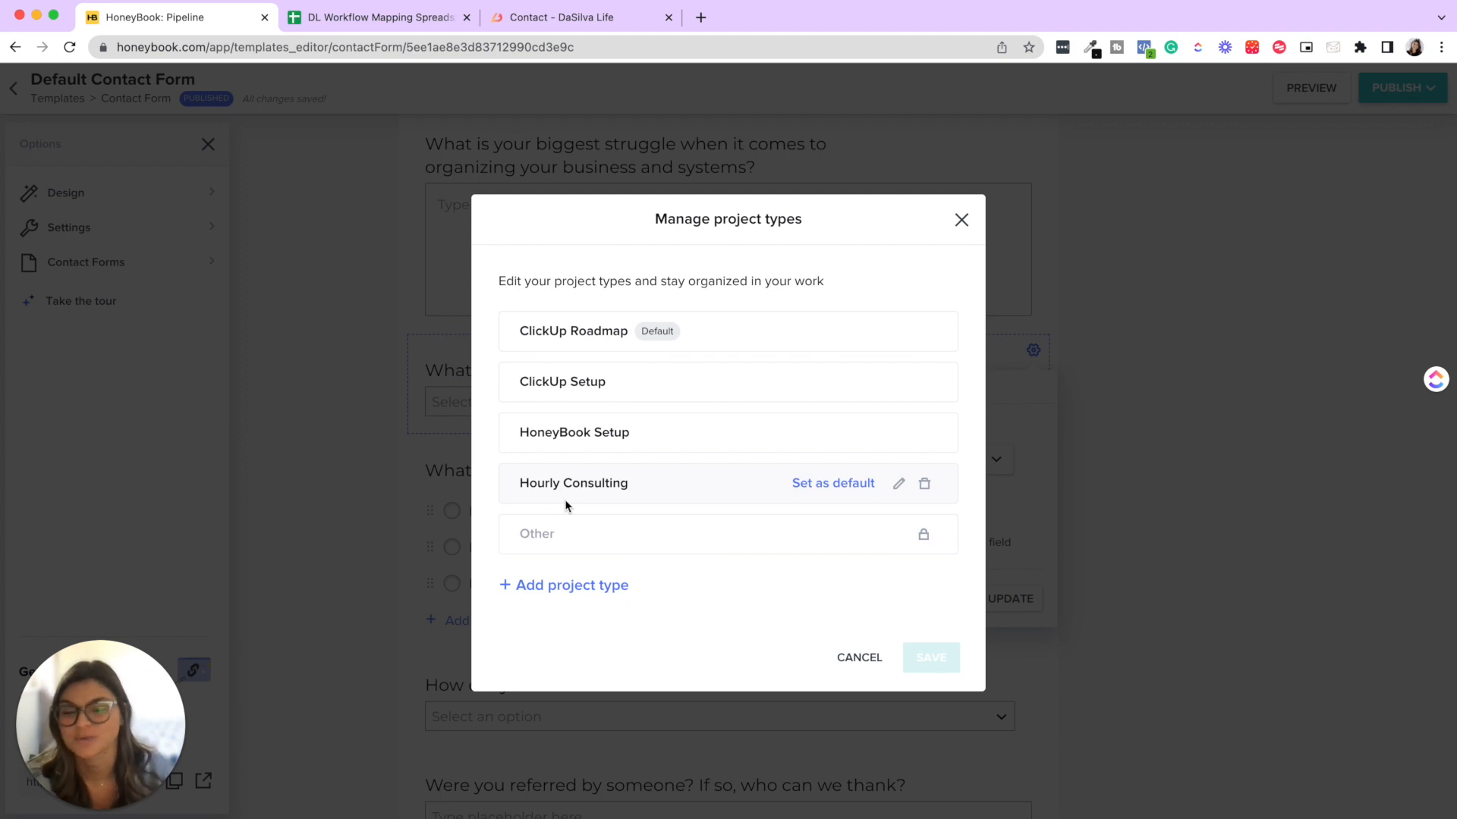
{"action": "mouse_move", "coordinate": [962, 218]}
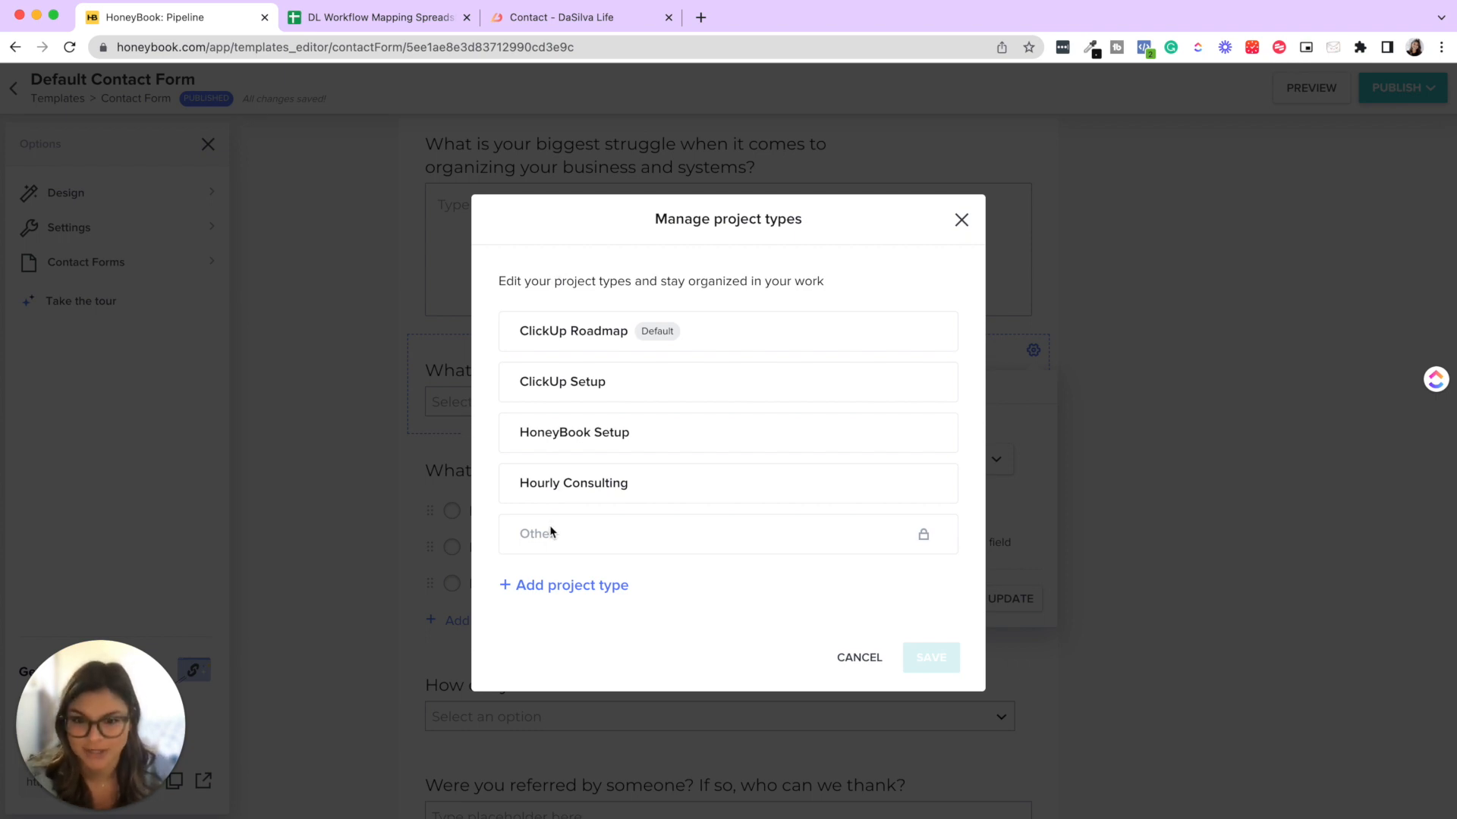
{"action": "mouse_move", "coordinate": [616, 284]}
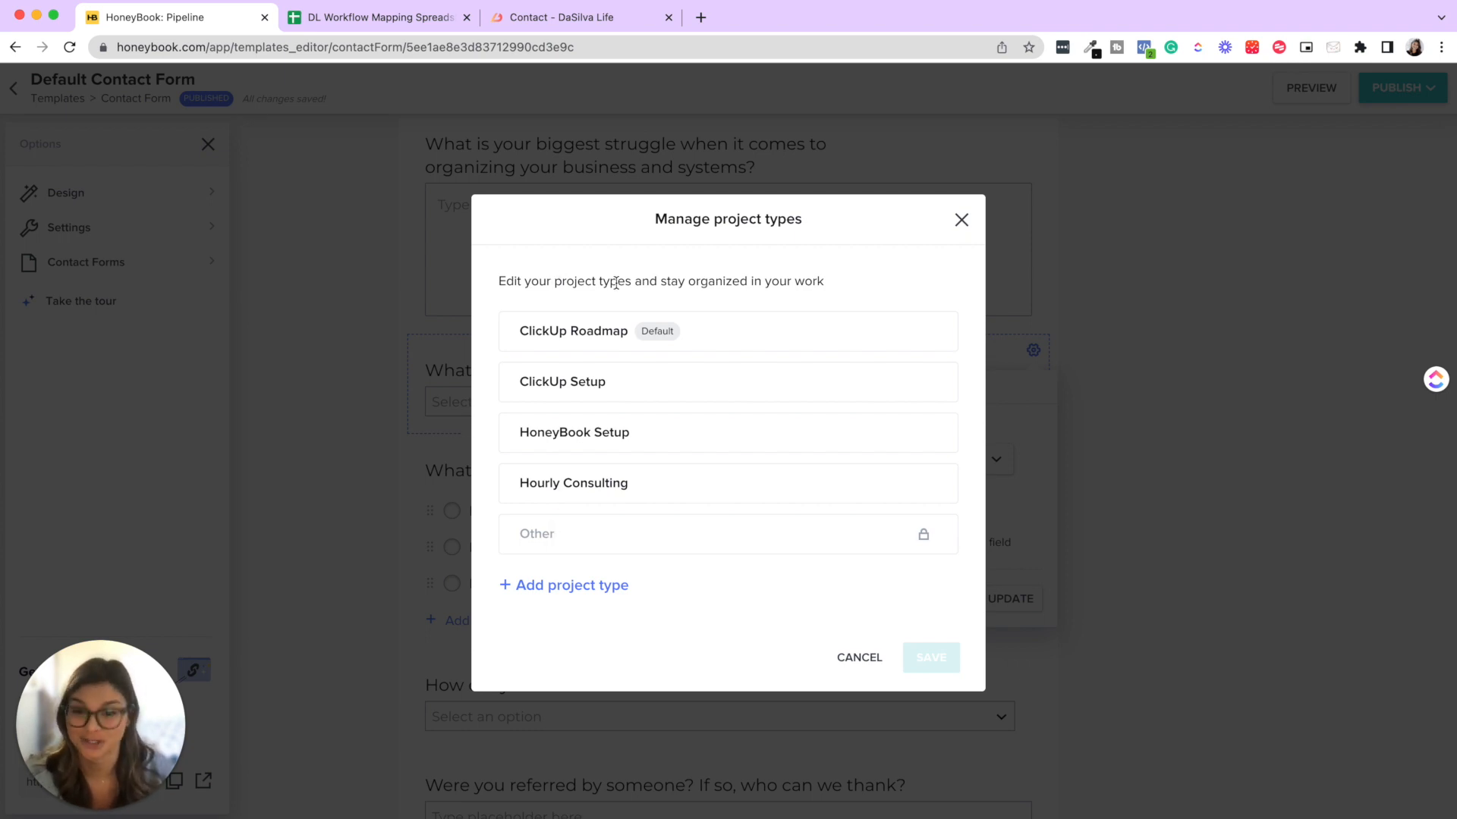
{"action": "mouse_move", "coordinate": [526, 191]}
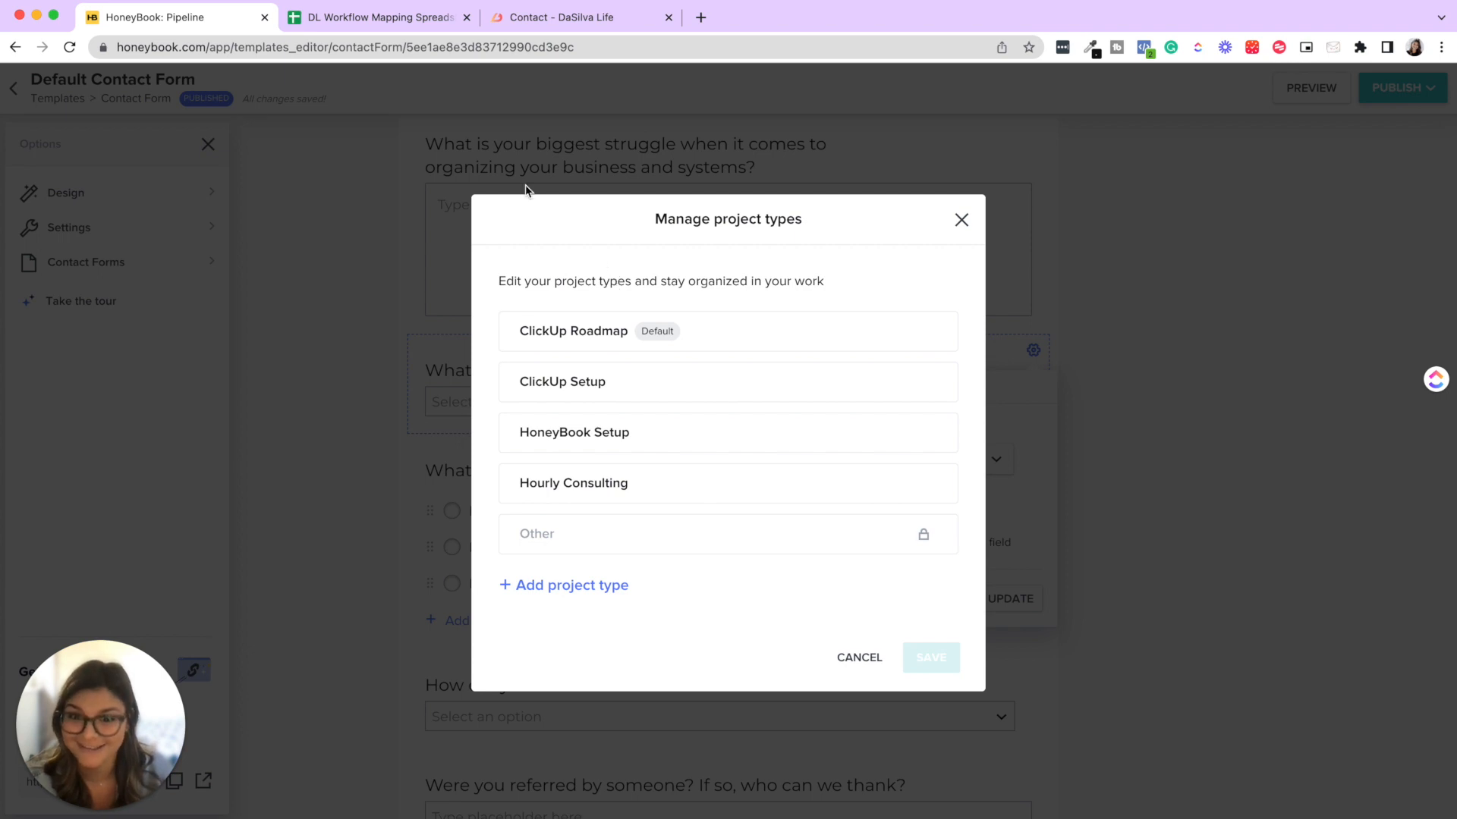
{"action": "mouse_move", "coordinate": [899, 331]}
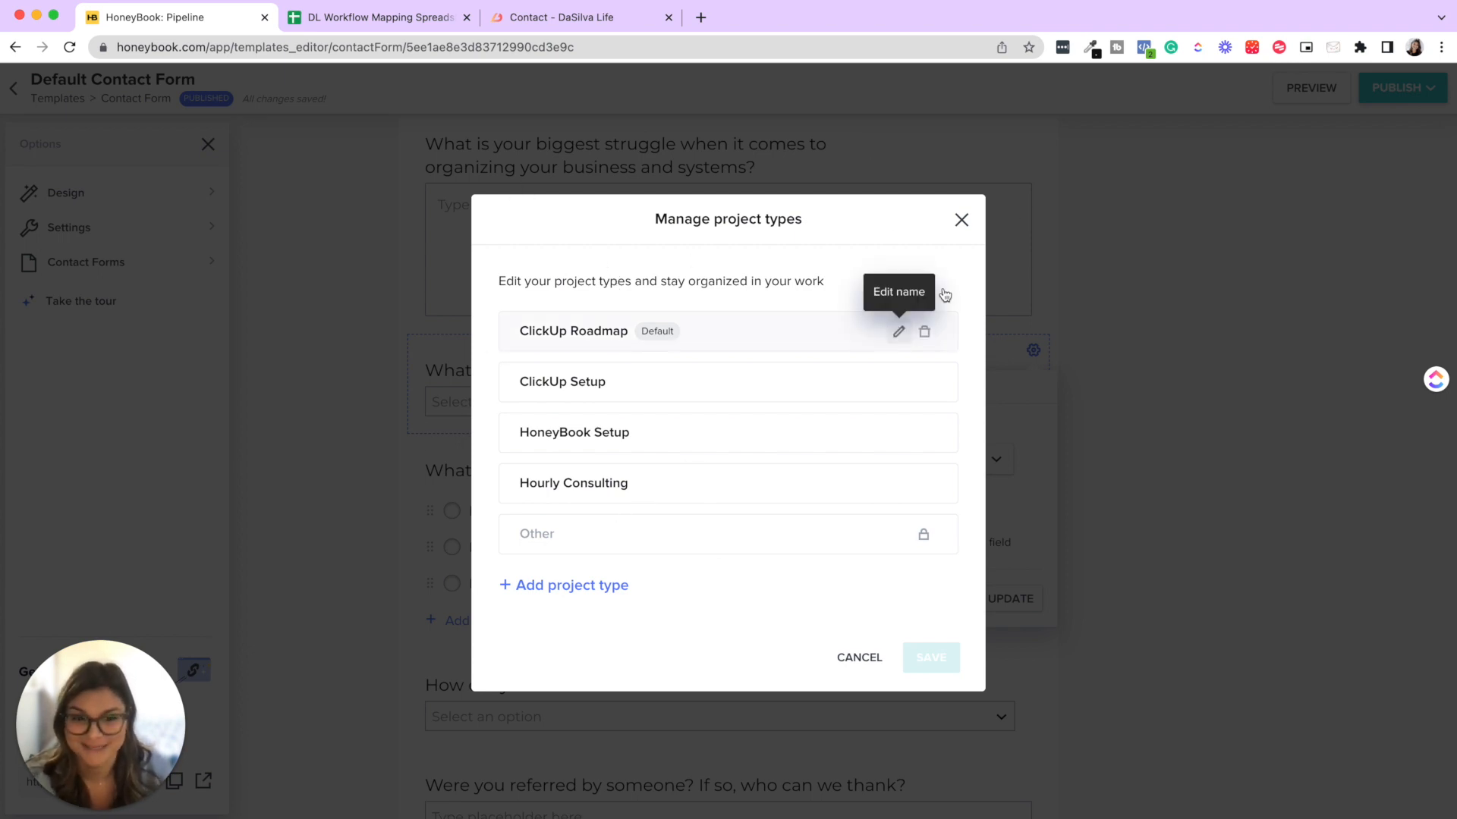
{"action": "left_click", "coordinate": [960, 218]}
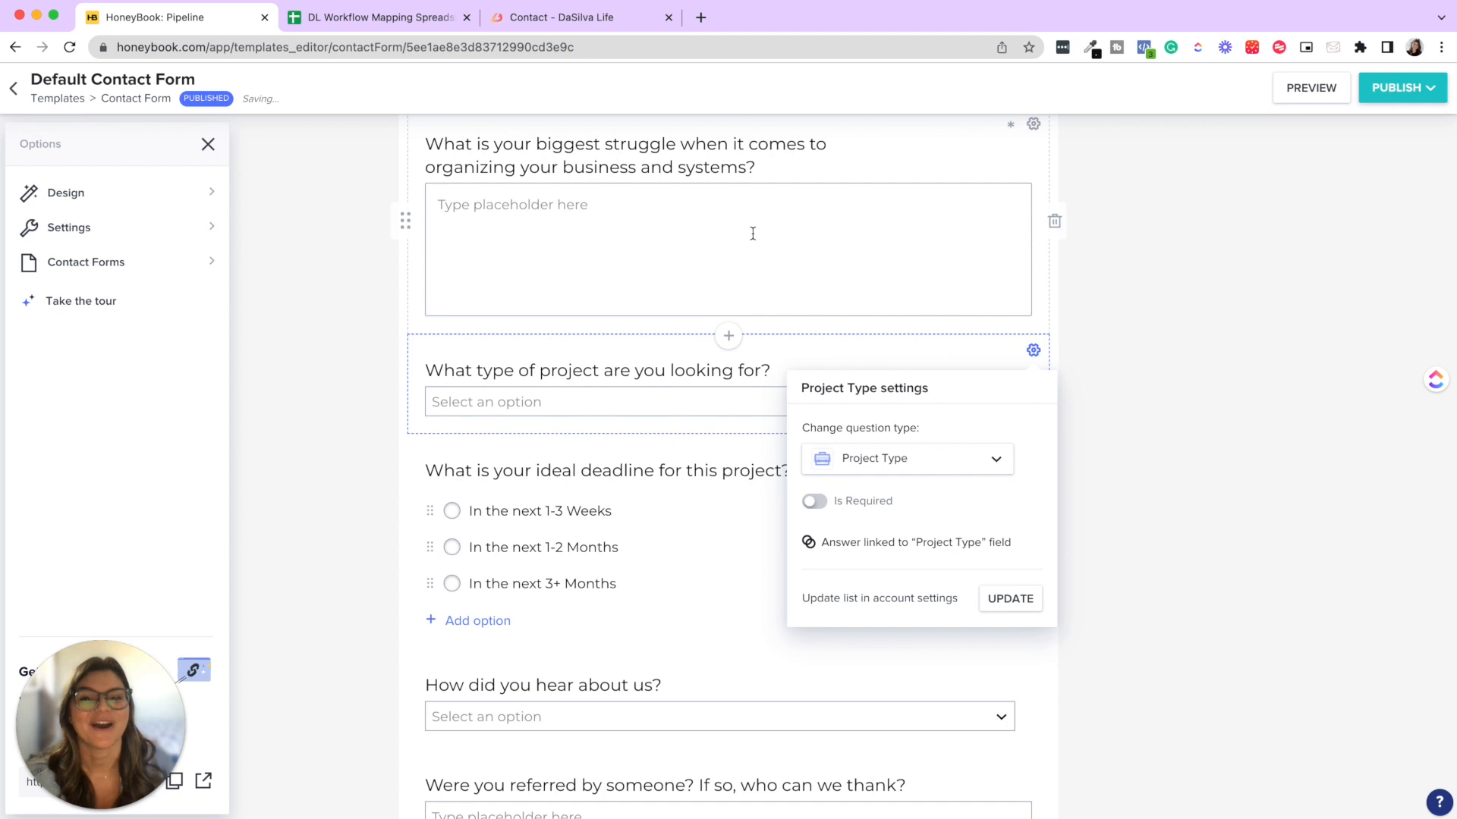
{"action": "left_click", "coordinate": [390, 302]}
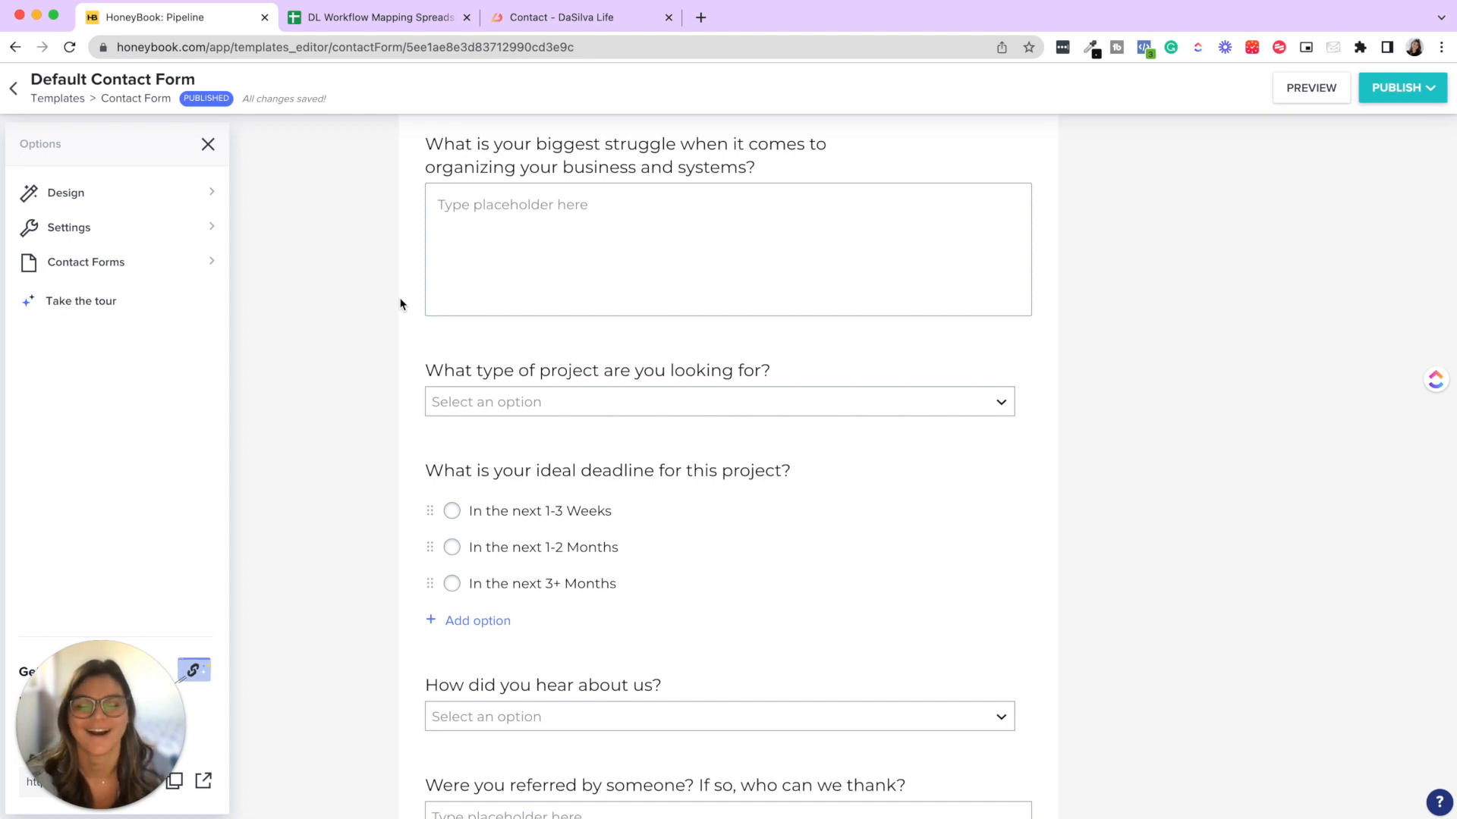
- Return via the Templates breadcrumb to the library showing the three invoice templates
{"action": "left_click", "coordinate": [58, 98]}
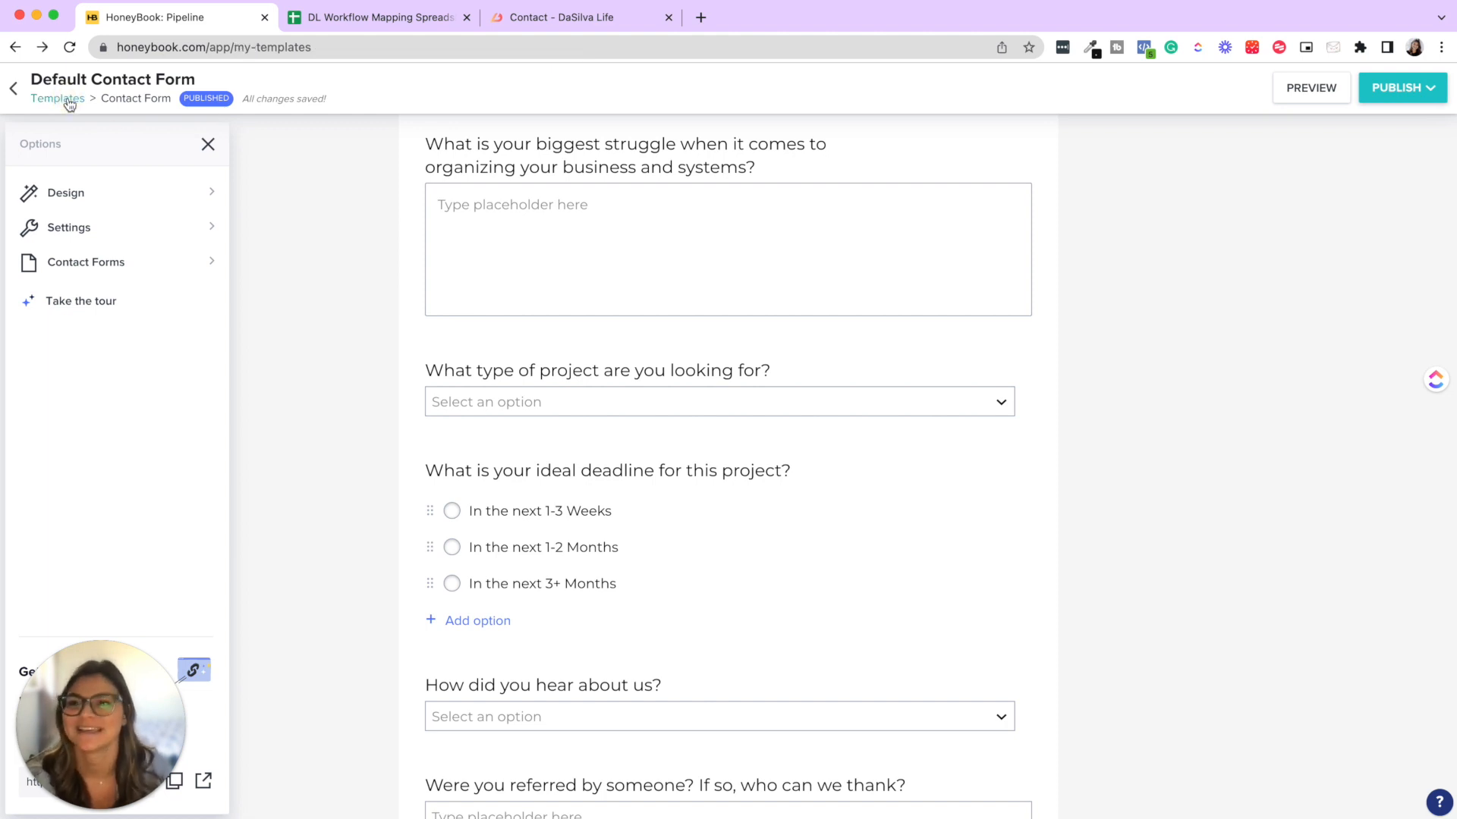
{"action": "left_click", "coordinate": [58, 98]}
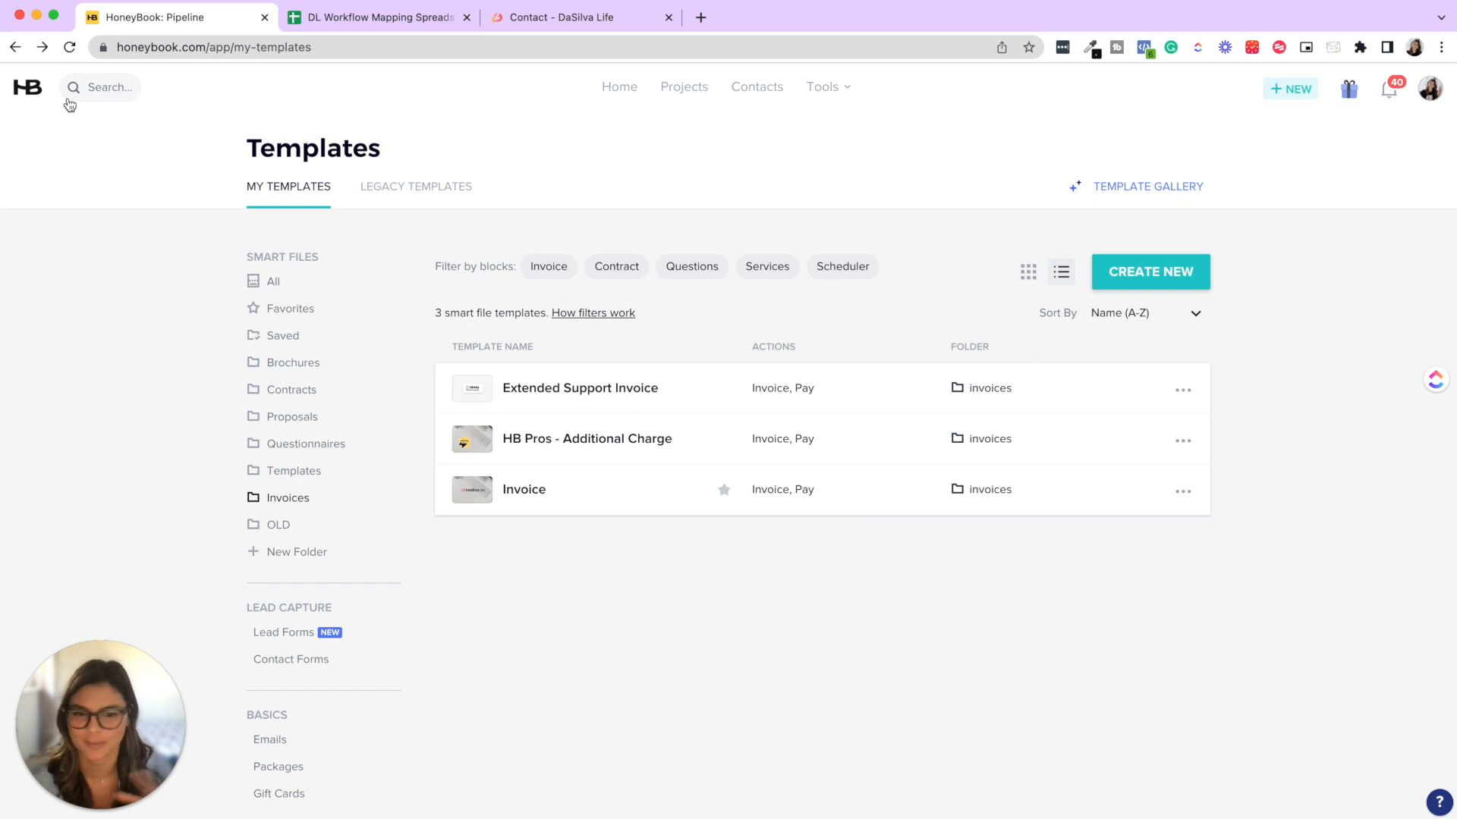
{"action": "mouse_move", "coordinate": [755, 86]}
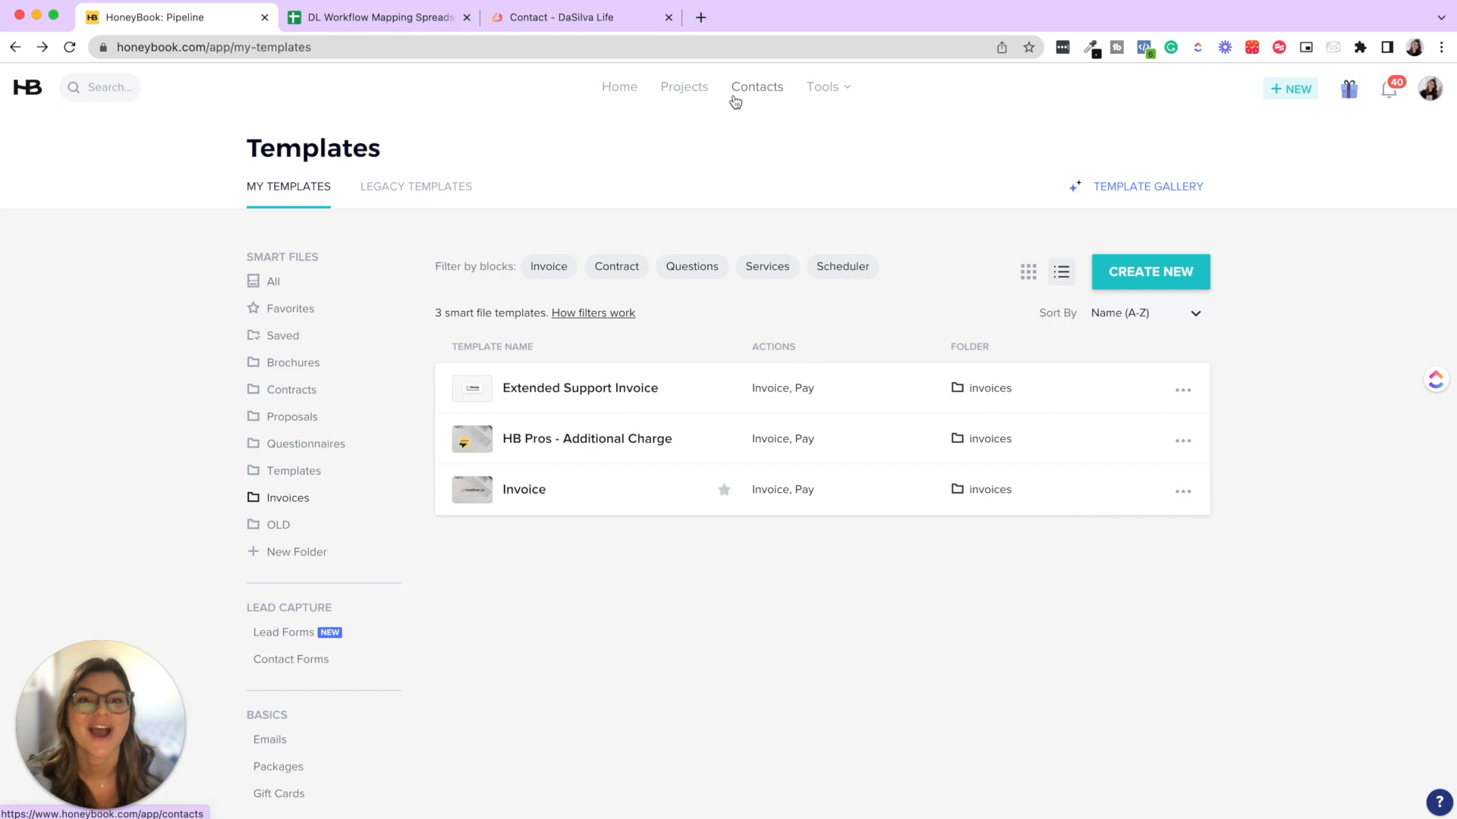
{"action": "left_click", "coordinate": [822, 87]}
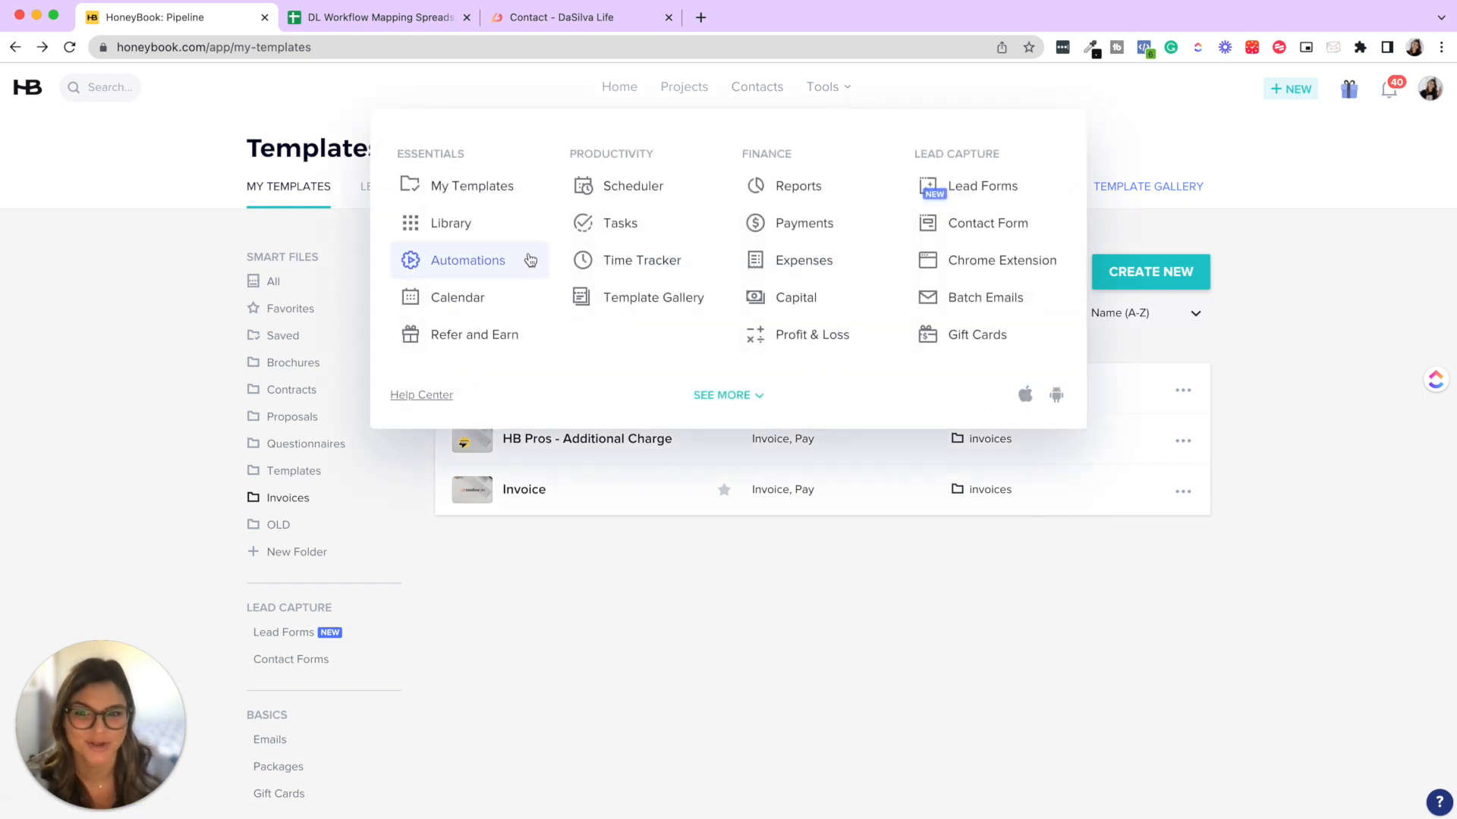
{"action": "left_click", "coordinate": [468, 260]}
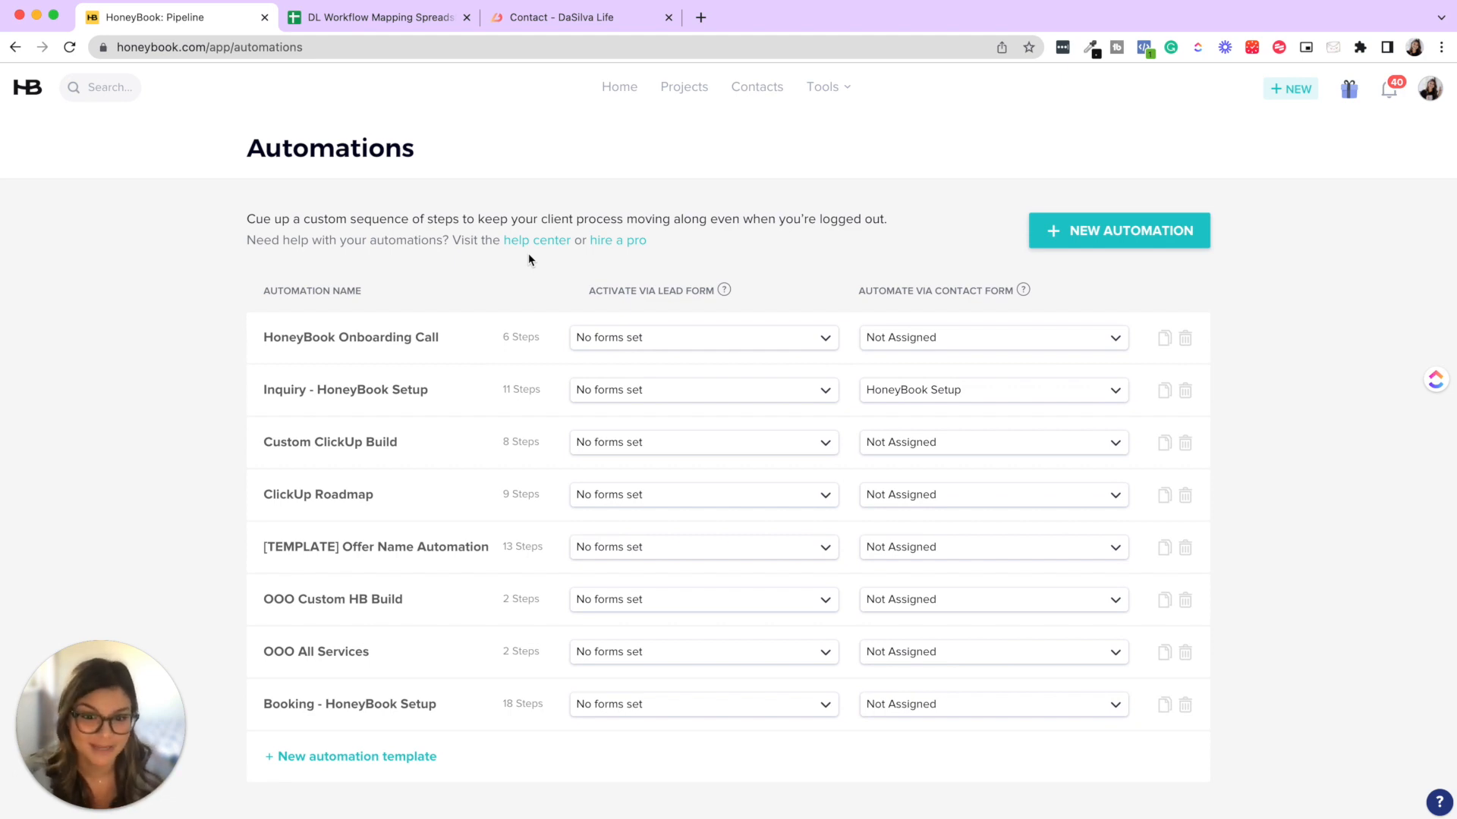
{"action": "mouse_move", "coordinate": [478, 361]}
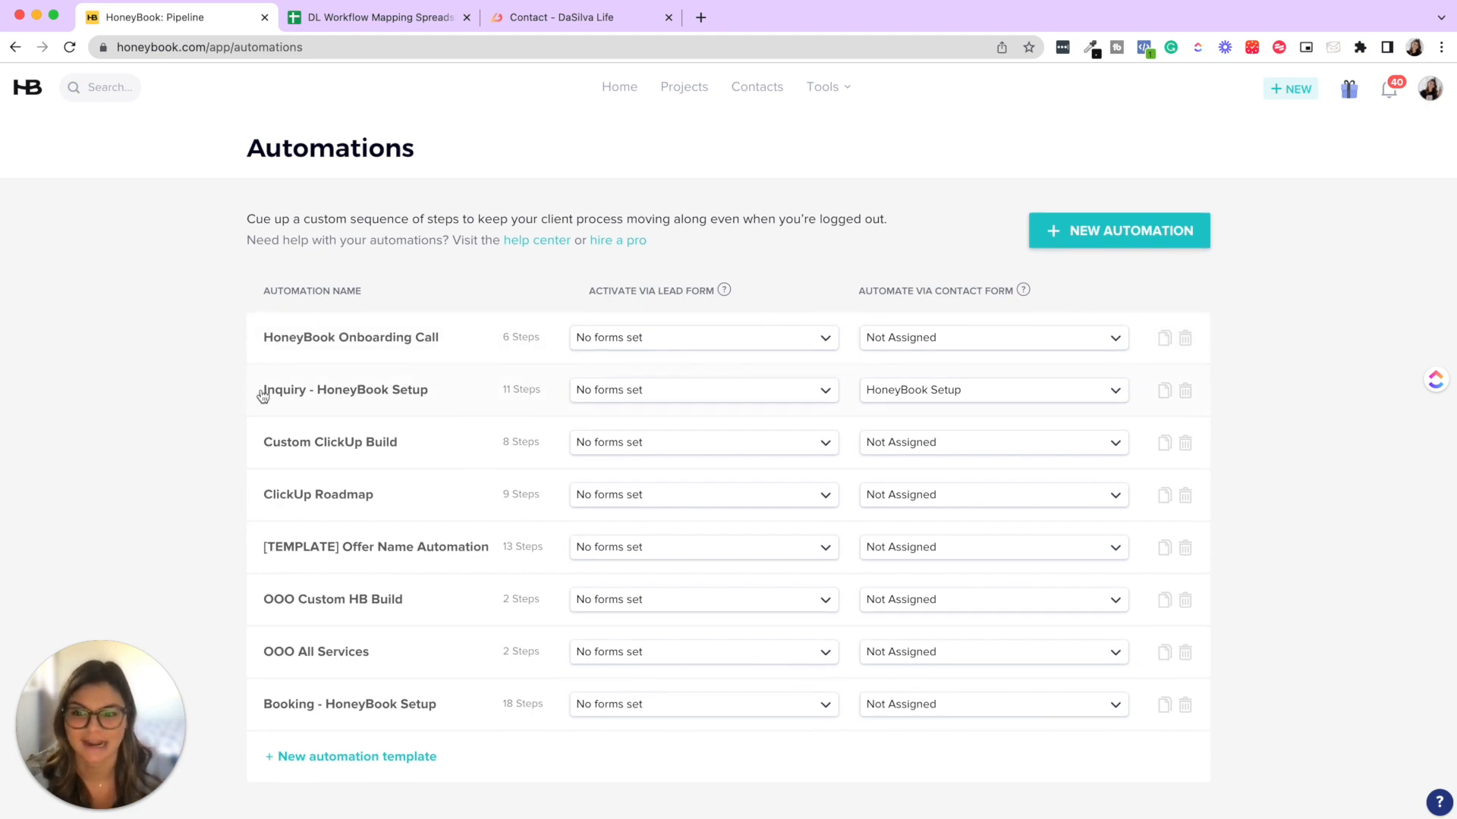
{"action": "mouse_move", "coordinate": [287, 710]}
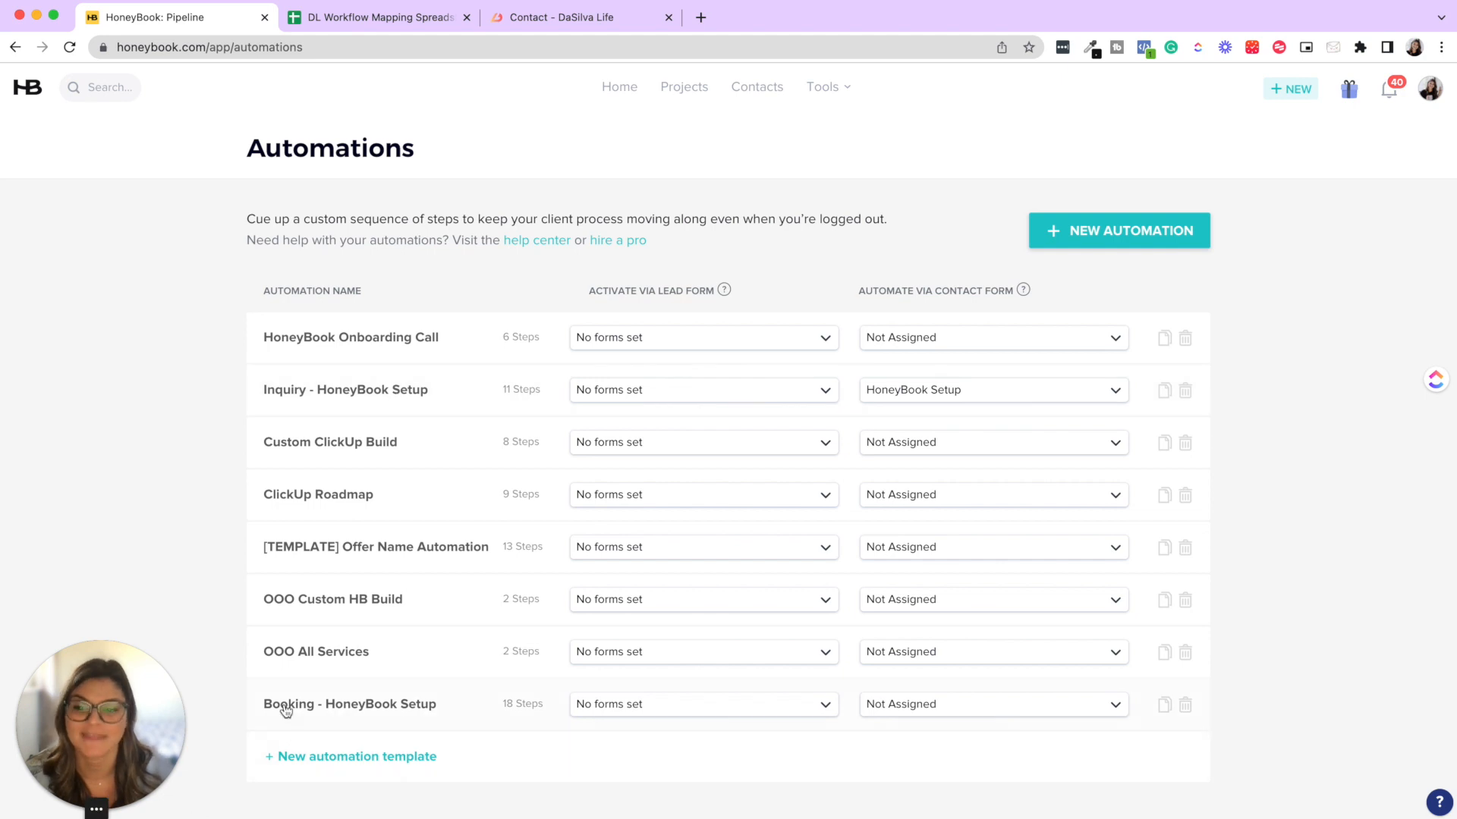
{"action": "mouse_move", "coordinate": [588, 598]}
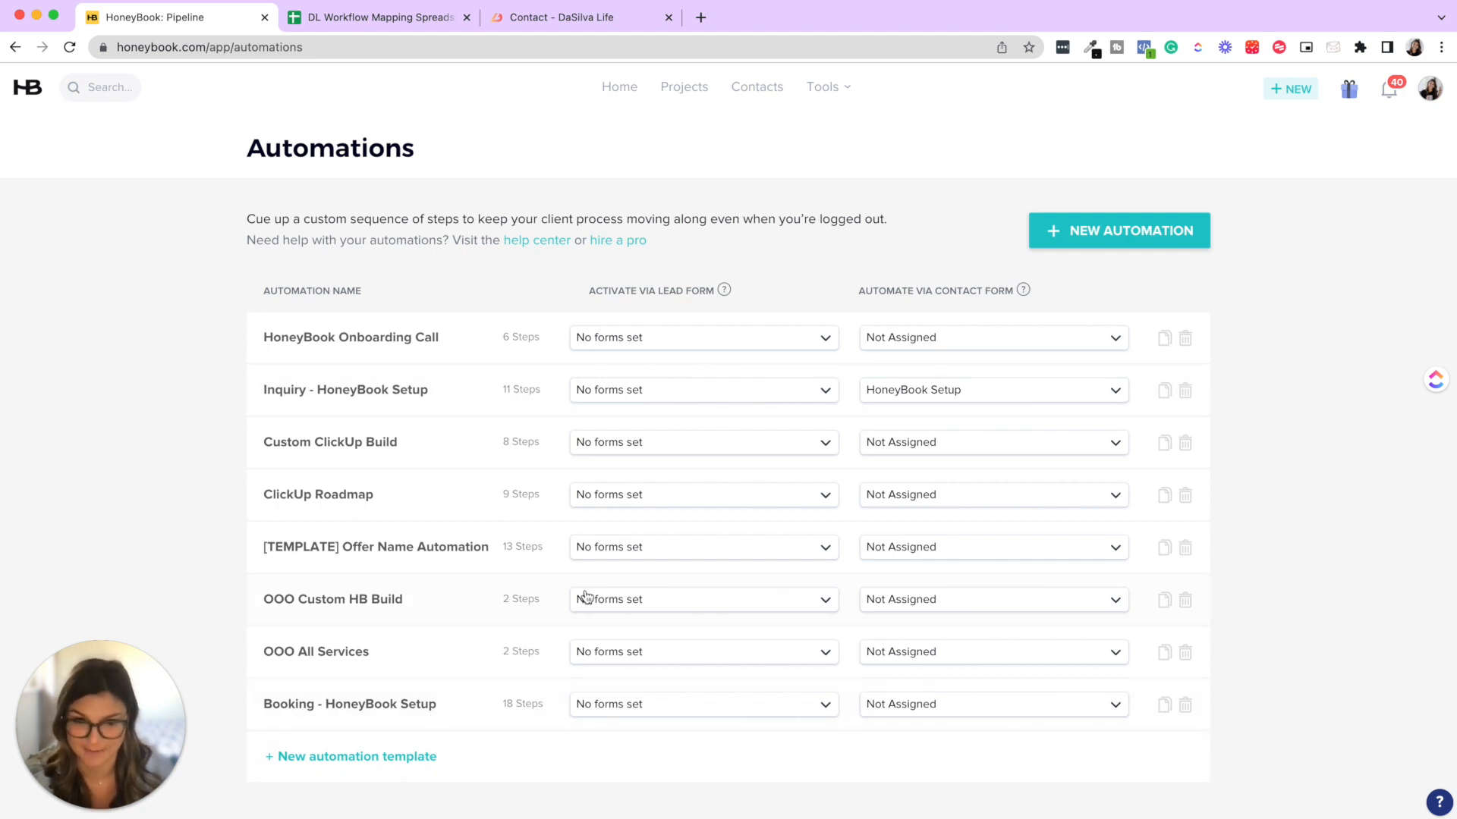
{"action": "mouse_move", "coordinate": [950, 390]}
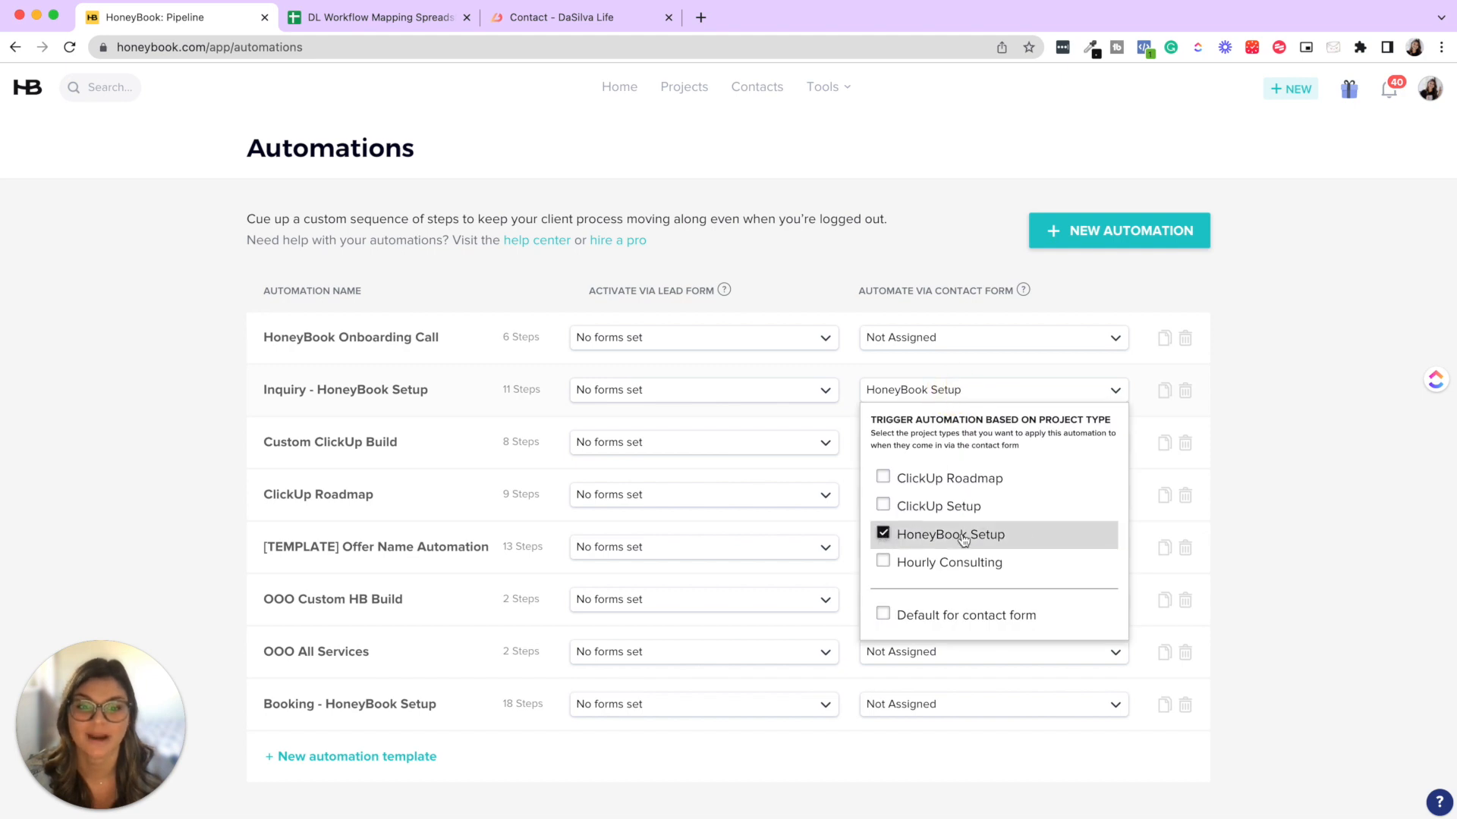
{"action": "mouse_move", "coordinate": [991, 544]}
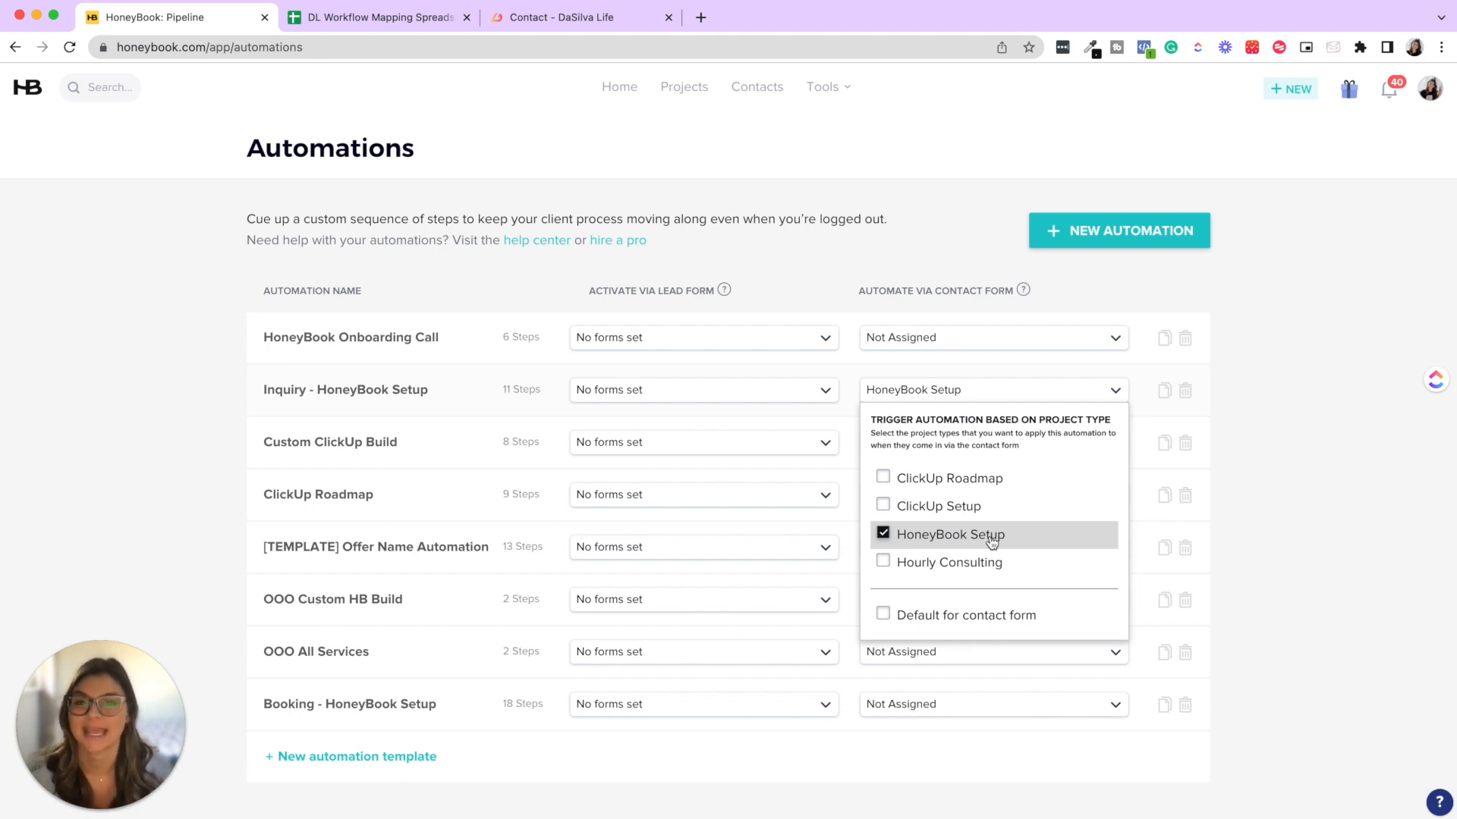
{"action": "mouse_move", "coordinate": [461, 284]}
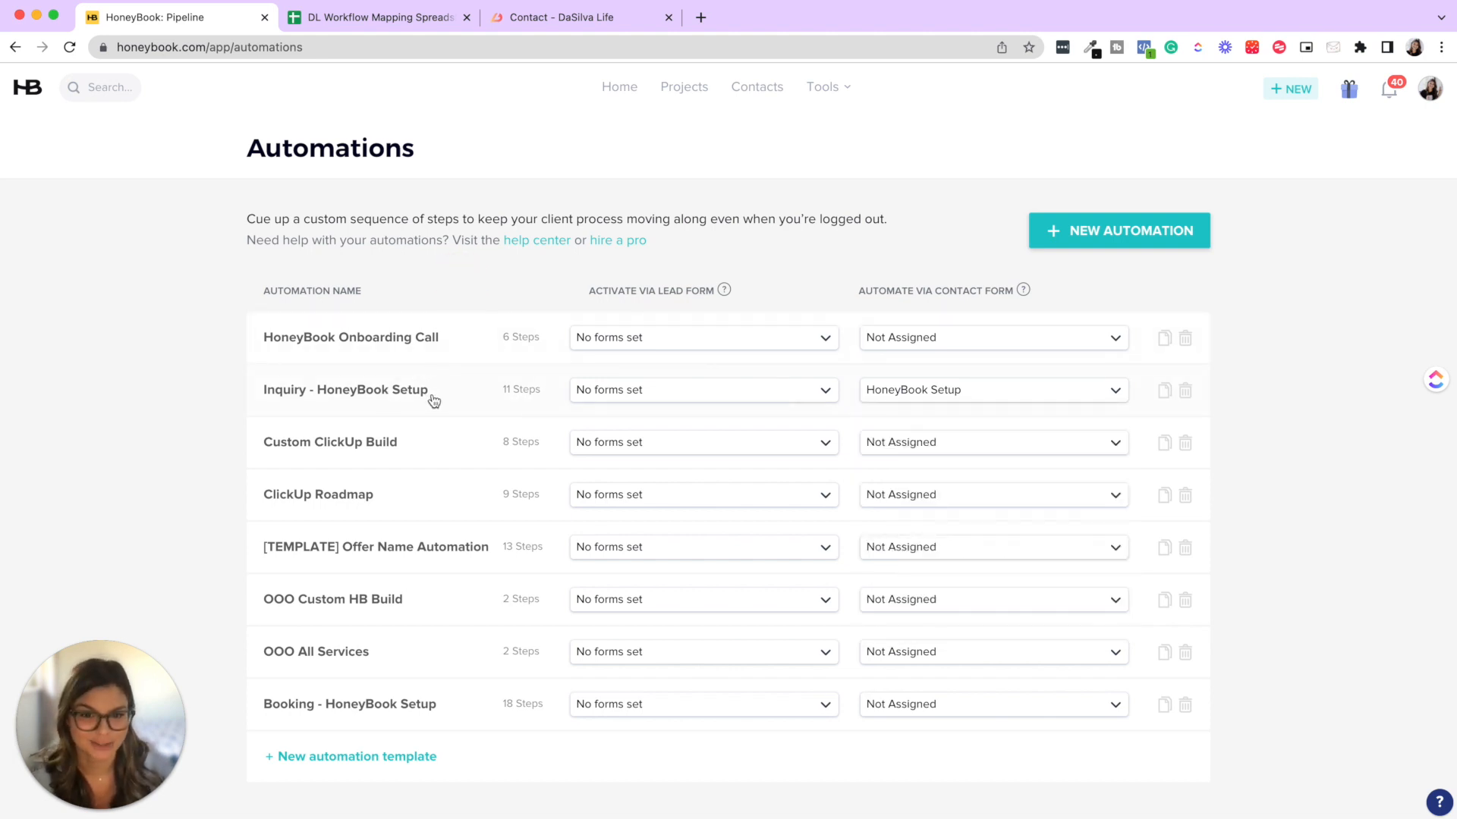
- Open the Inquiry - HoneyBook Setup automation showing its email and brochure steps
{"action": "left_click", "coordinate": [344, 390]}
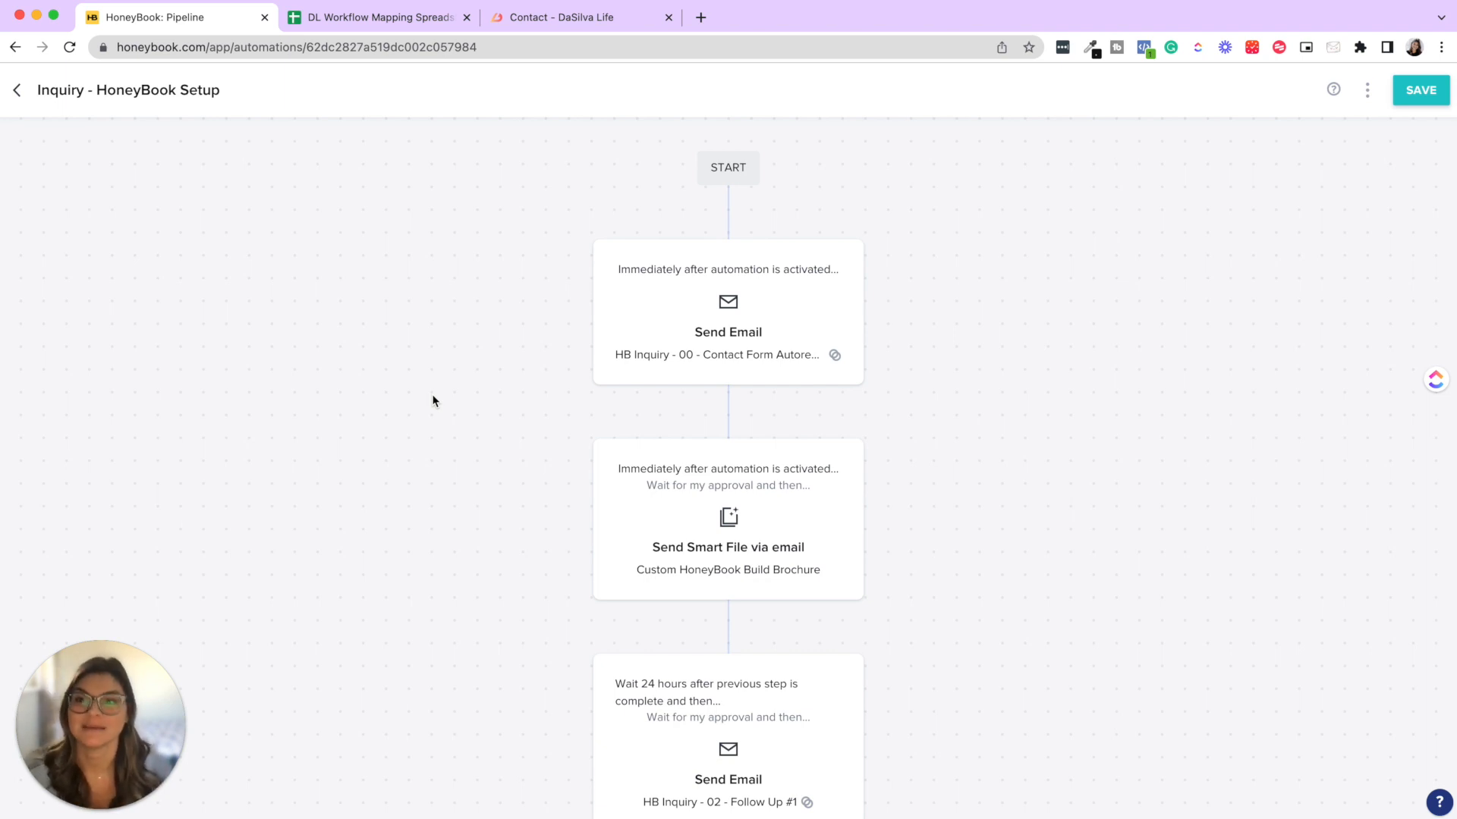
{"action": "mouse_move", "coordinate": [442, 391]}
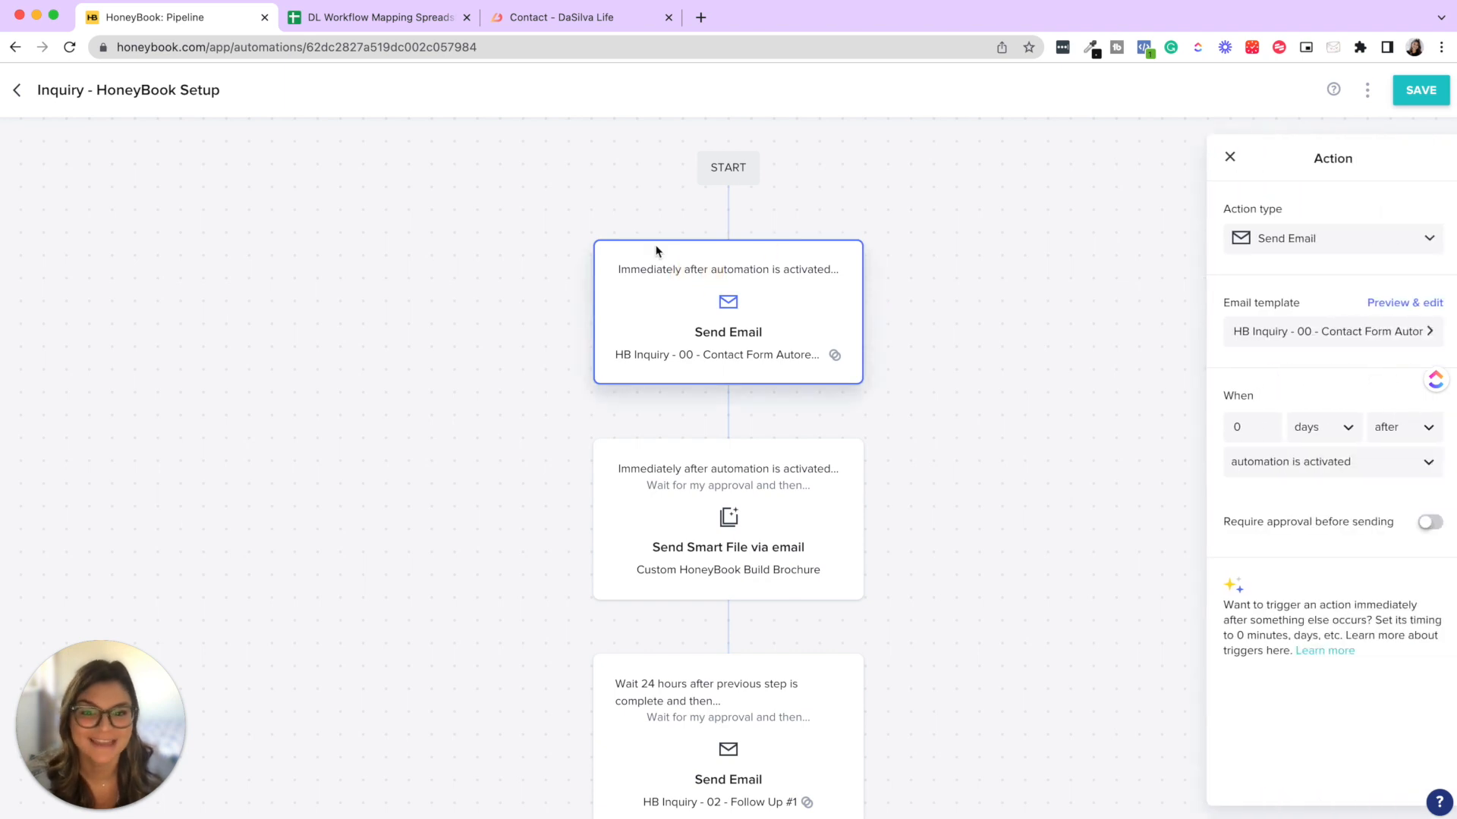
{"action": "mouse_move", "coordinate": [733, 354]}
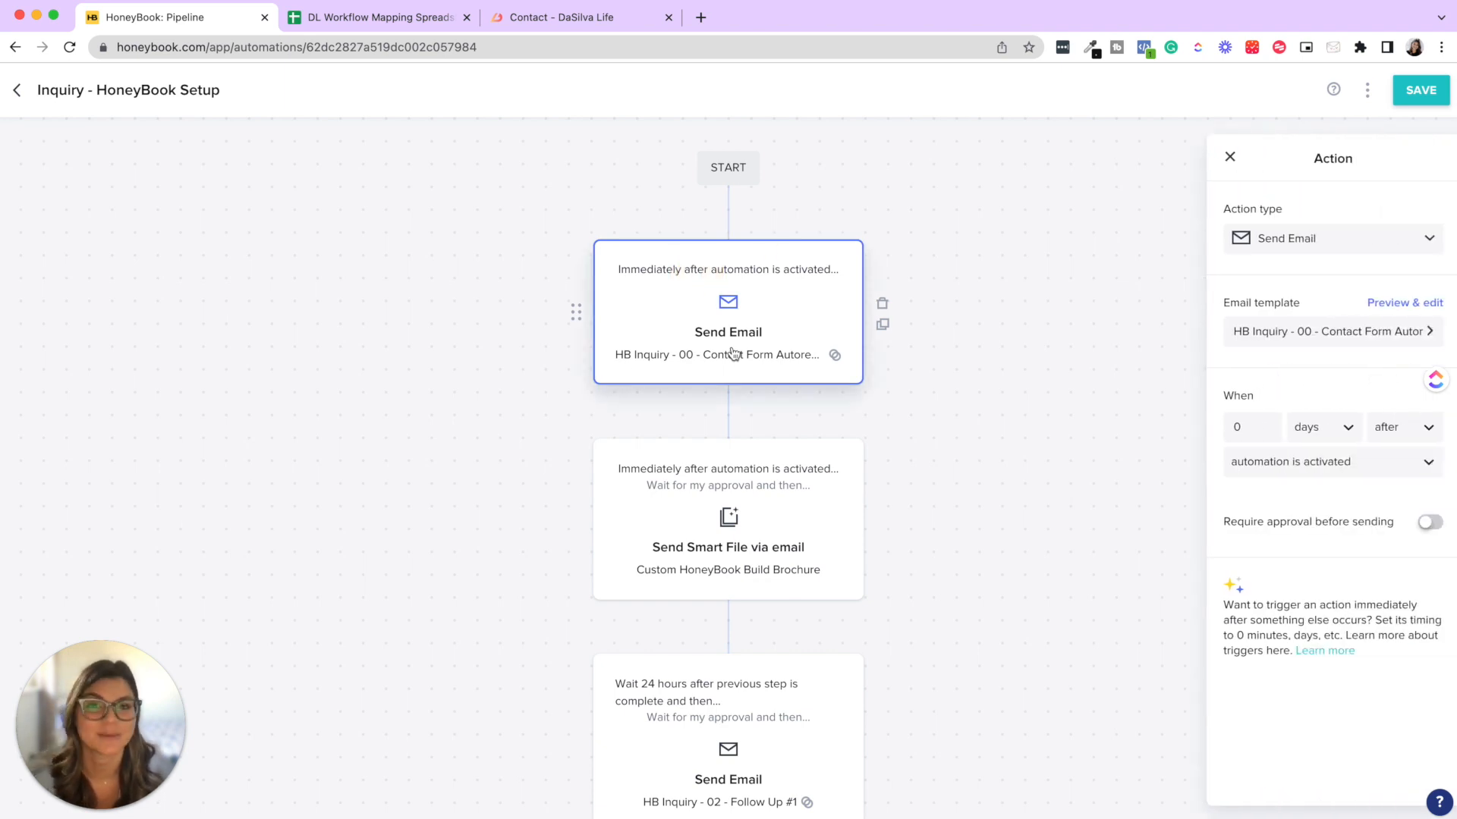
{"action": "mouse_move", "coordinate": [627, 346]}
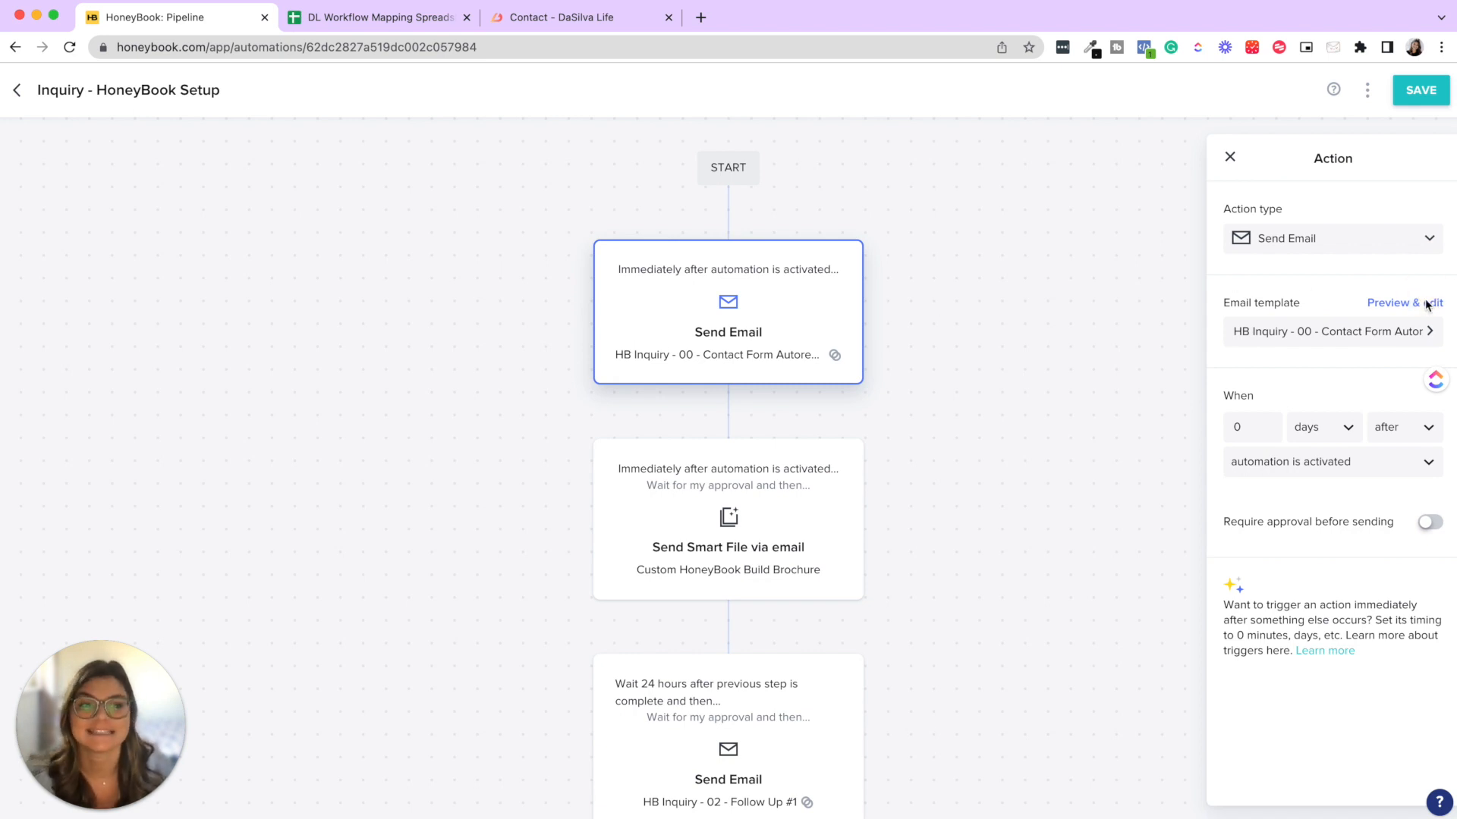
- Preview the HB Inquiry - 00 contact form autoresponder email with its thank-you message
{"action": "left_click", "coordinate": [1404, 304]}
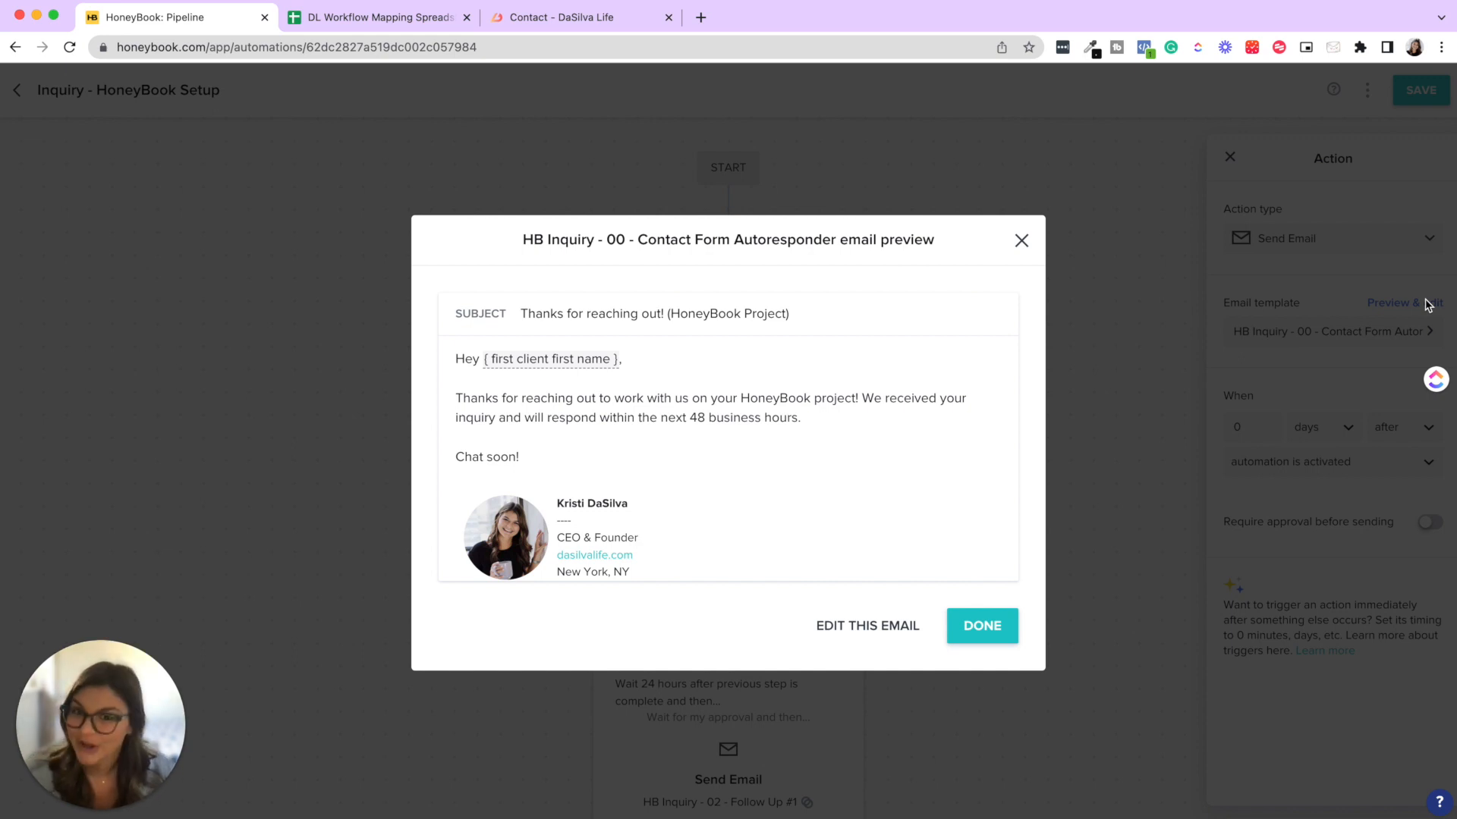
{"action": "mouse_move", "coordinate": [830, 372]}
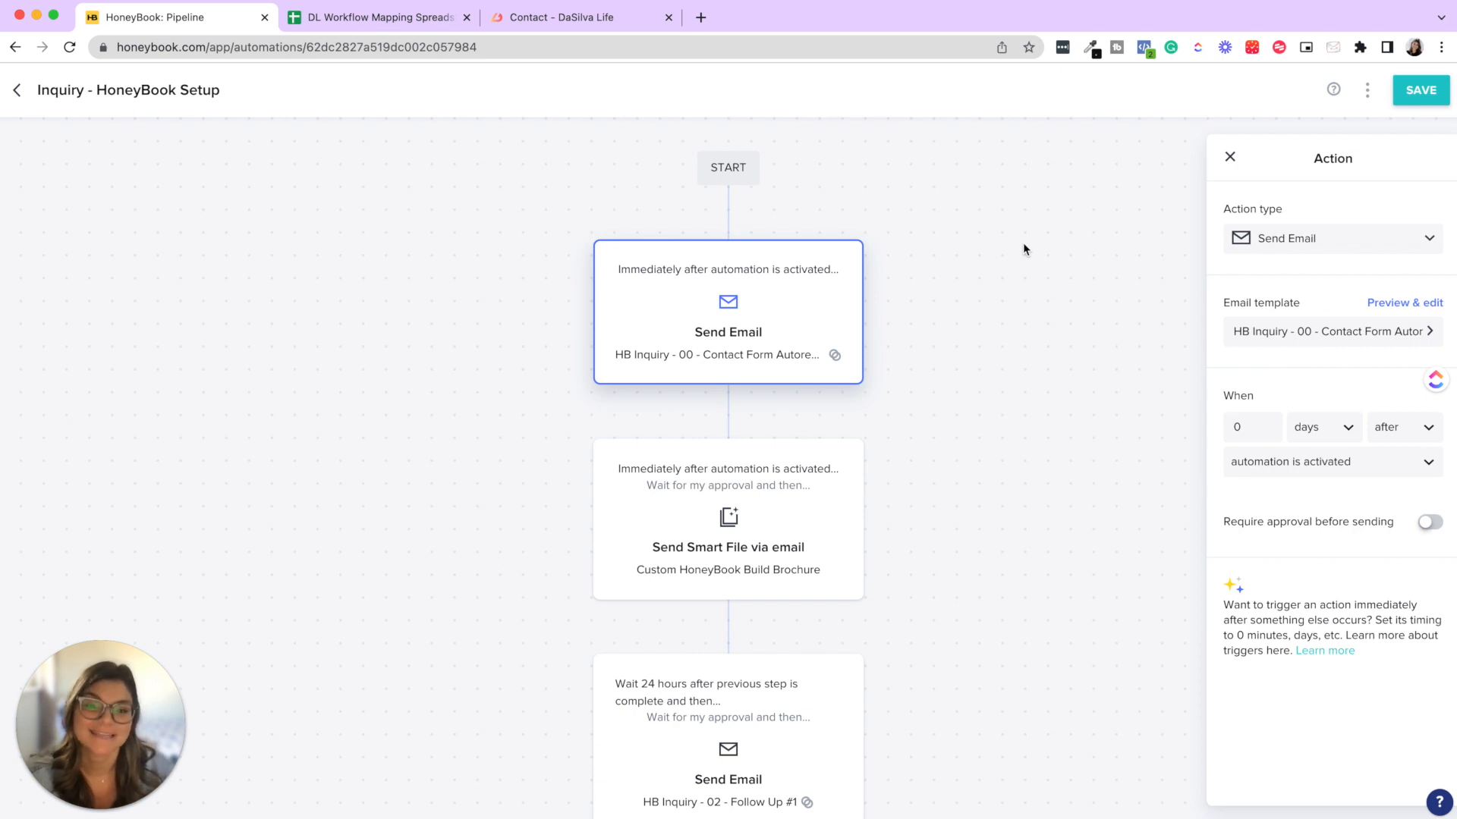
{"action": "mouse_move", "coordinate": [848, 284]}
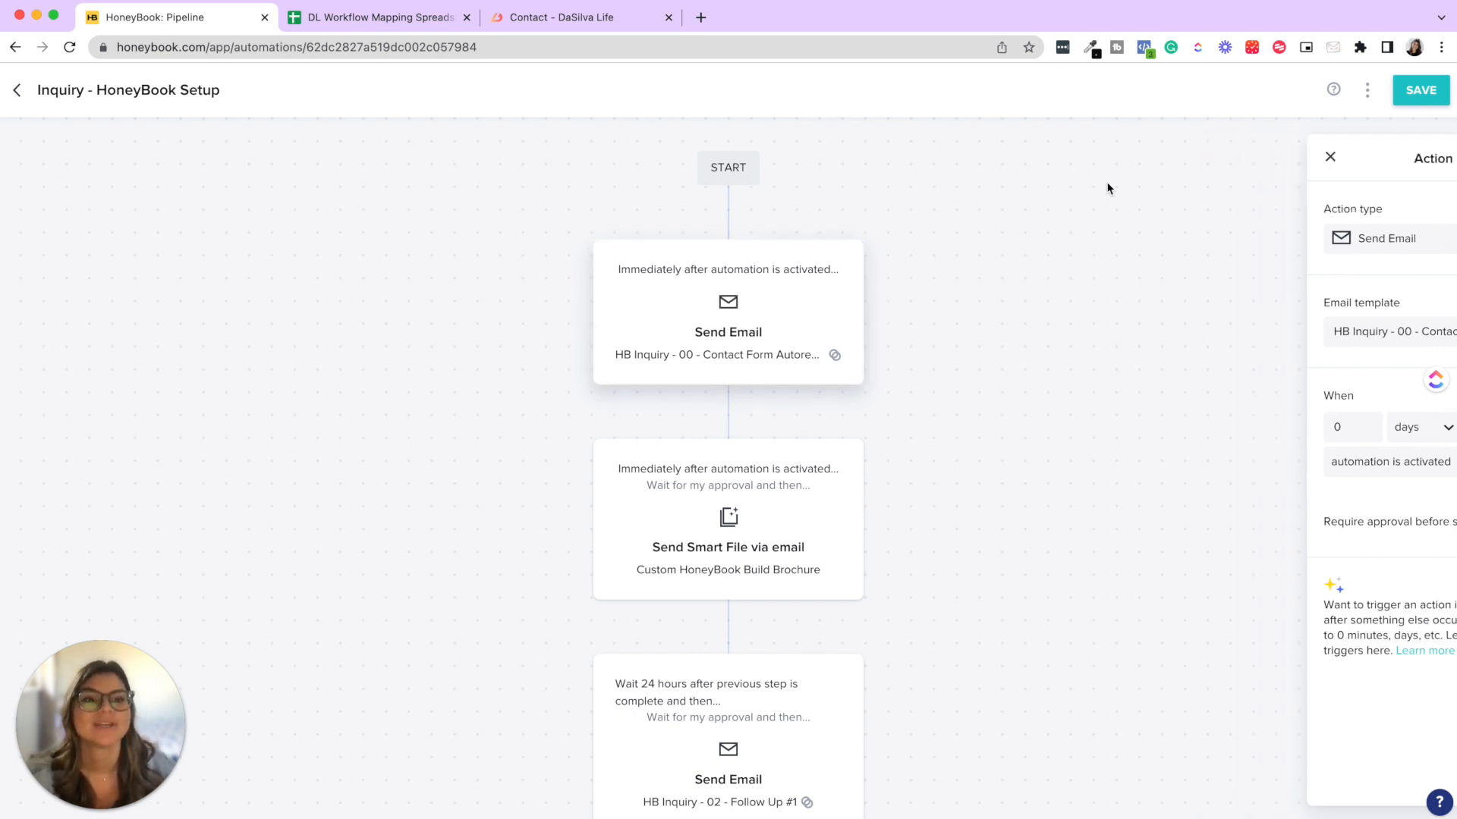
- Show the Send Smart File step: Custom HoneyBook Build Brochure via HB Inquiry - 01 email, approval required
{"action": "left_click", "coordinate": [1329, 157]}
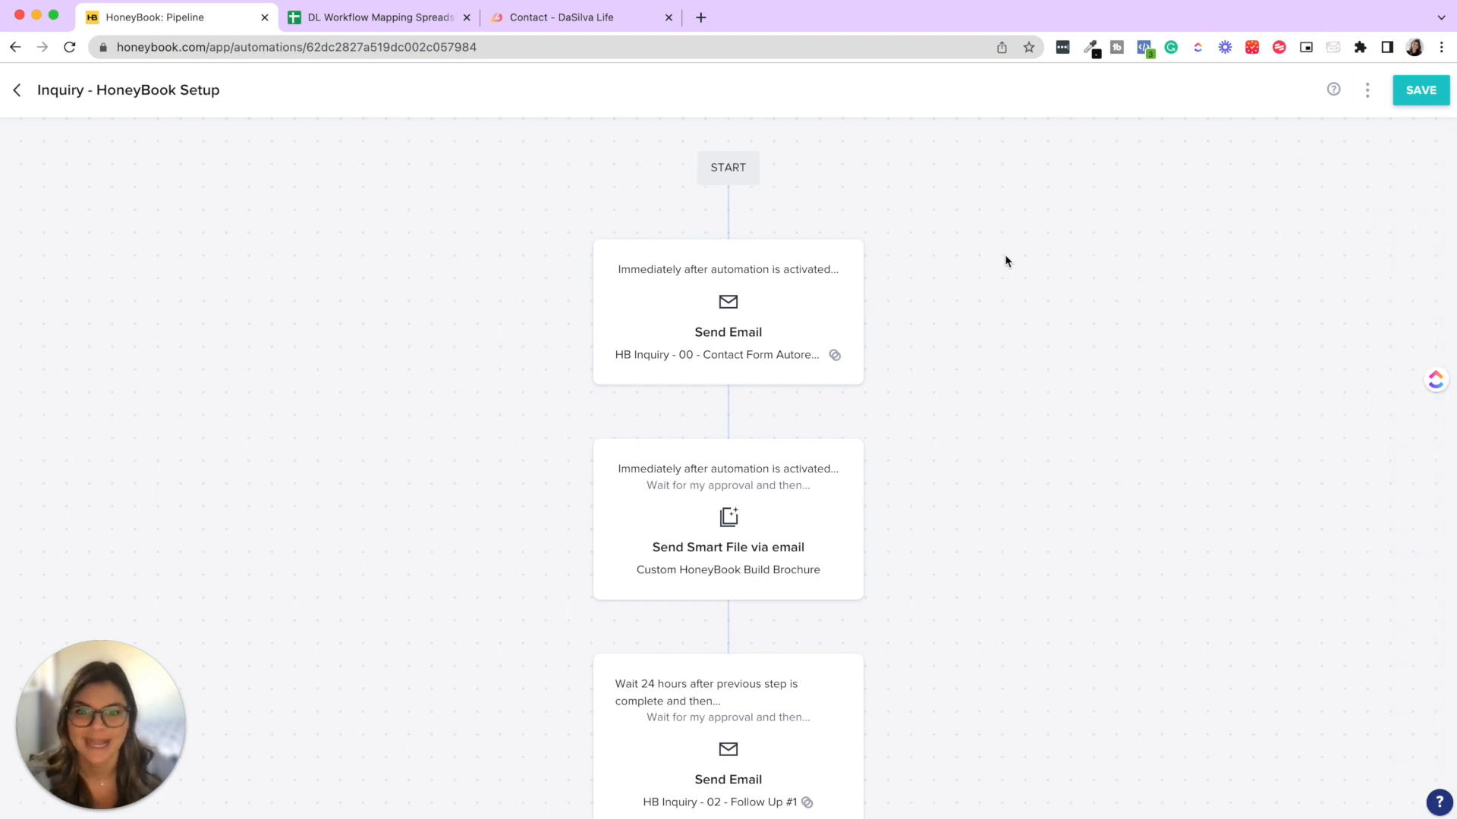
{"action": "scroll", "scroll_direction": "down", "scroll_amount": 3}
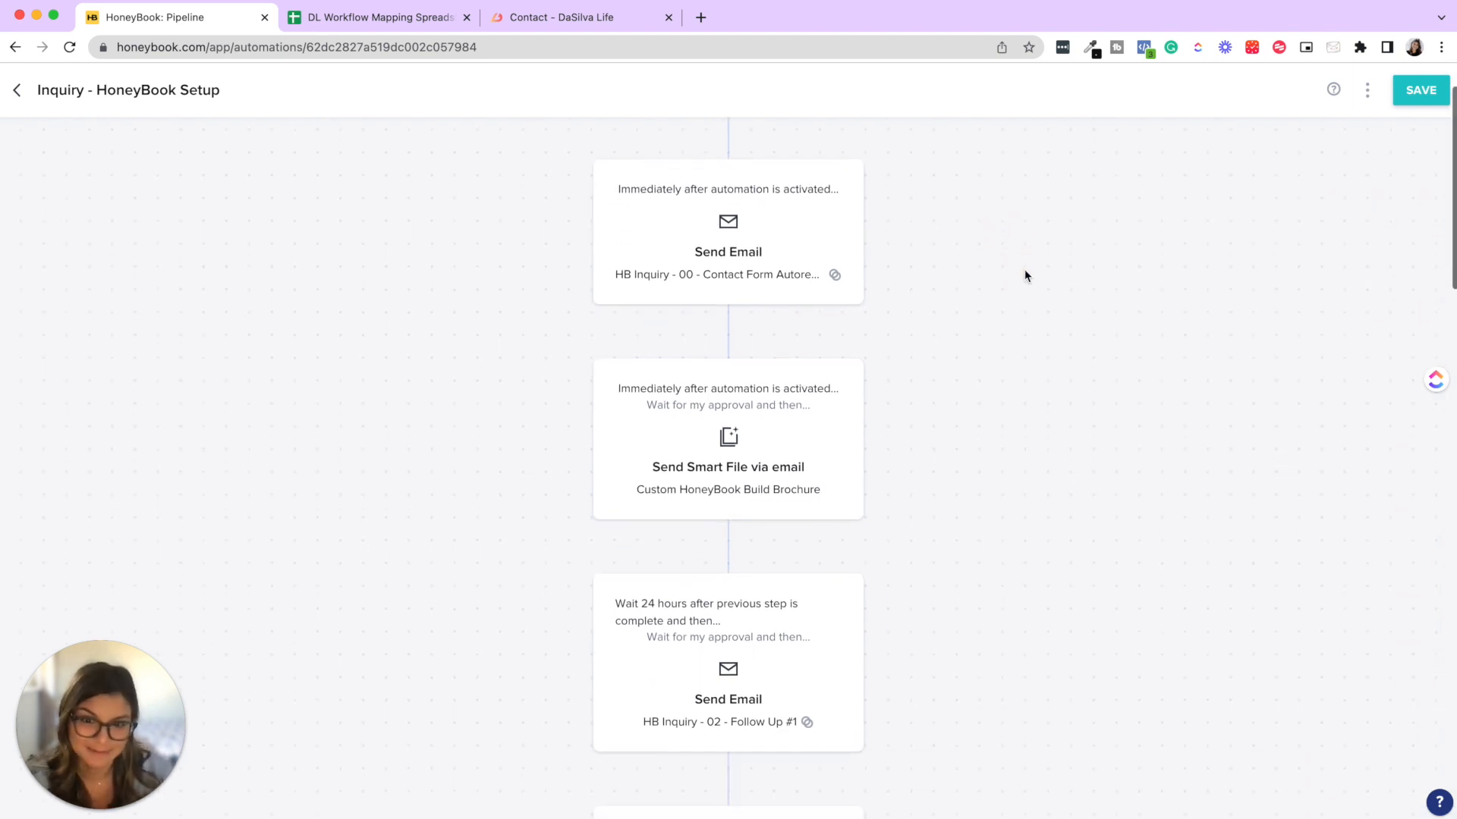
{"action": "mouse_move", "coordinate": [824, 416]}
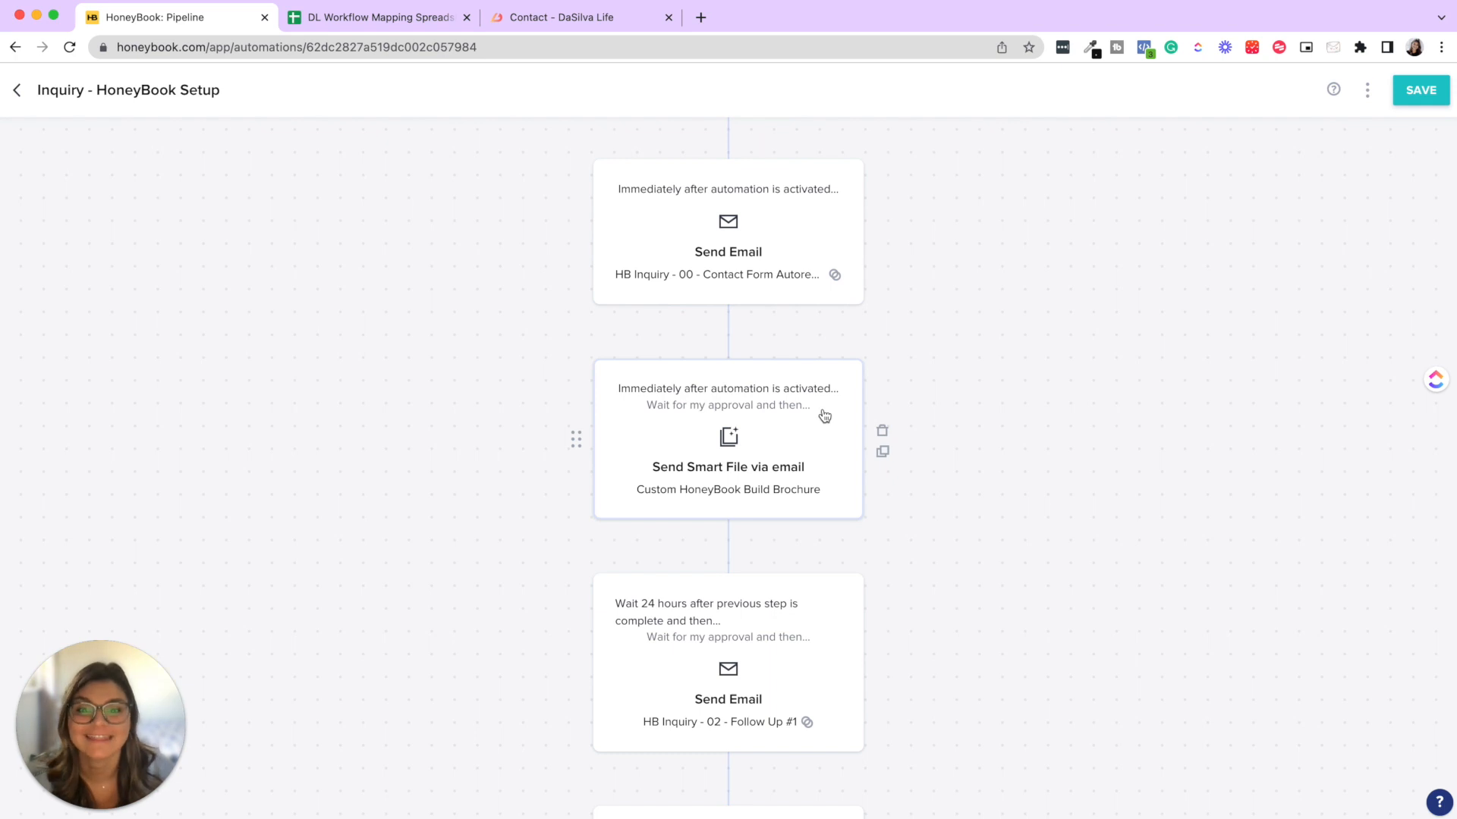
{"action": "left_click", "coordinate": [727, 455]}
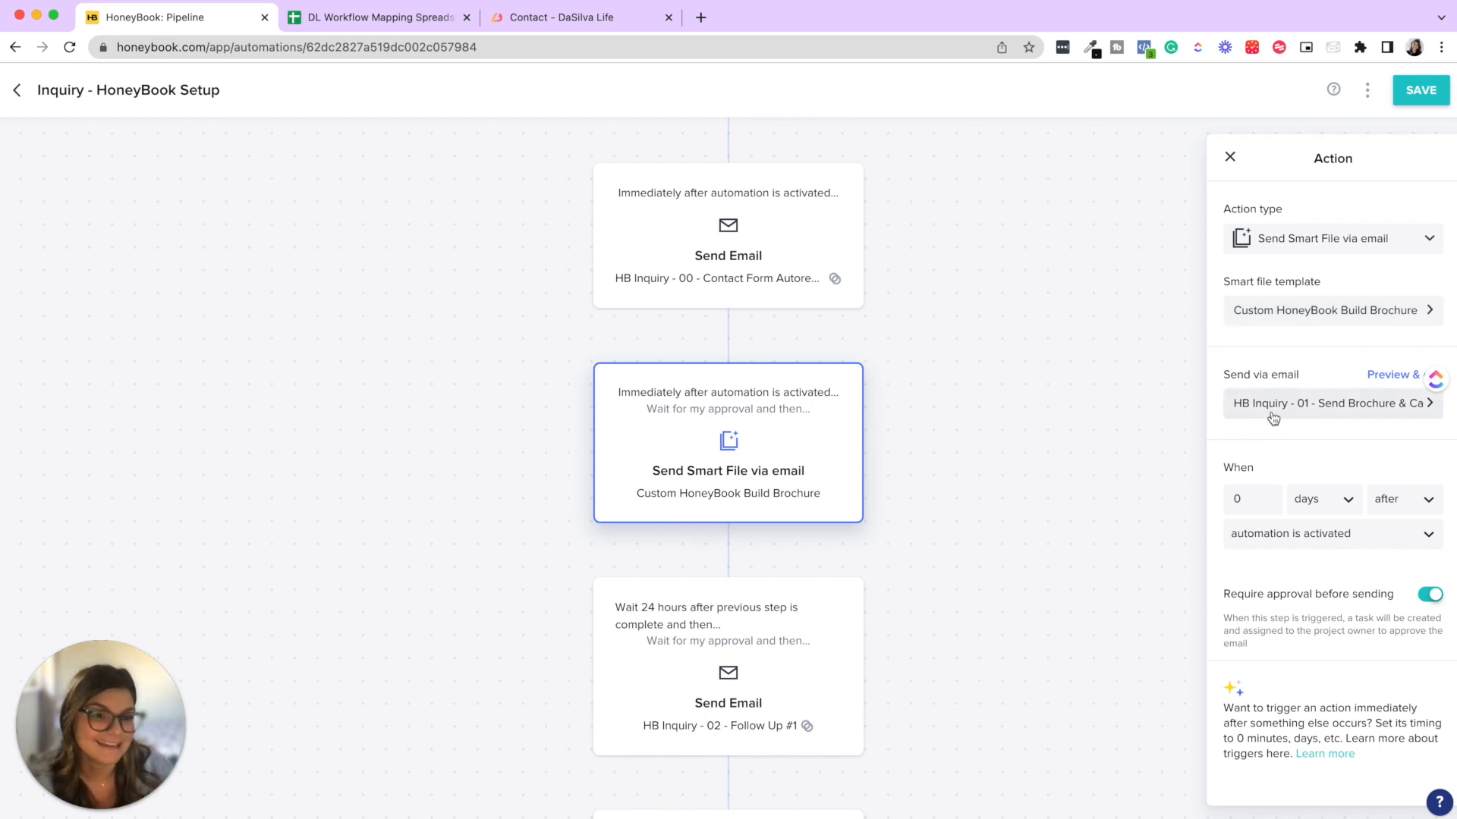
- Scroll through the brochure email preview and follow its Book a Zoom Consultation link
{"action": "left_click", "coordinate": [1391, 374]}
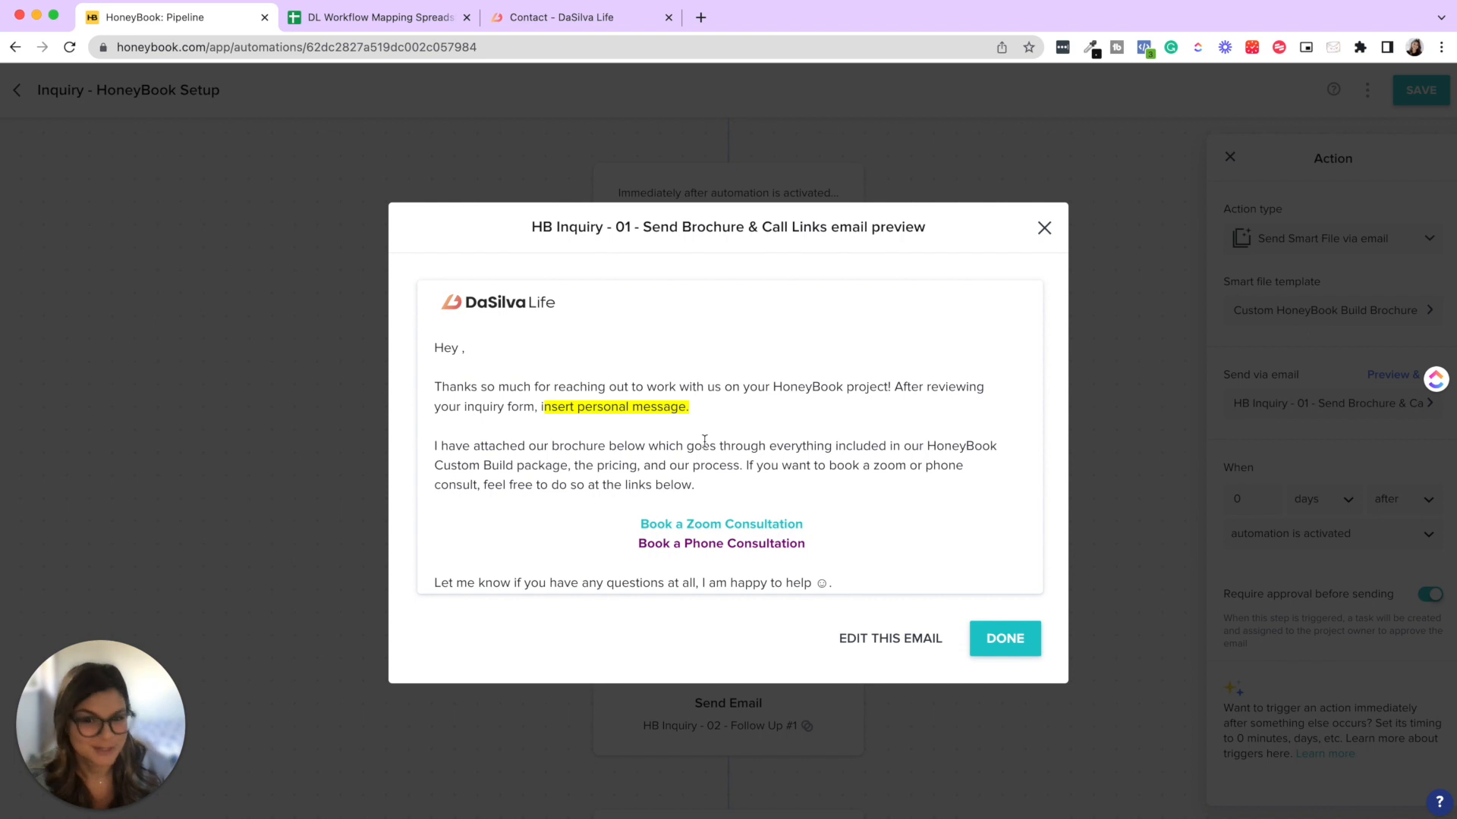
{"action": "scroll", "scroll_direction": "up", "scroll_amount": 3}
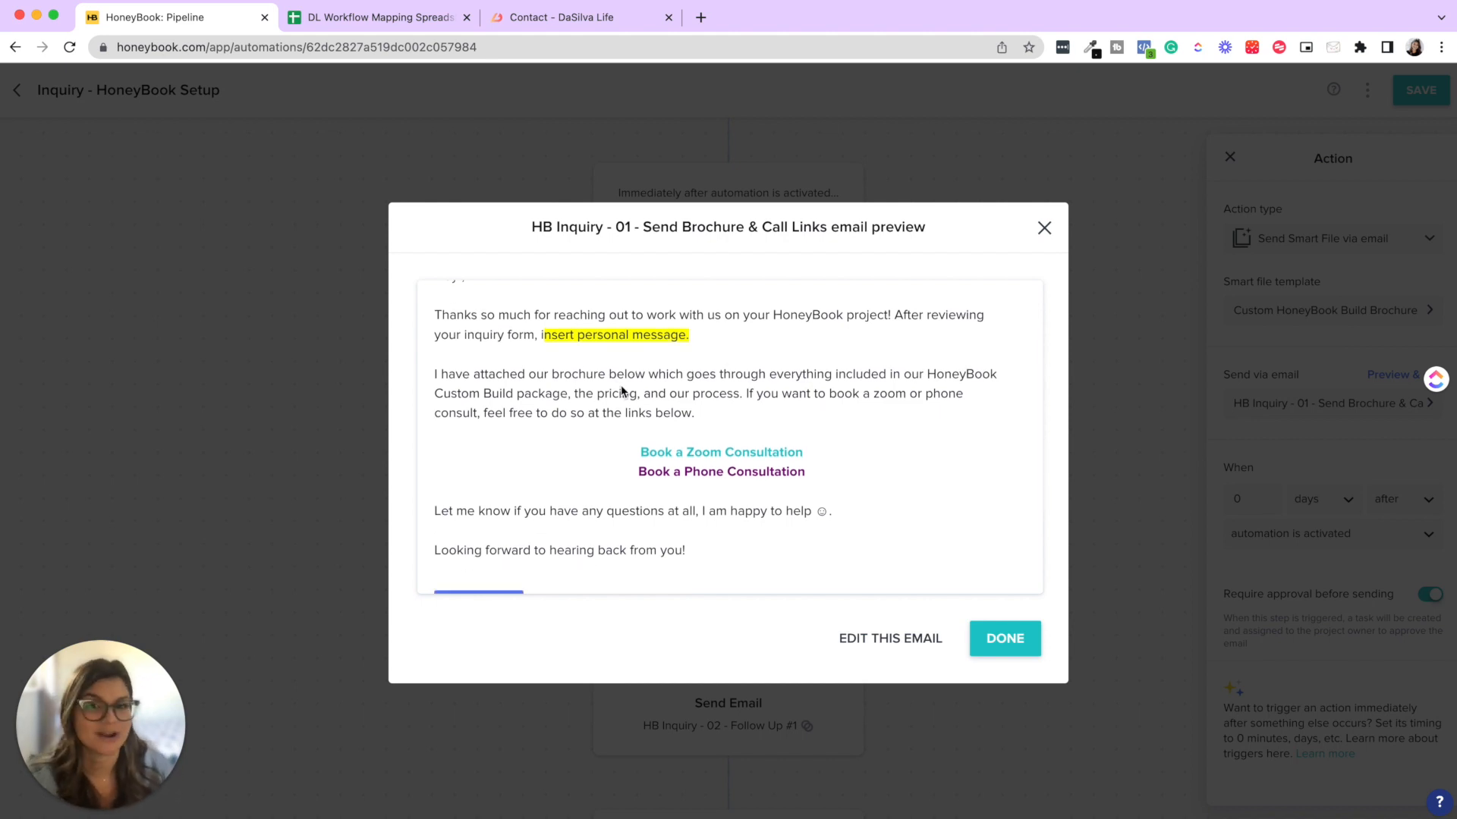
{"action": "scroll", "scroll_direction": "down", "scroll_amount": 3}
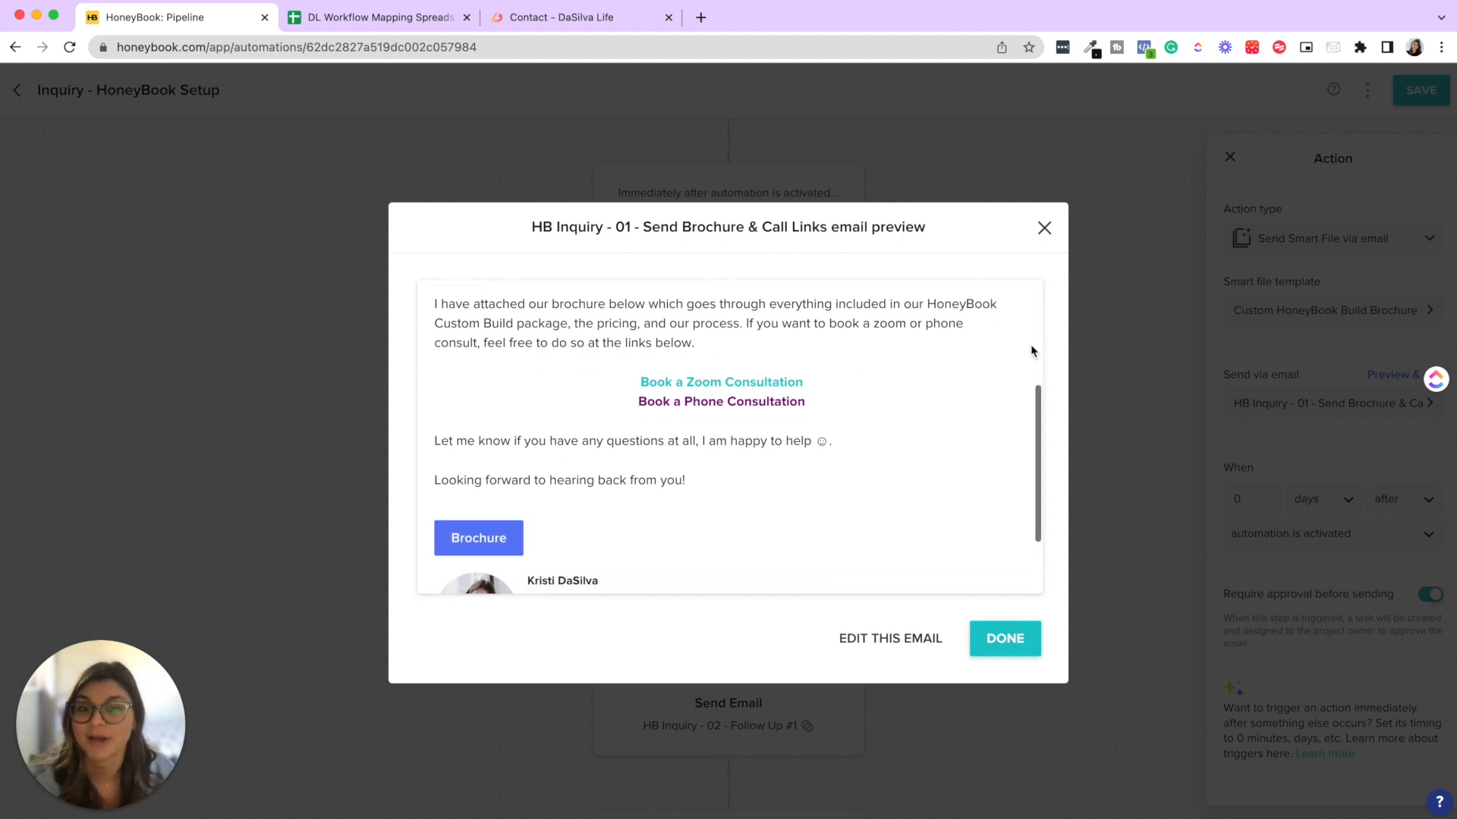
{"action": "mouse_move", "coordinate": [744, 395]}
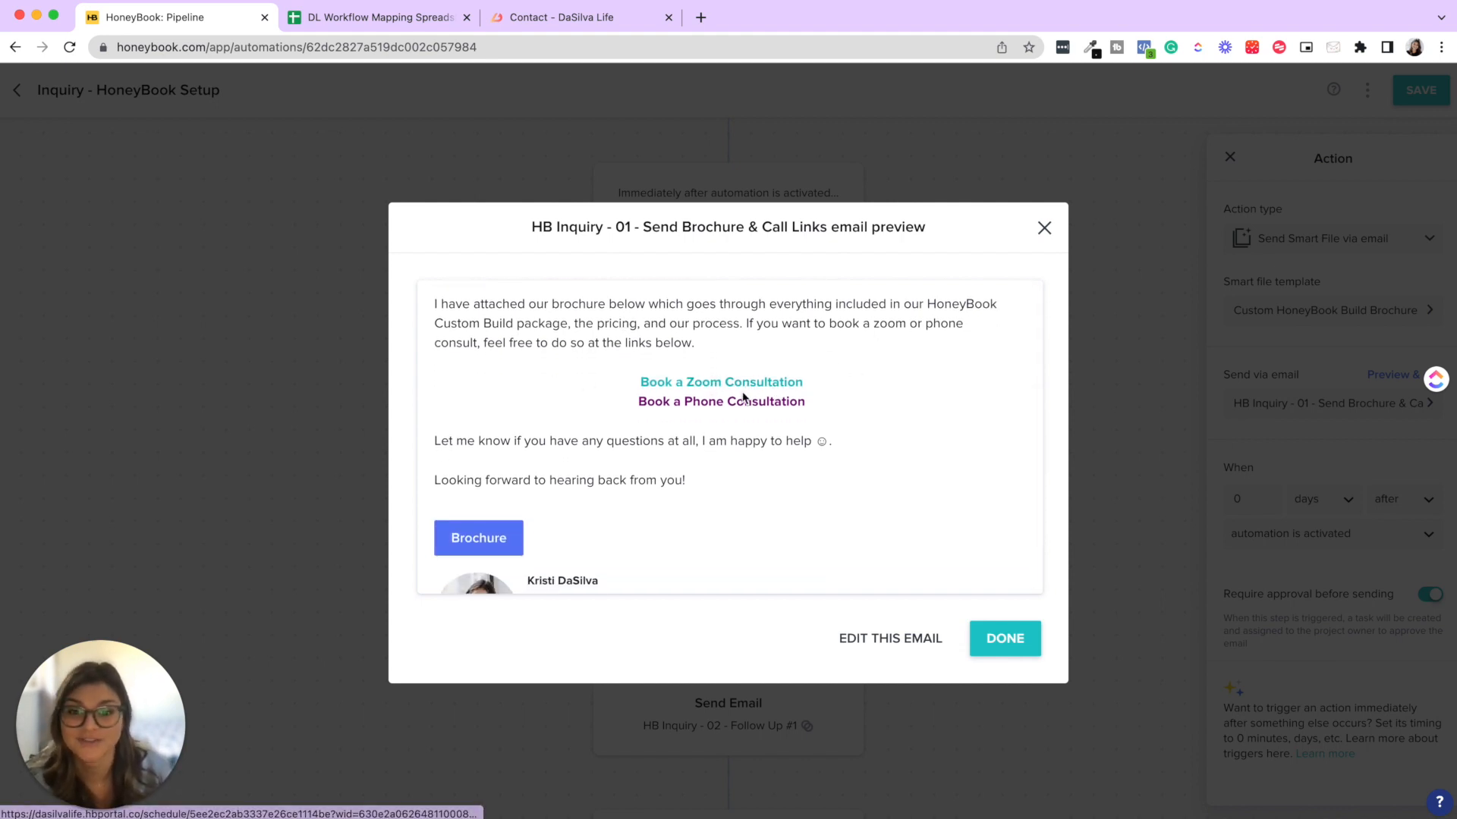
{"action": "mouse_move", "coordinate": [718, 473]}
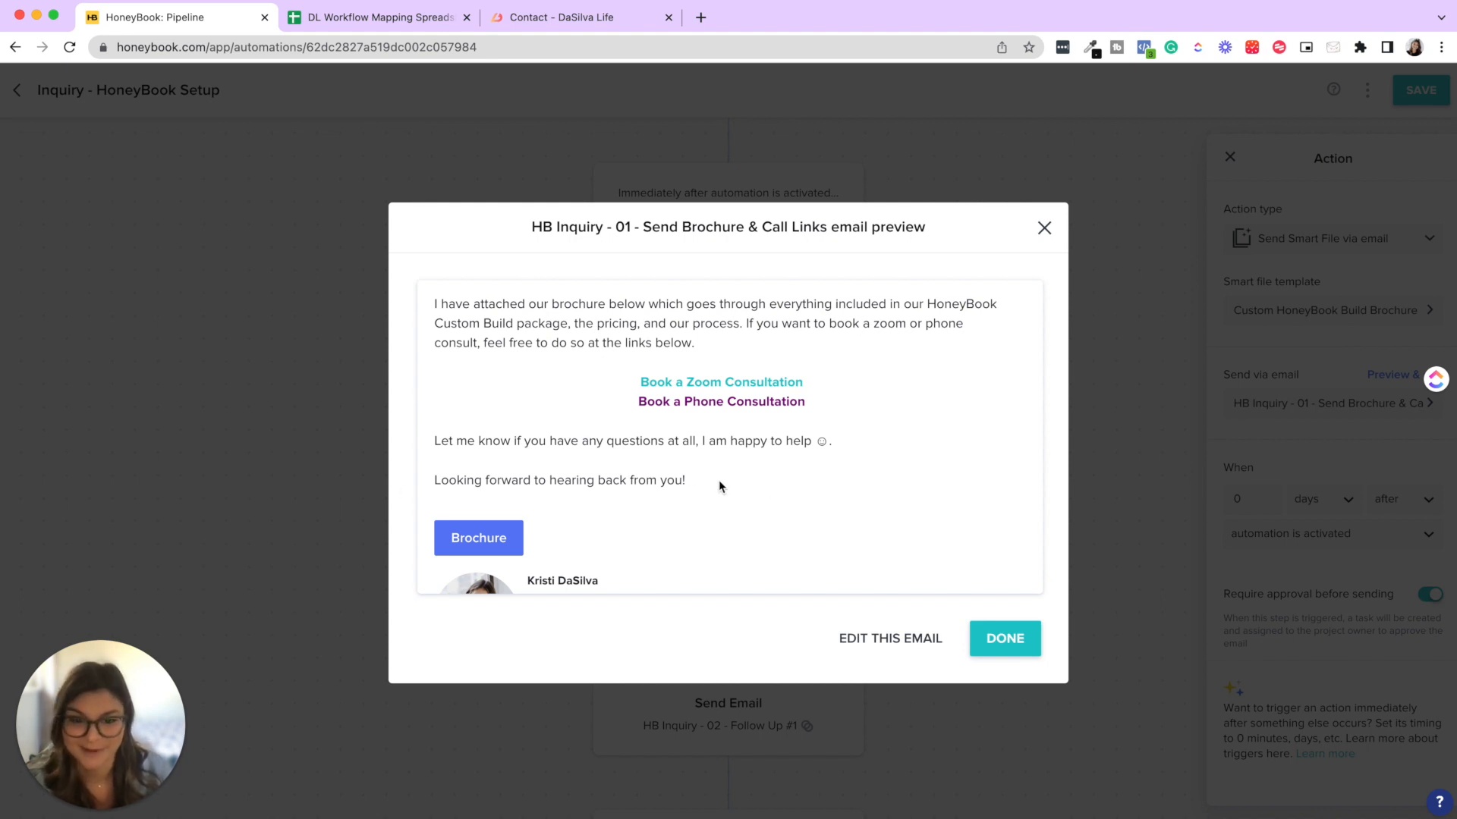
{"action": "scroll", "scroll_direction": "up", "scroll_amount": 3}
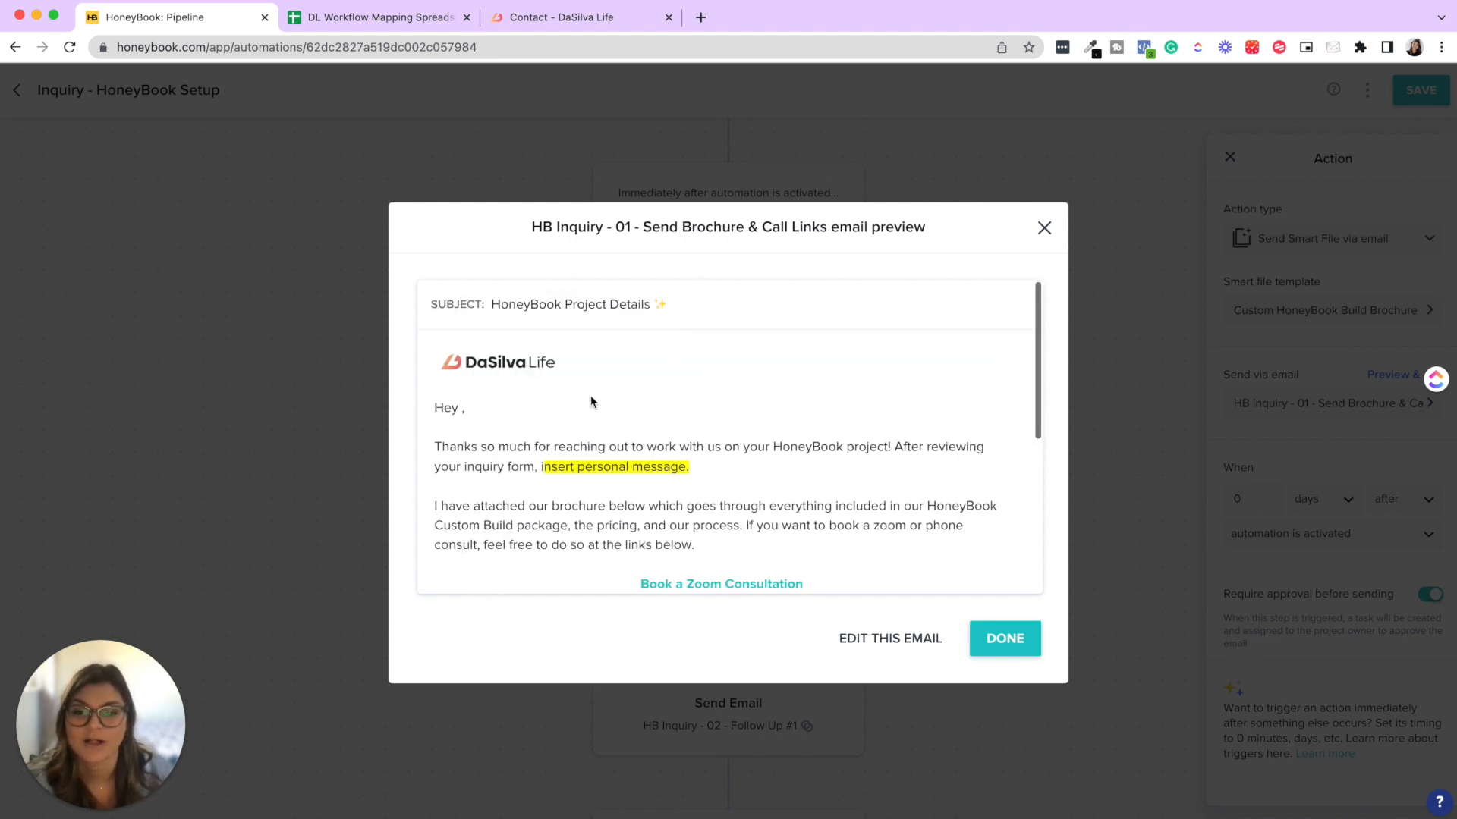
{"action": "scroll", "scroll_direction": "down", "scroll_amount": 3}
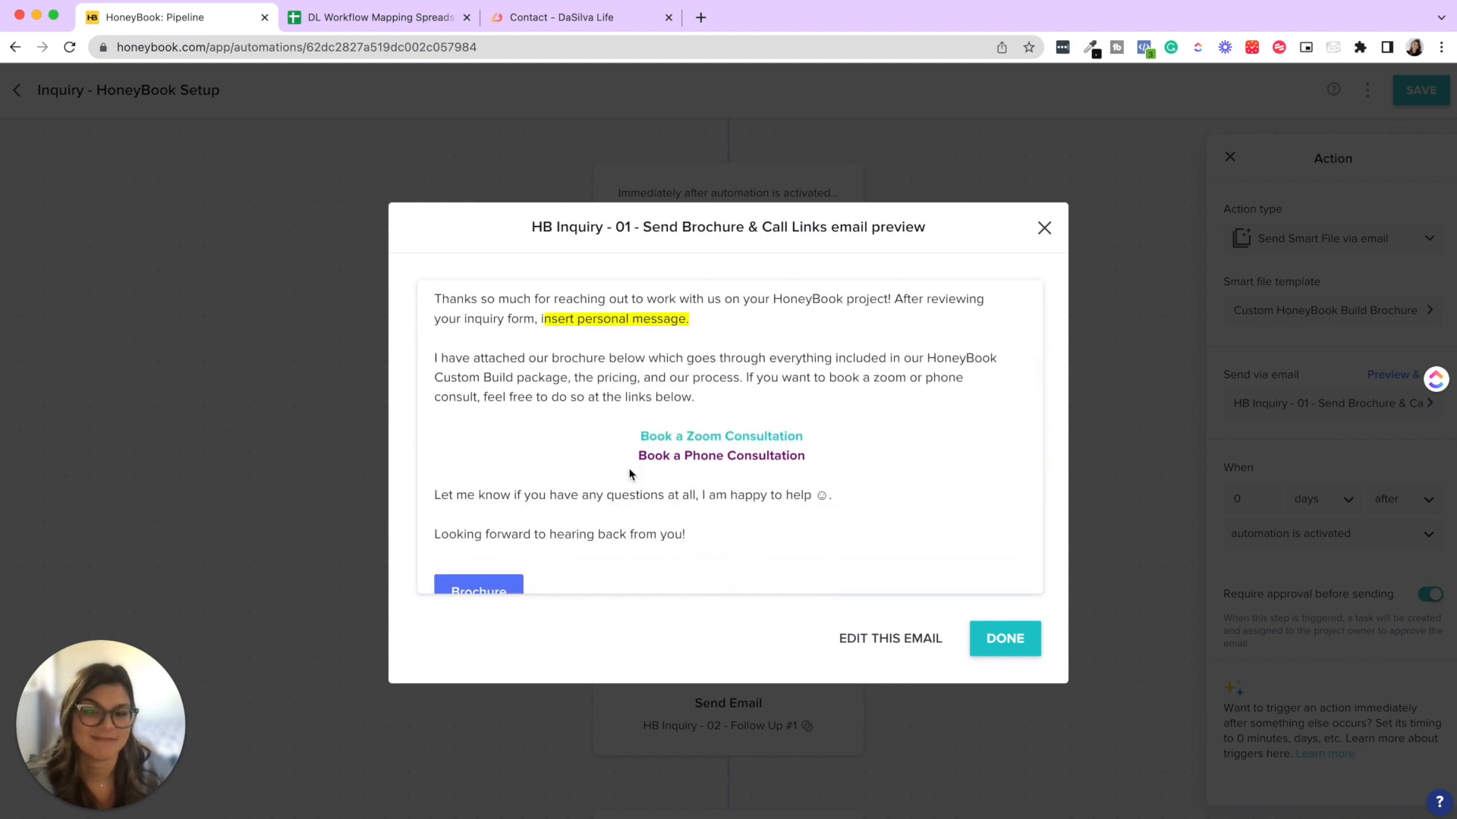
{"action": "mouse_move", "coordinate": [660, 460]}
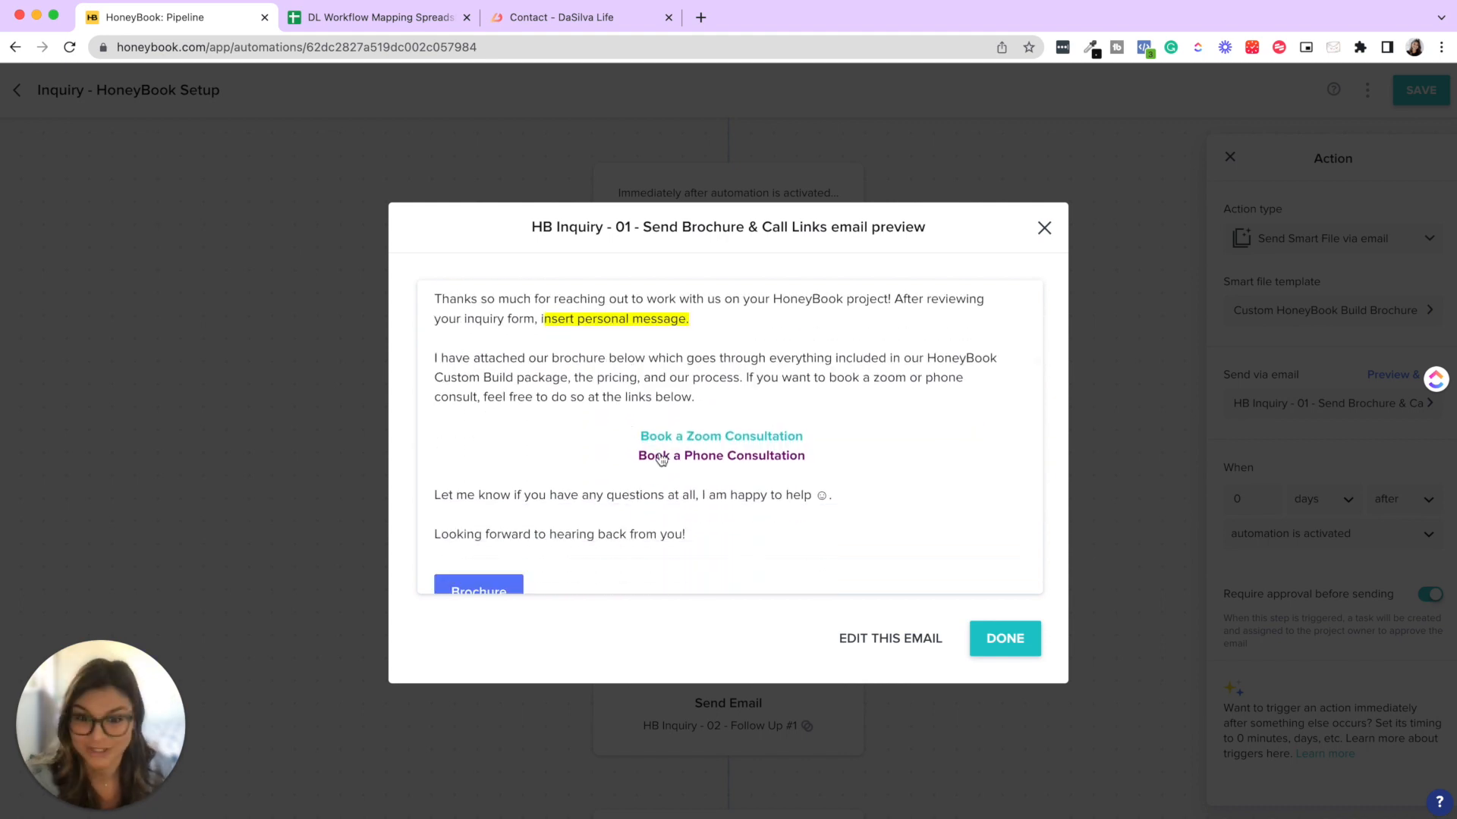
{"action": "mouse_move", "coordinate": [676, 452]}
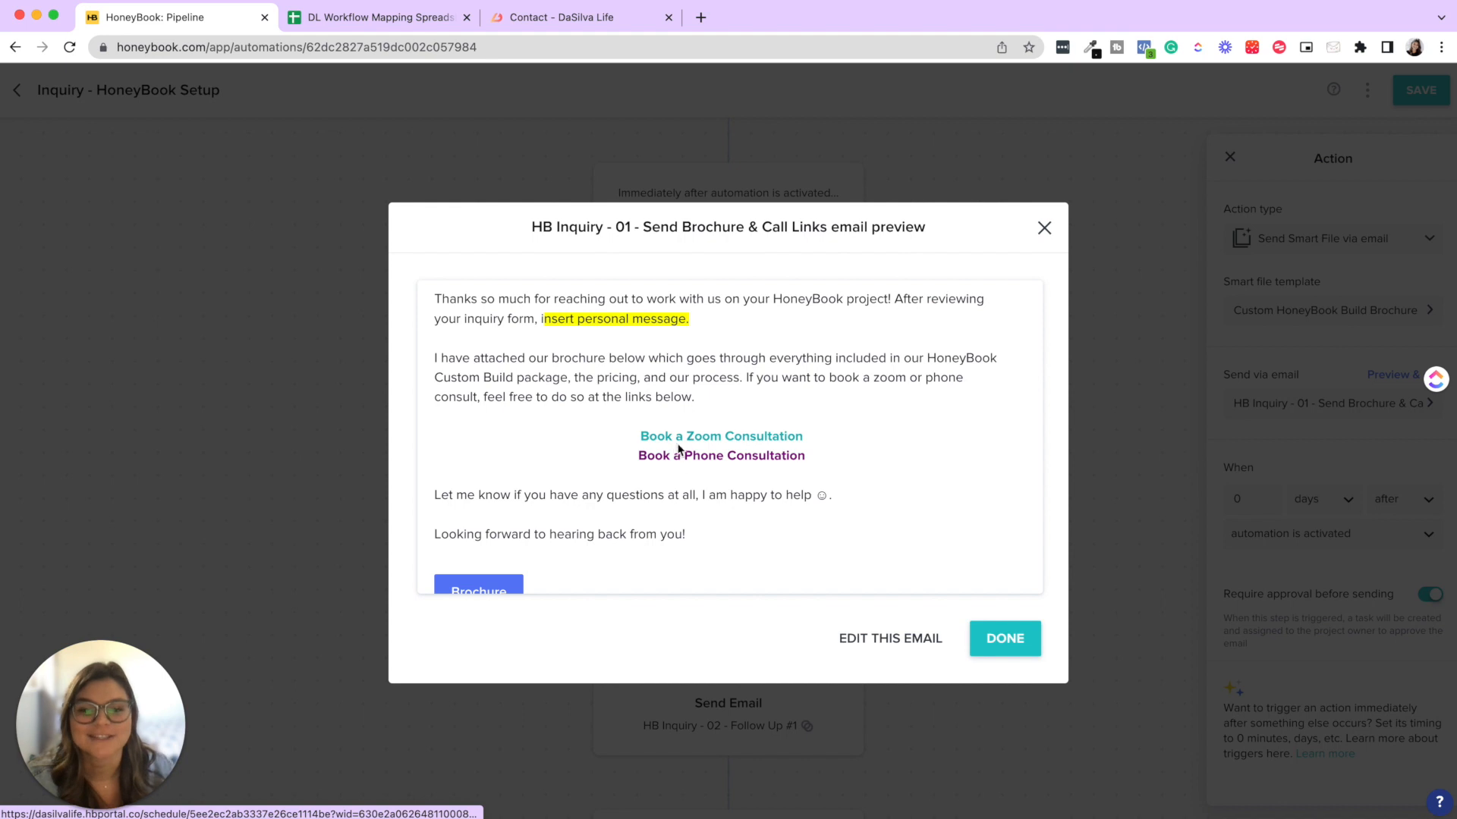
{"action": "mouse_move", "coordinate": [687, 446]}
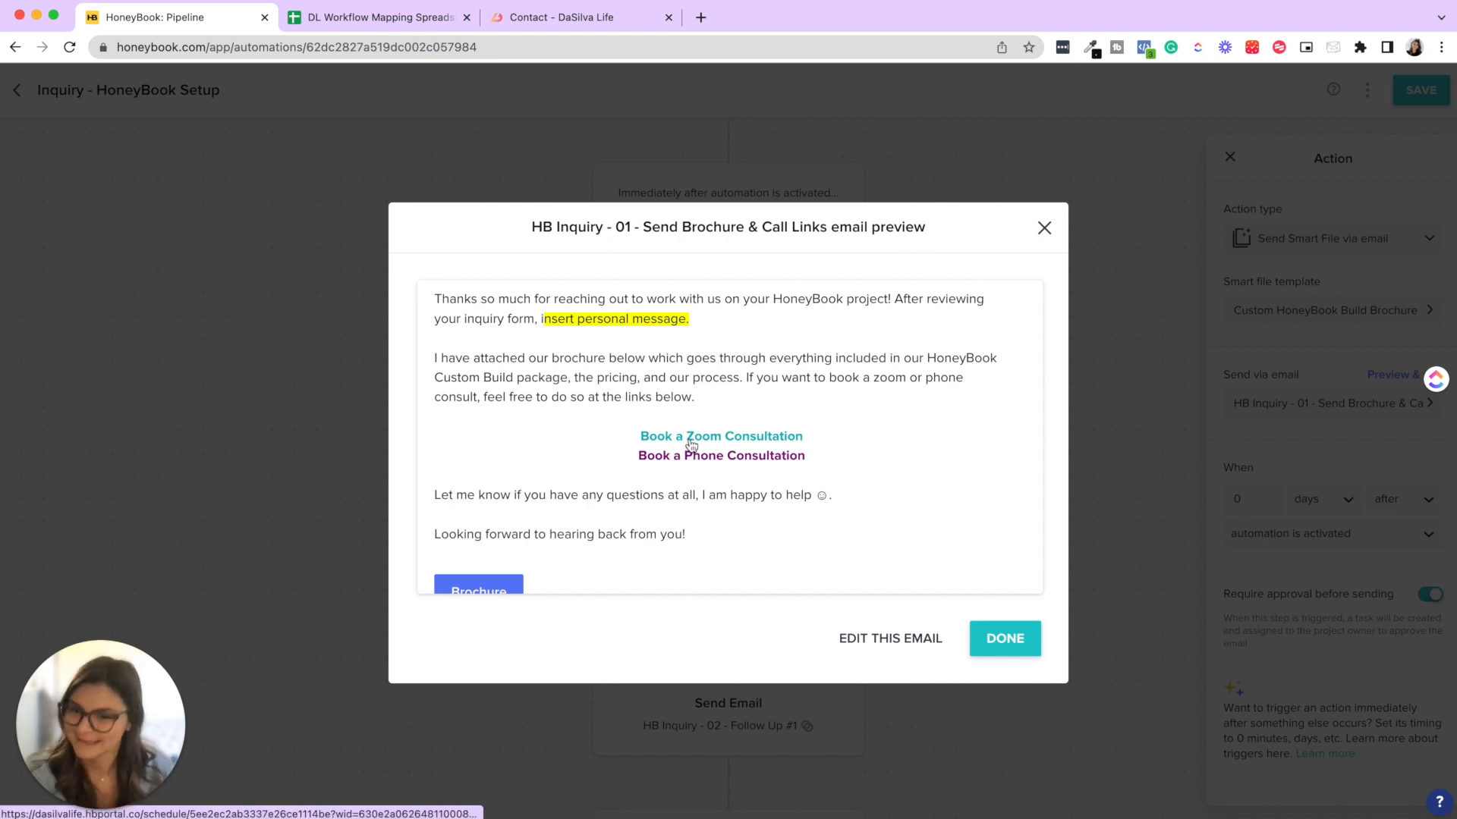
{"action": "left_click", "coordinate": [719, 436]}
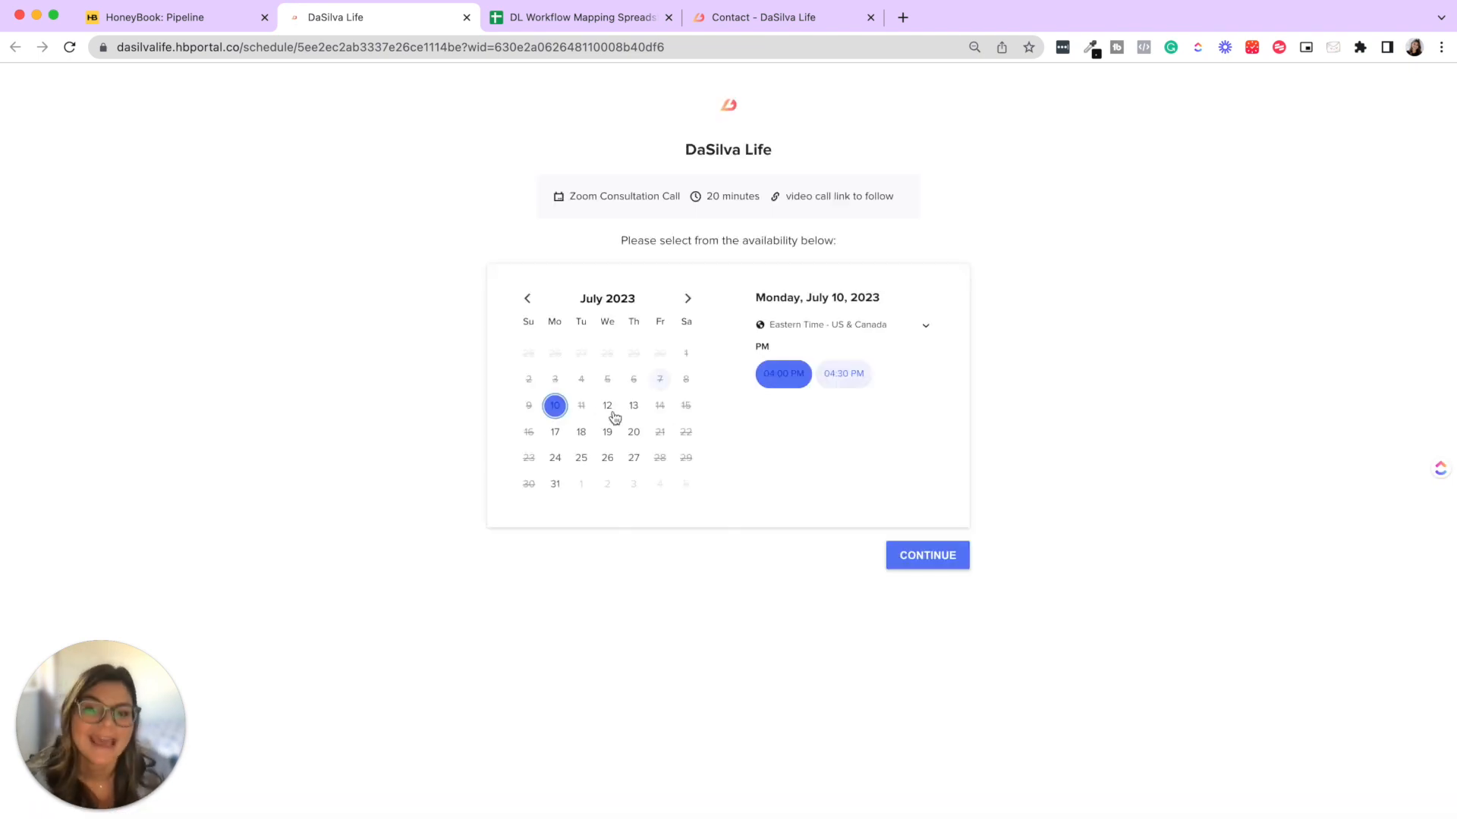
- Check July 12 availability, then switch back to the HoneyBook Pipeline tab
{"action": "left_click", "coordinate": [606, 405]}
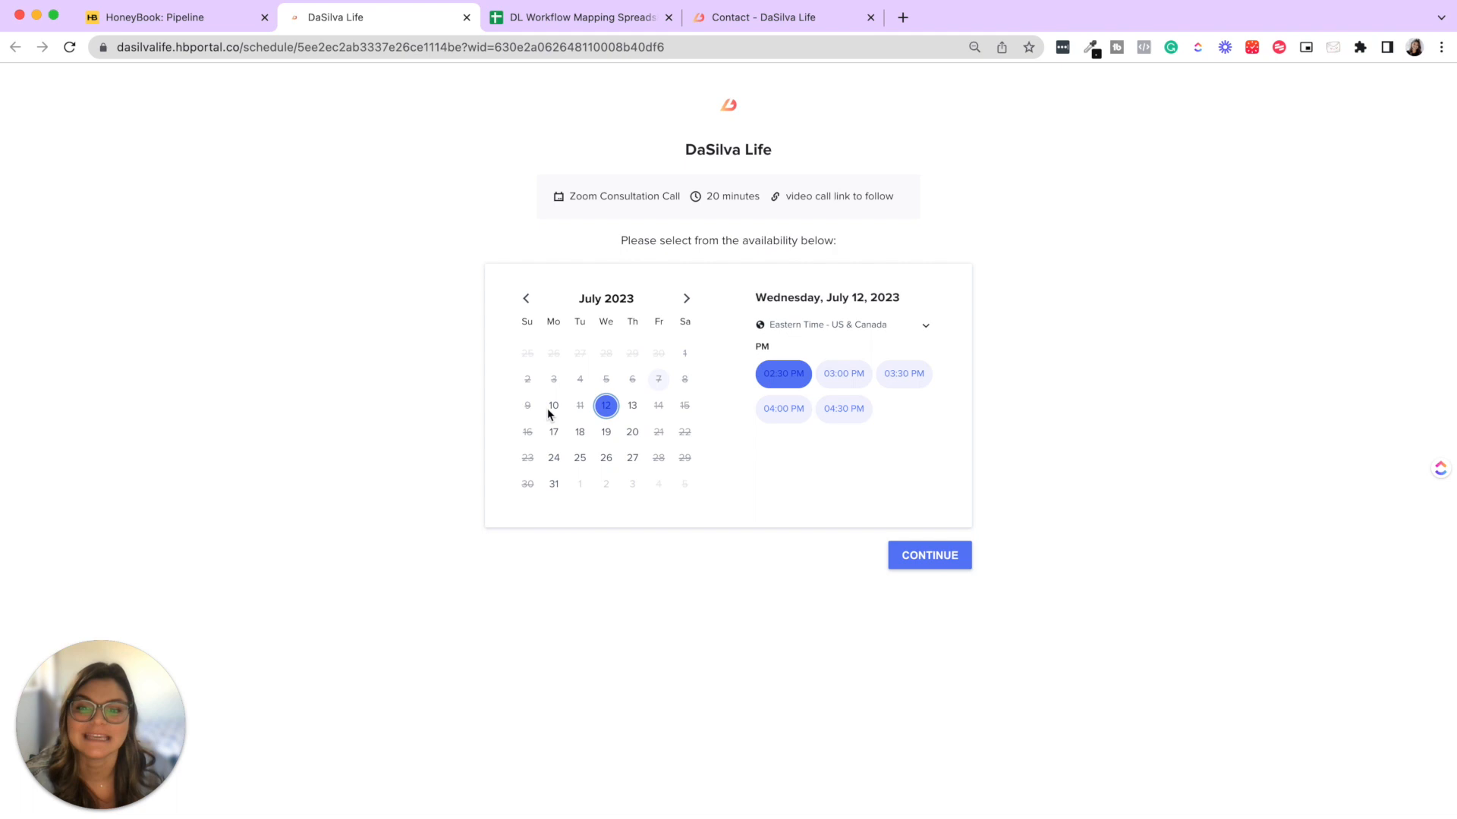
{"action": "mouse_move", "coordinate": [1240, 443]}
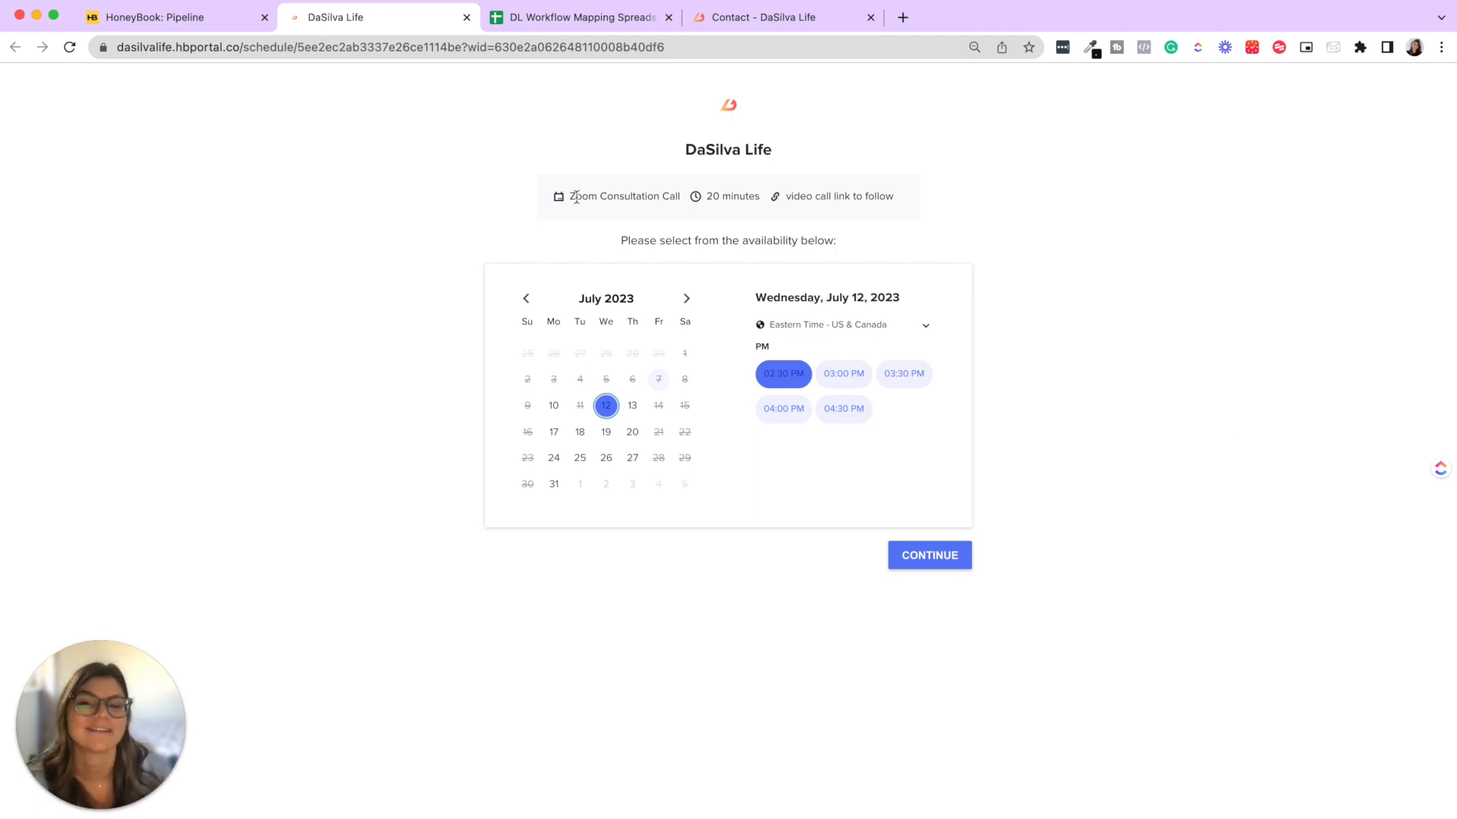
{"action": "mouse_move", "coordinate": [967, 404]}
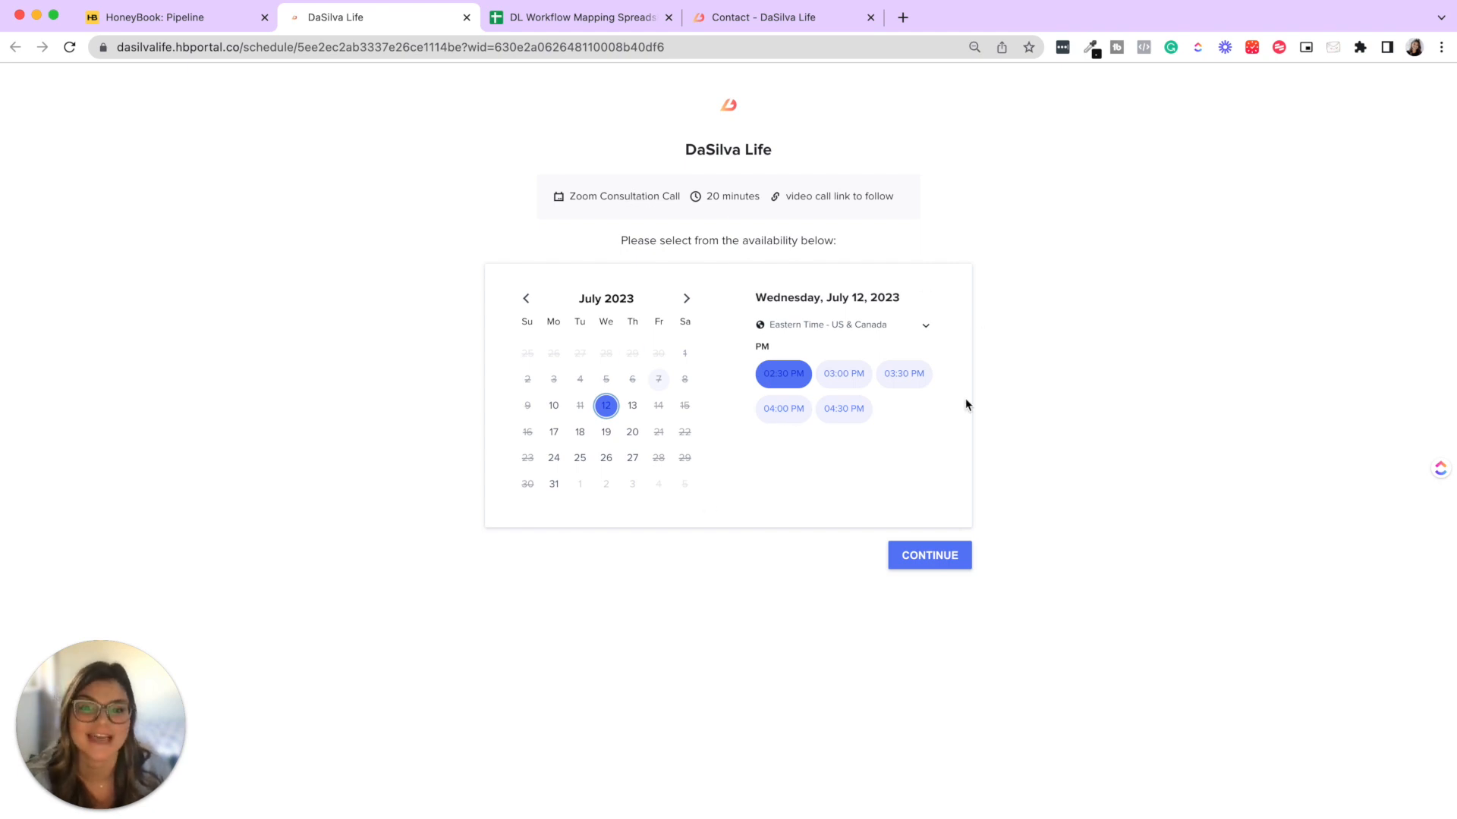
{"action": "mouse_move", "coordinate": [827, 359]}
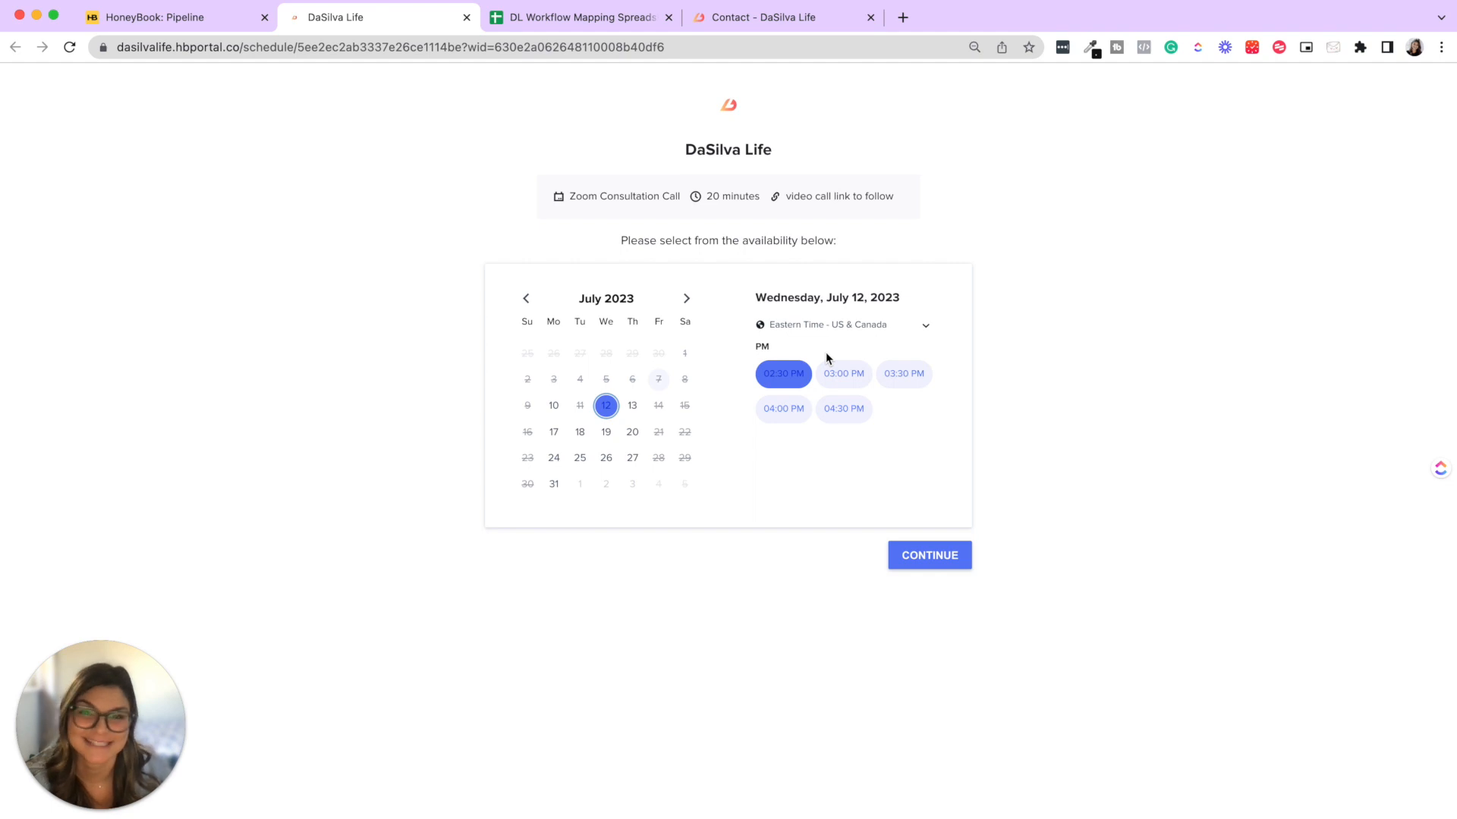
{"action": "mouse_move", "coordinate": [176, 17]}
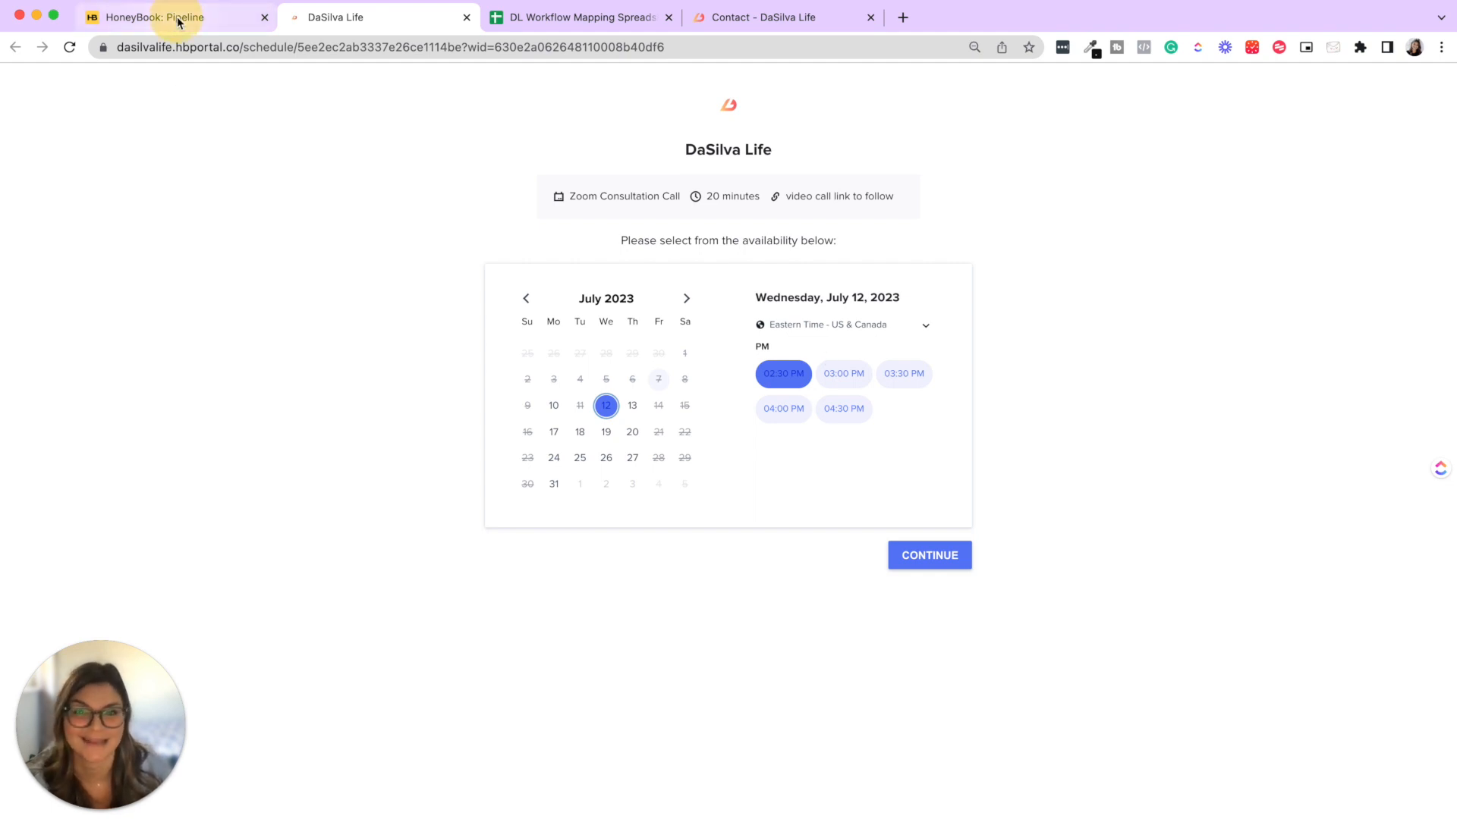
{"action": "left_click", "coordinate": [149, 16]}
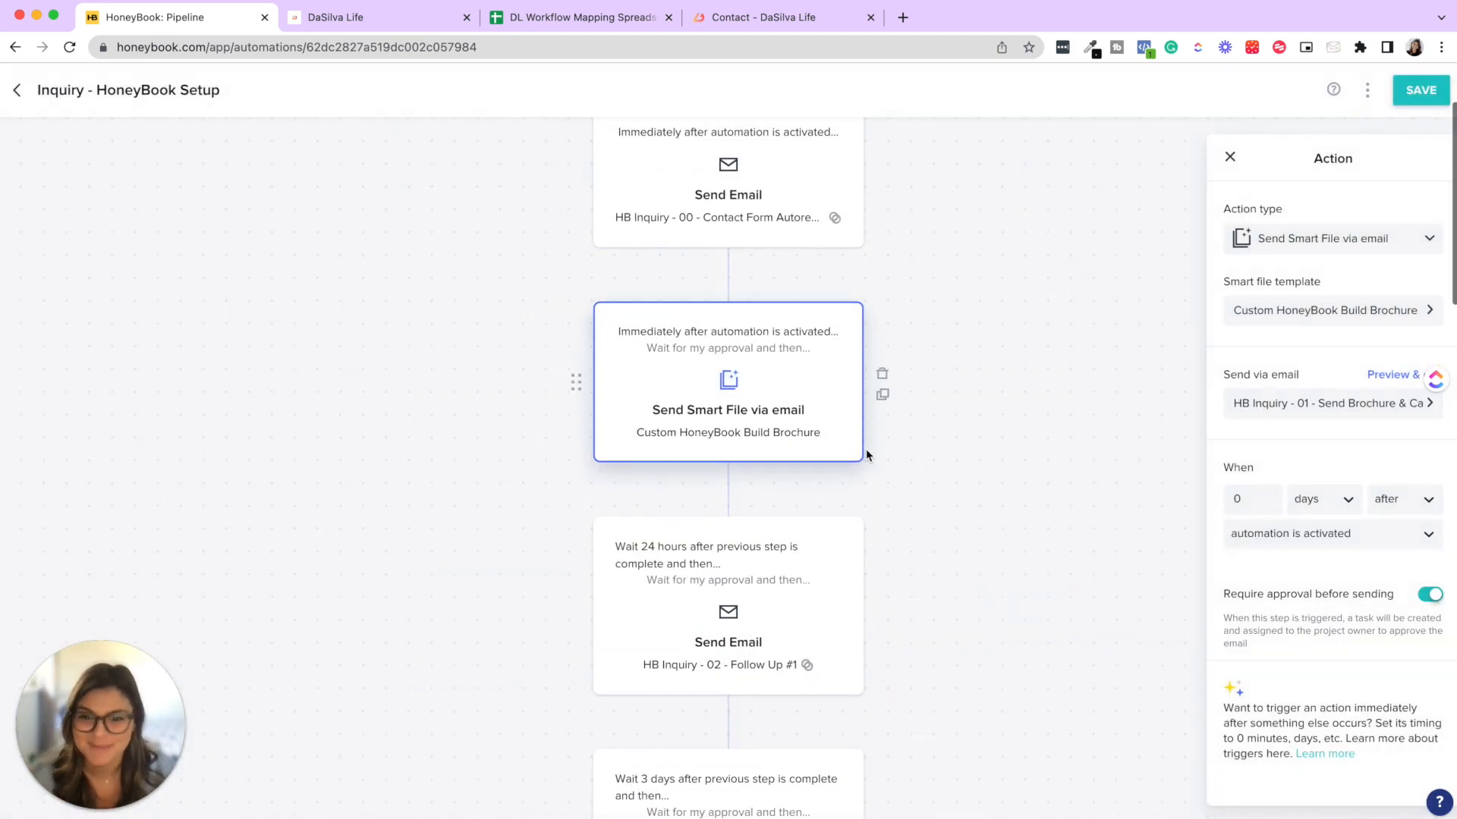
- Scroll the automation and preview the HB Inquiry - 02 Follow Up #1 email template
{"action": "scroll", "scroll_direction": "down", "scroll_amount": 3}
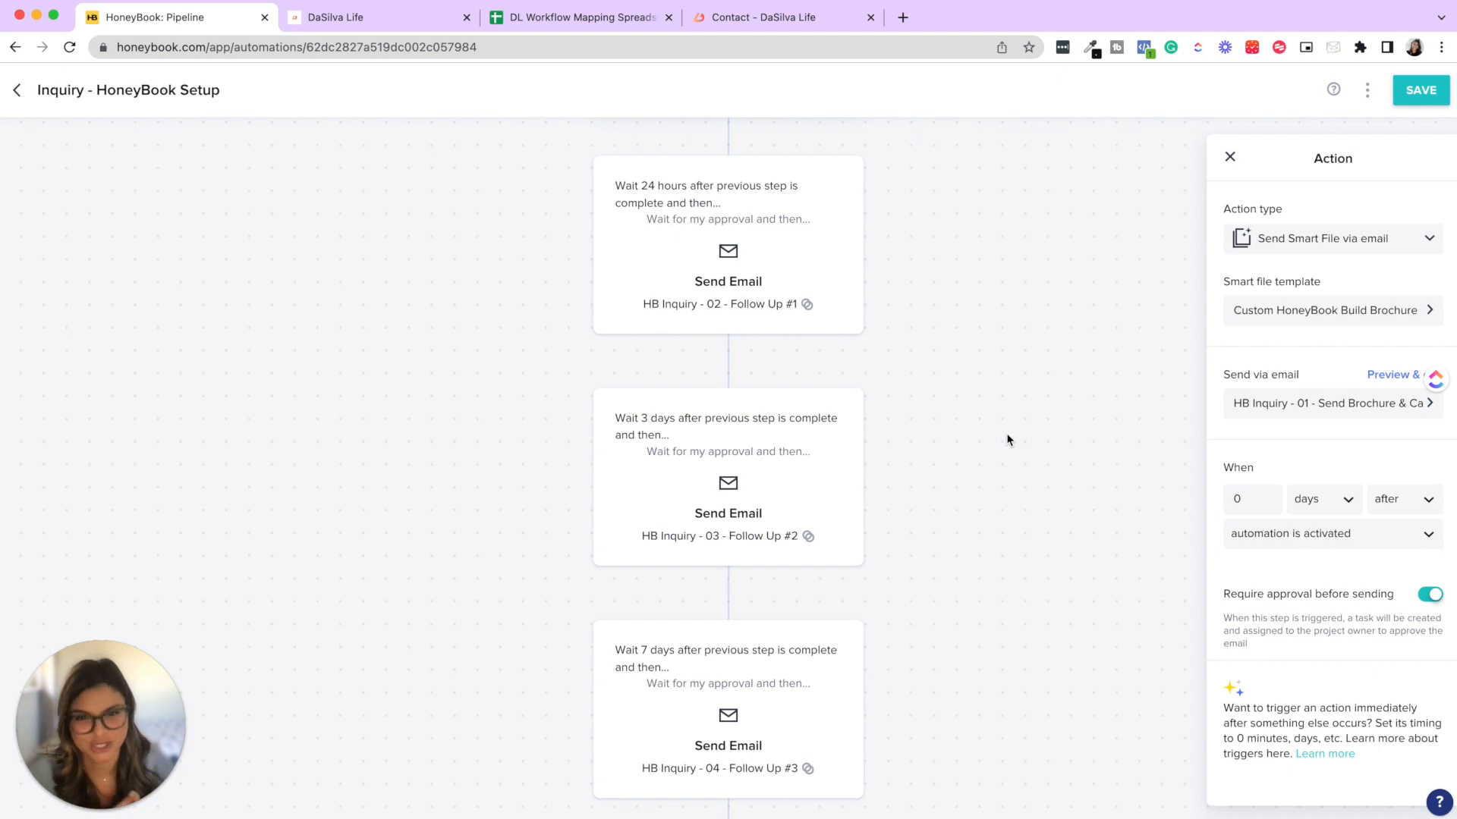
{"action": "mouse_move", "coordinate": [908, 324]}
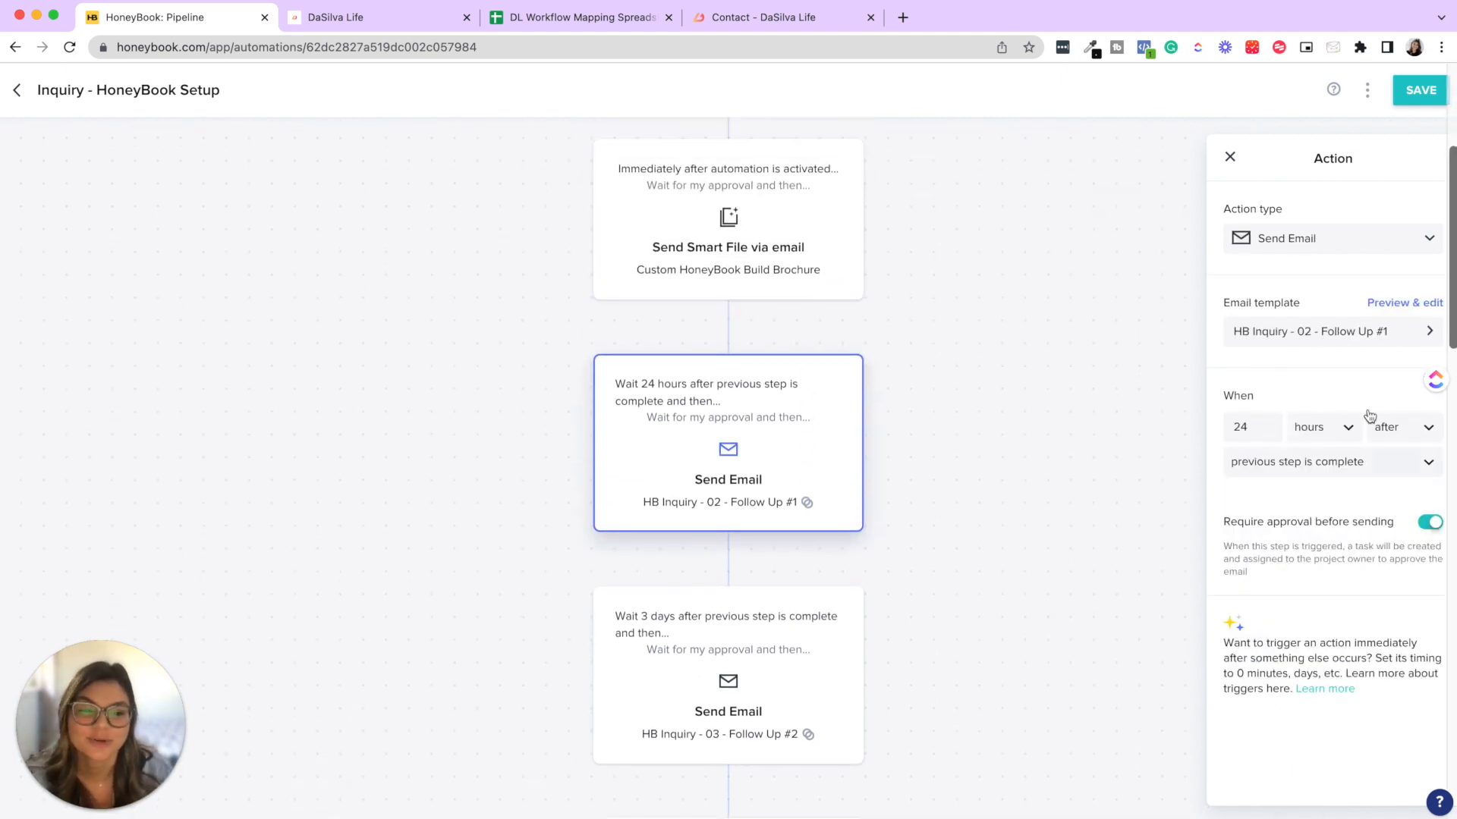
{"action": "mouse_move", "coordinate": [1302, 370]}
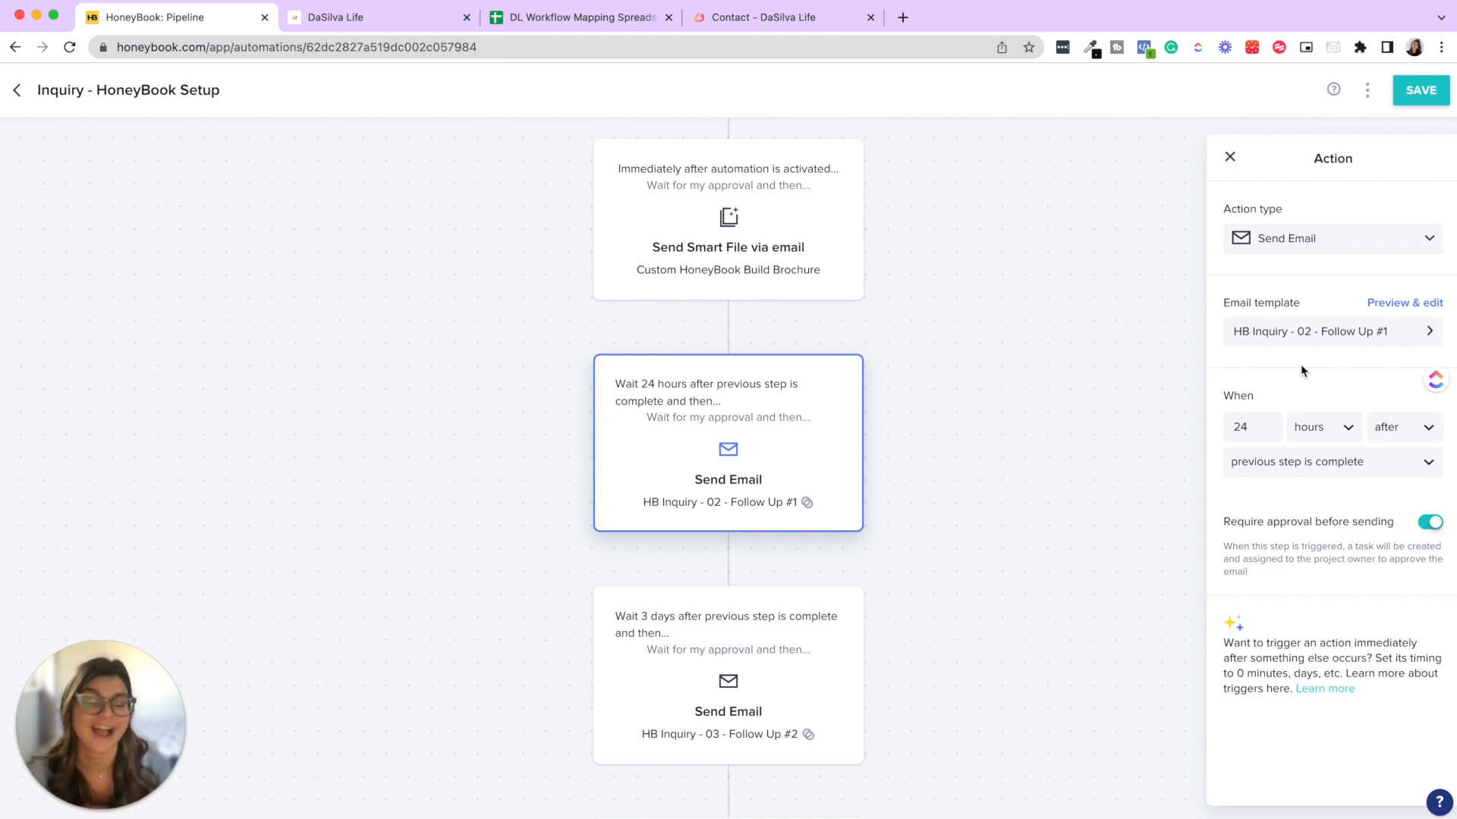
{"action": "mouse_move", "coordinate": [605, 484]}
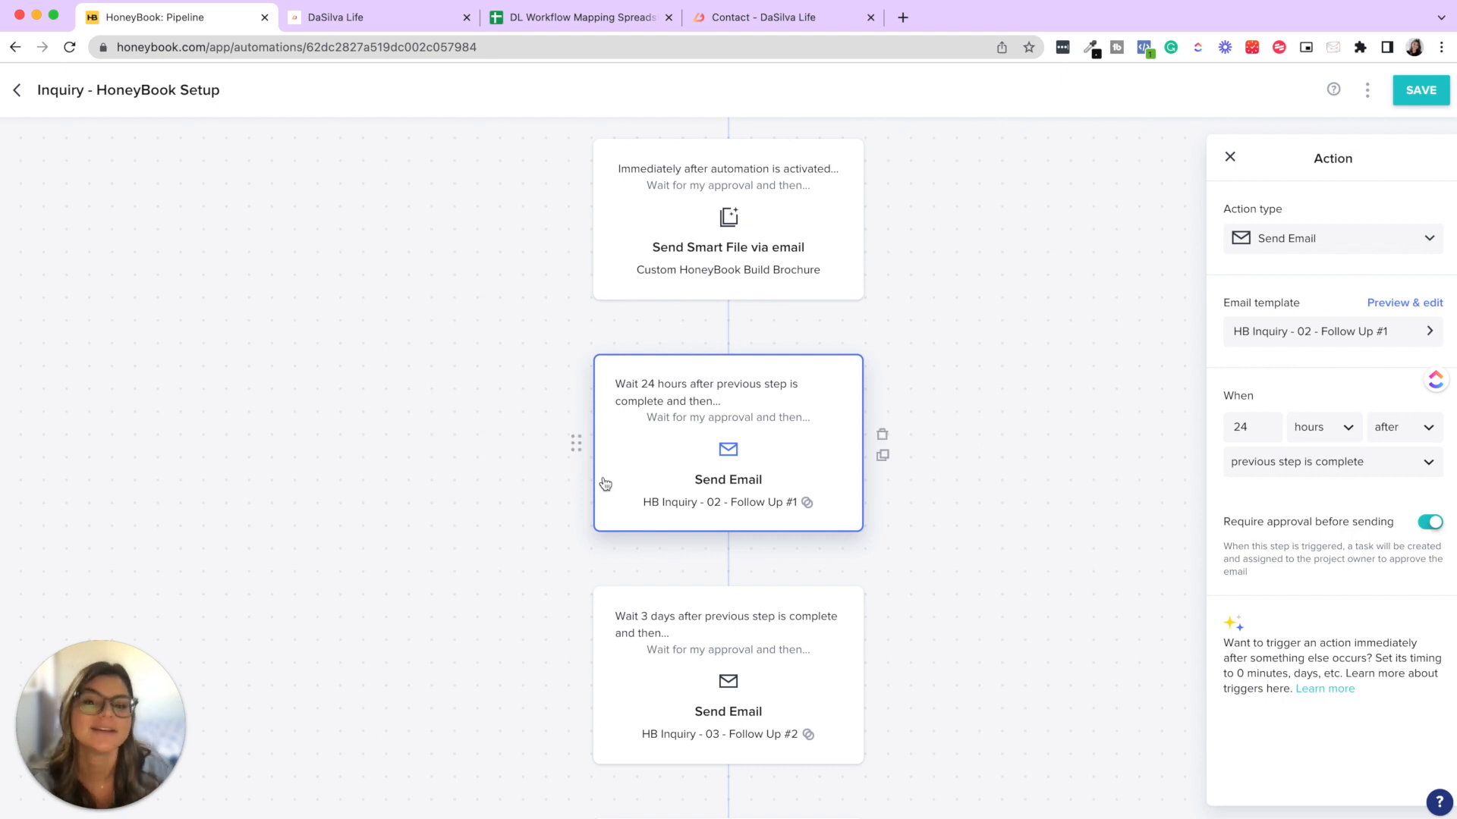
{"action": "scroll", "scroll_direction": "down", "scroll_amount": 3}
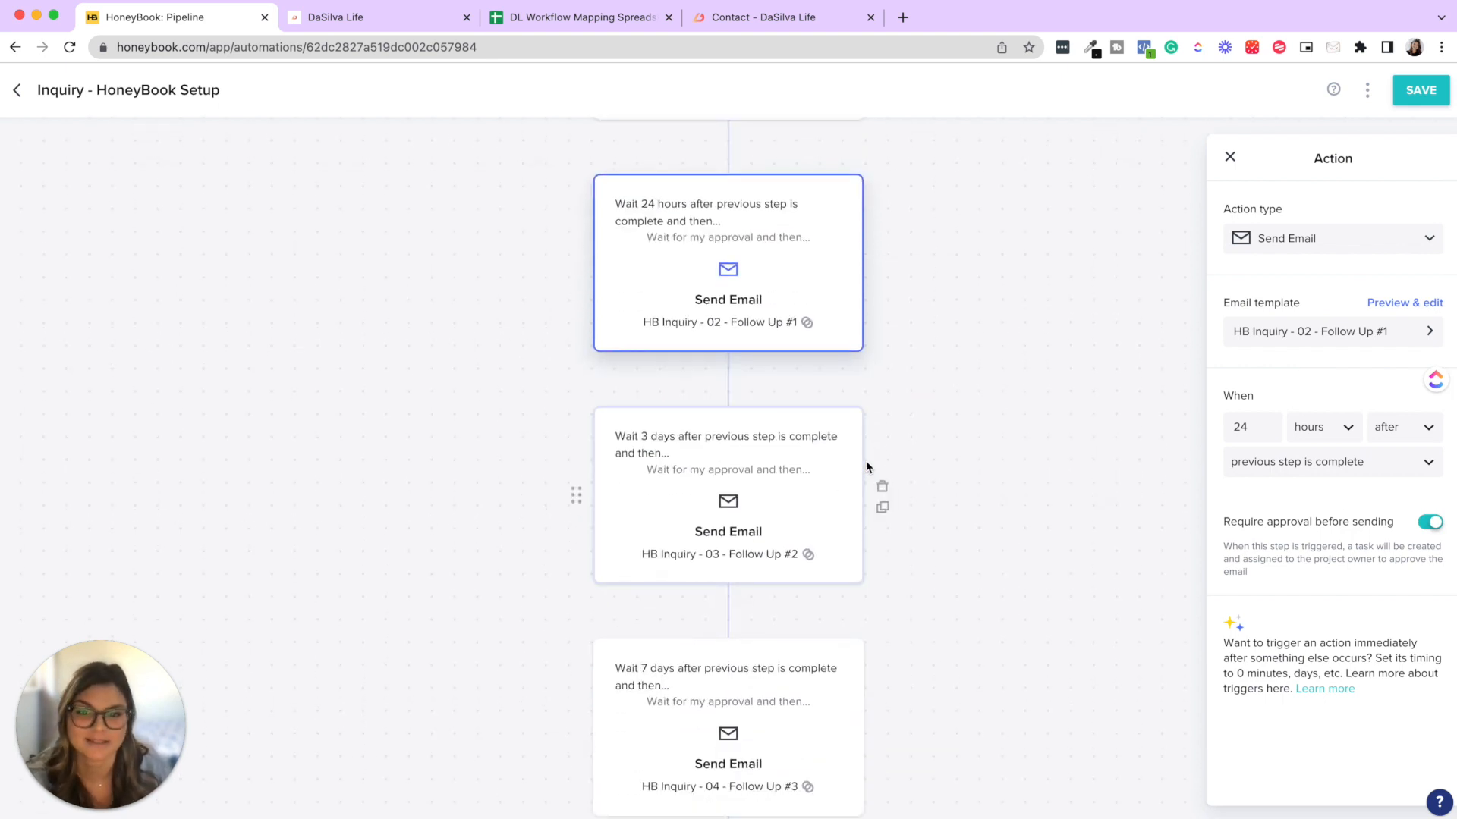
{"action": "mouse_move", "coordinate": [732, 243]}
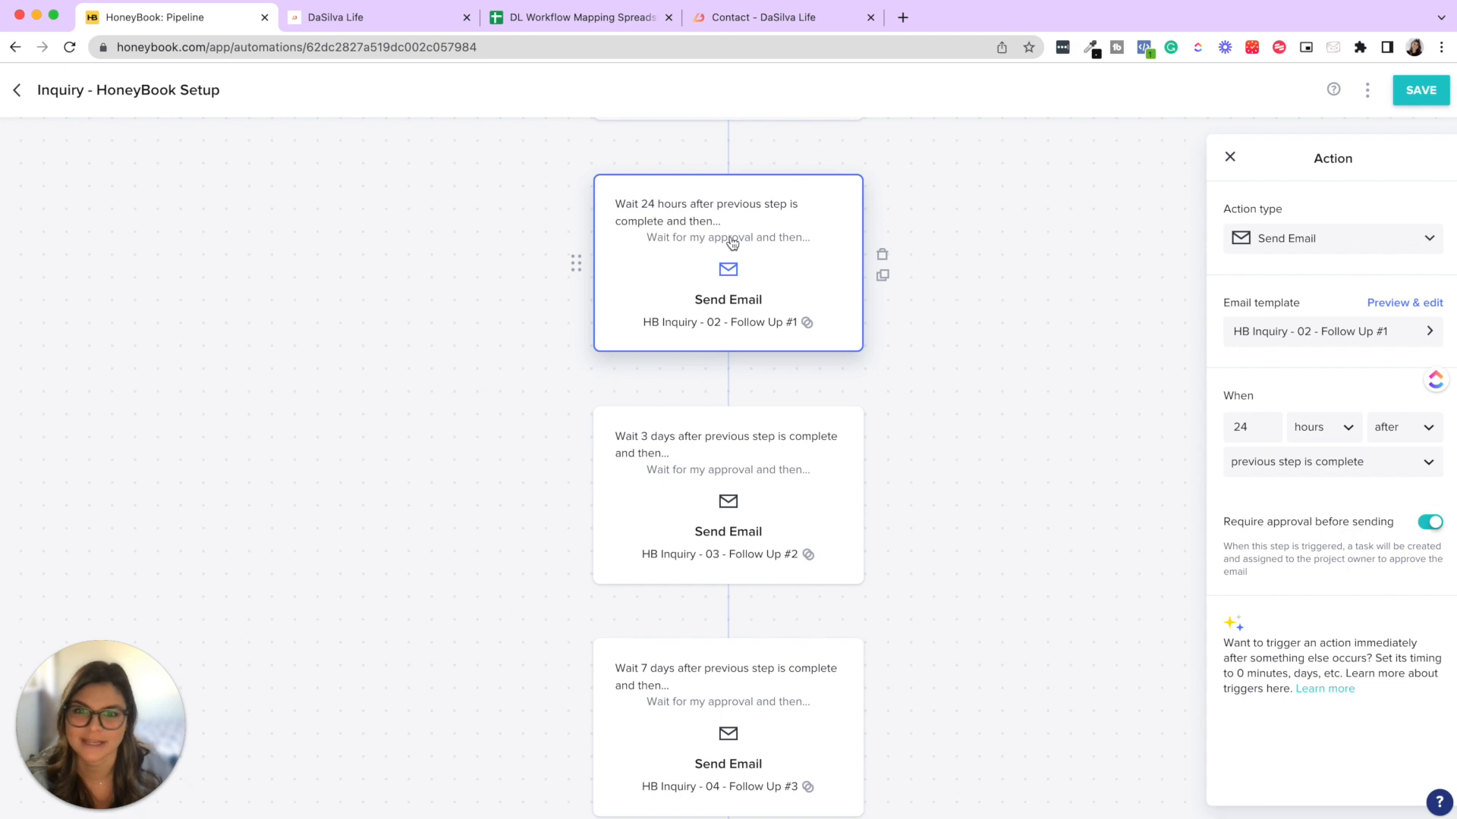
{"action": "mouse_move", "coordinate": [742, 240]}
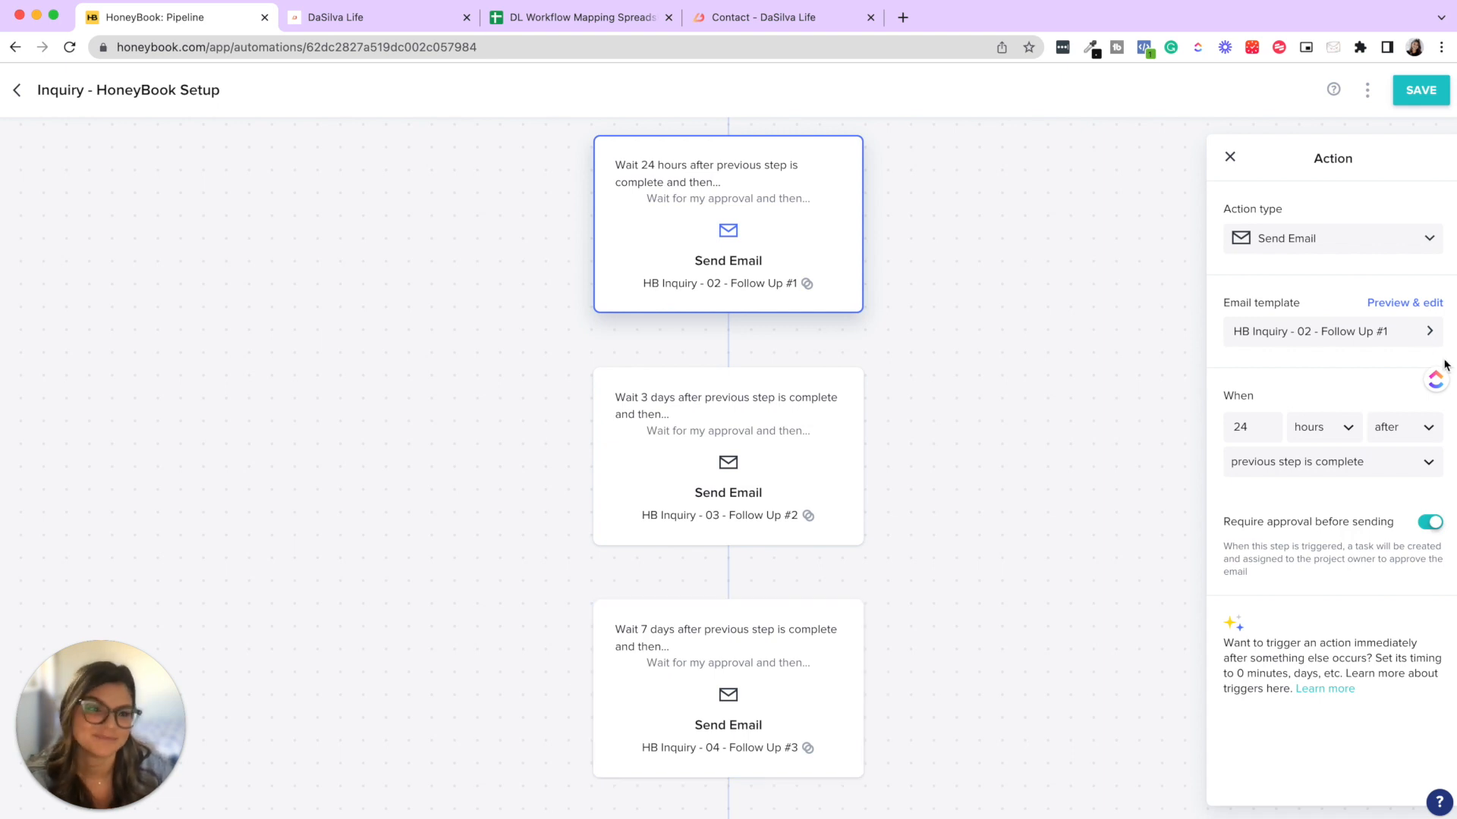
{"action": "left_click", "coordinate": [1404, 301]}
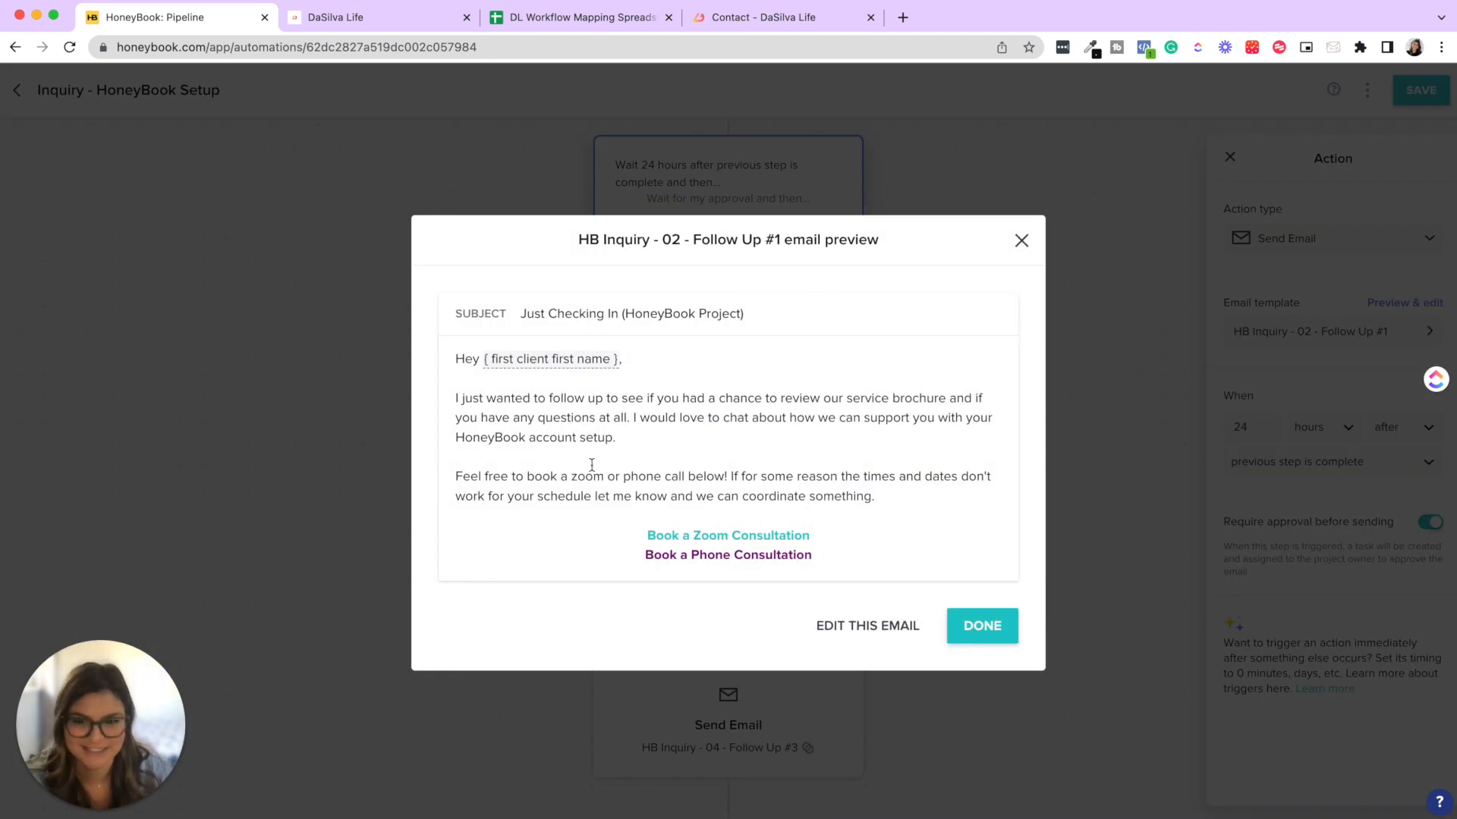
- Scroll through the Follow Up #1 email preview to read its content
{"action": "scroll", "scroll_direction": "down", "scroll_amount": 3}
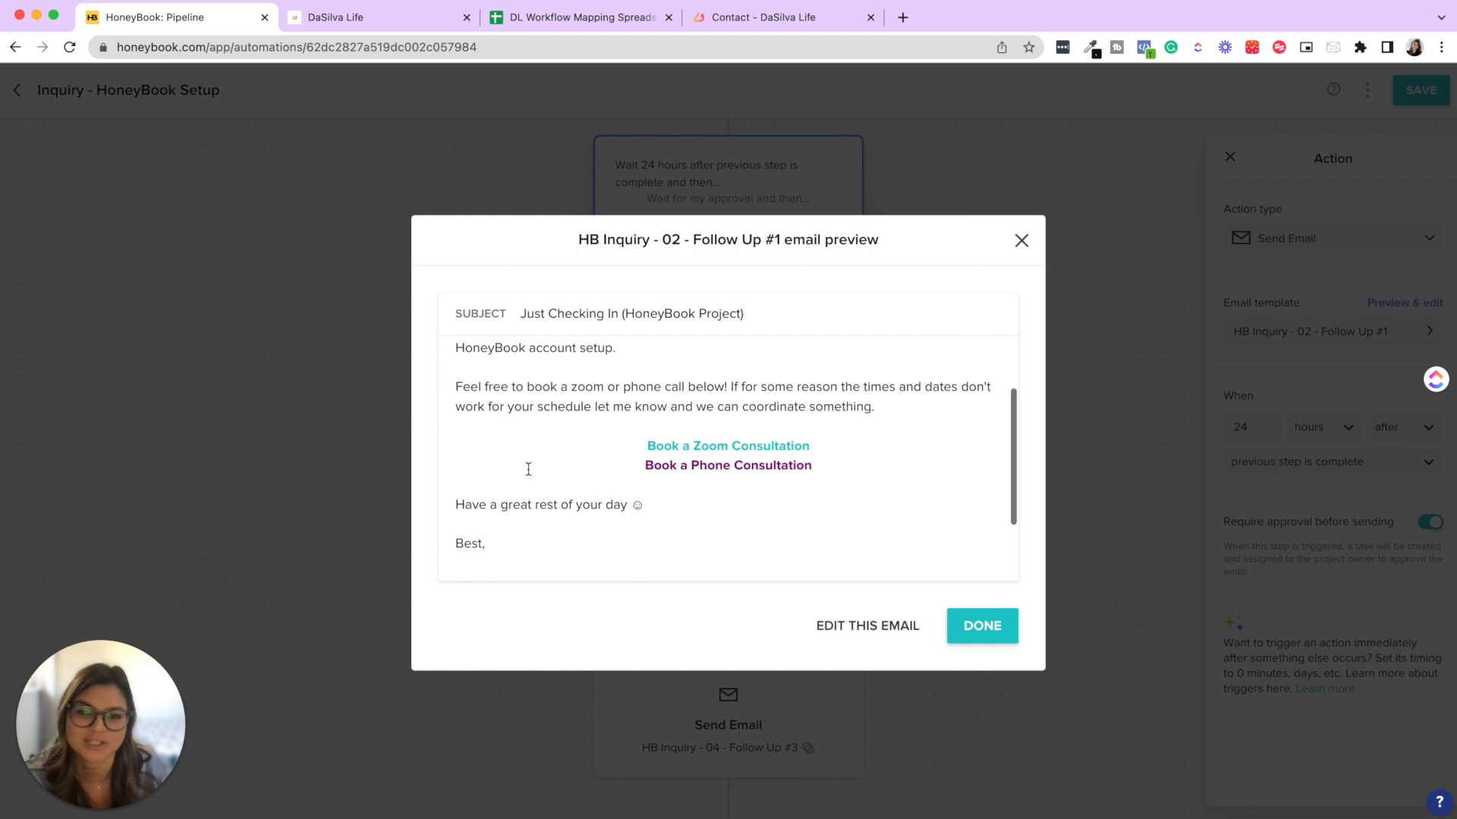
{"action": "scroll", "scroll_direction": "up", "scroll_amount": 3}
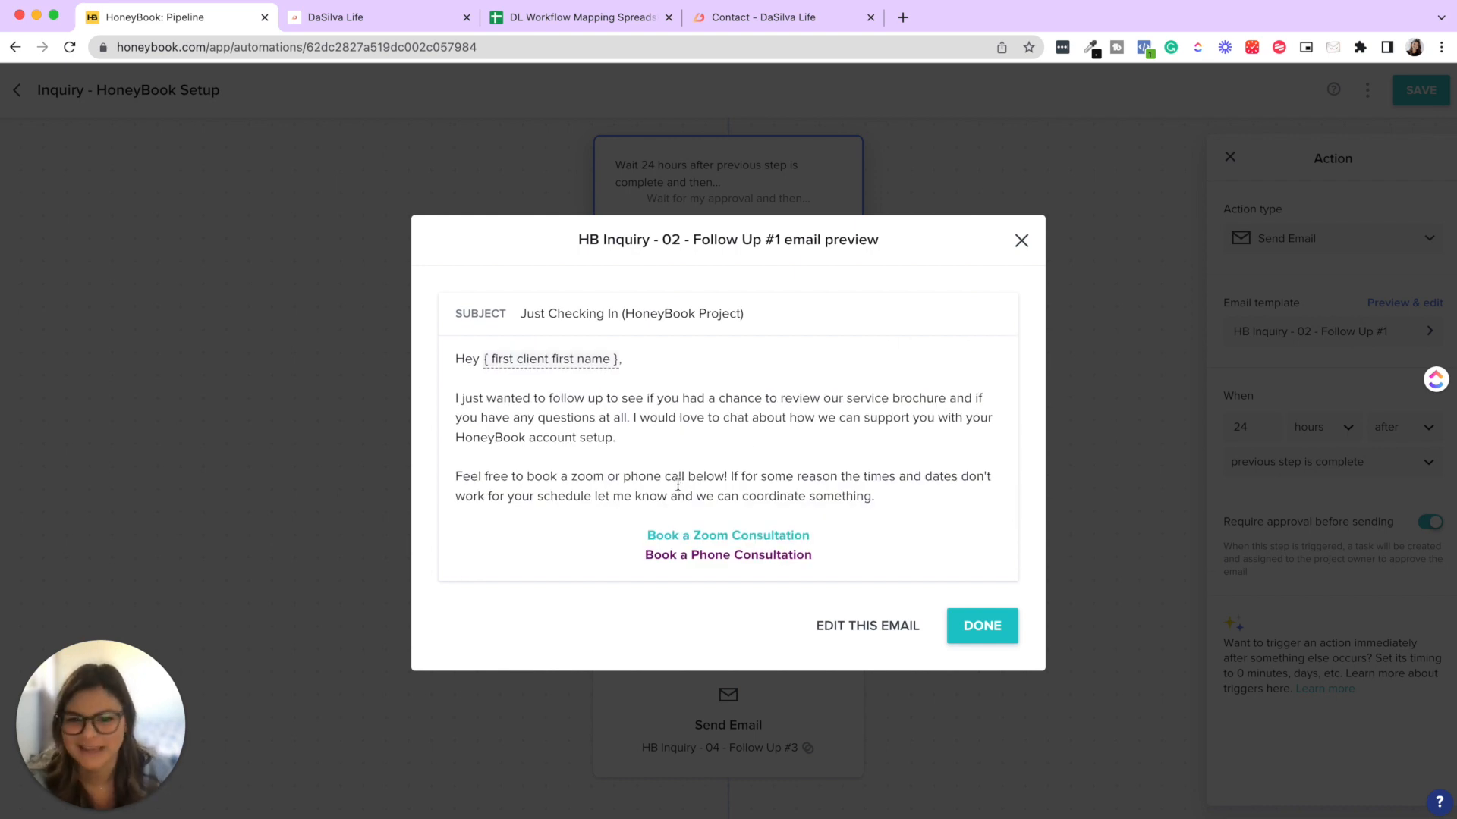
{"action": "scroll", "scroll_direction": "down", "scroll_amount": 3}
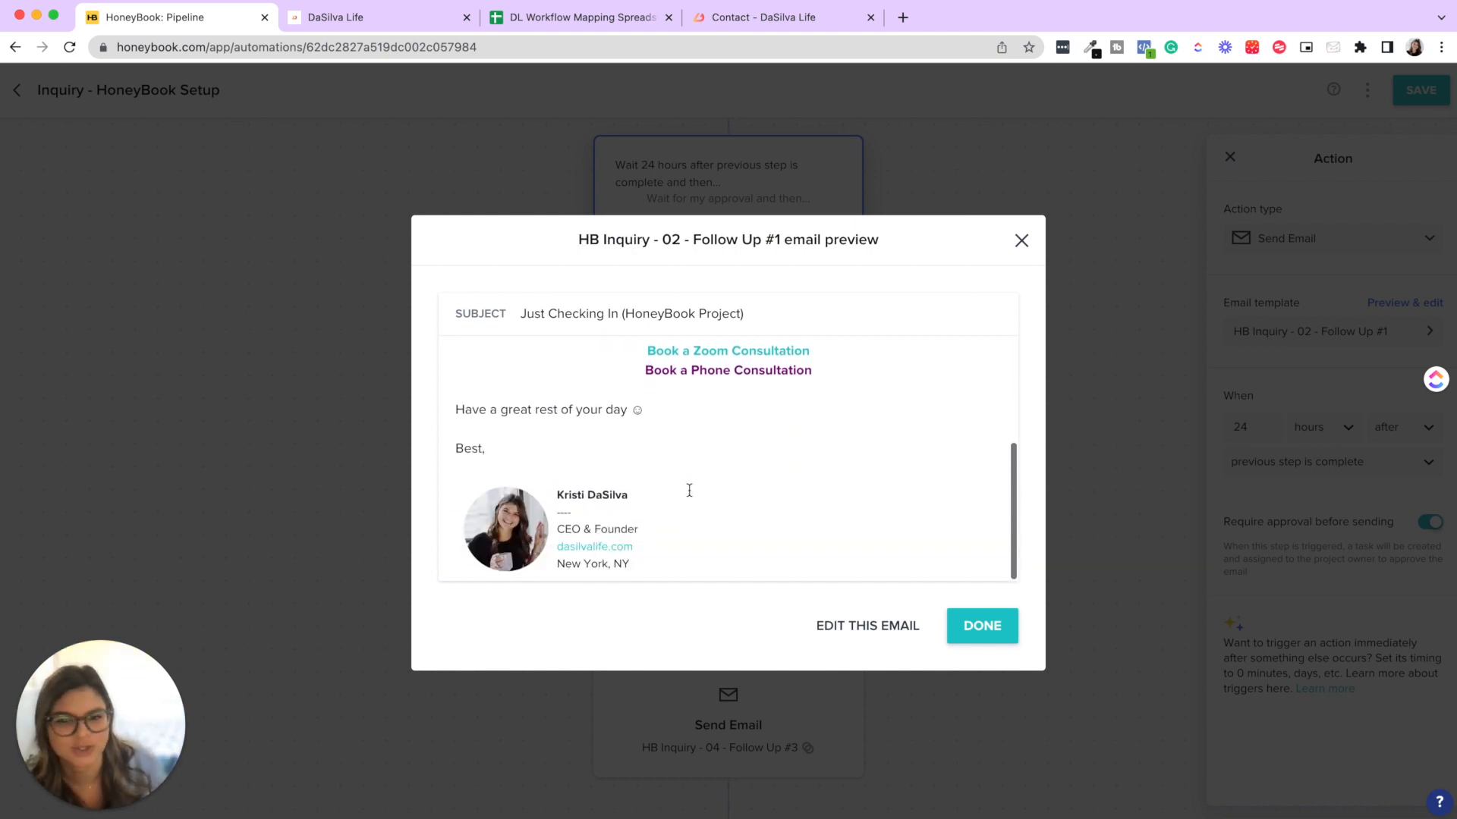
{"action": "scroll", "scroll_direction": "up", "scroll_amount": 3}
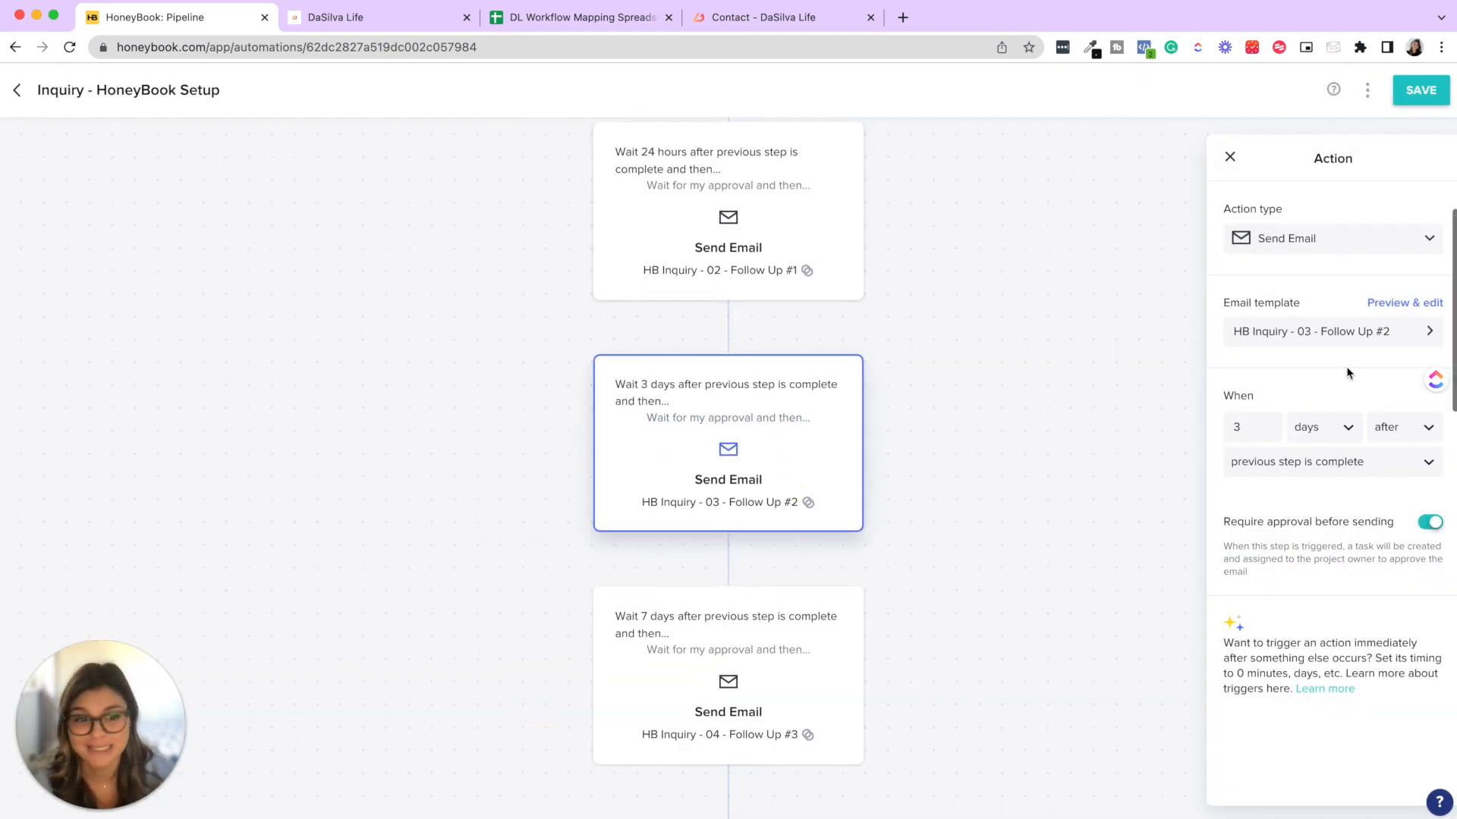
- Preview the Follow Up #2 and #3 emails, then close the preview with Done
{"action": "left_click", "coordinate": [1403, 303]}
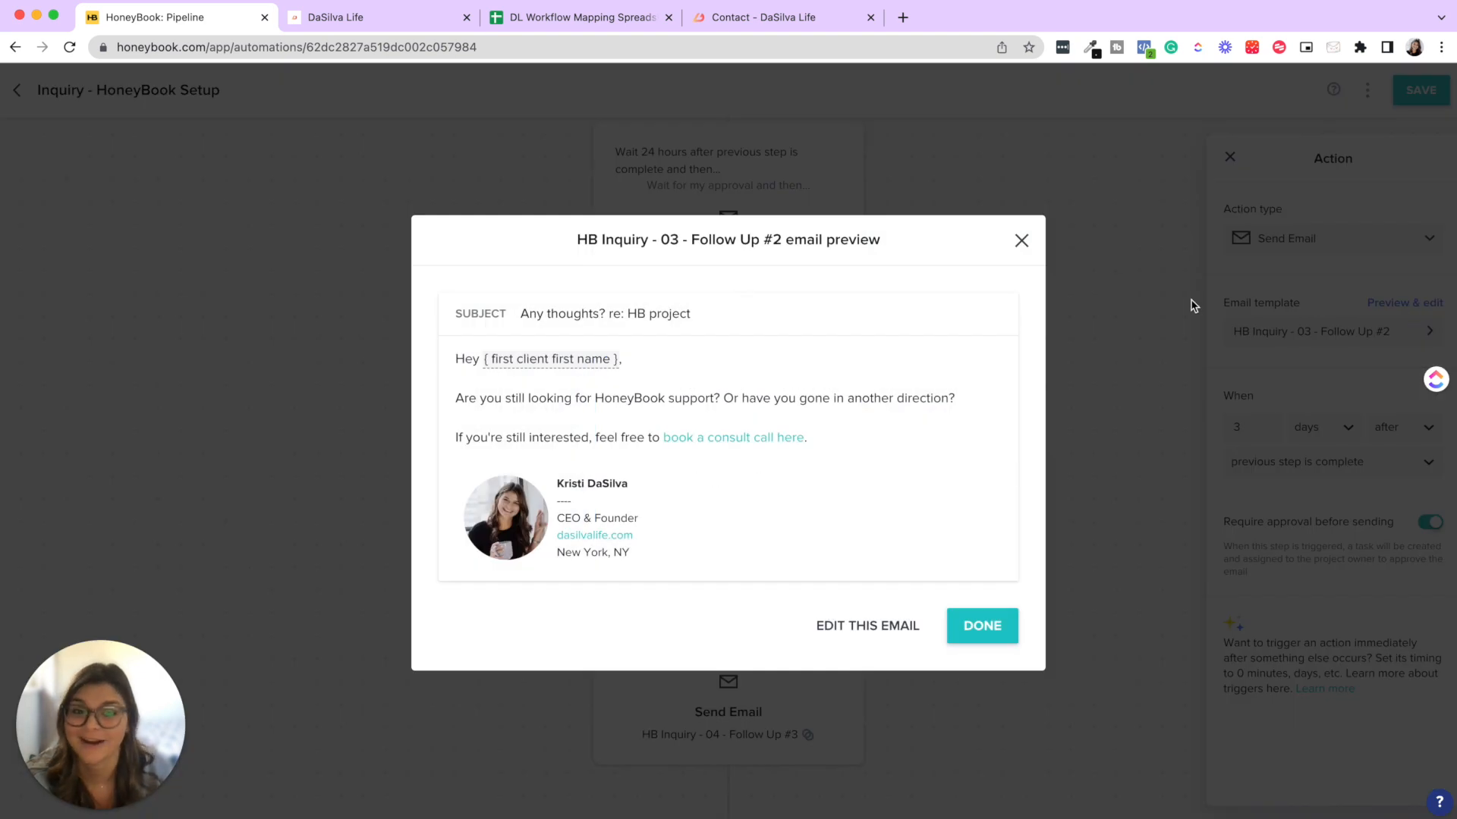
{"action": "mouse_move", "coordinate": [1021, 246]}
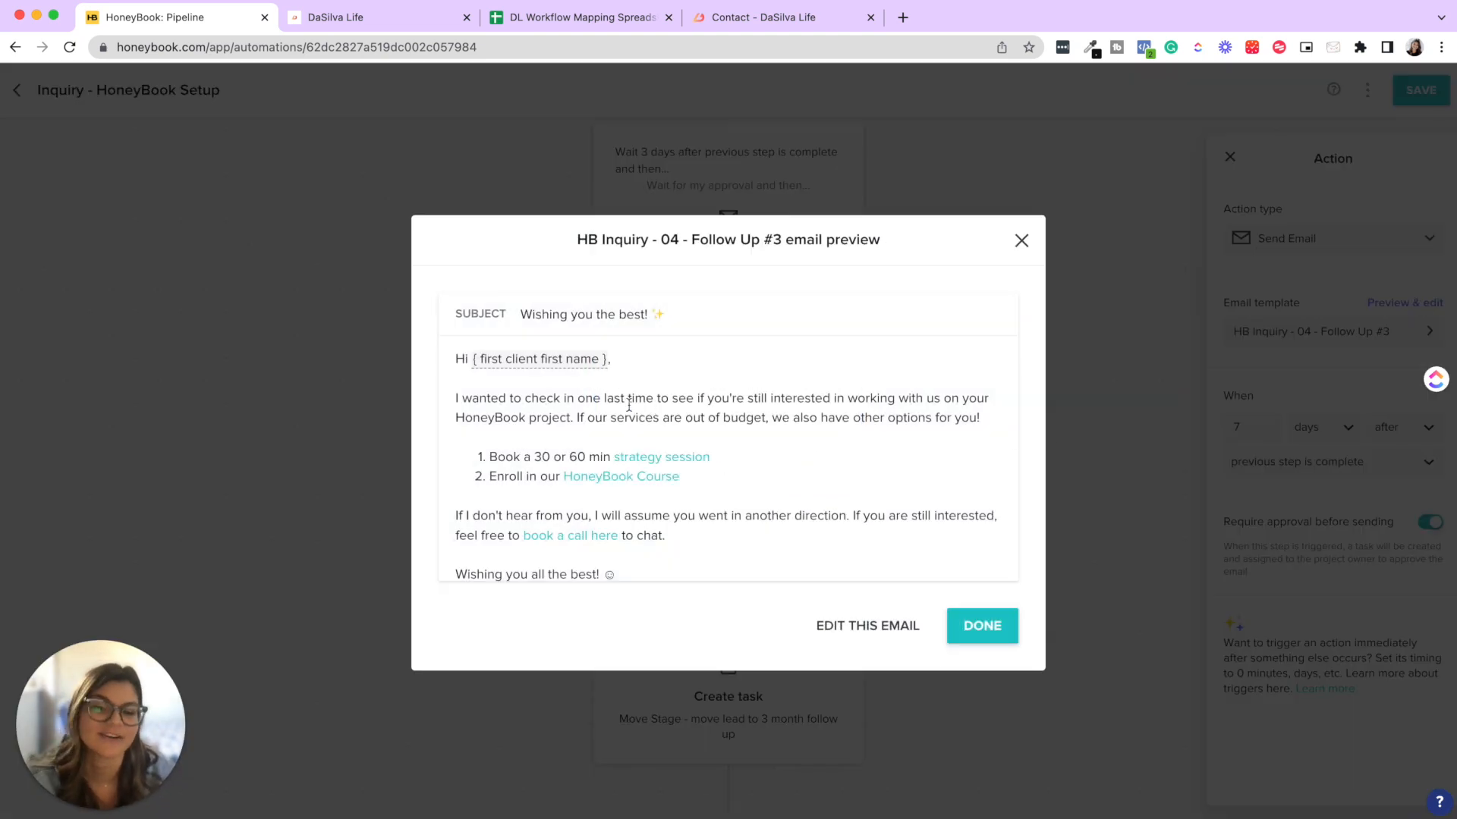
{"action": "scroll", "scroll_direction": "down", "scroll_amount": 3}
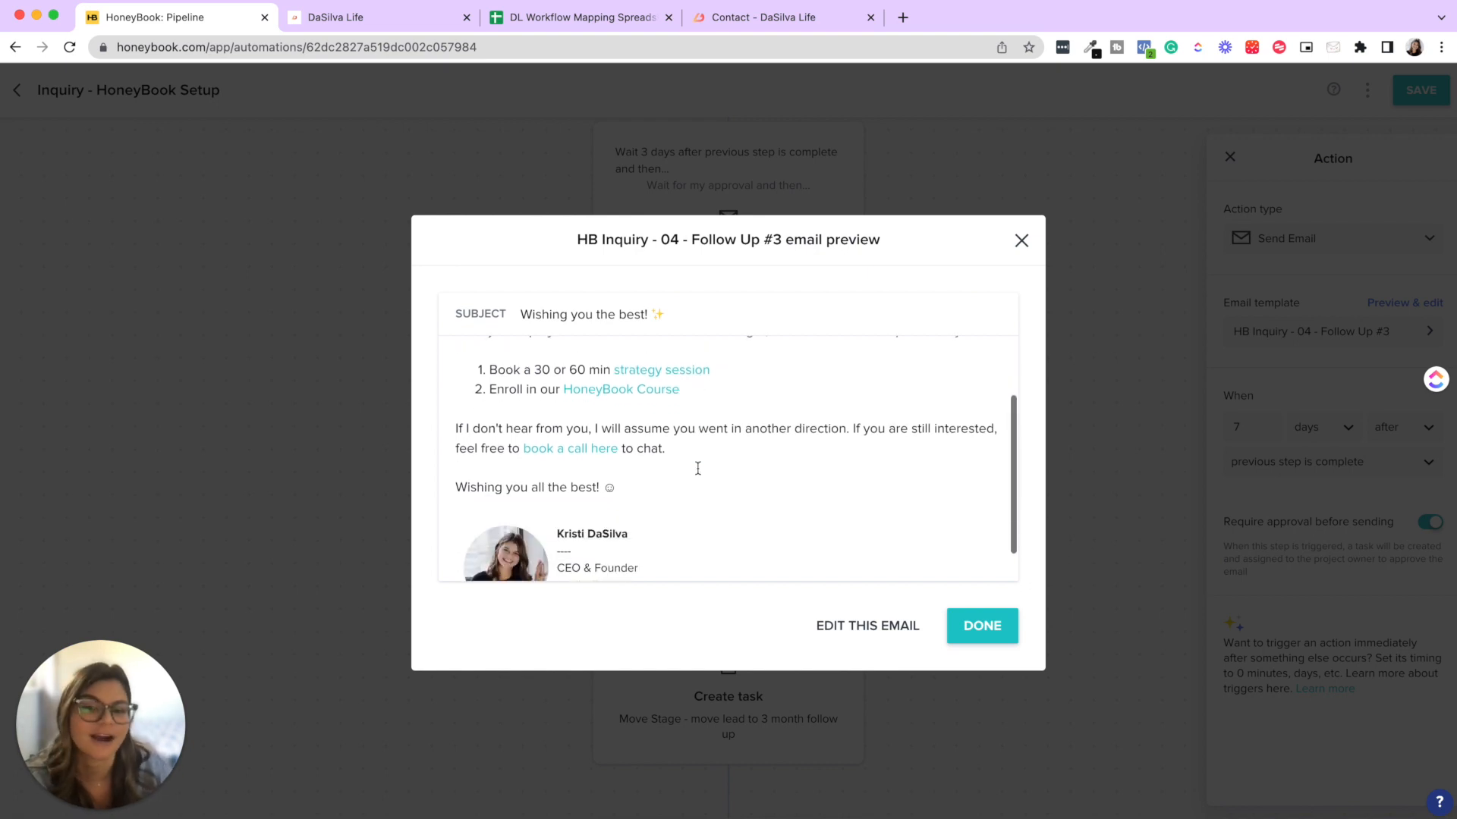
{"action": "left_click", "coordinate": [982, 626]}
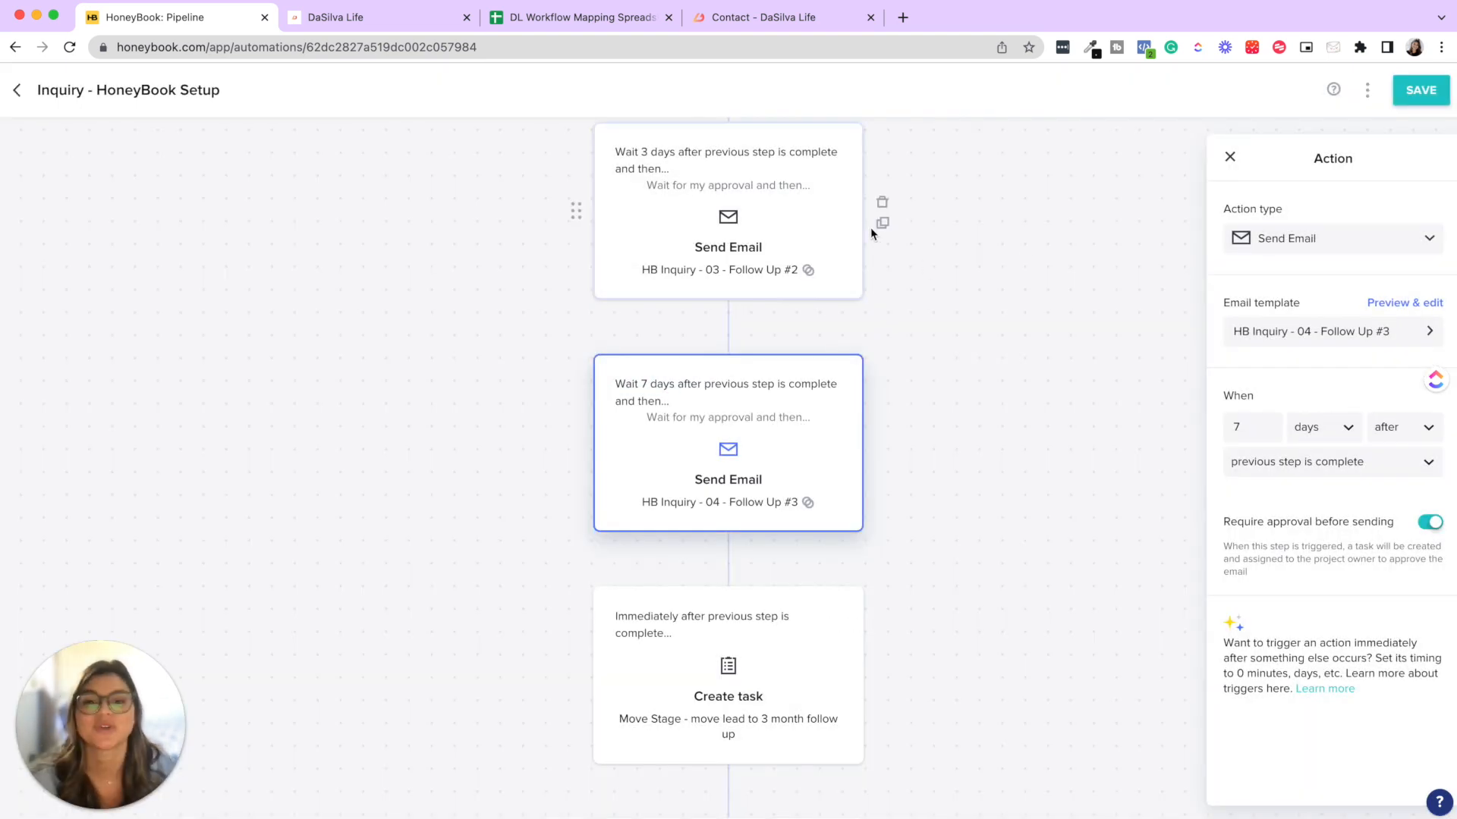
{"action": "mouse_move", "coordinate": [1157, 407]}
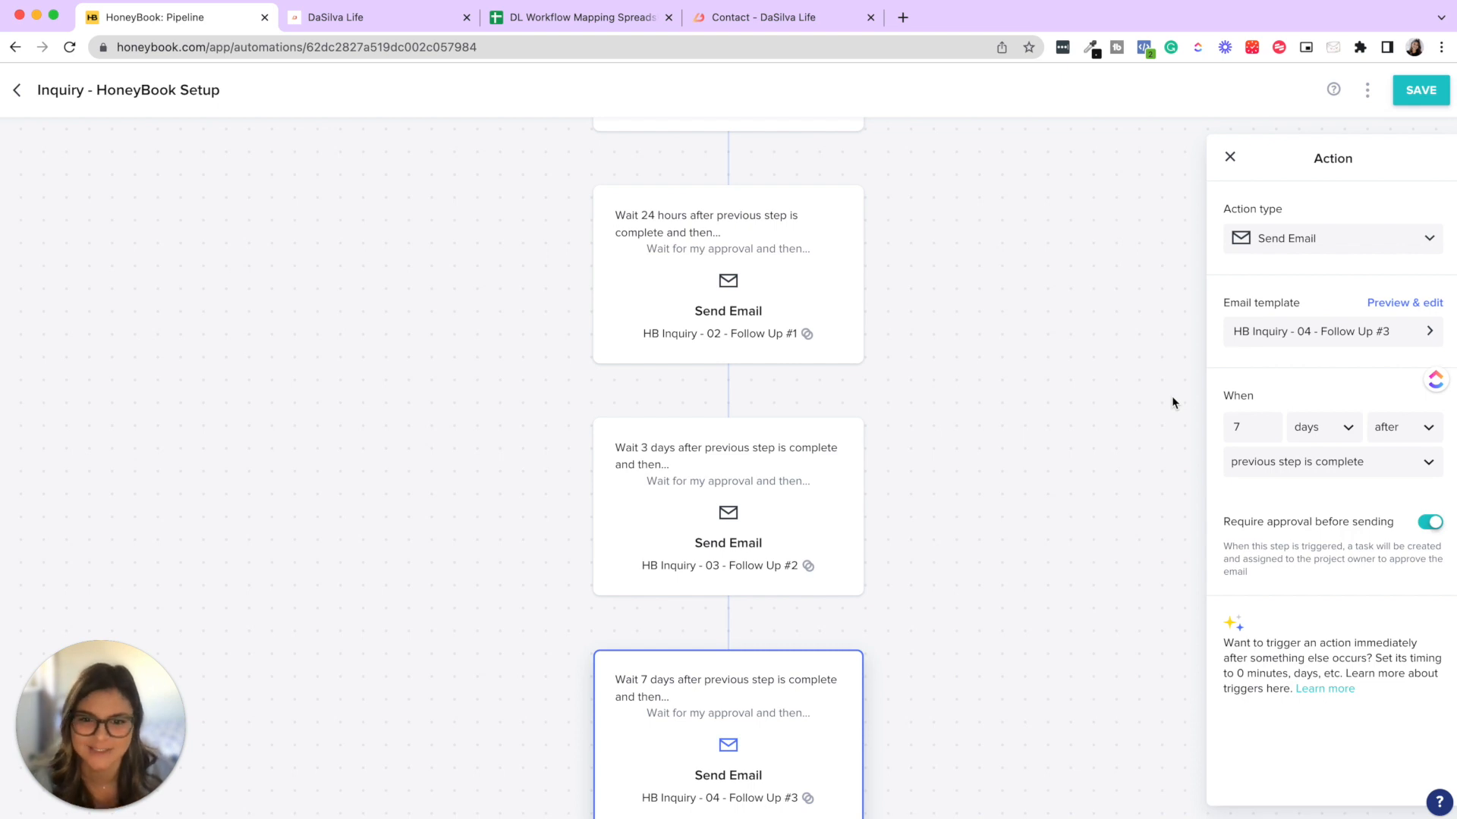
{"action": "scroll", "scroll_direction": "down", "scroll_amount": 3}
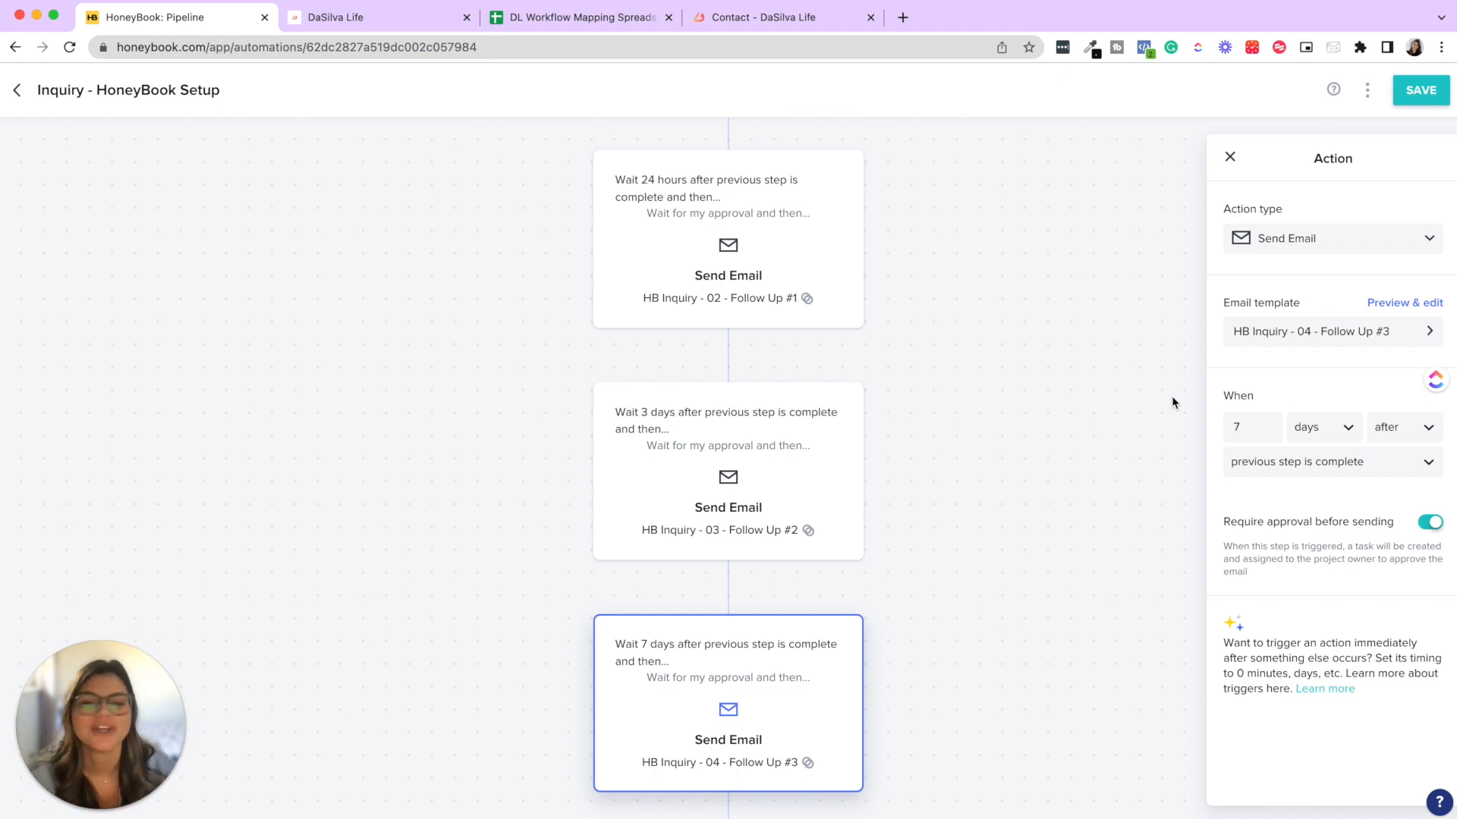
{"action": "scroll", "scroll_direction": "down", "scroll_amount": 3}
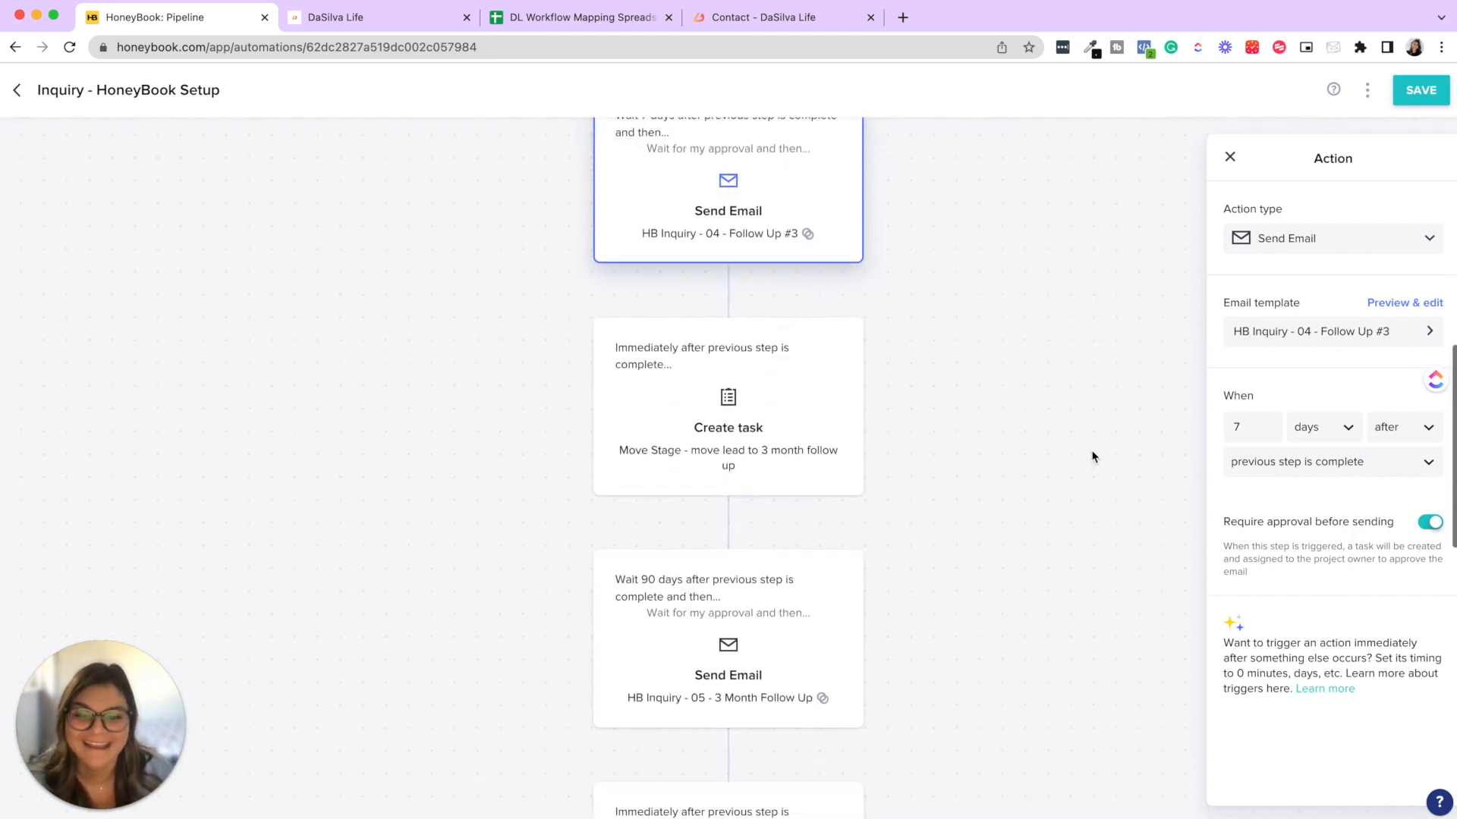
{"action": "scroll", "scroll_direction": "down", "scroll_amount": 3}
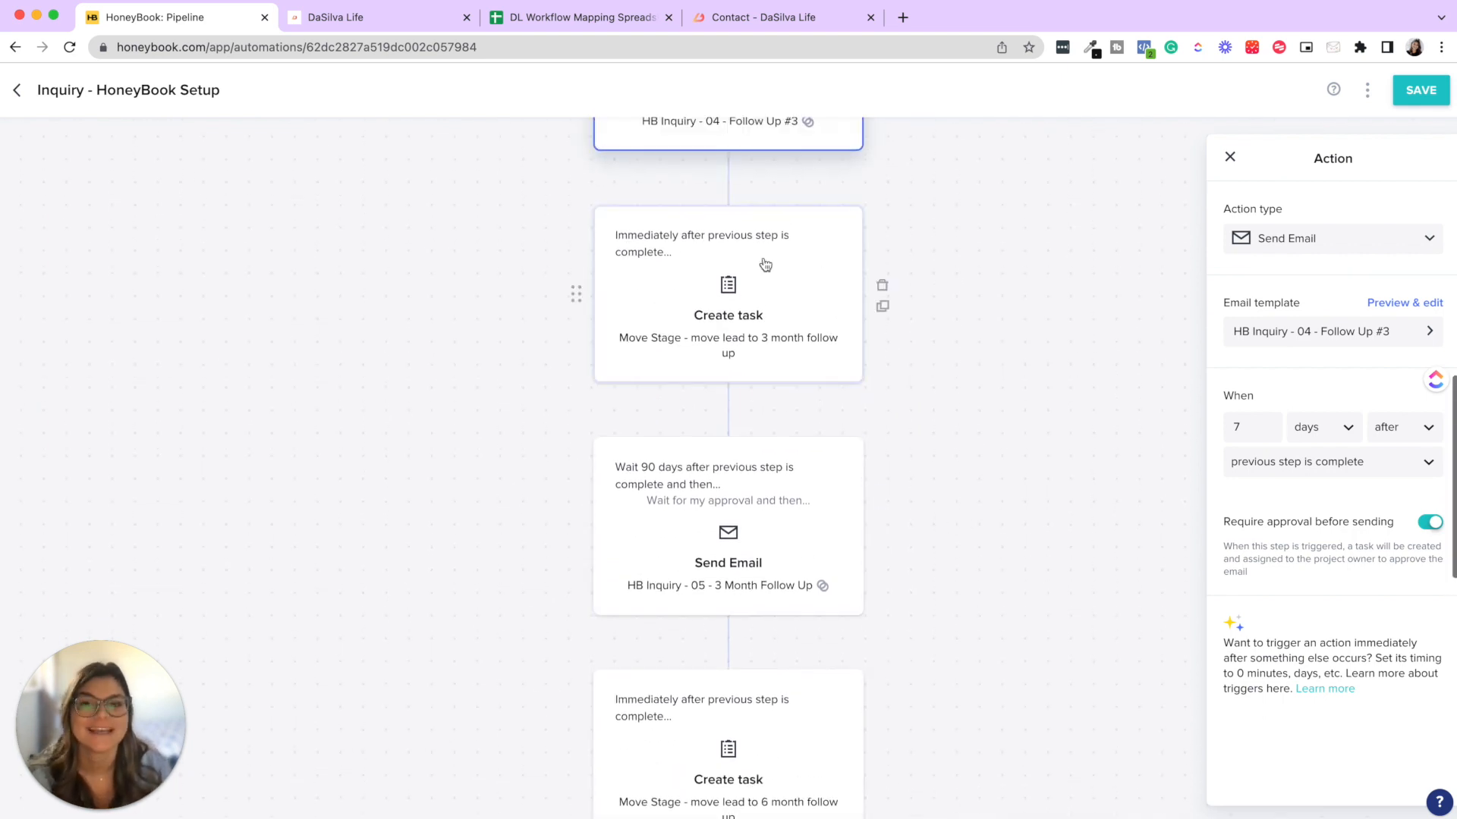
{"action": "mouse_move", "coordinate": [703, 283]}
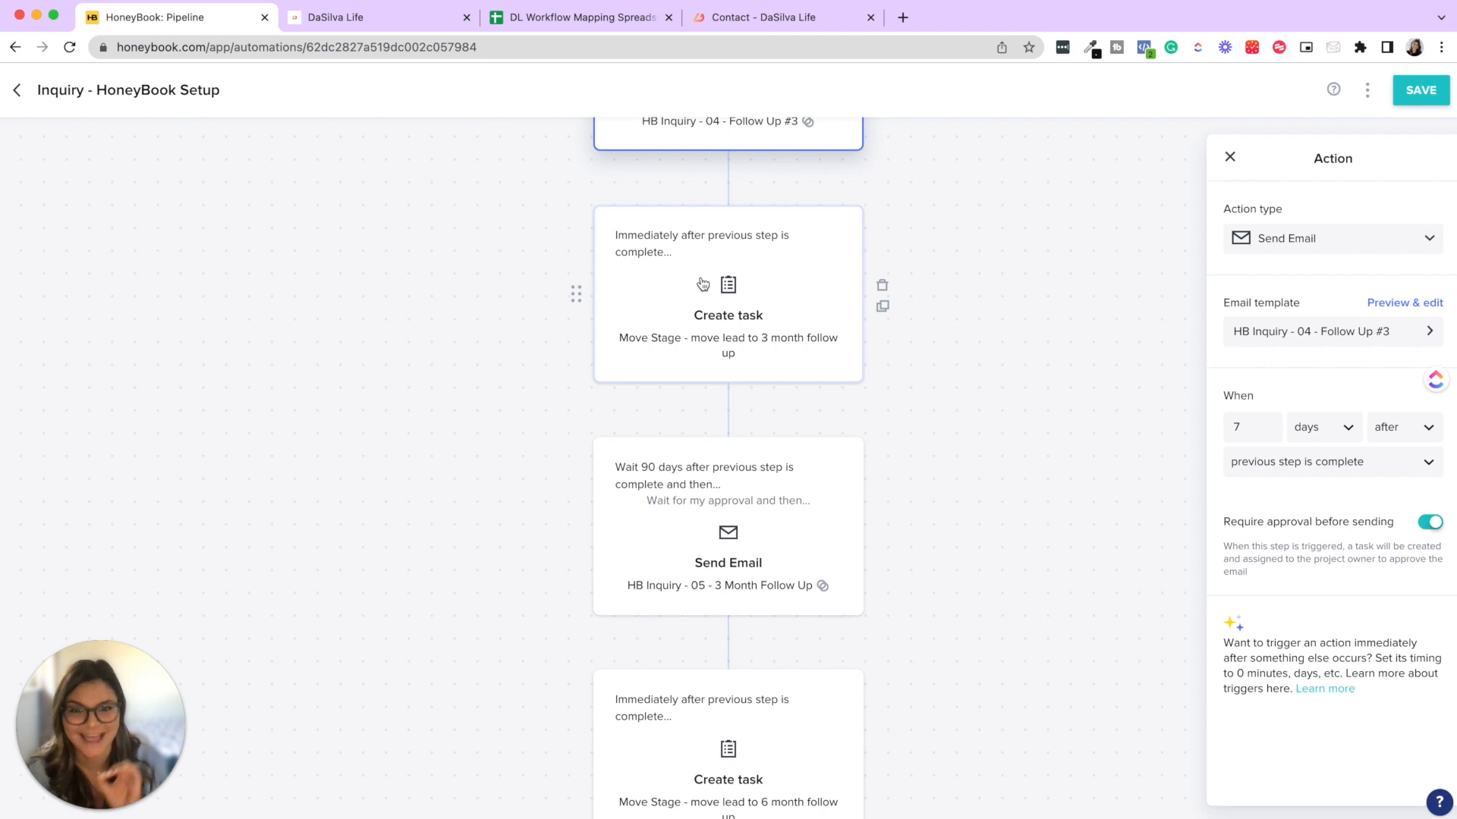
{"action": "mouse_move", "coordinate": [696, 321]}
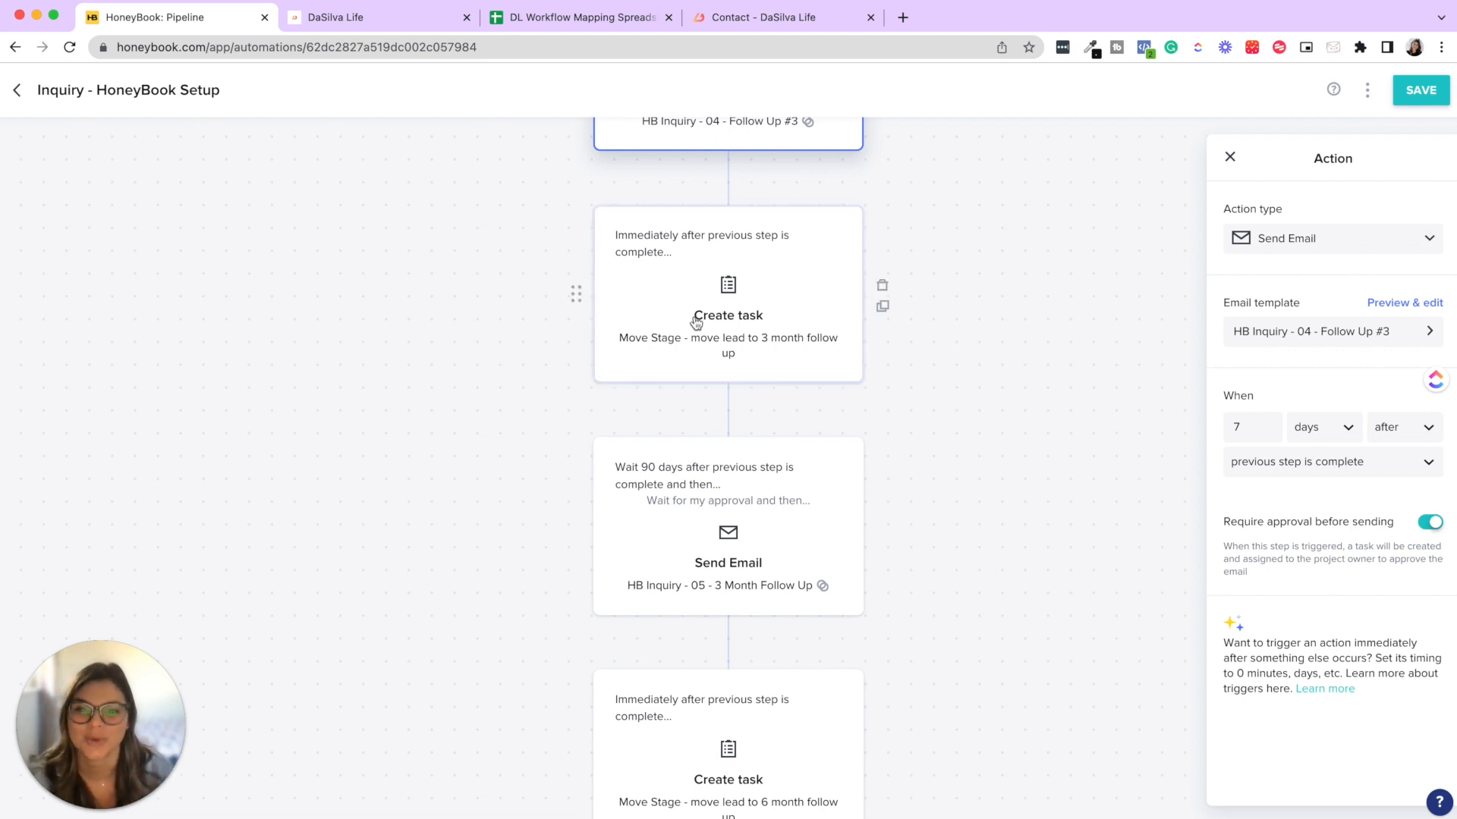
{"action": "scroll", "scroll_direction": "down", "scroll_amount": 3}
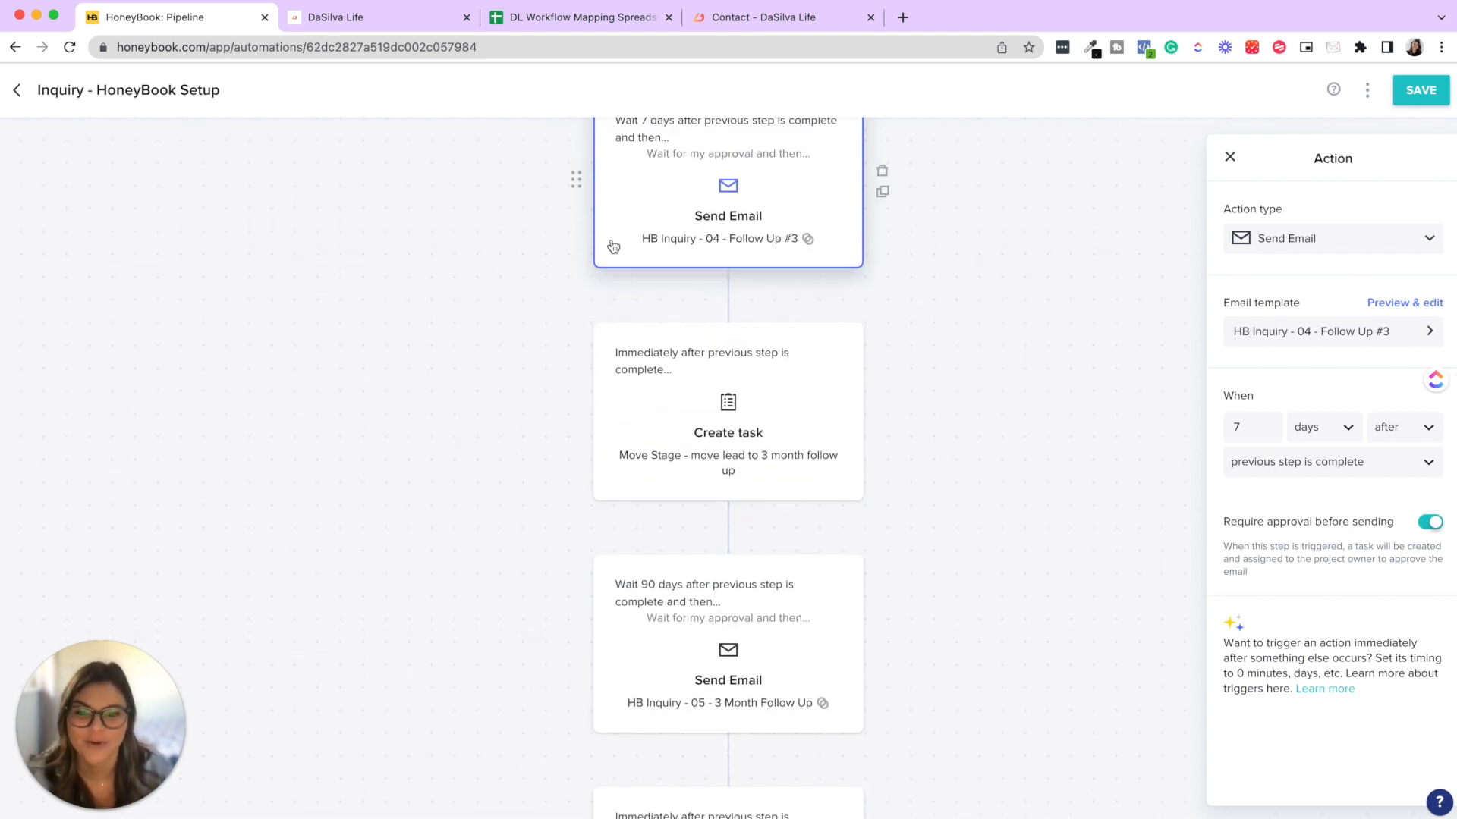
{"action": "mouse_move", "coordinate": [574, 412]}
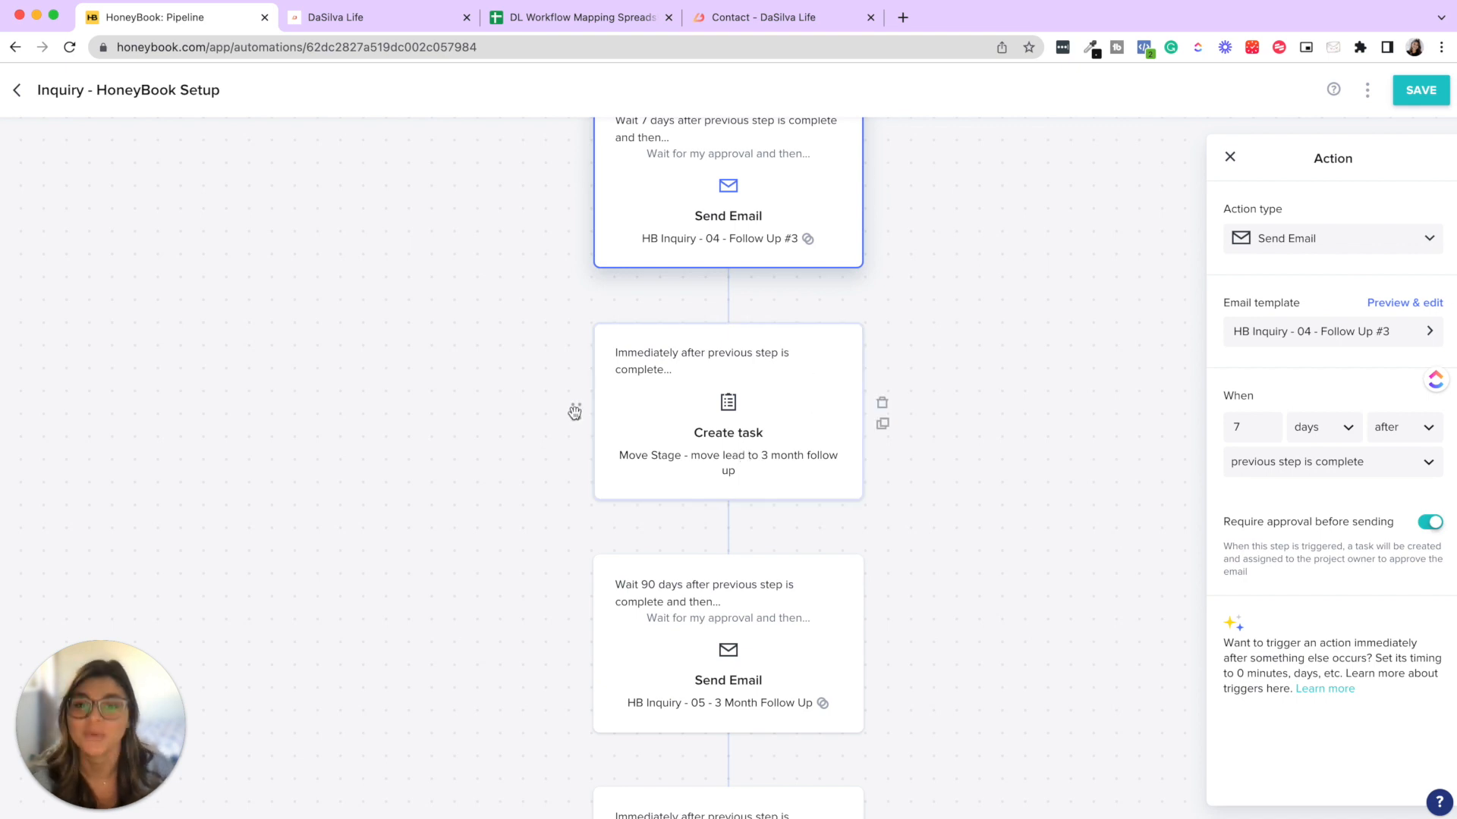
{"action": "mouse_move", "coordinate": [615, 468]}
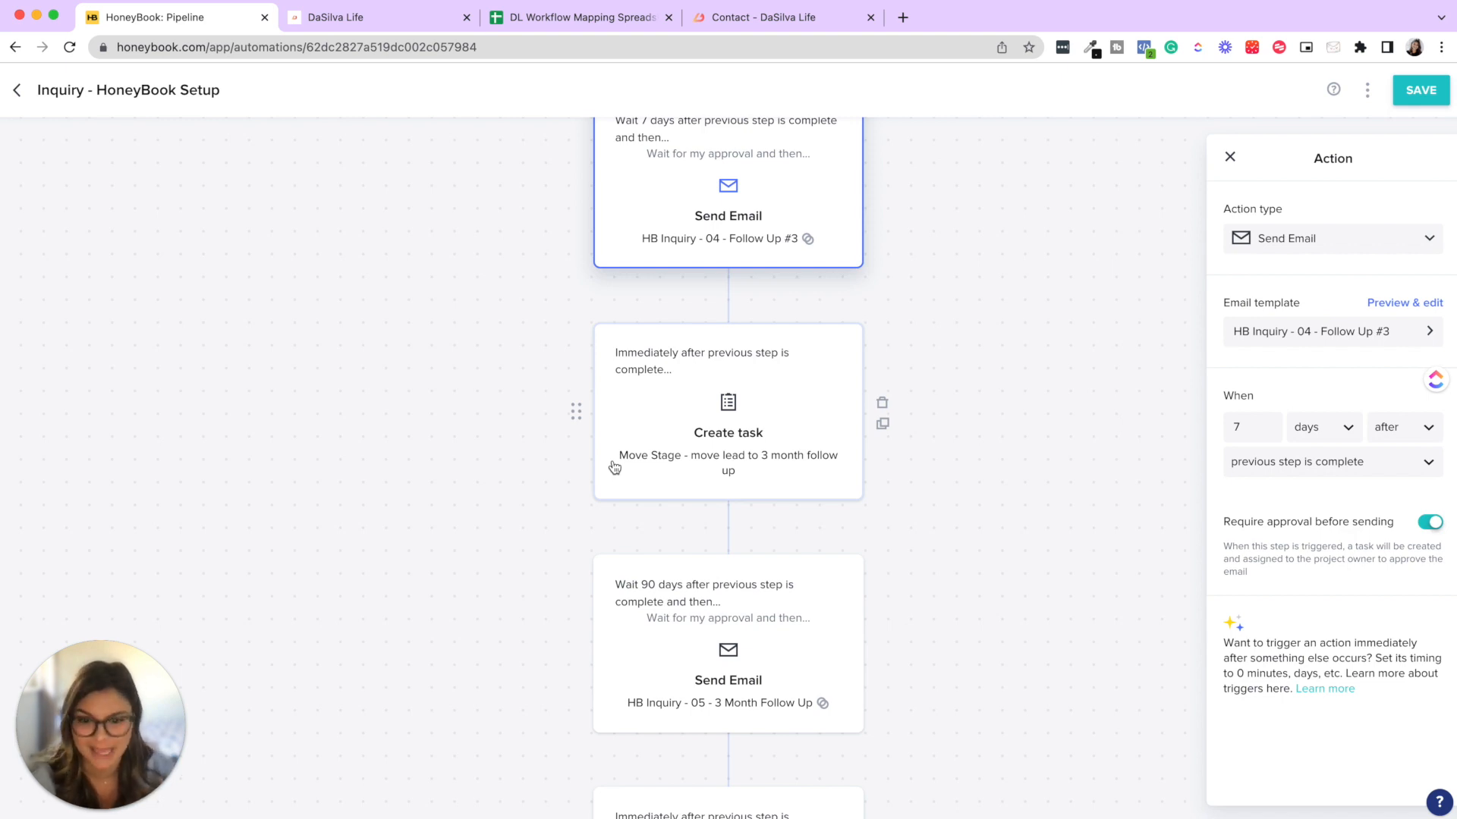
{"action": "scroll", "scroll_direction": "down", "scroll_amount": 3}
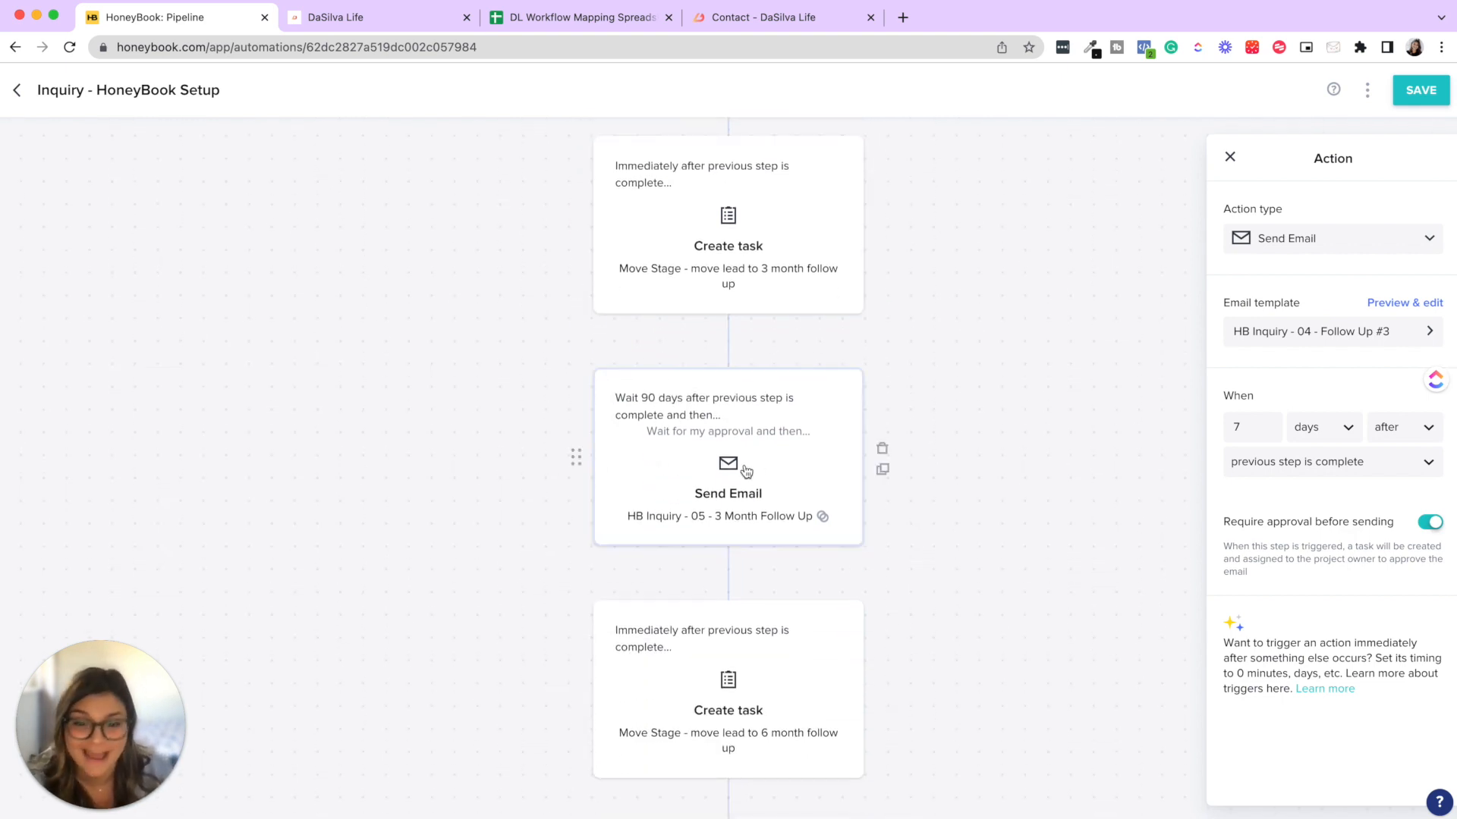
{"action": "left_click", "coordinate": [1405, 302]}
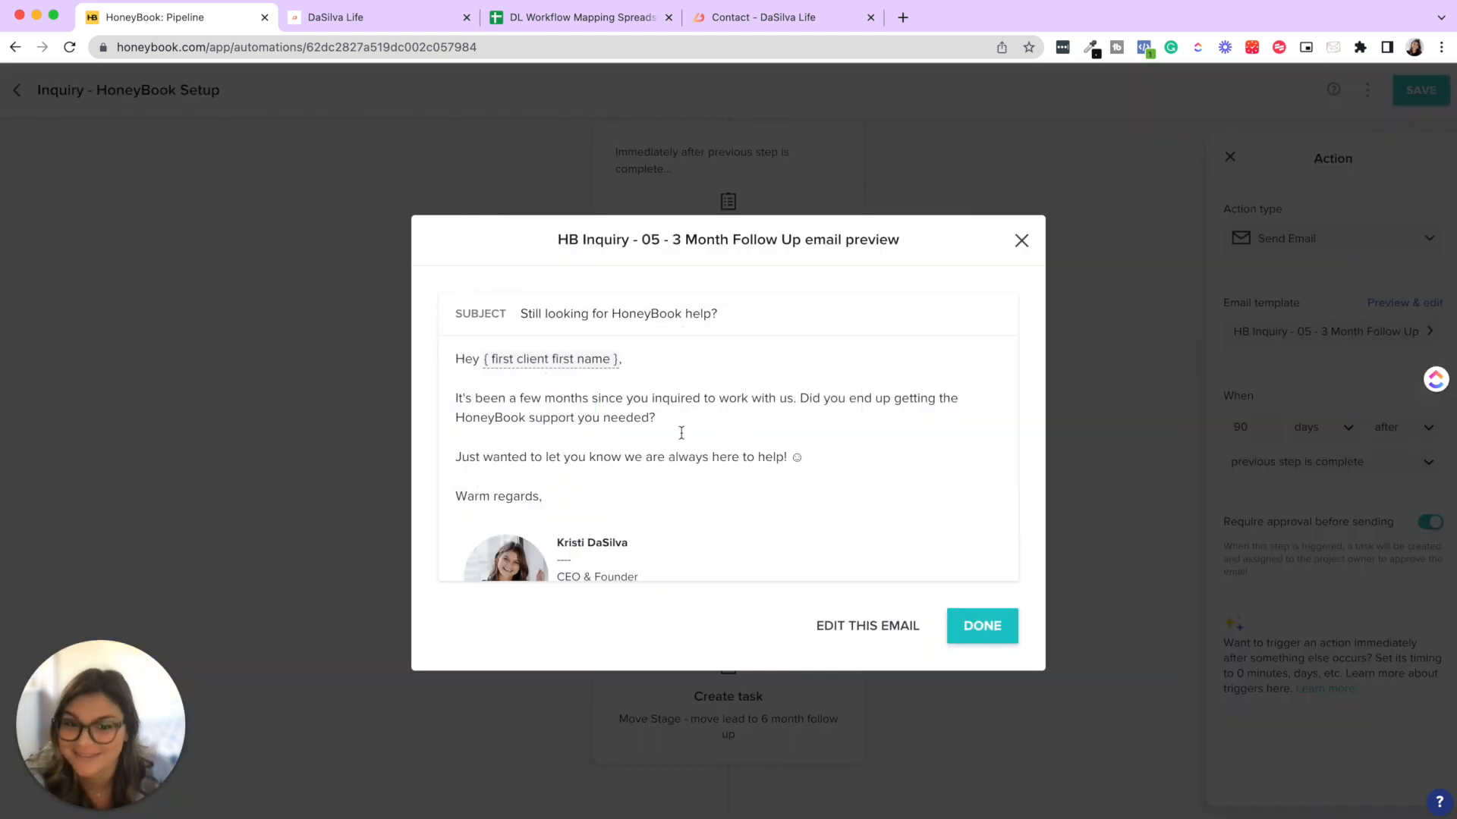
- Close the 3 Month Follow Up preview and scroll to the 6 Month Follow Up step
{"action": "left_click", "coordinate": [982, 626]}
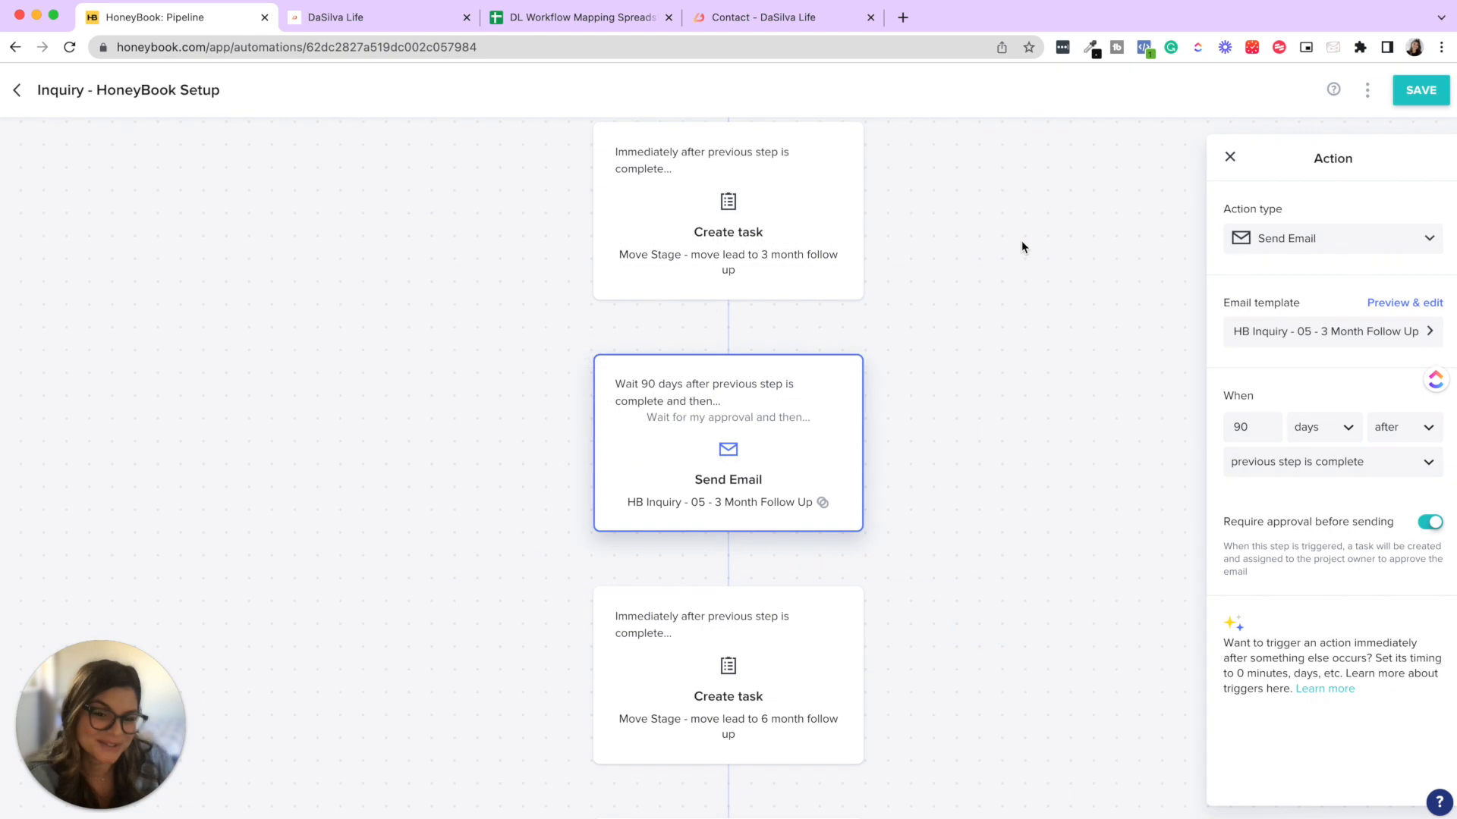
{"action": "scroll", "scroll_direction": "down", "scroll_amount": 3}
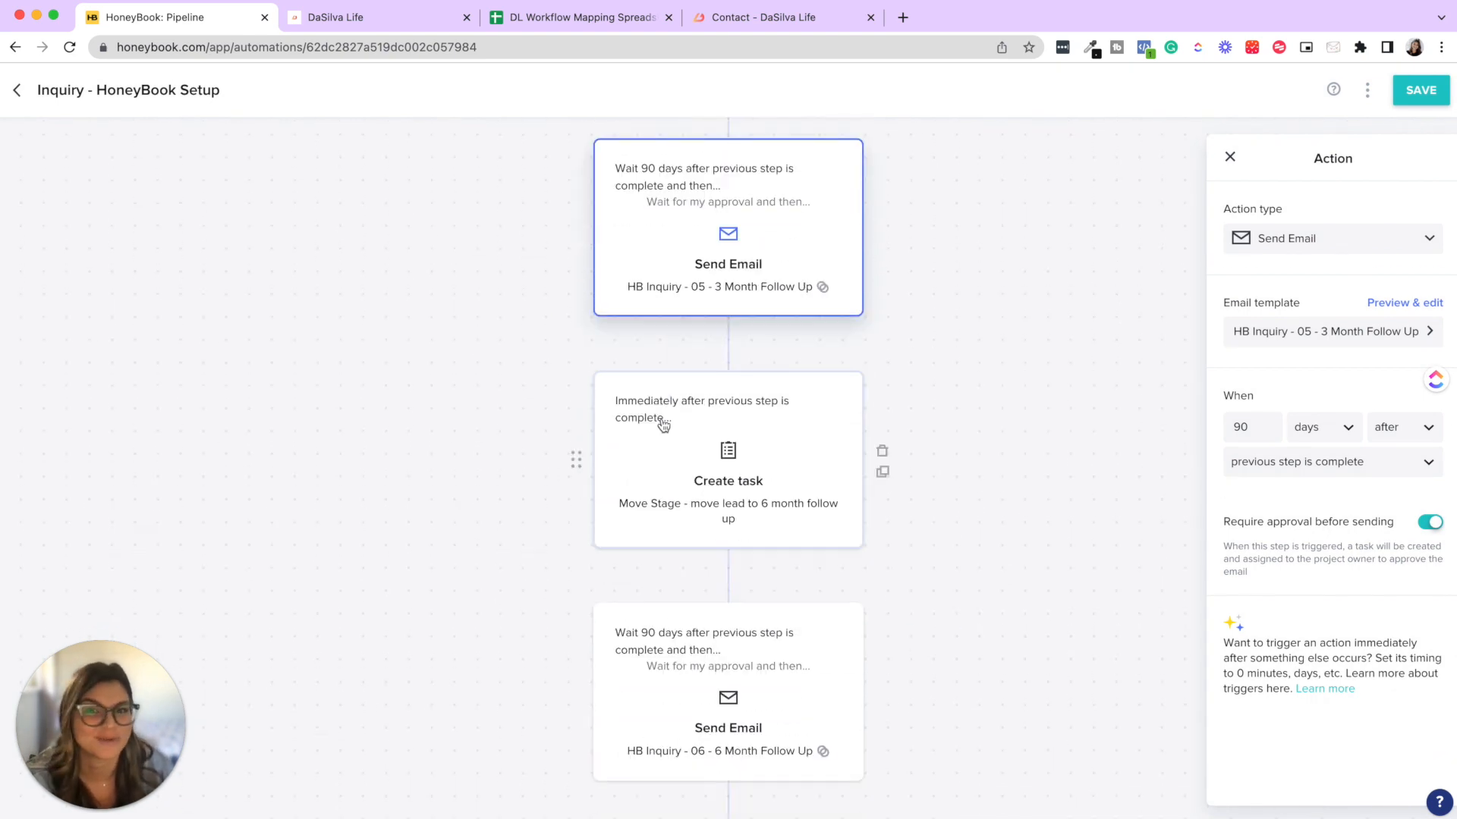
{"action": "scroll", "scroll_direction": "down", "scroll_amount": 3}
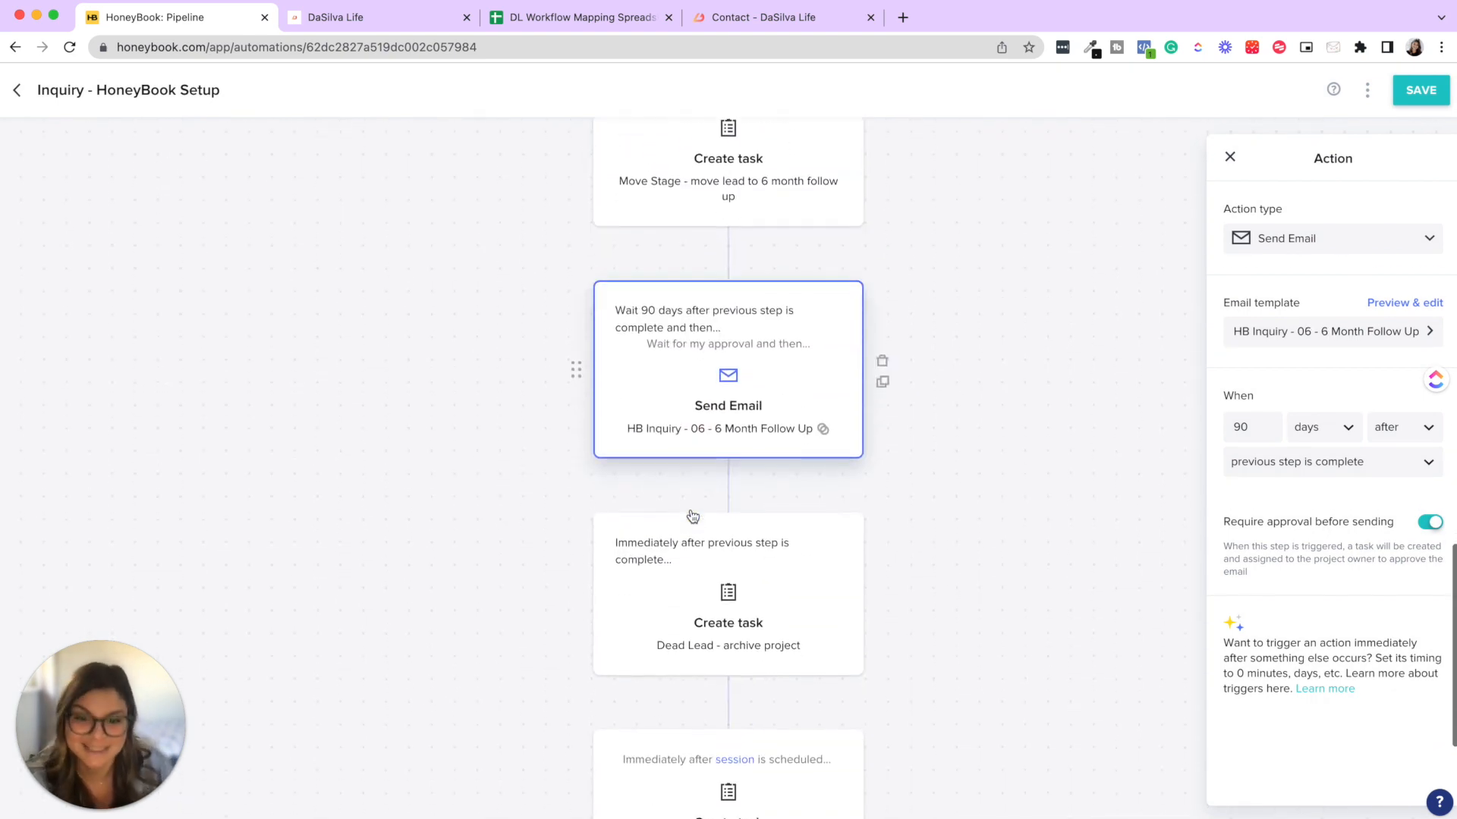
- Preview the 6 Month Follow Up email, scroll through it, then close it with Done
{"action": "left_click", "coordinate": [1404, 302]}
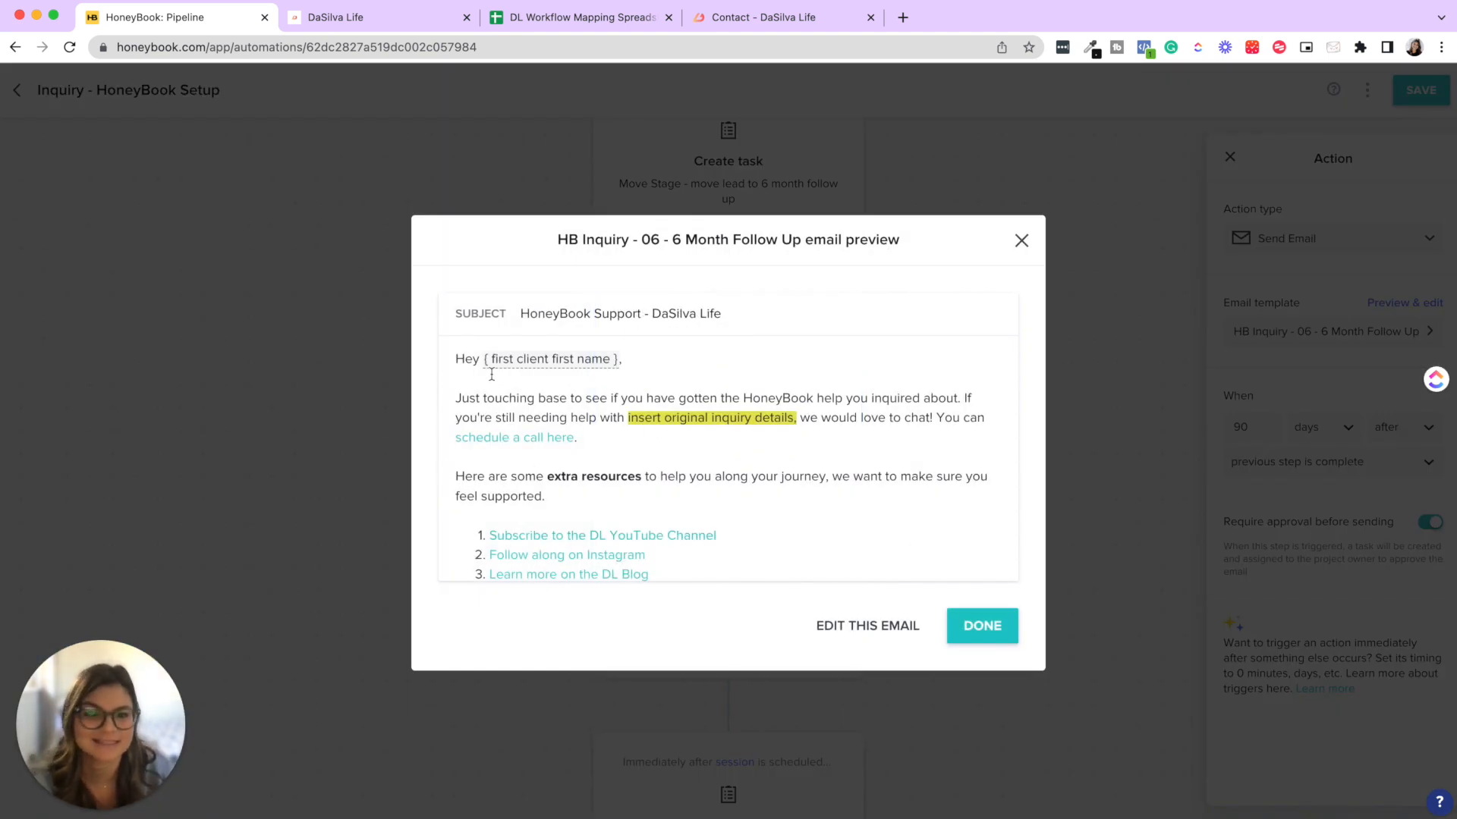
{"action": "scroll", "scroll_direction": "down", "scroll_amount": 3}
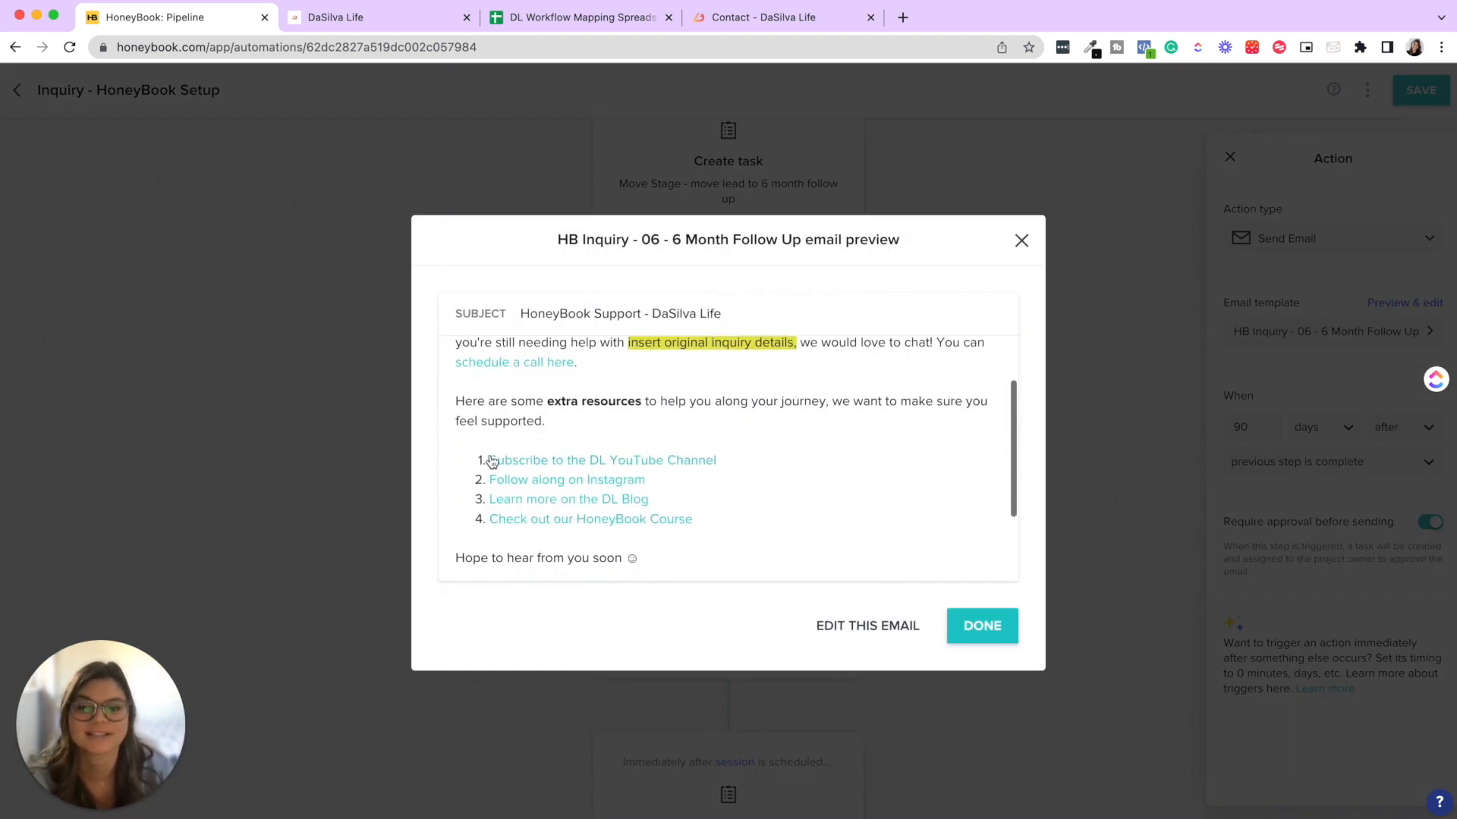
{"action": "left_click", "coordinate": [982, 625]}
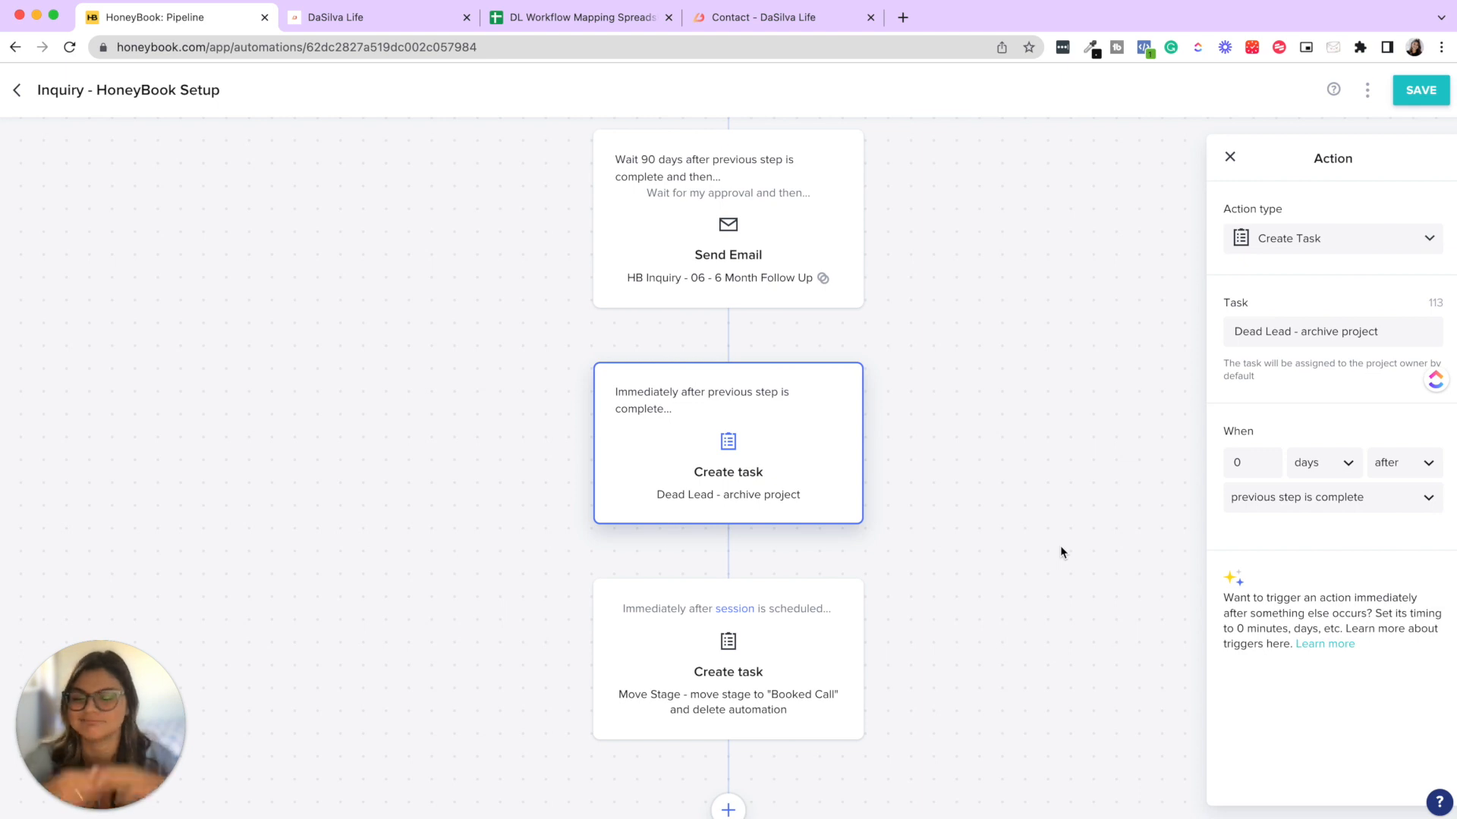
- Scroll past the Dead Lead task and select the Move Stage - Booked Call task card
{"action": "scroll", "scroll_direction": "down", "scroll_amount": 3}
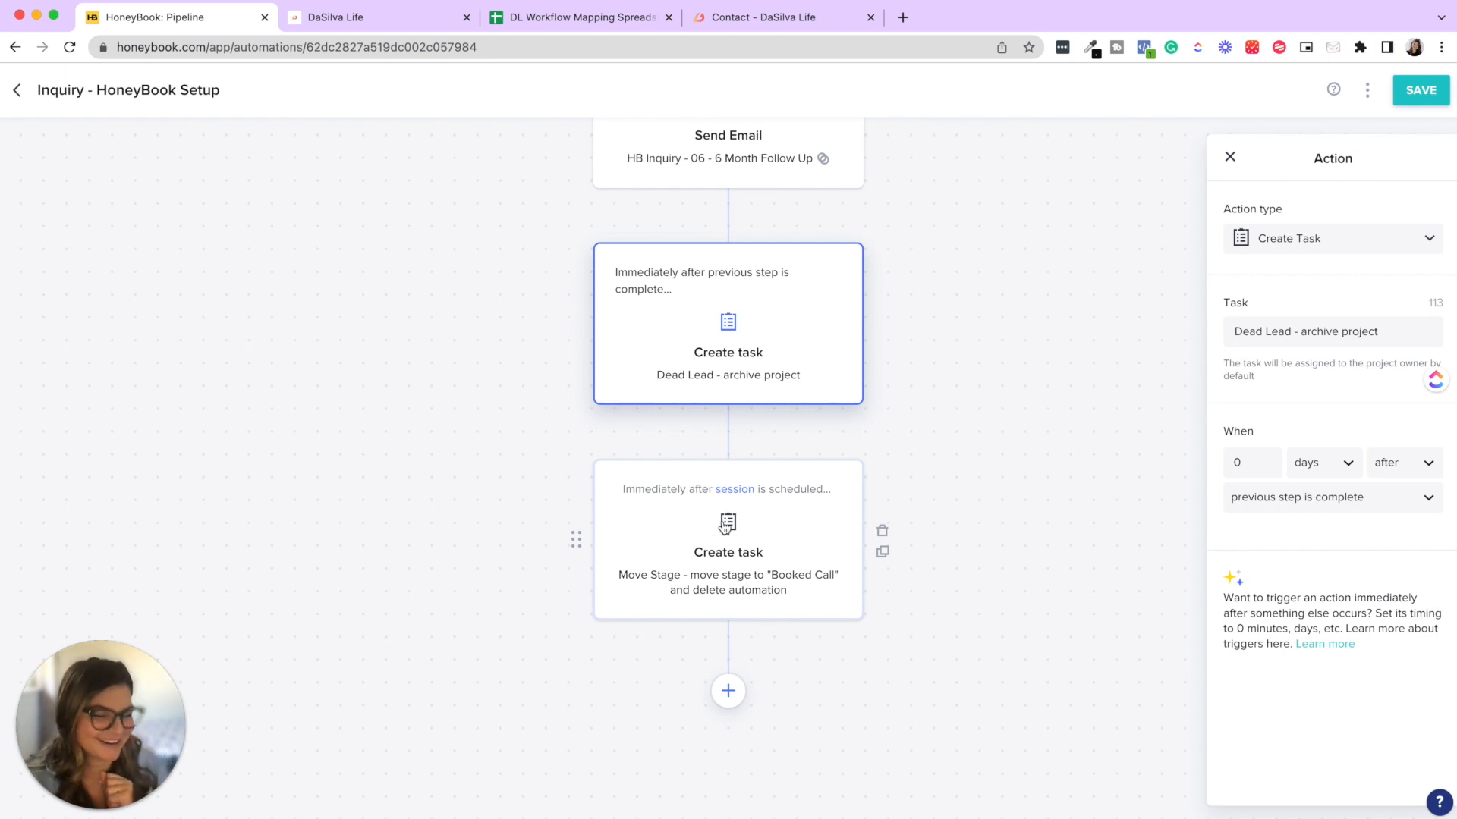
{"action": "mouse_move", "coordinate": [891, 446]}
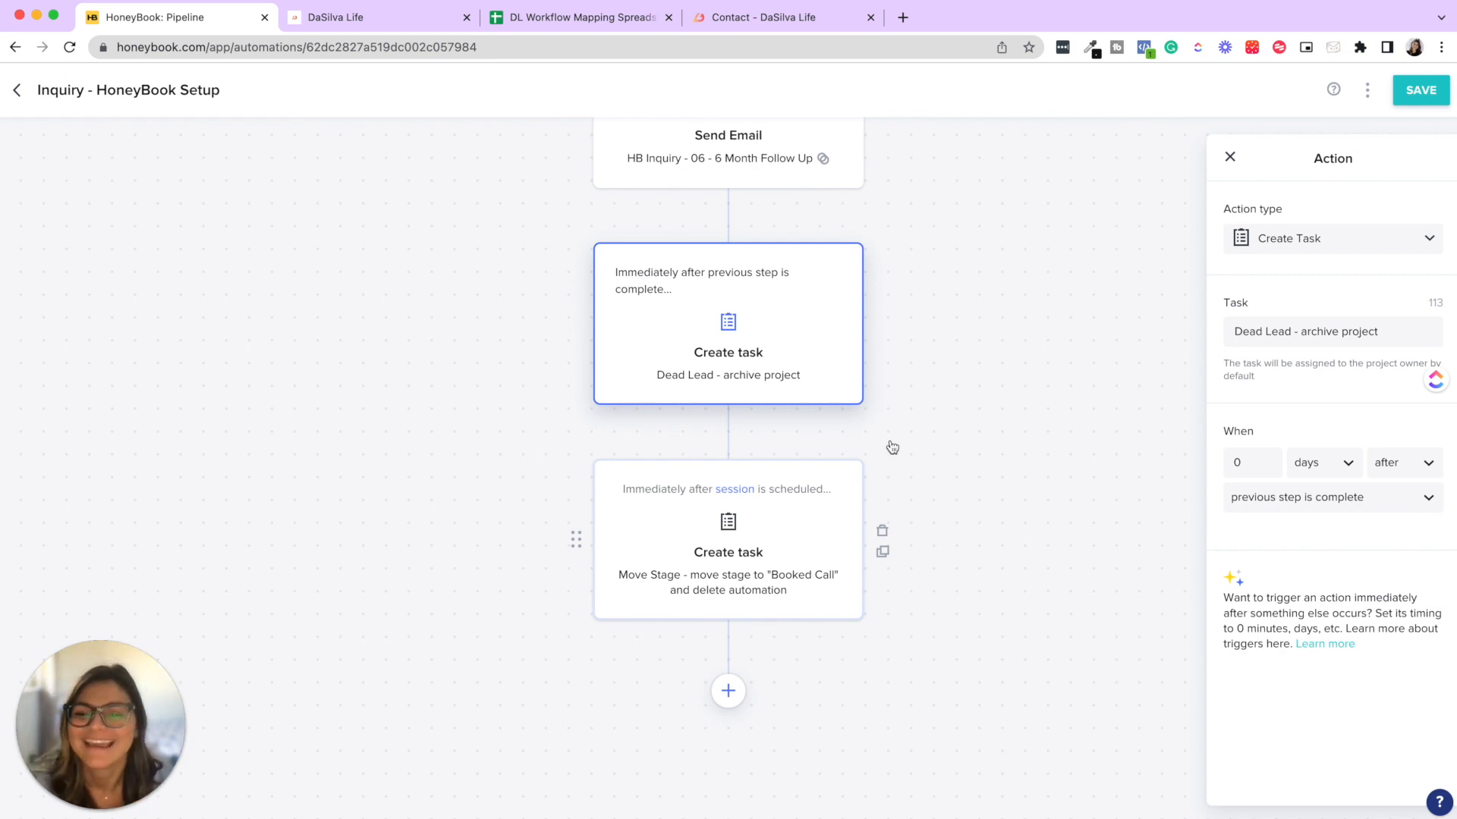
{"action": "left_click", "coordinate": [727, 539]}
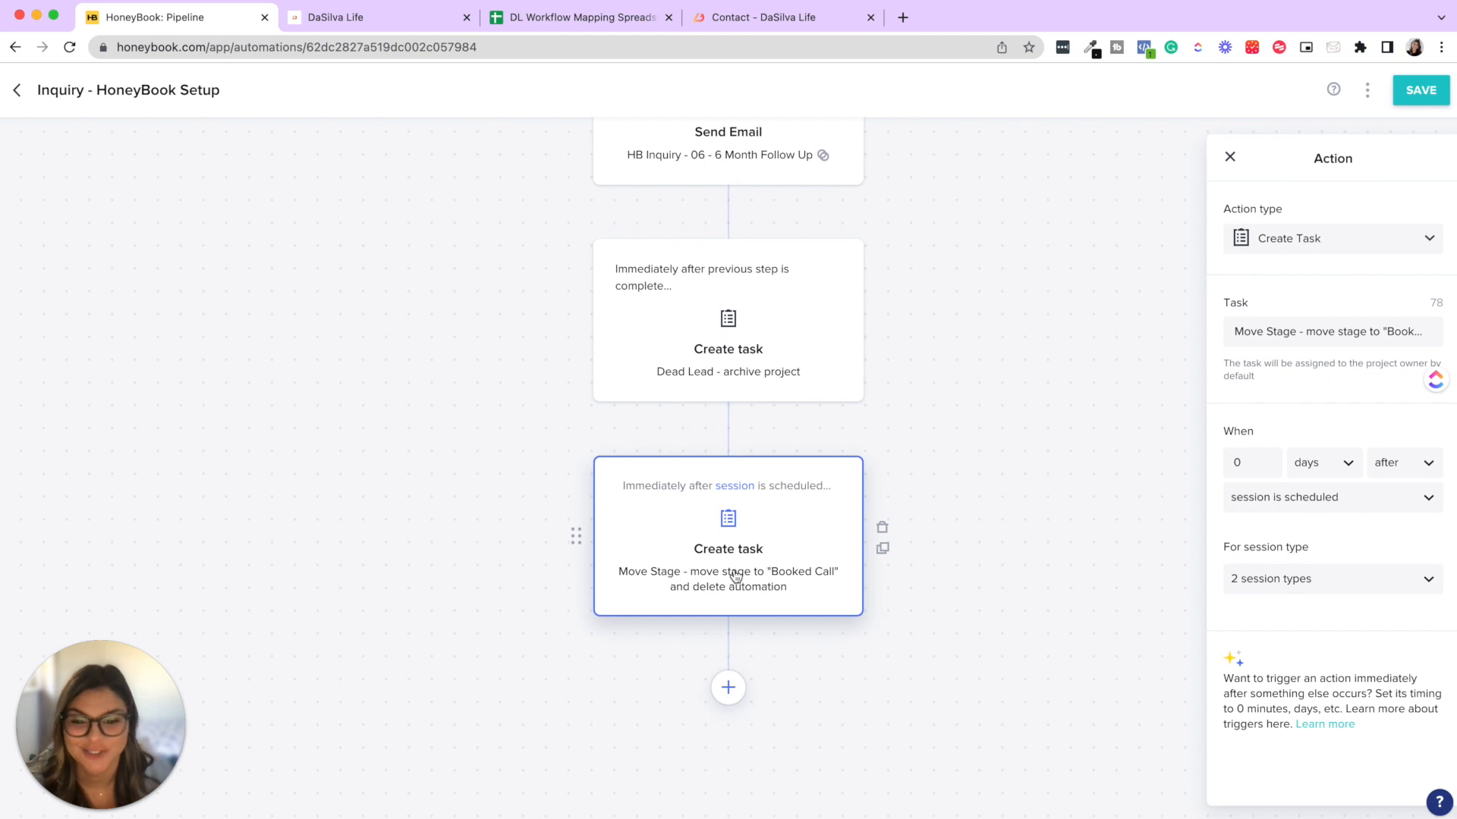
{"action": "mouse_move", "coordinate": [1425, 449]}
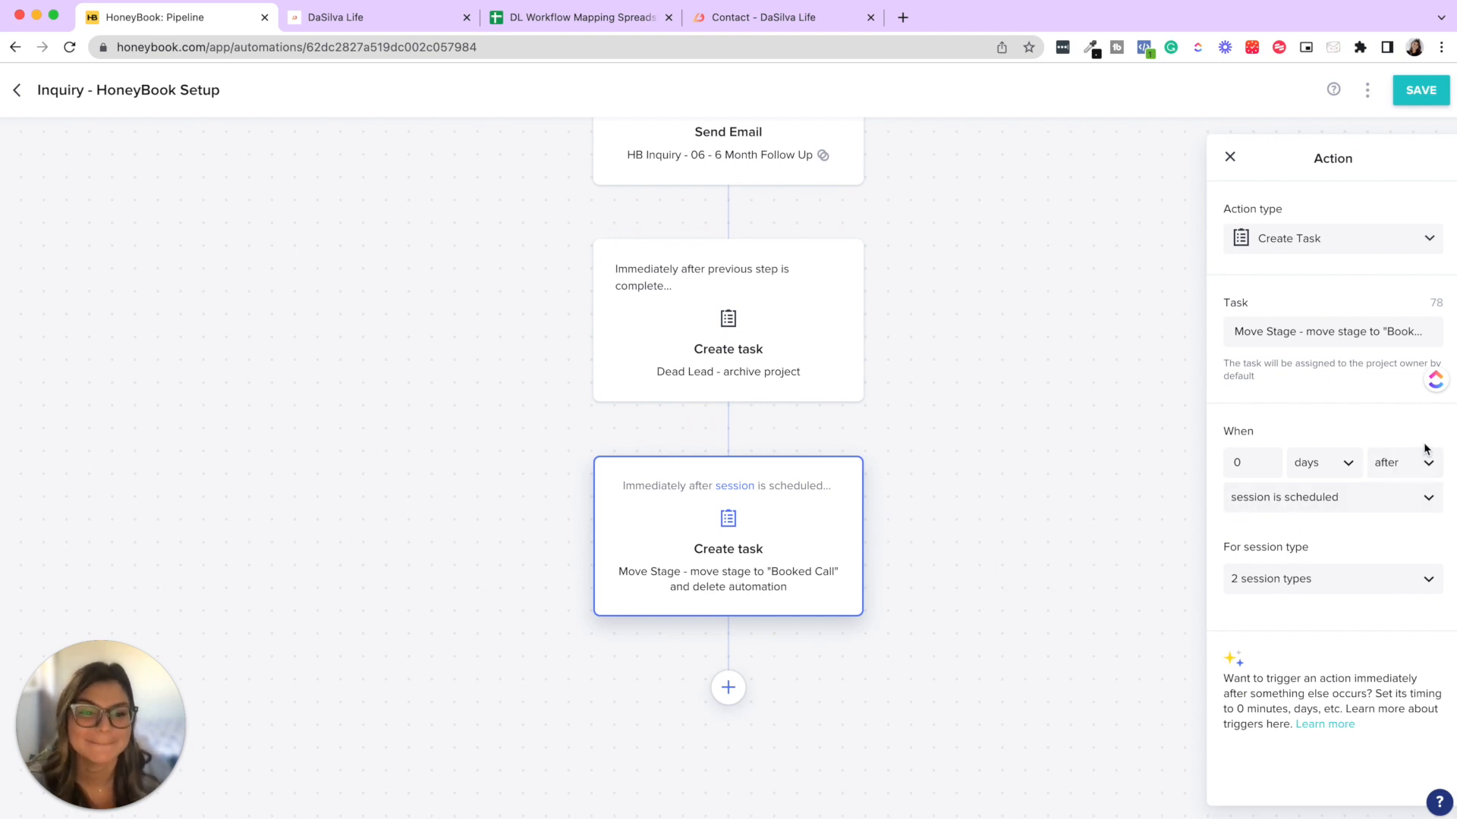
{"action": "mouse_move", "coordinate": [1326, 578]}
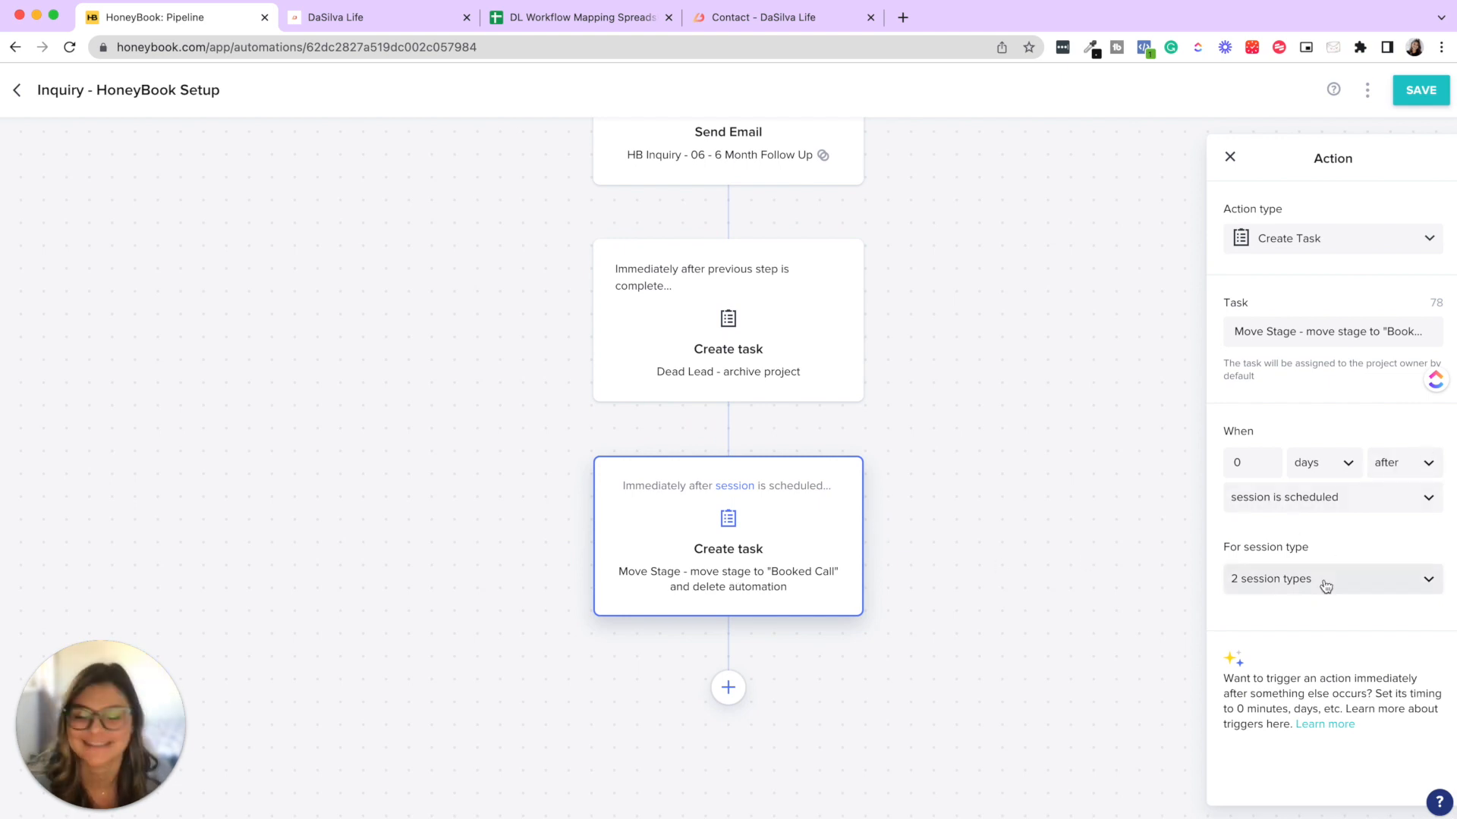
- Expand the For session type dropdown showing Zoom and Phone Consultation Call checked
{"action": "left_click", "coordinate": [1329, 579]}
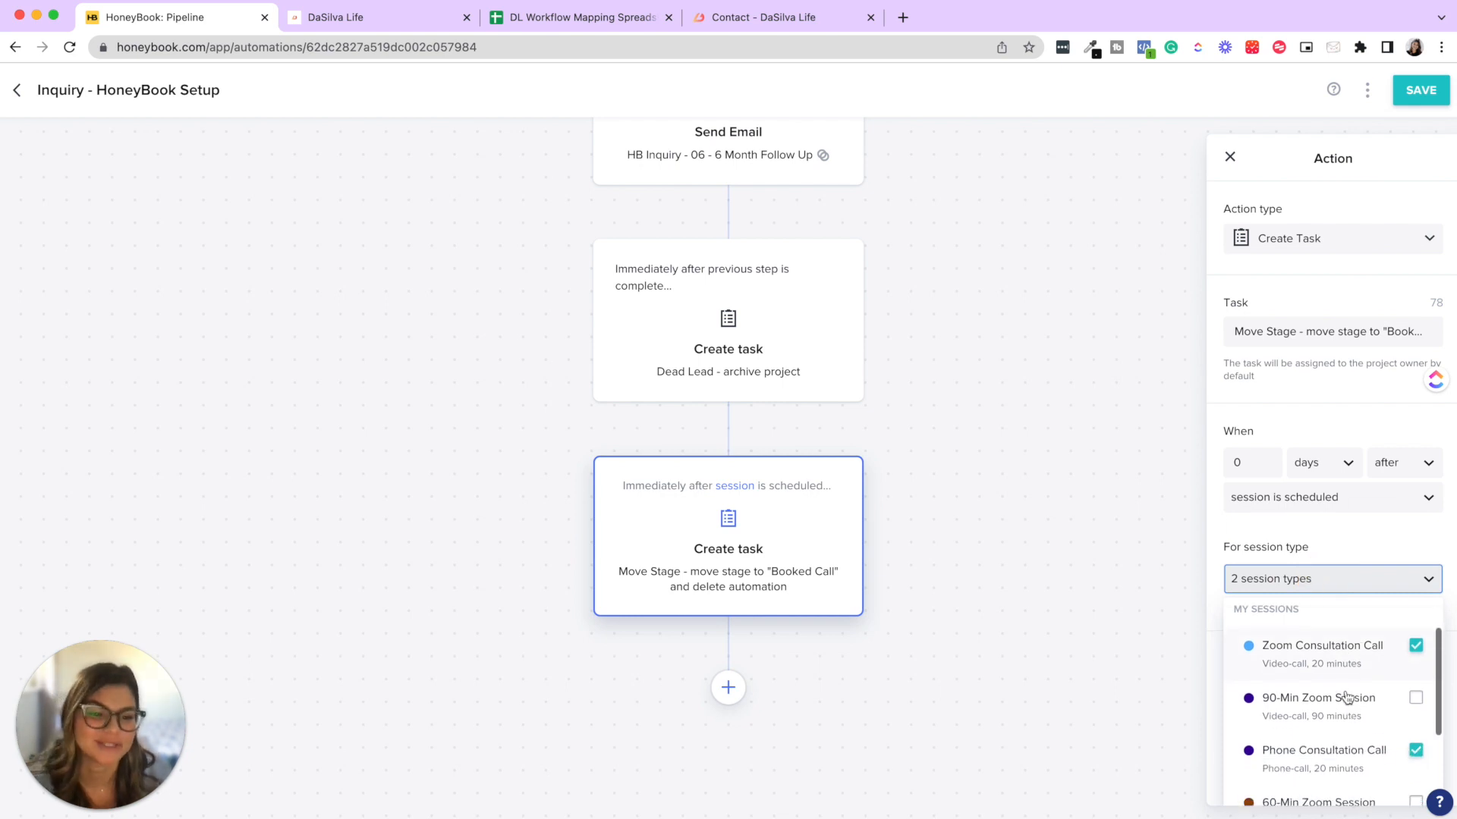
{"action": "mouse_move", "coordinate": [1393, 777]}
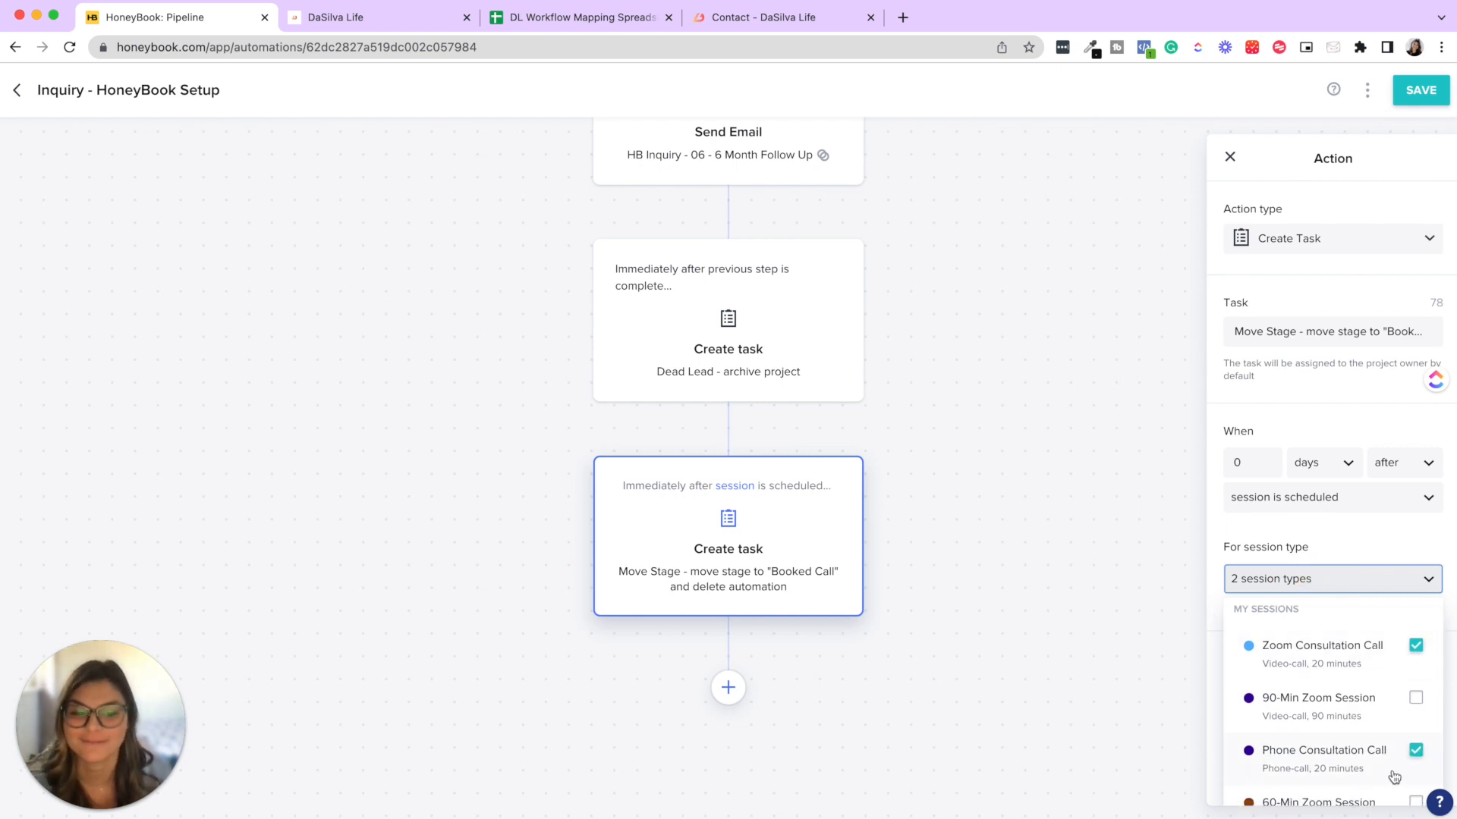
{"action": "mouse_move", "coordinate": [1135, 449]}
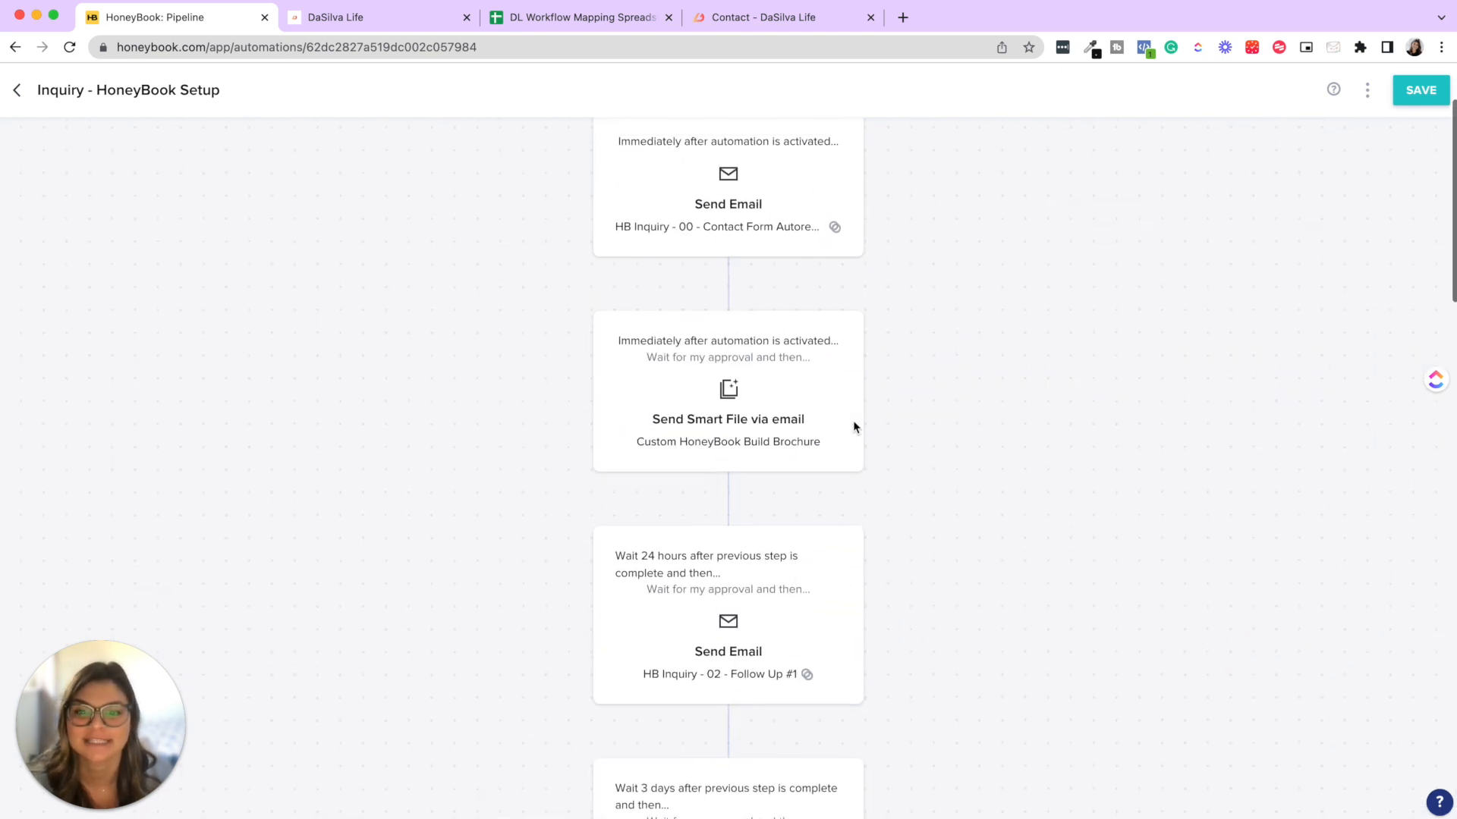
- Scroll through the full Inquiry sequence, then go back toward the automations list
{"action": "scroll", "scroll_direction": "down", "scroll_amount": 3}
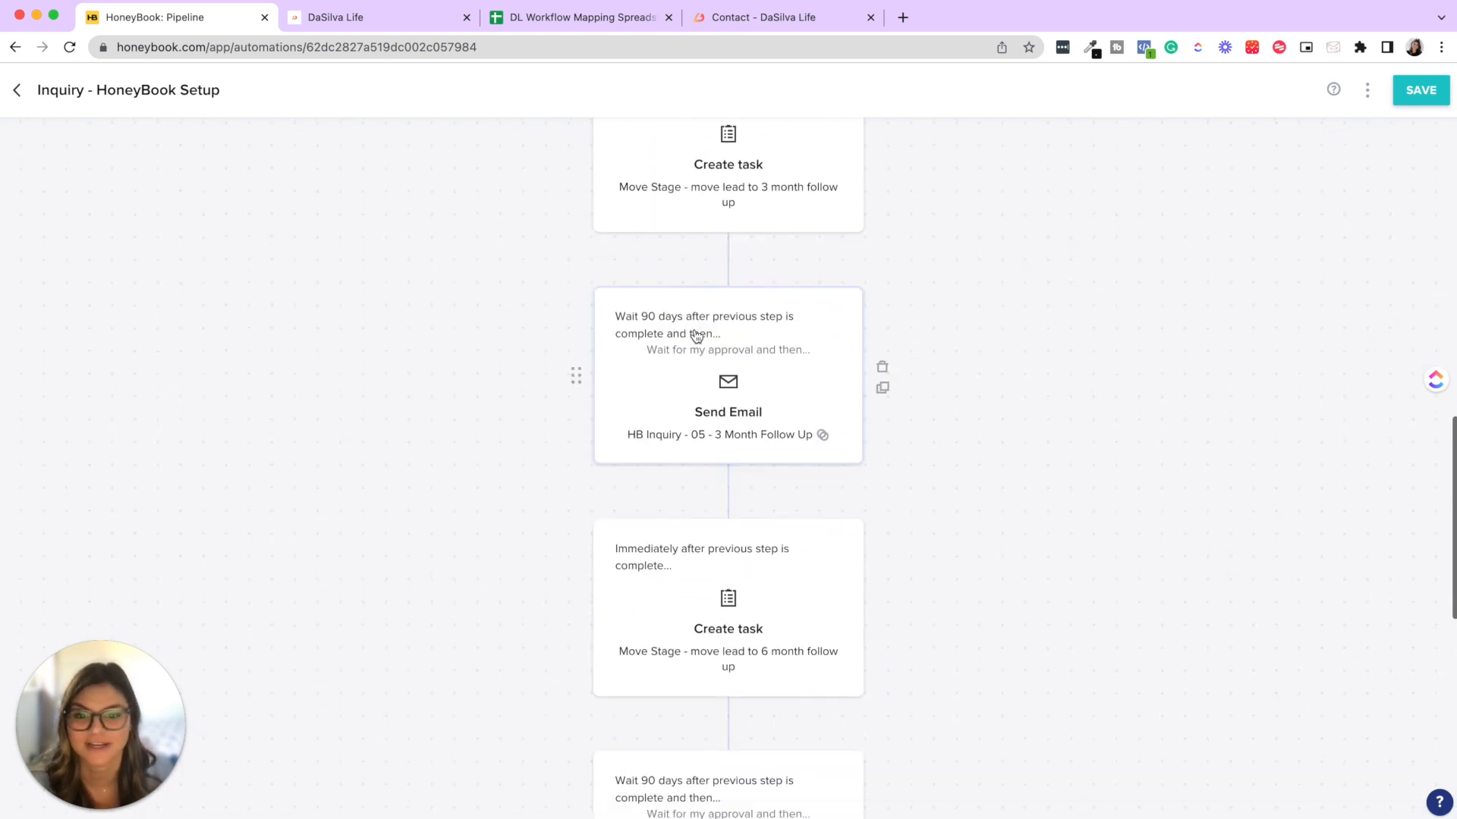
{"action": "scroll", "scroll_direction": "down", "scroll_amount": 3}
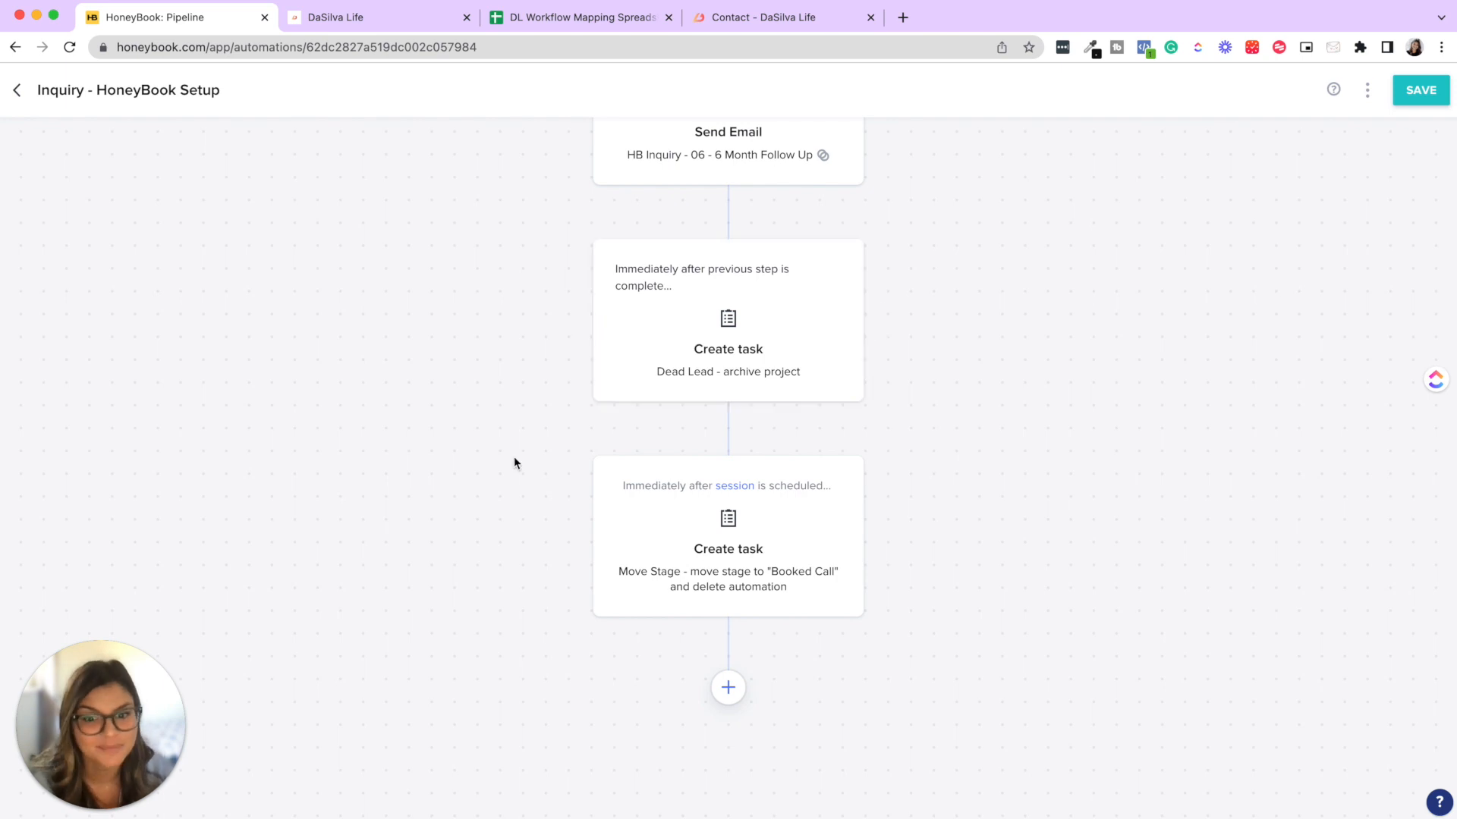
{"action": "mouse_move", "coordinate": [747, 560]}
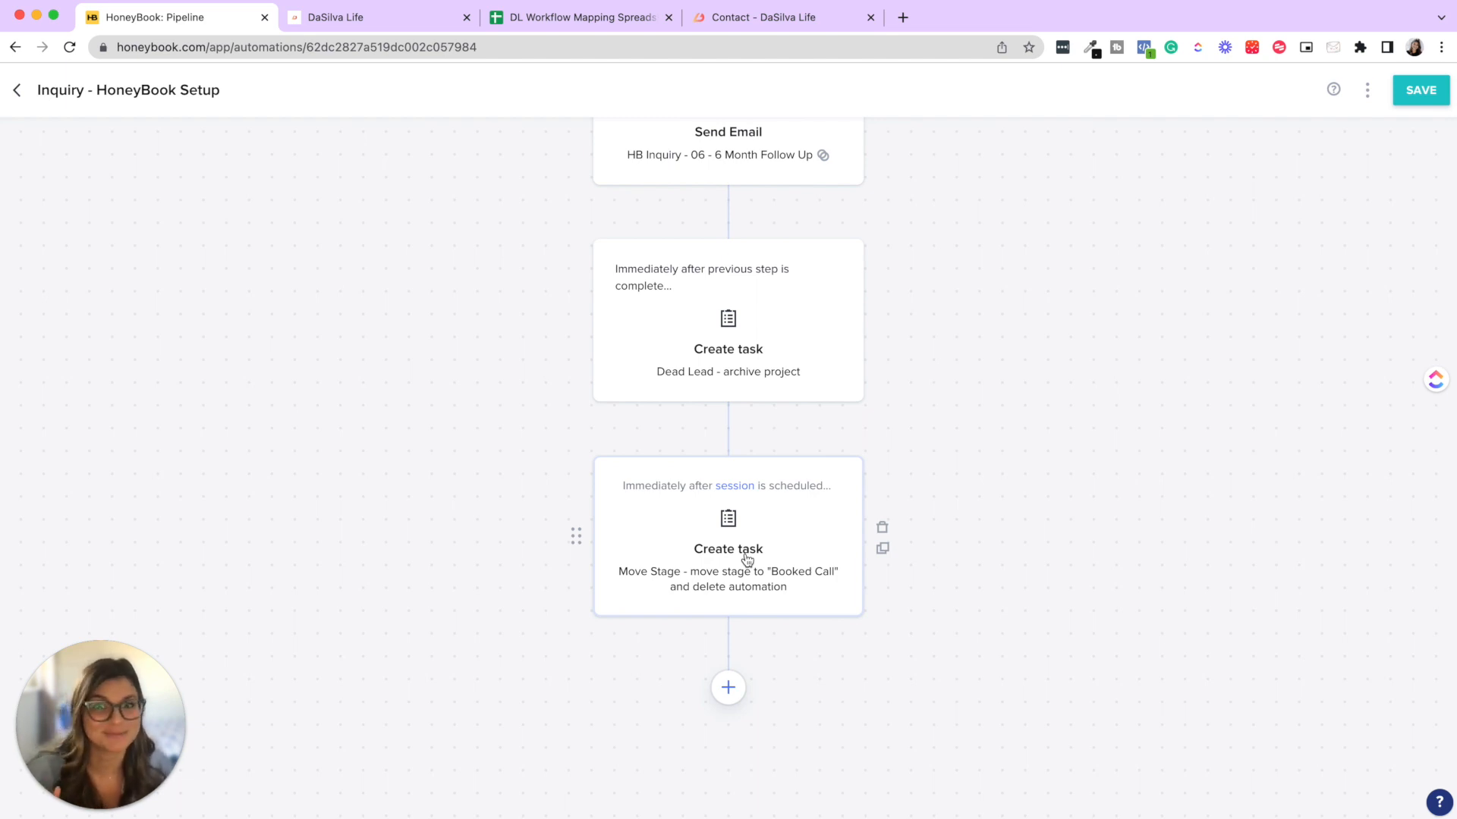
{"action": "mouse_move", "coordinate": [556, 236]}
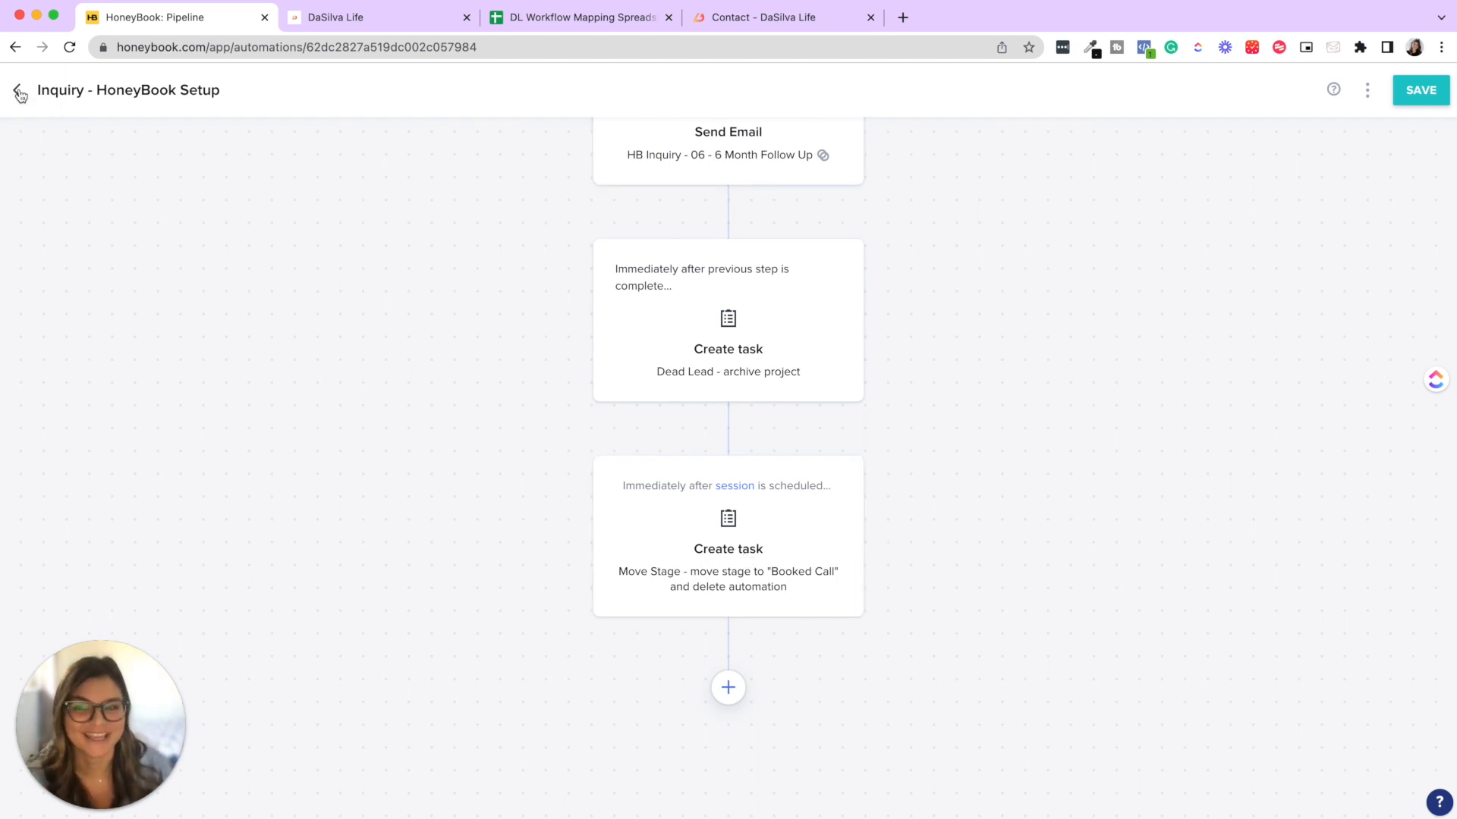
{"action": "left_click", "coordinate": [16, 90]}
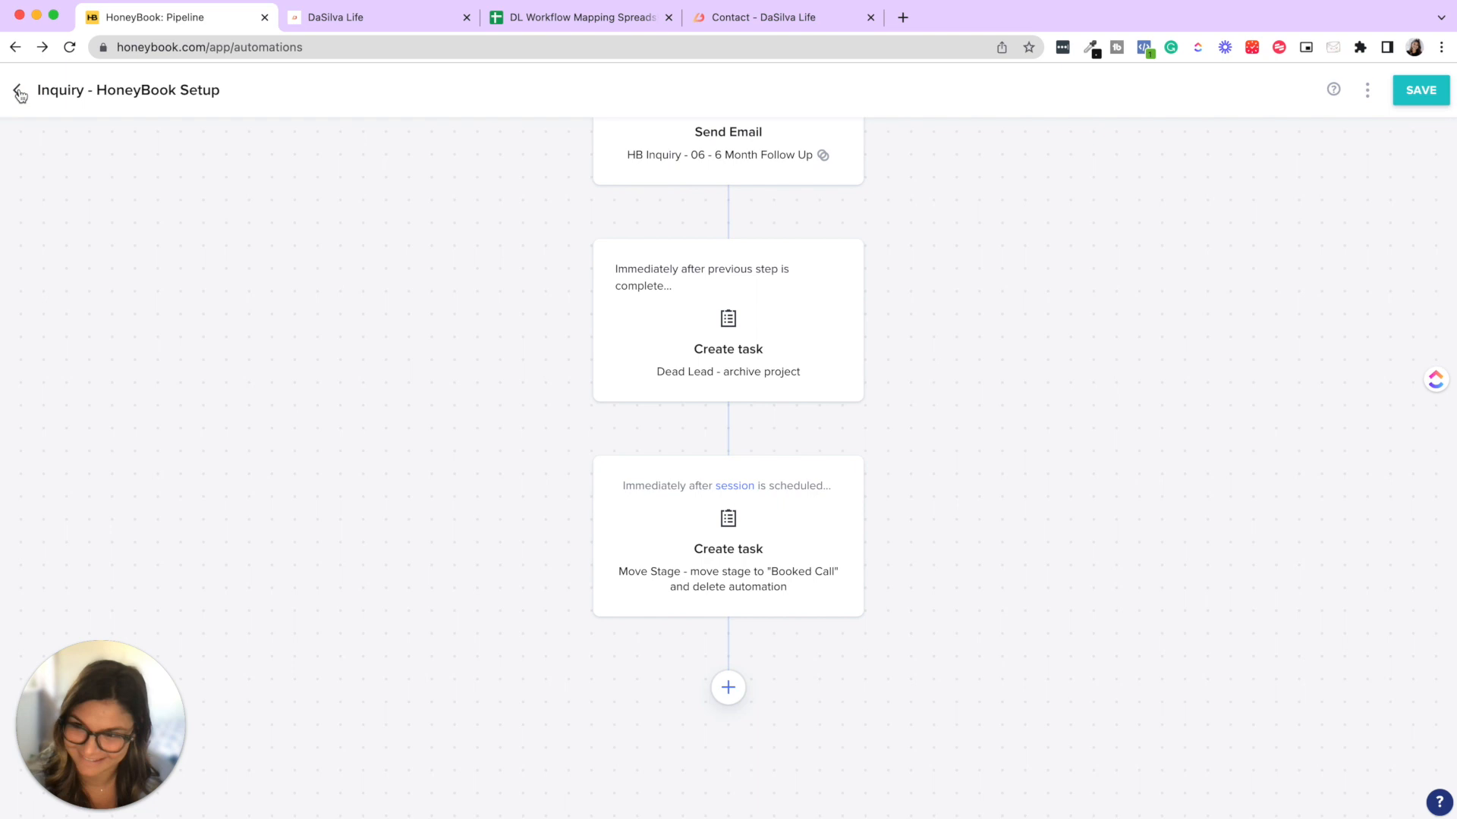
- From the Automations page, enter the Booking - HoneyBook Setup automation
{"action": "left_click", "coordinate": [16, 90]}
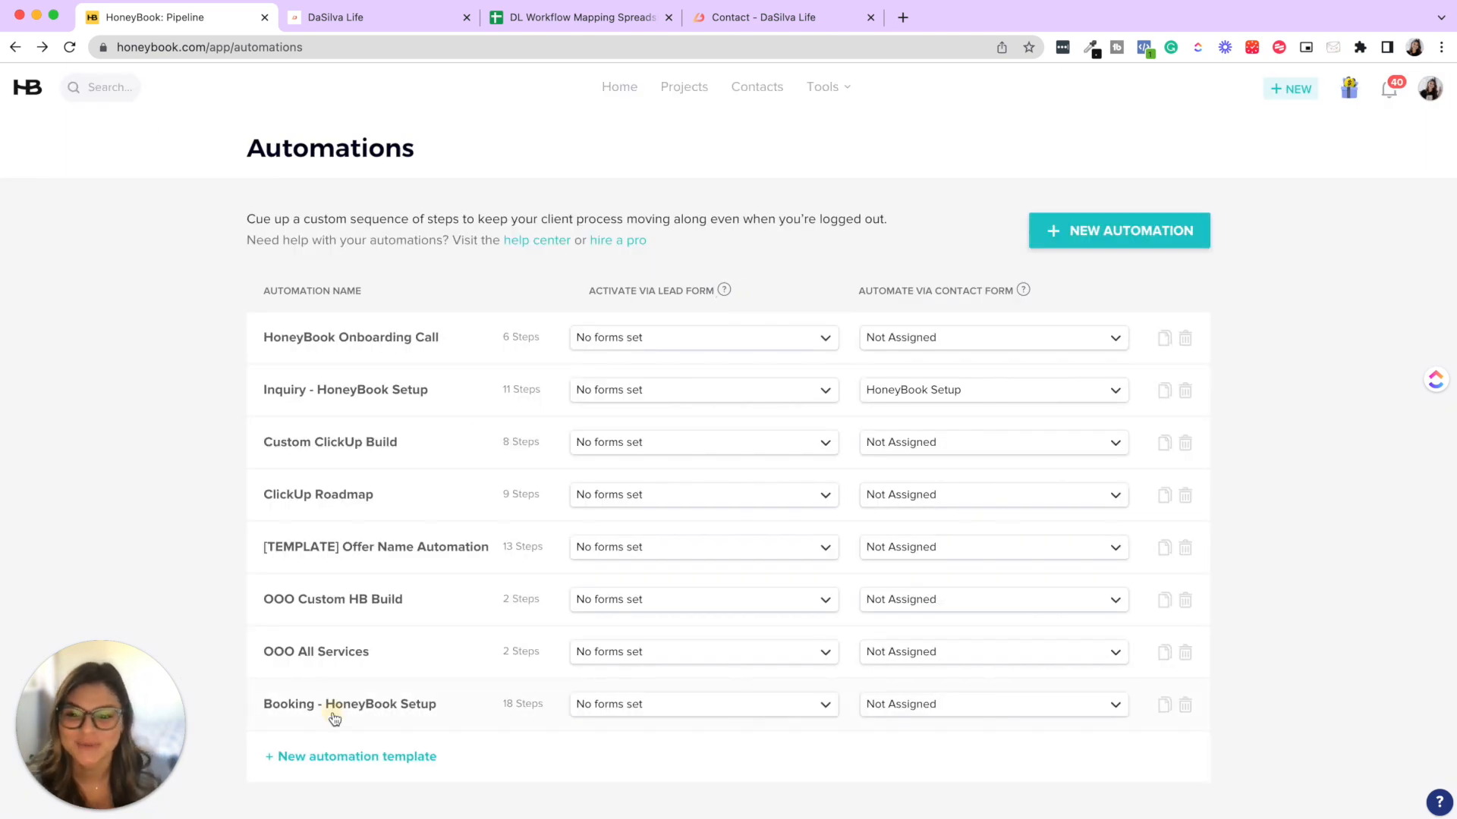
{"action": "left_click", "coordinate": [351, 702]}
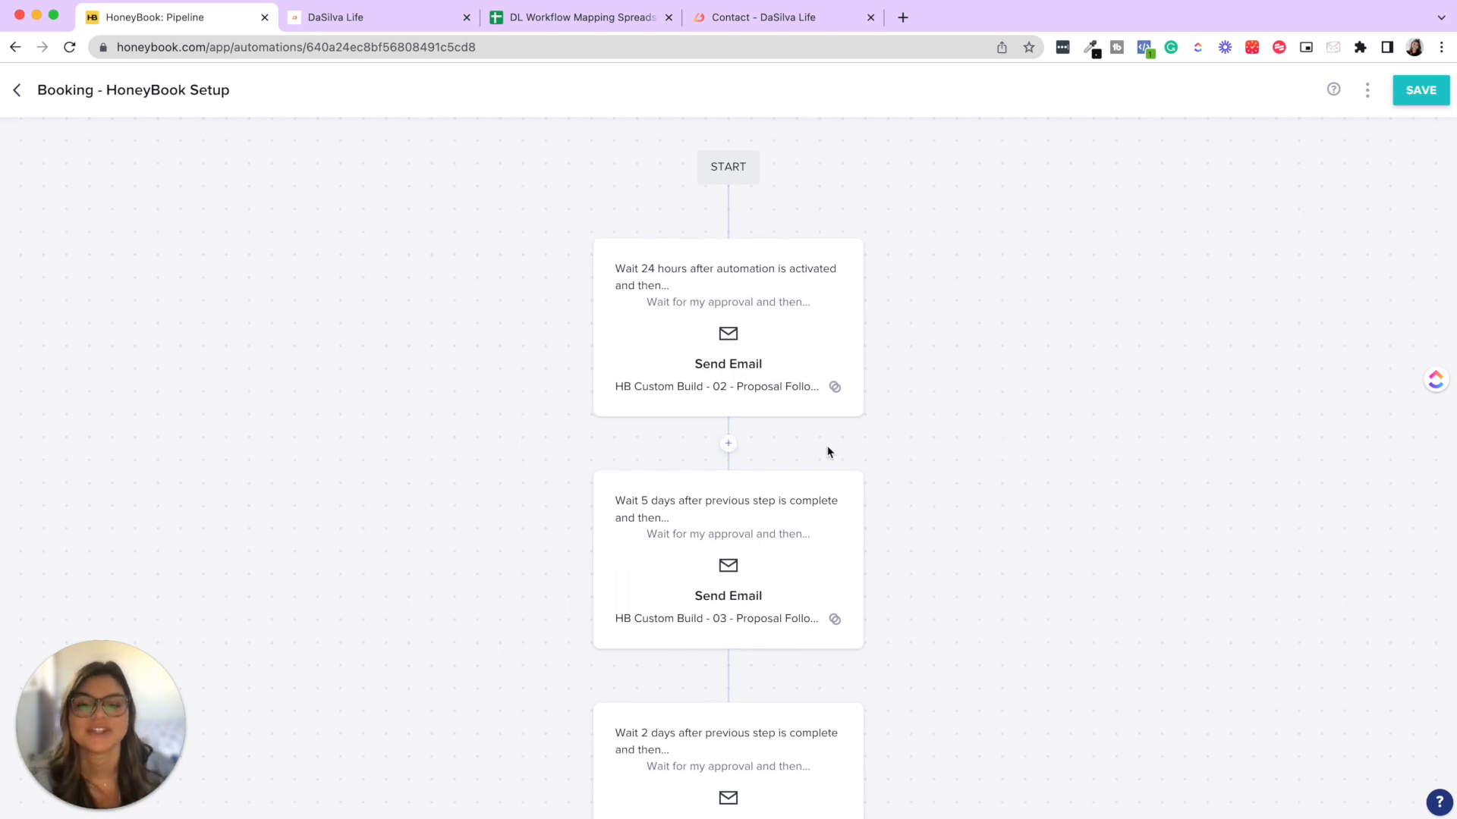
- Preview the Proposal Follow Up #1 email, then close that first step's settings
{"action": "scroll", "scroll_direction": "down", "scroll_amount": 3}
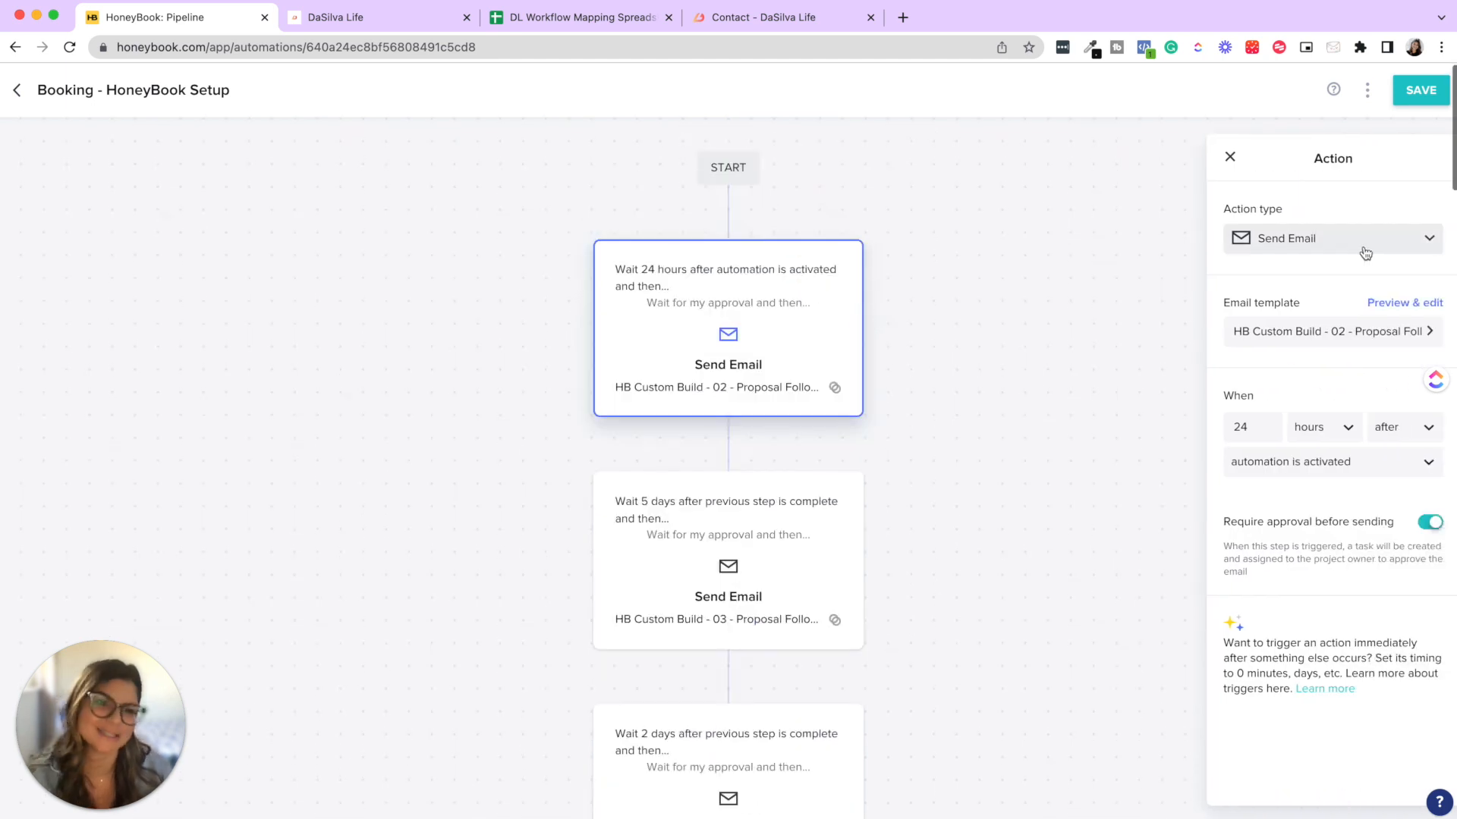
{"action": "left_click", "coordinate": [1405, 302]}
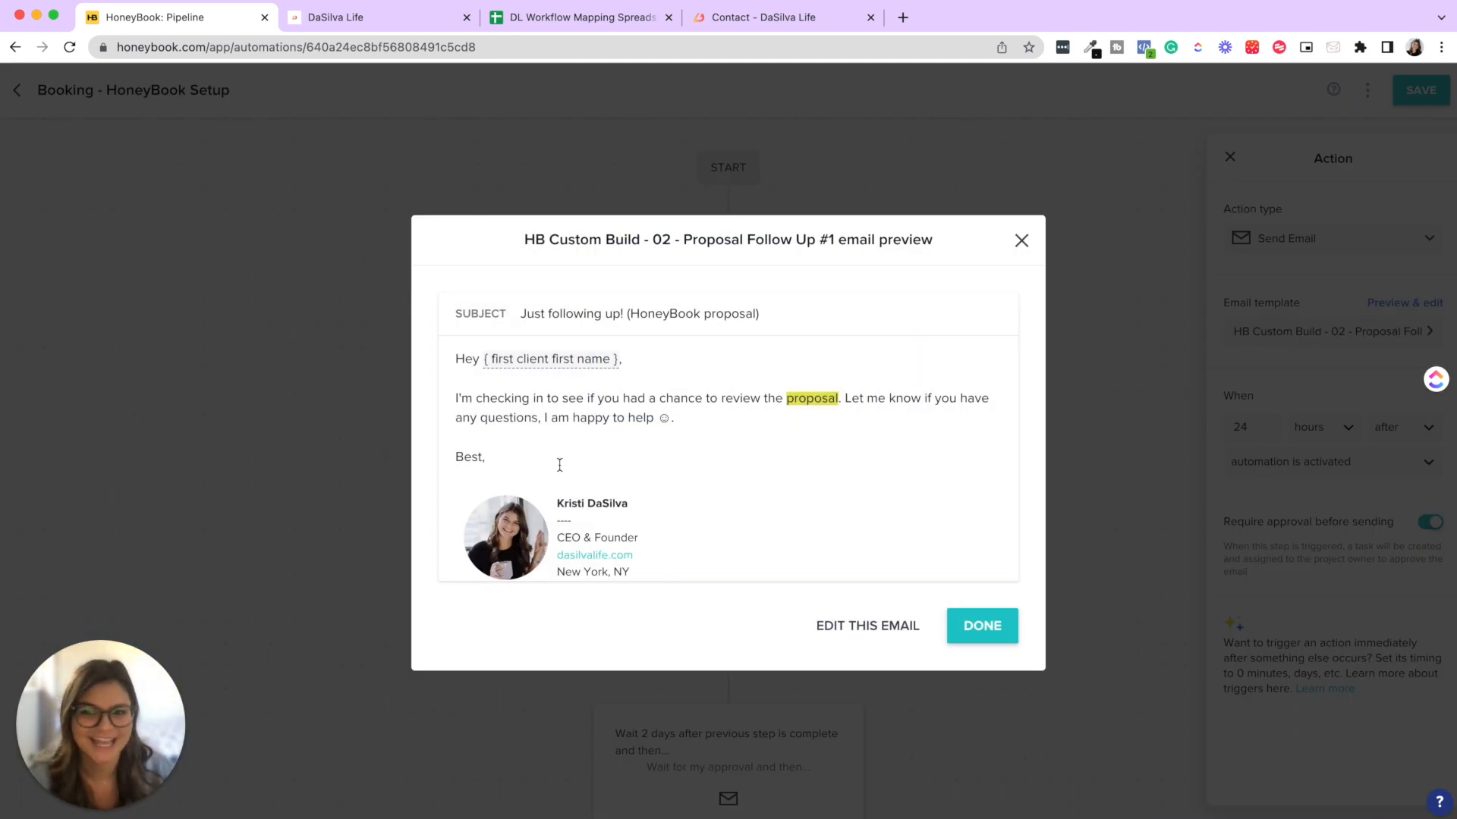
{"action": "mouse_move", "coordinate": [701, 443]}
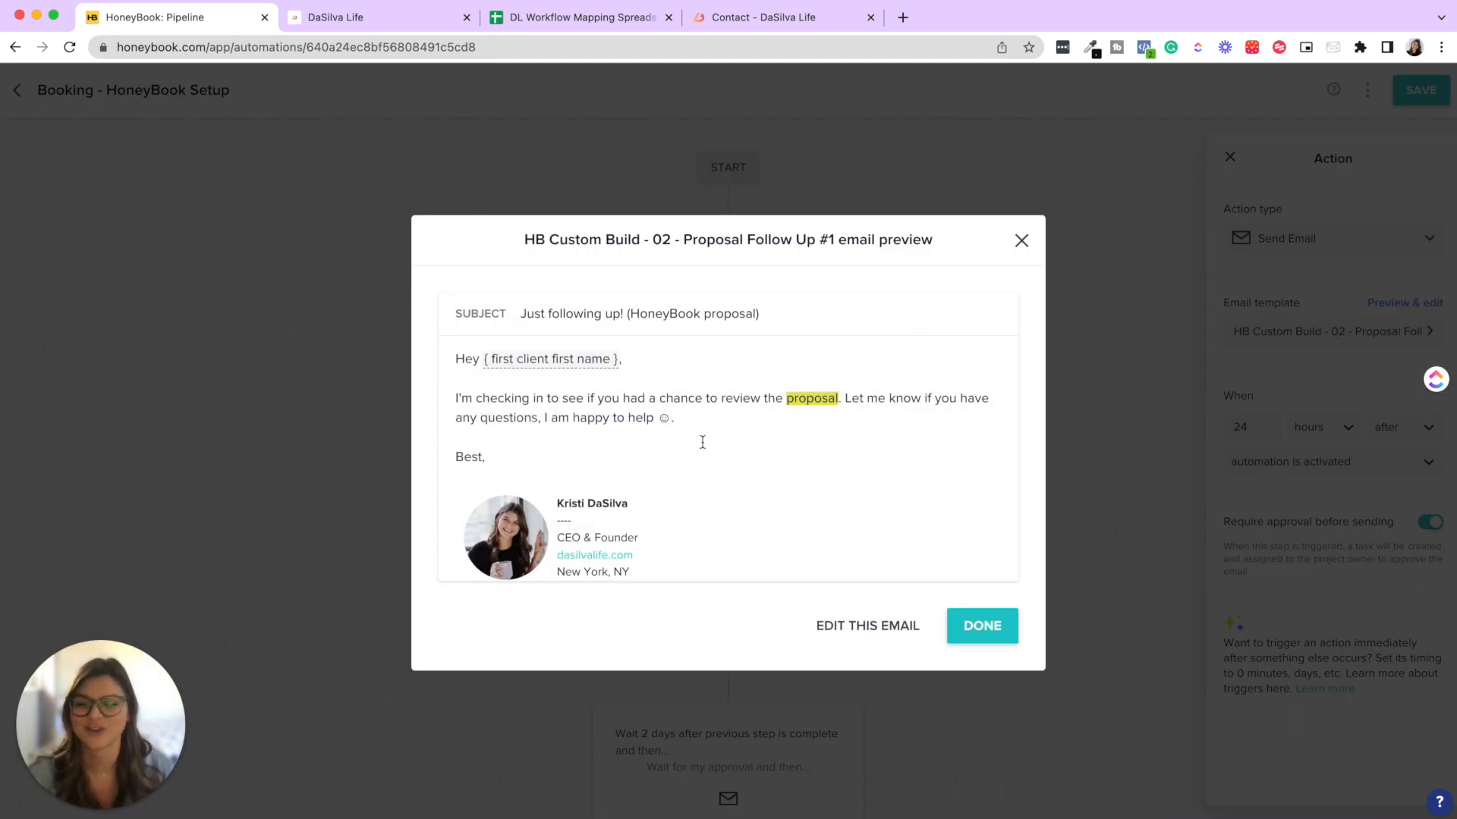
{"action": "mouse_move", "coordinate": [1022, 241]}
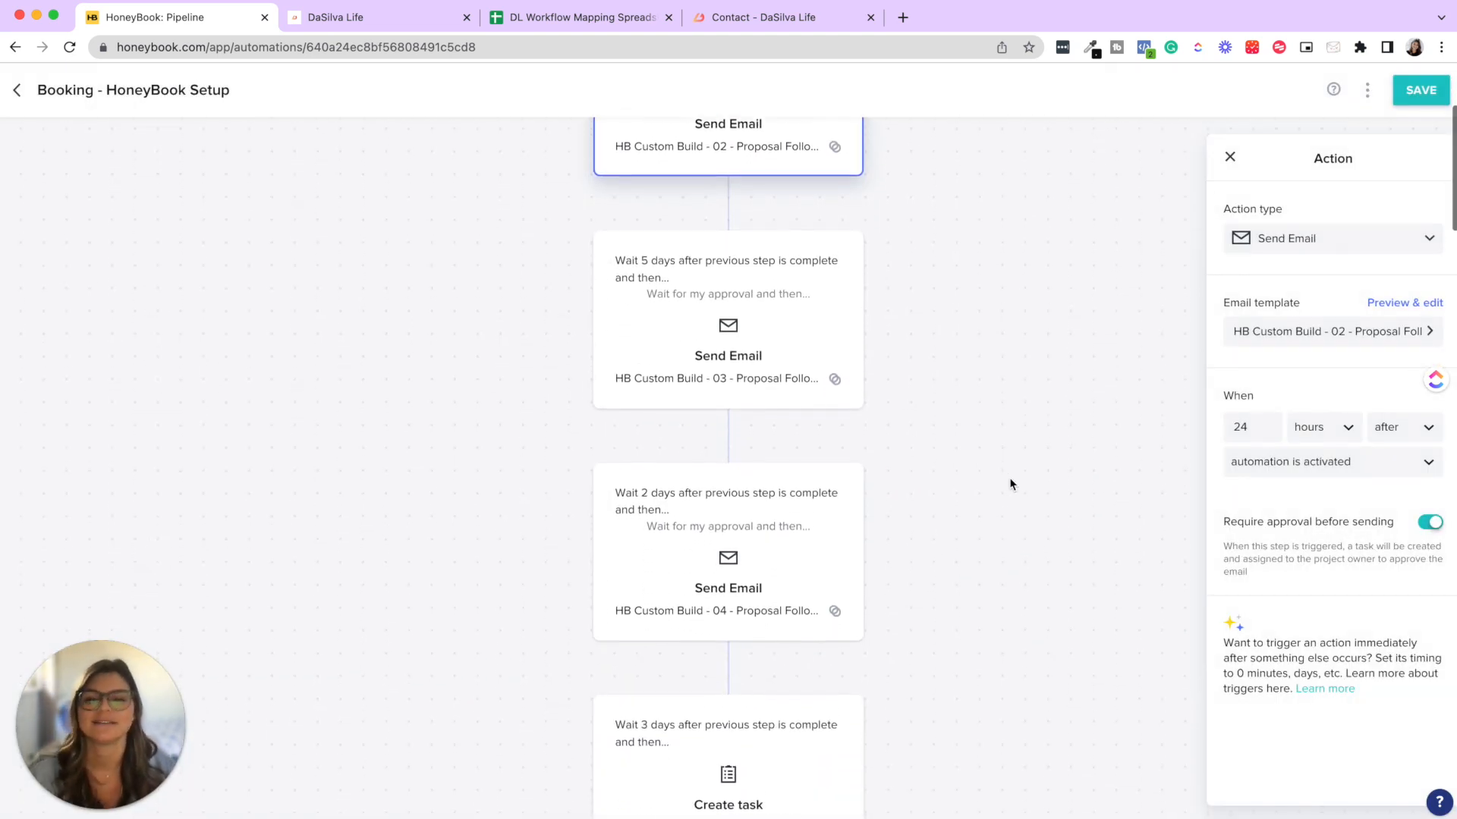
{"action": "scroll", "scroll_direction": "down", "scroll_amount": 3}
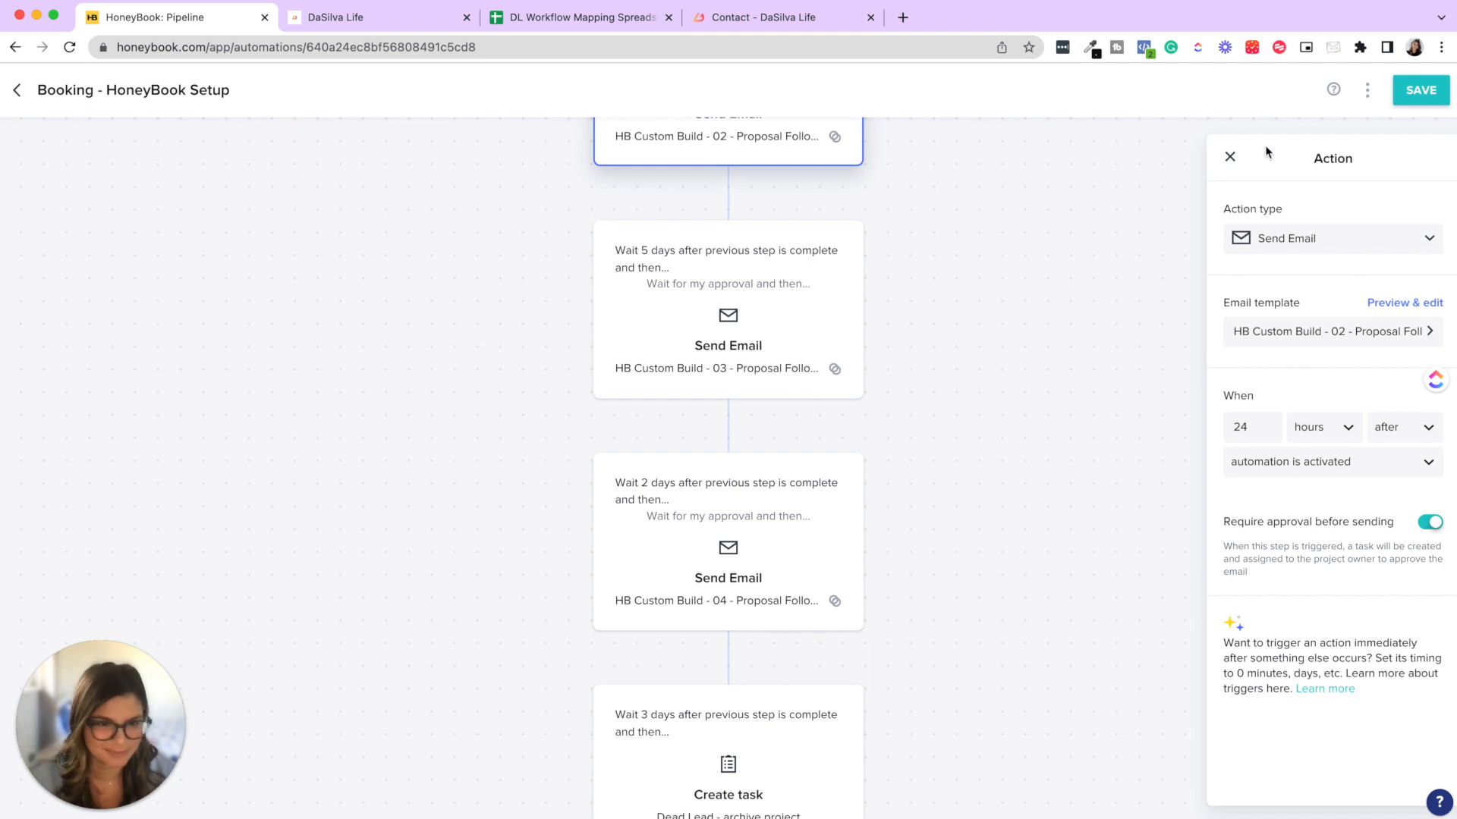
{"action": "left_click", "coordinate": [1229, 156]}
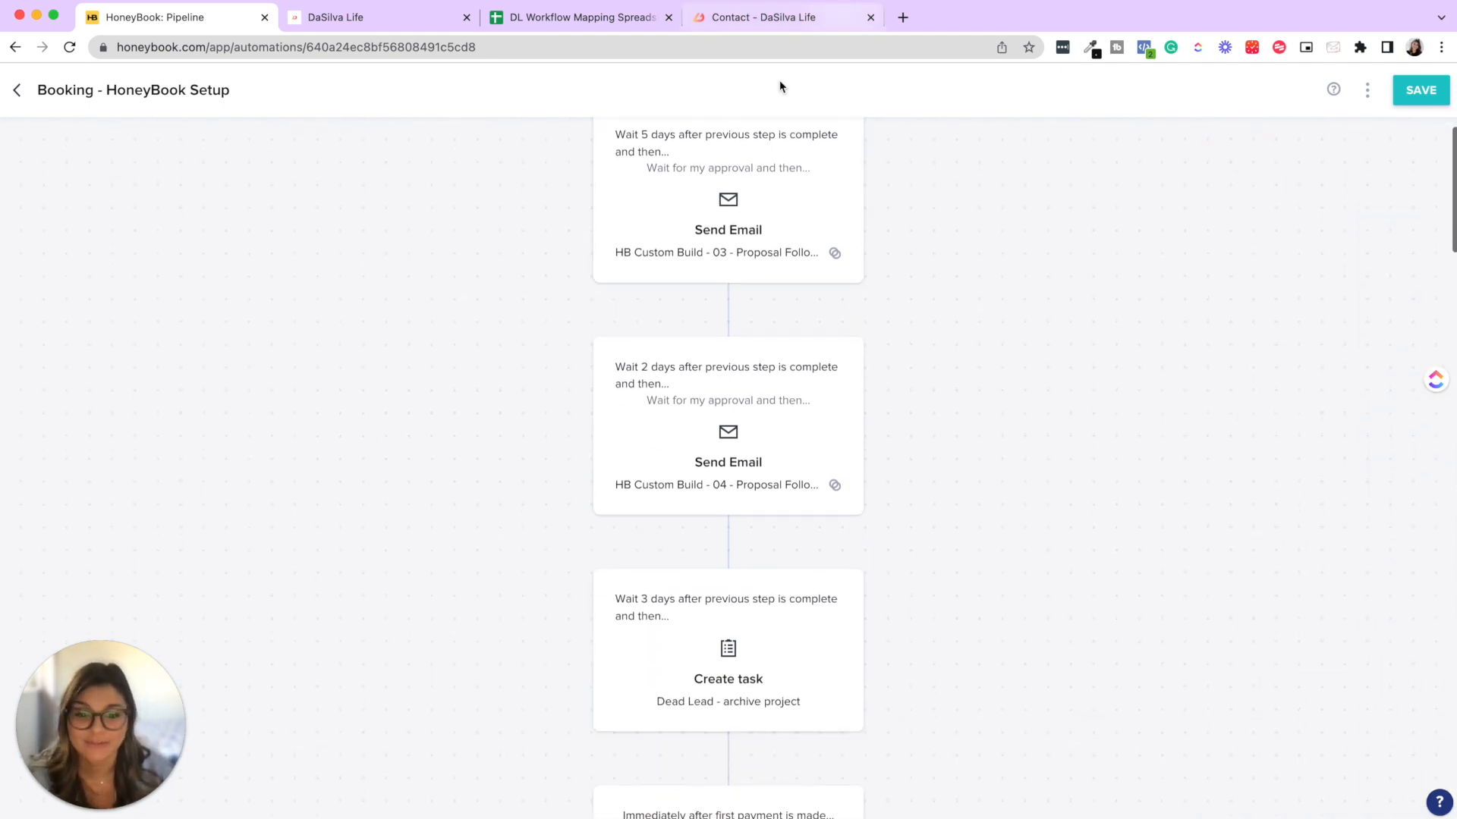
- Scroll down the workflow and select the HB Custom Build - 05 Welcome Email step
{"action": "scroll", "scroll_direction": "up", "scroll_amount": 3}
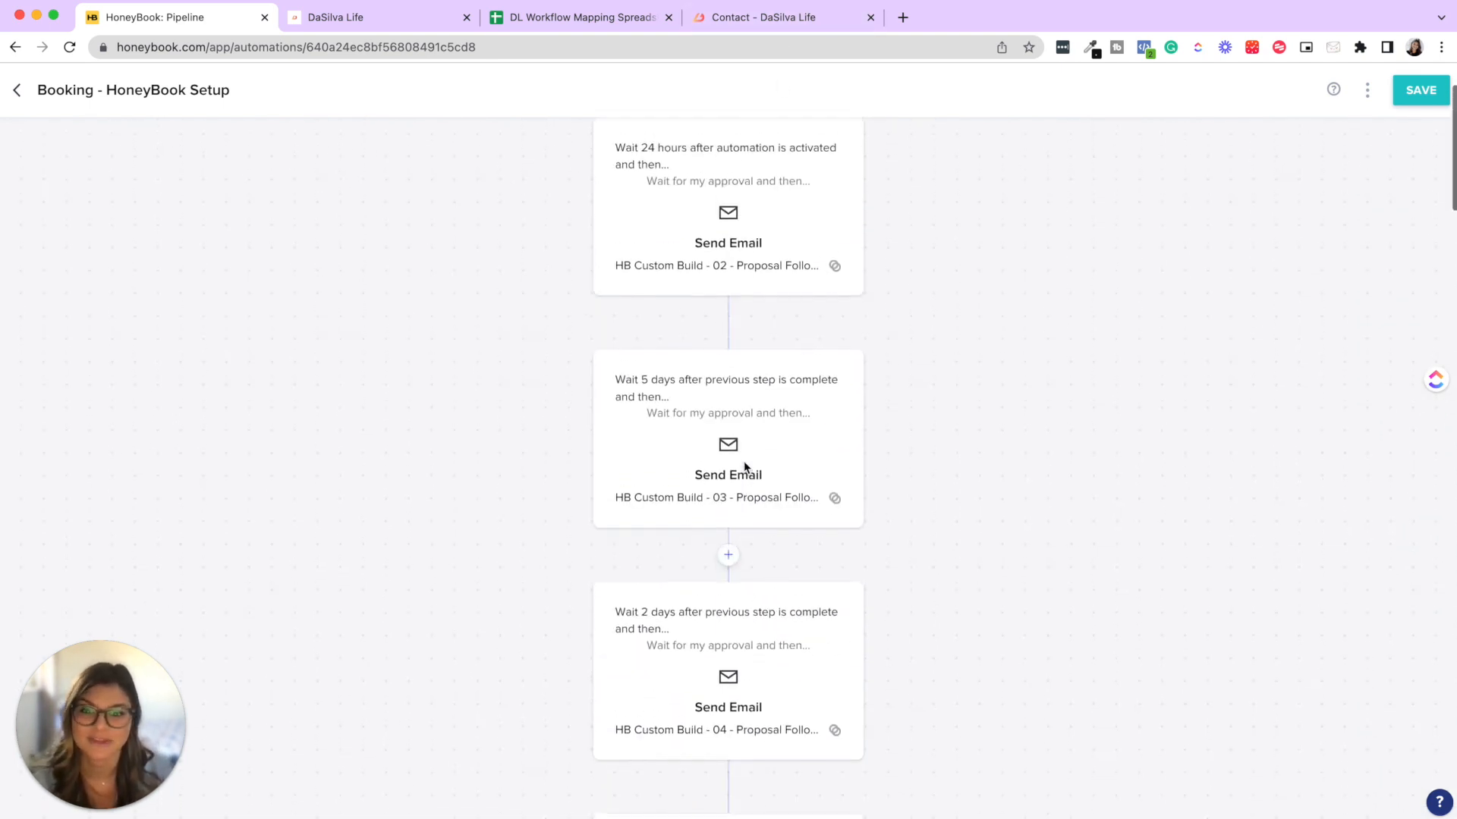
{"action": "scroll", "scroll_direction": "down", "scroll_amount": 3}
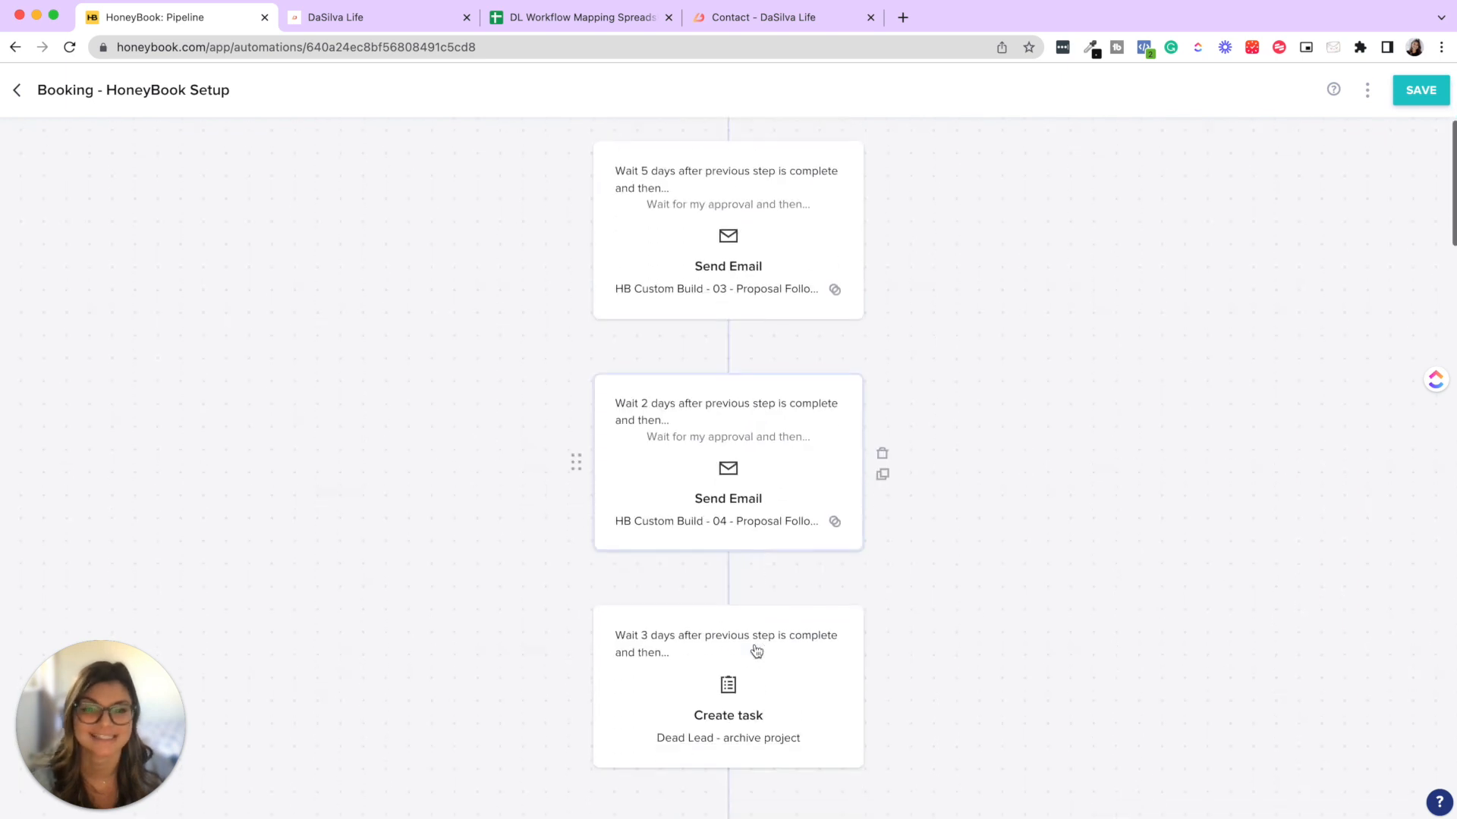
{"action": "scroll", "scroll_direction": "down", "scroll_amount": 3}
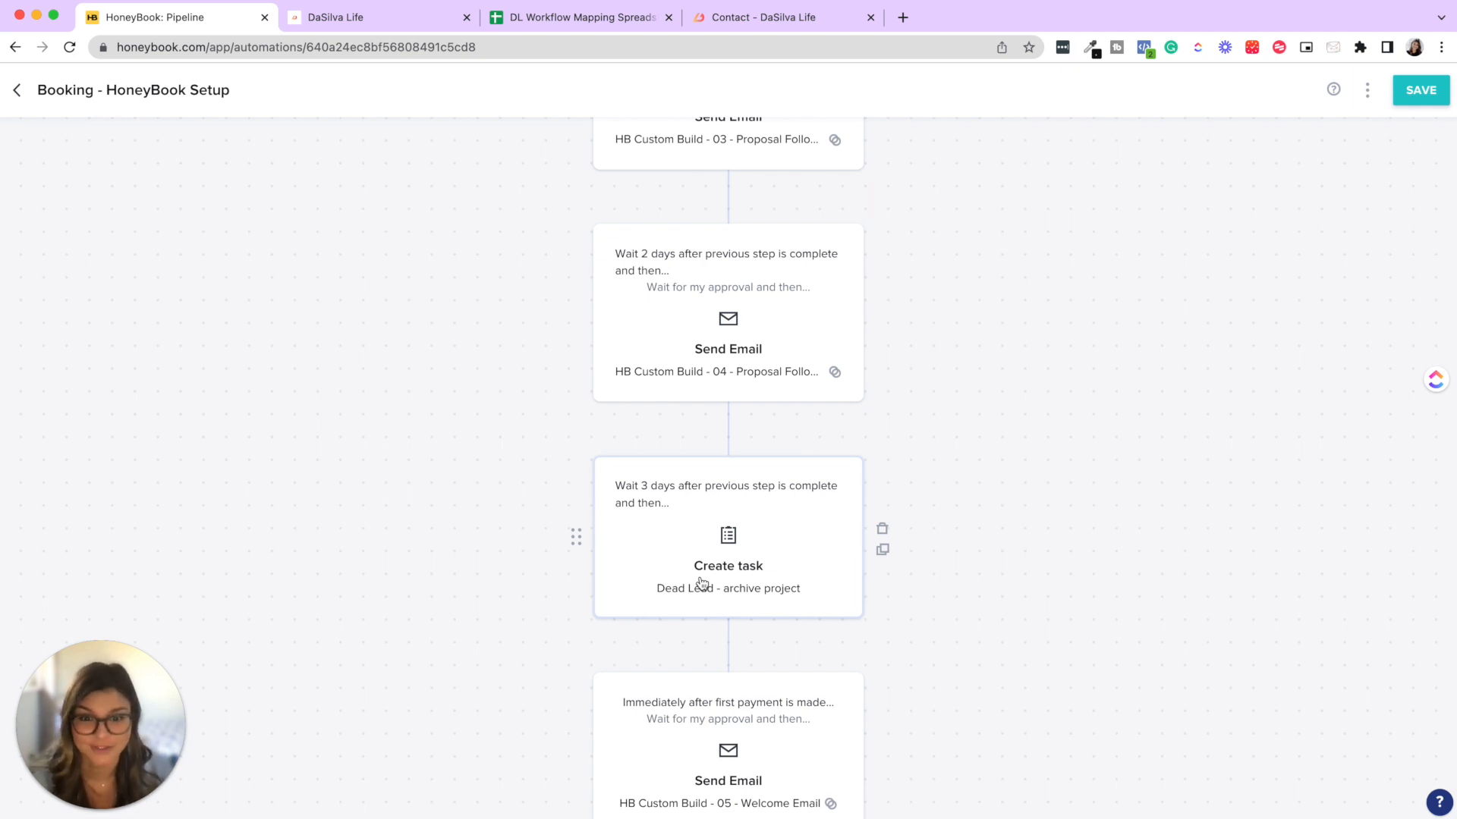
{"action": "scroll", "scroll_direction": "down", "scroll_amount": 3}
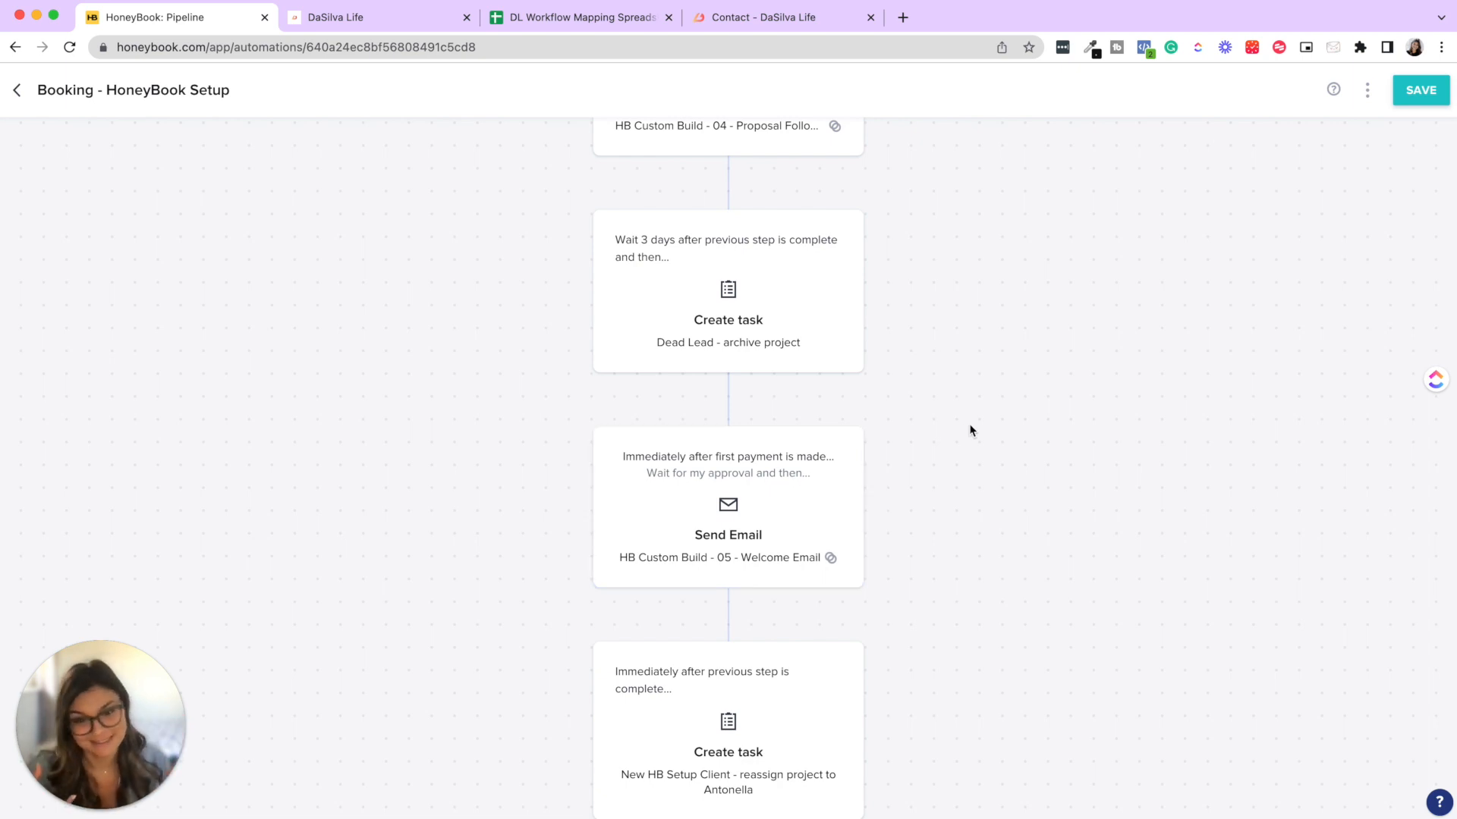
{"action": "mouse_move", "coordinate": [908, 439]}
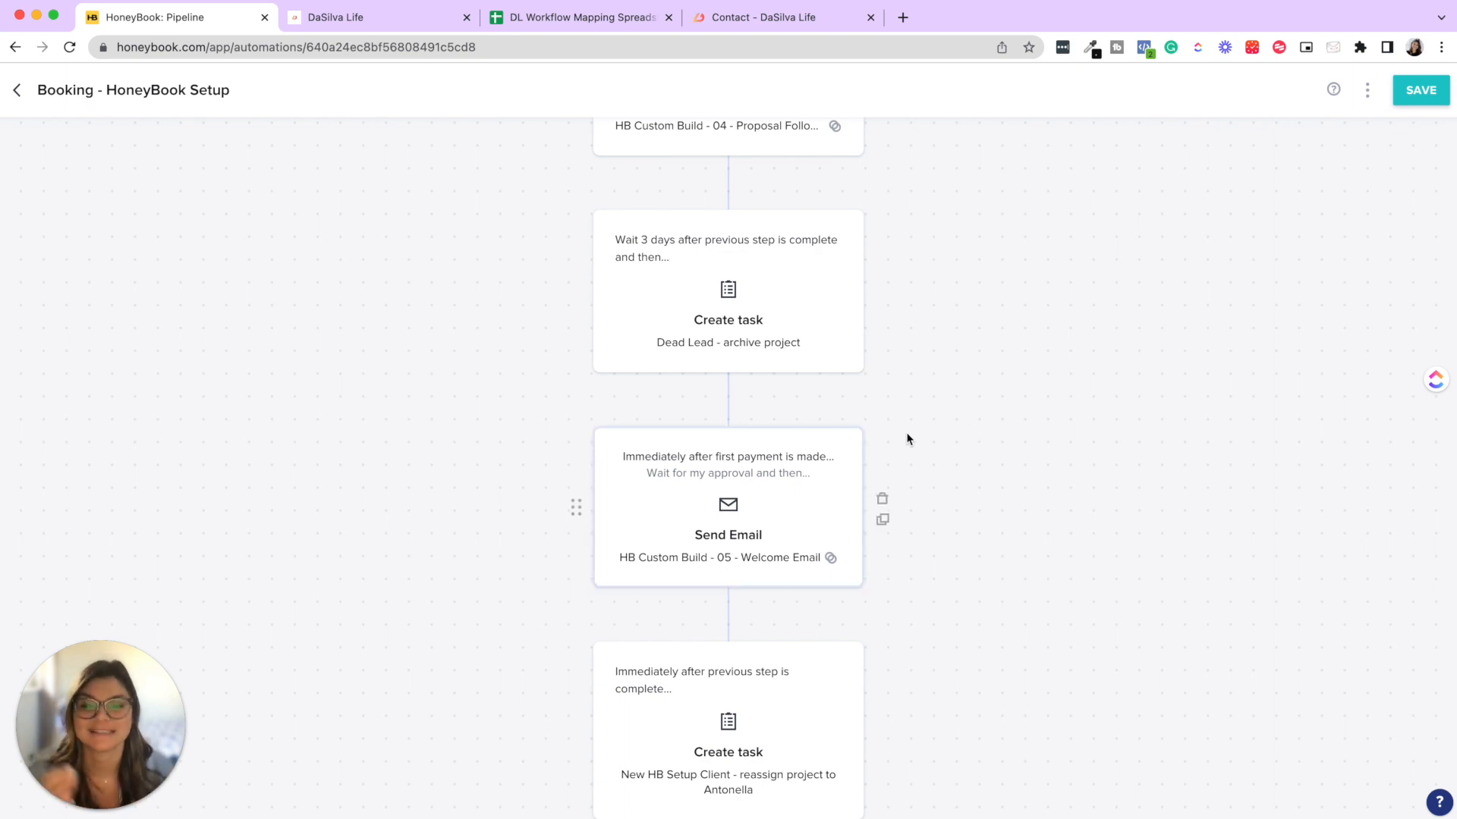
{"action": "left_click", "coordinate": [727, 506]}
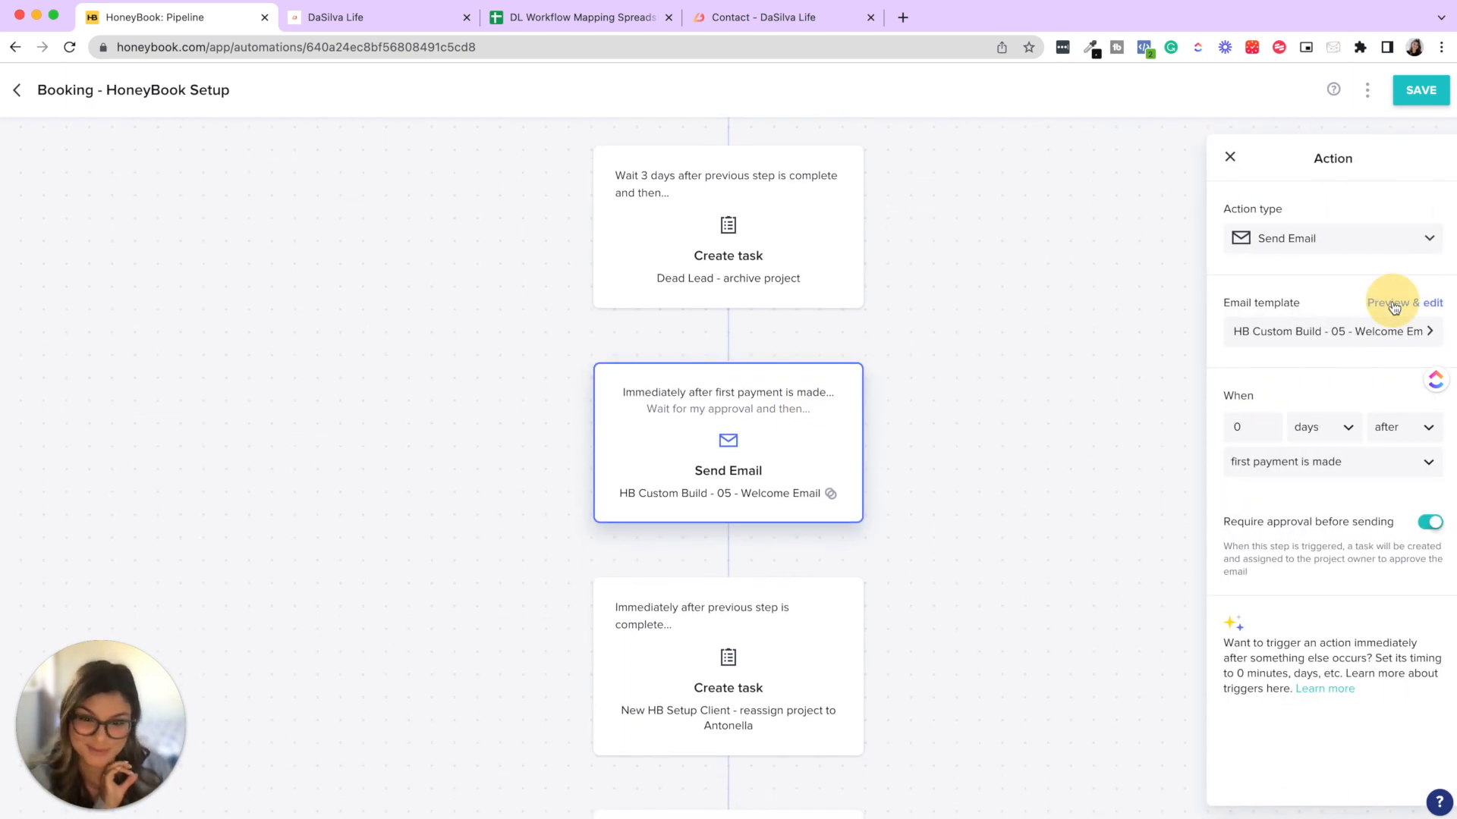
{"action": "left_click", "coordinate": [1404, 302]}
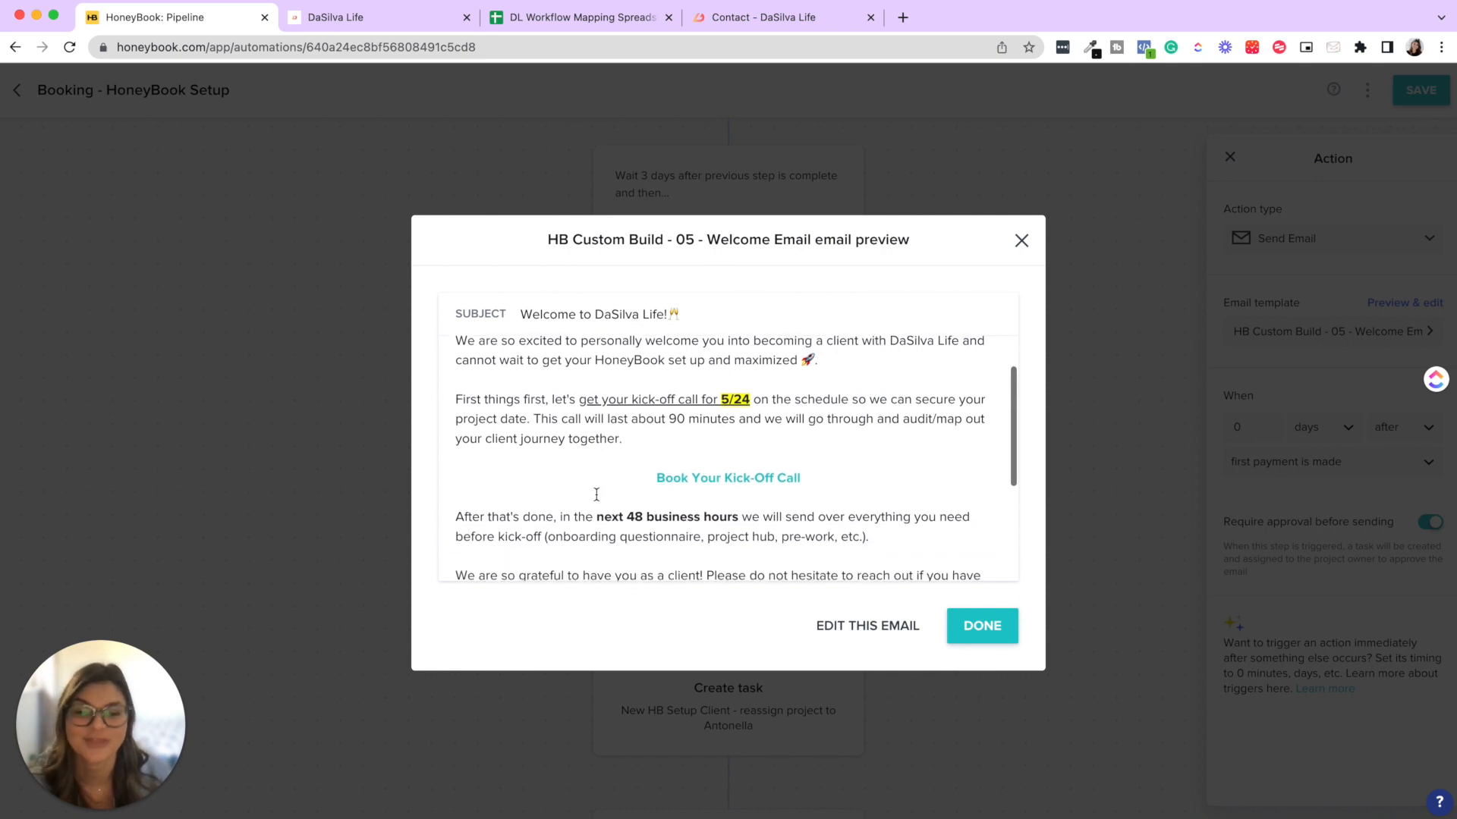
{"action": "scroll", "scroll_direction": "up", "scroll_amount": 3}
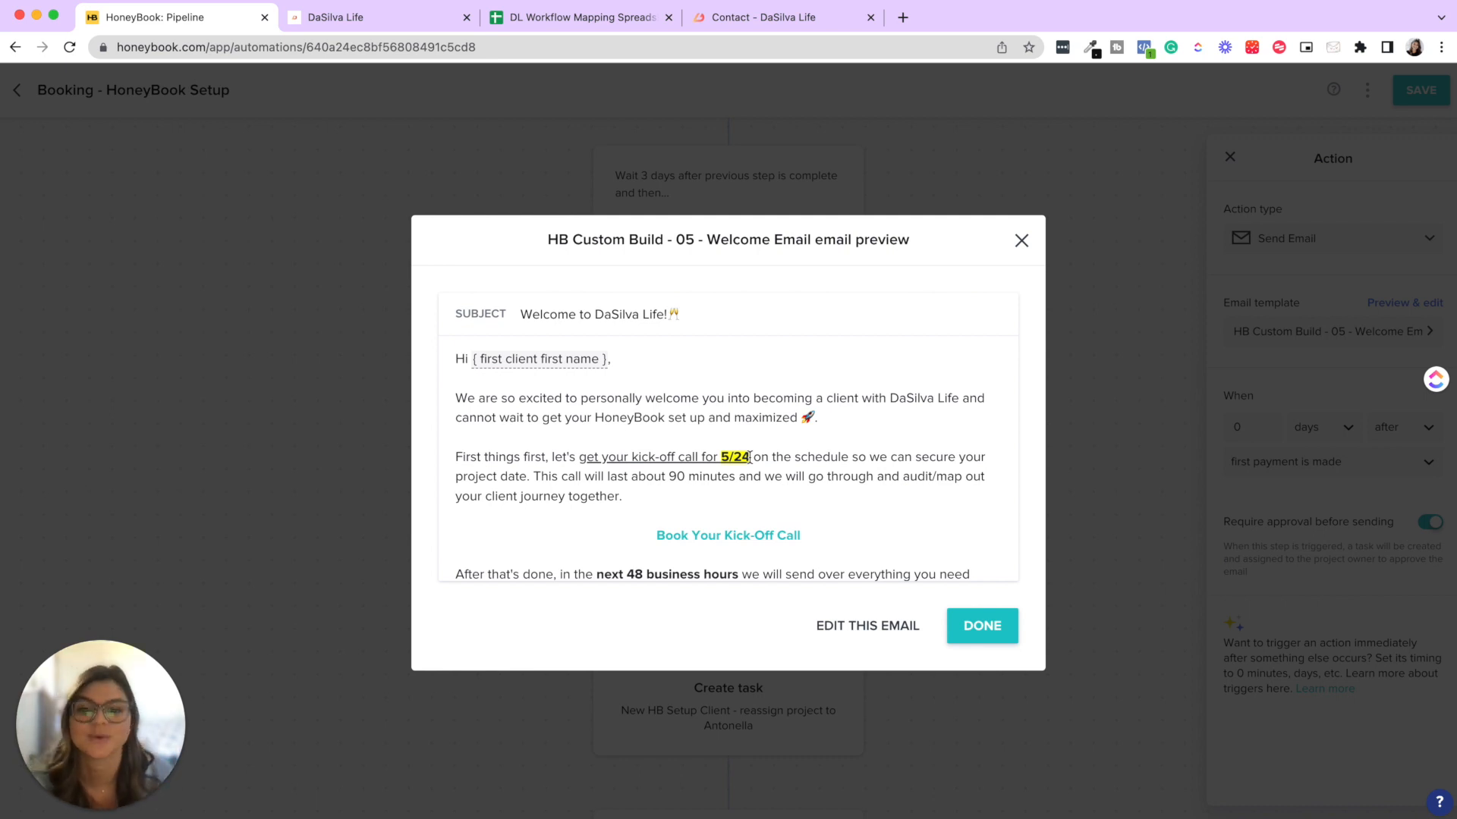
{"action": "double_click", "coordinate": [734, 456]}
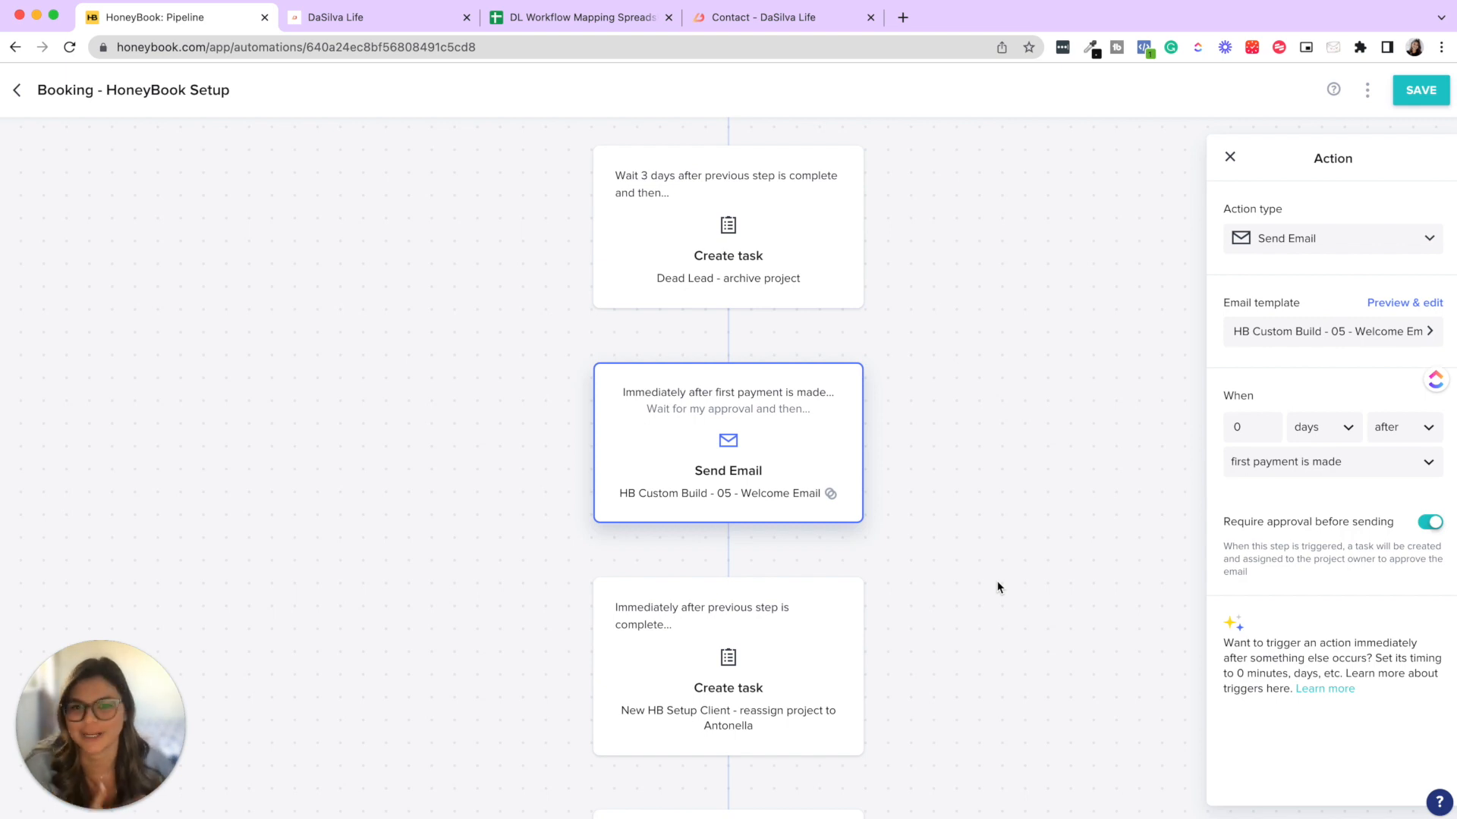
{"action": "mouse_move", "coordinate": [889, 358]}
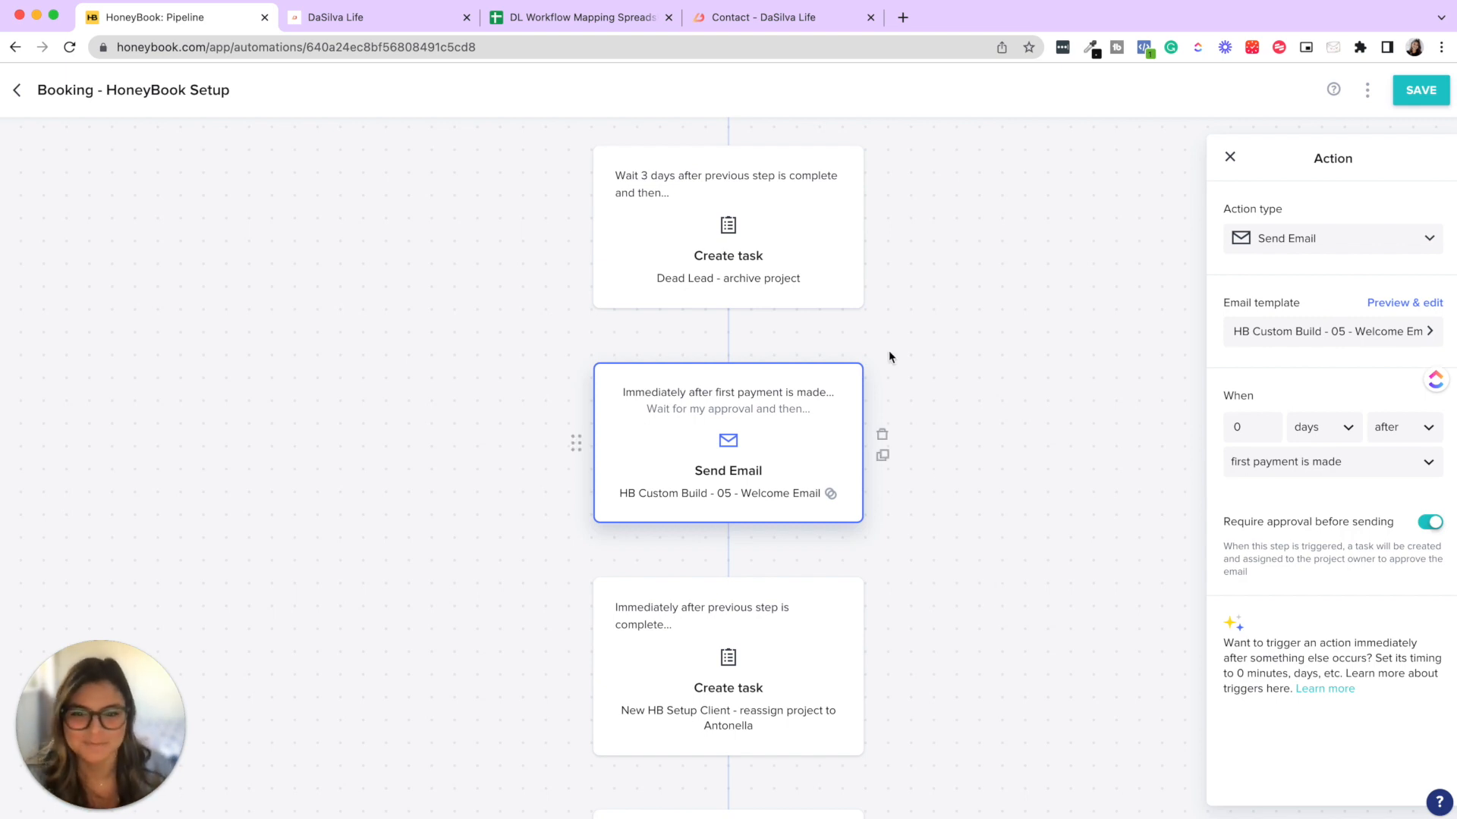
{"action": "mouse_move", "coordinate": [763, 464]}
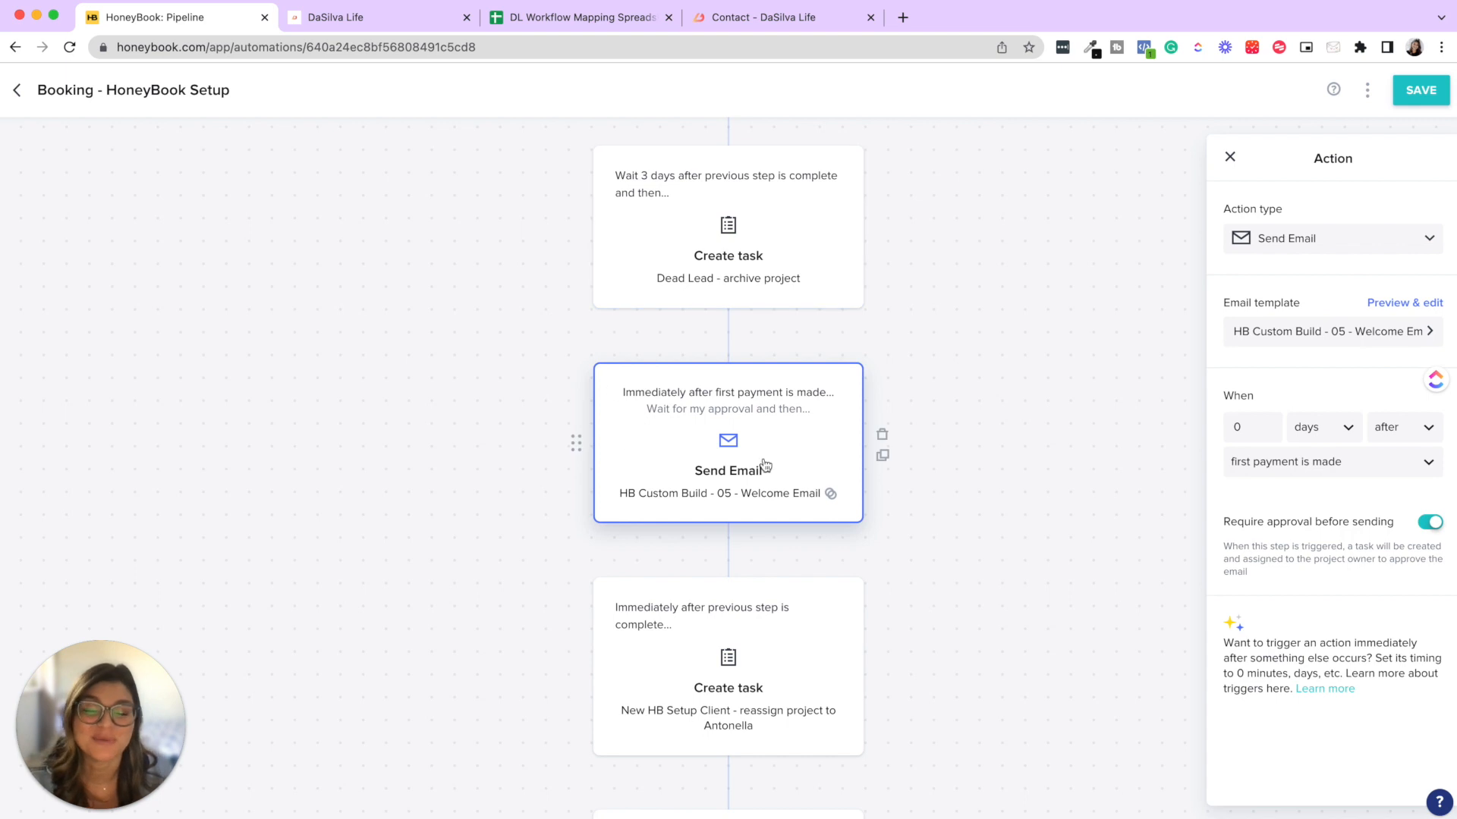
{"action": "mouse_move", "coordinate": [838, 427]}
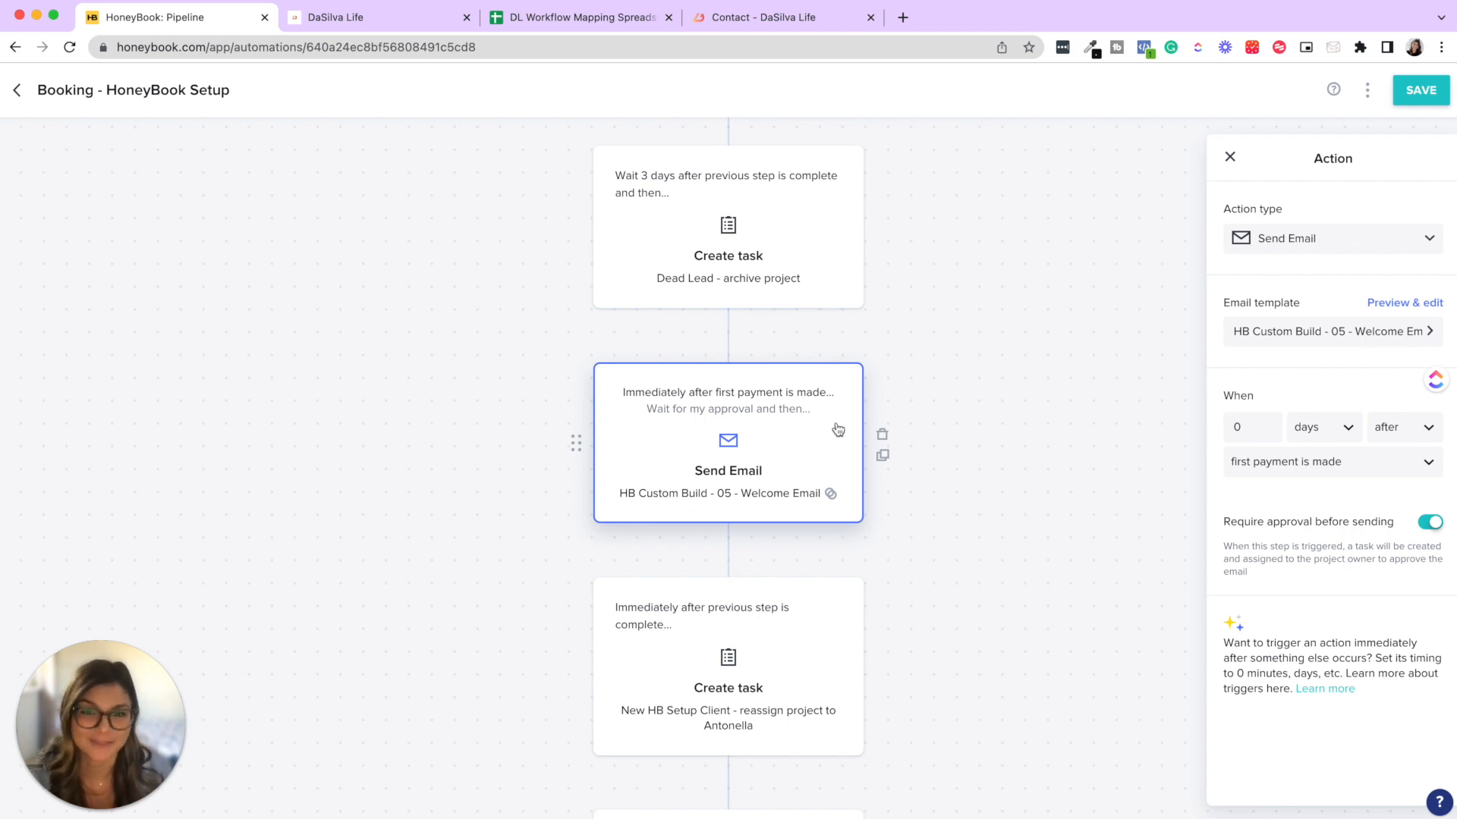
{"action": "scroll", "scroll_direction": "down", "scroll_amount": 3}
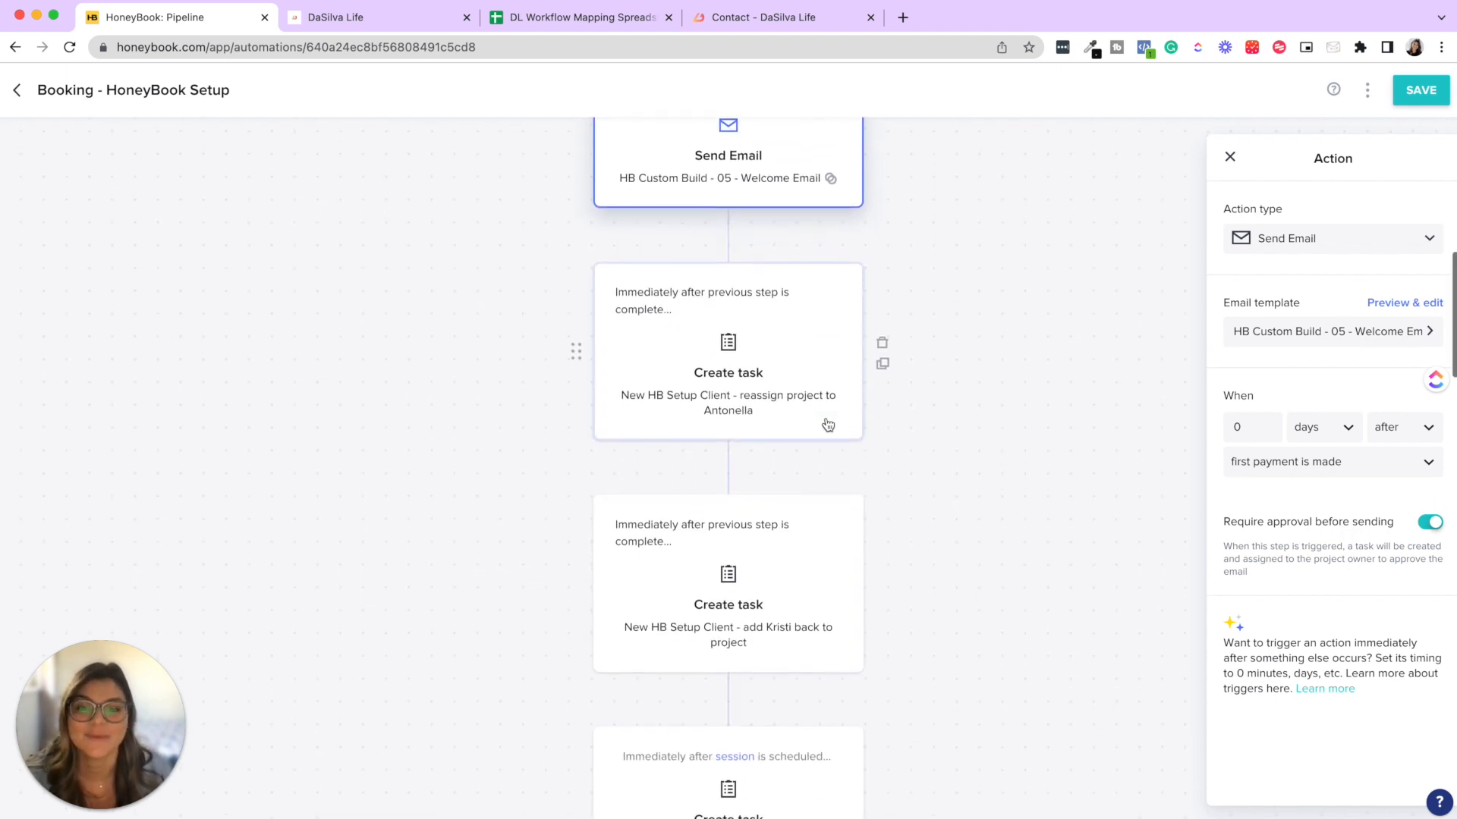
{"action": "scroll", "scroll_direction": "up", "scroll_amount": 3}
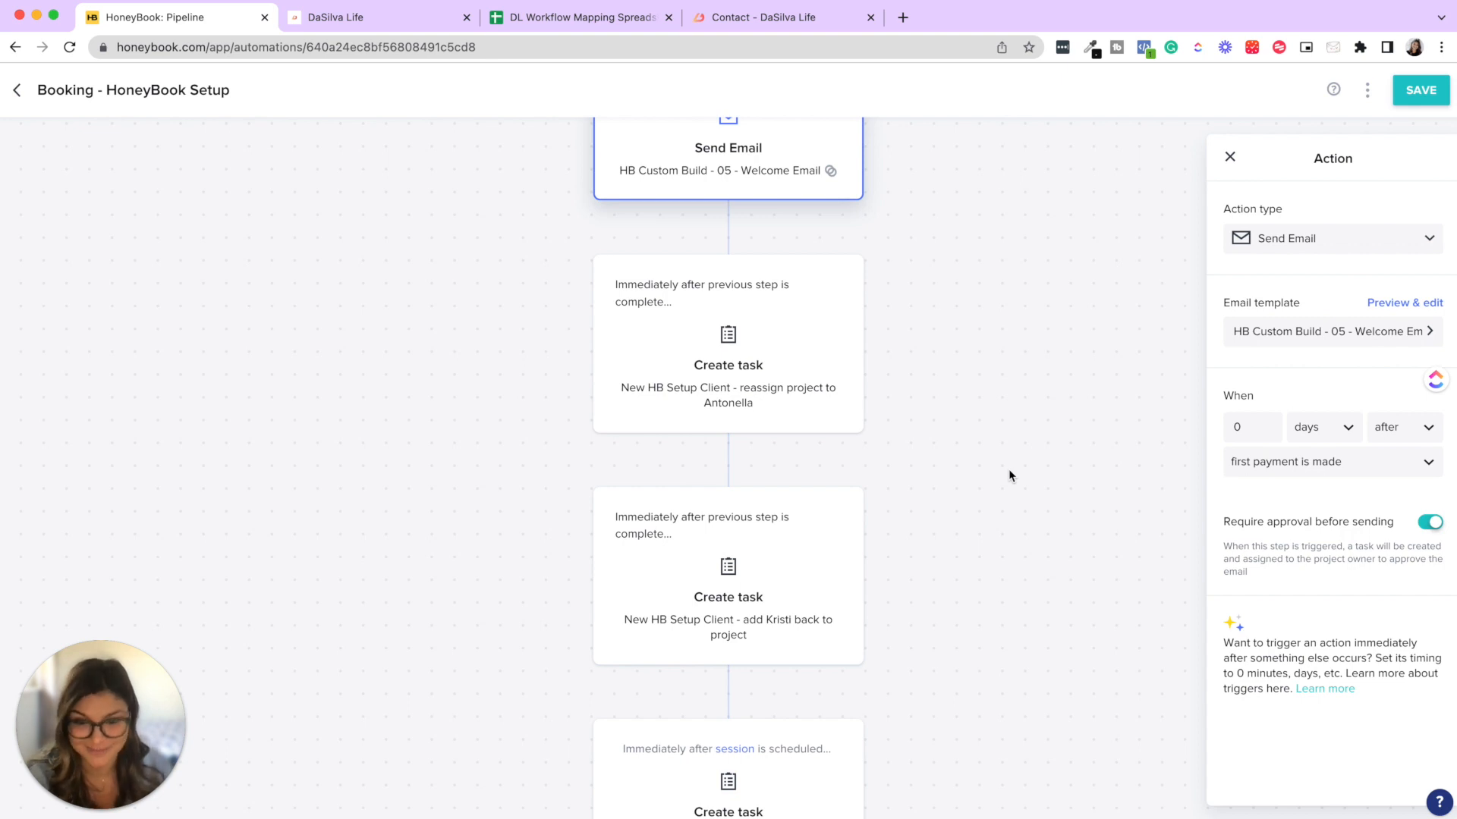
{"action": "mouse_move", "coordinate": [1013, 493]}
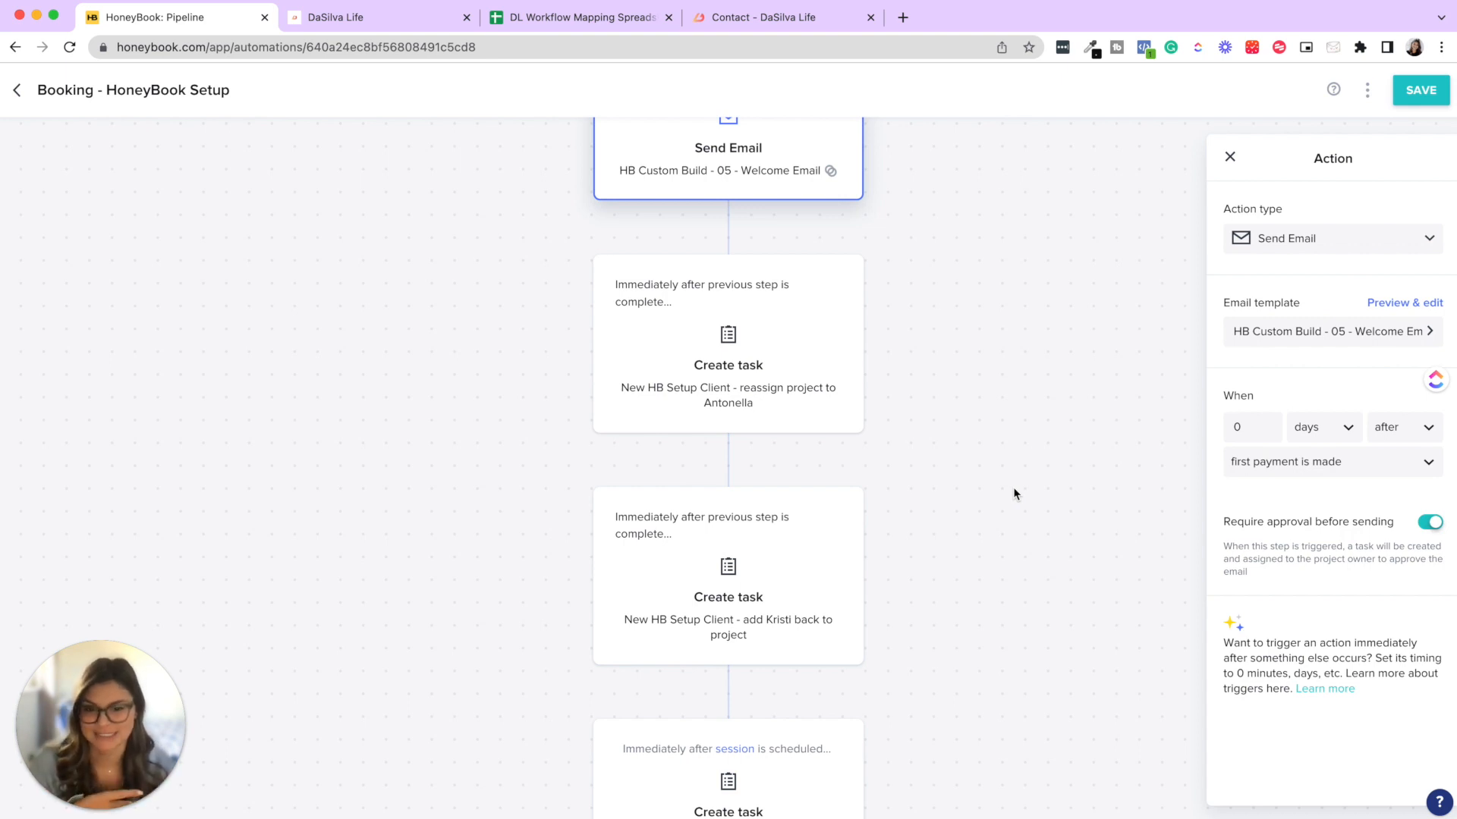
{"action": "mouse_move", "coordinate": [763, 618]}
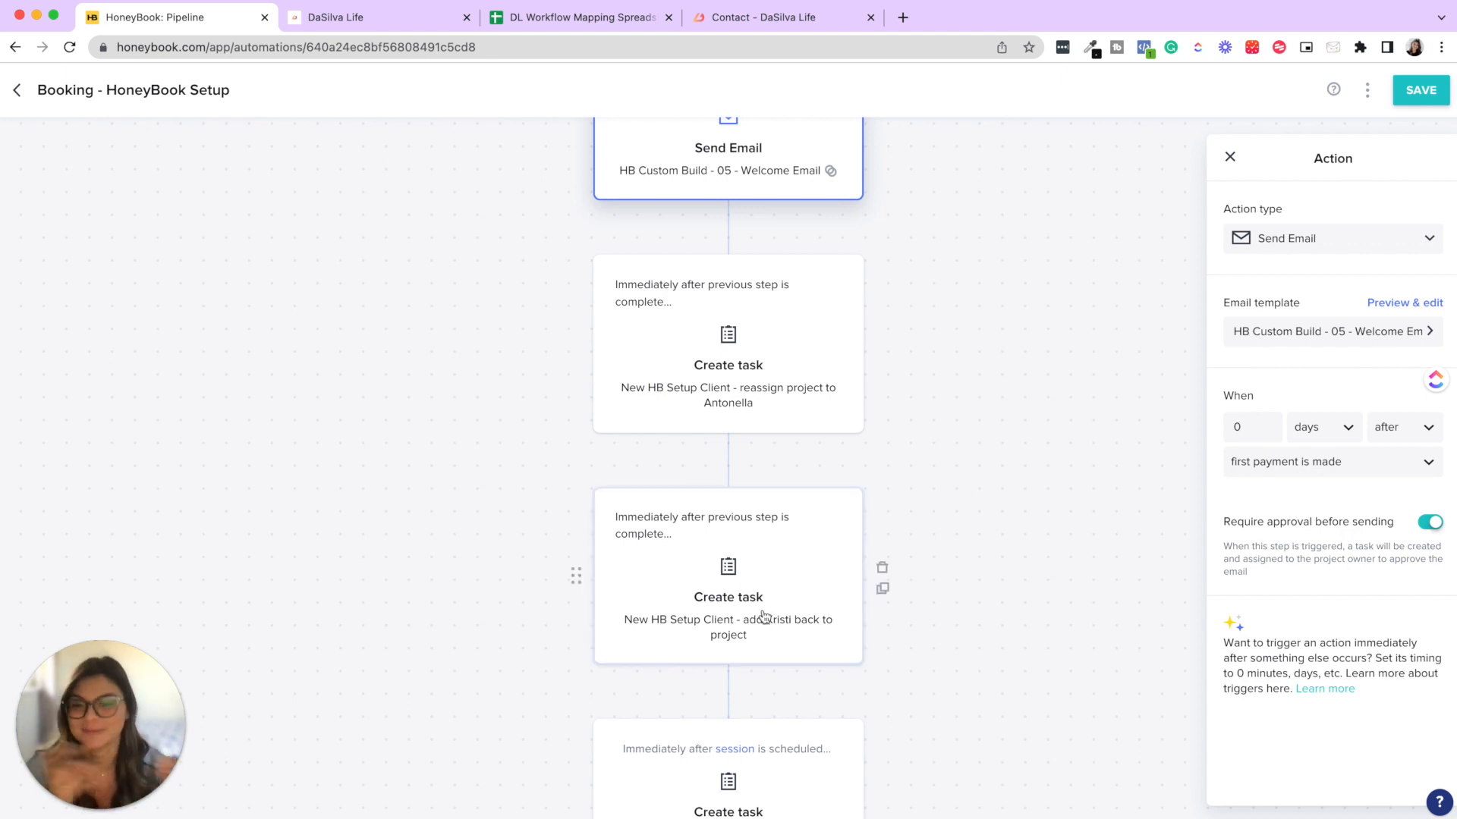
{"action": "scroll", "scroll_direction": "down", "scroll_amount": 3}
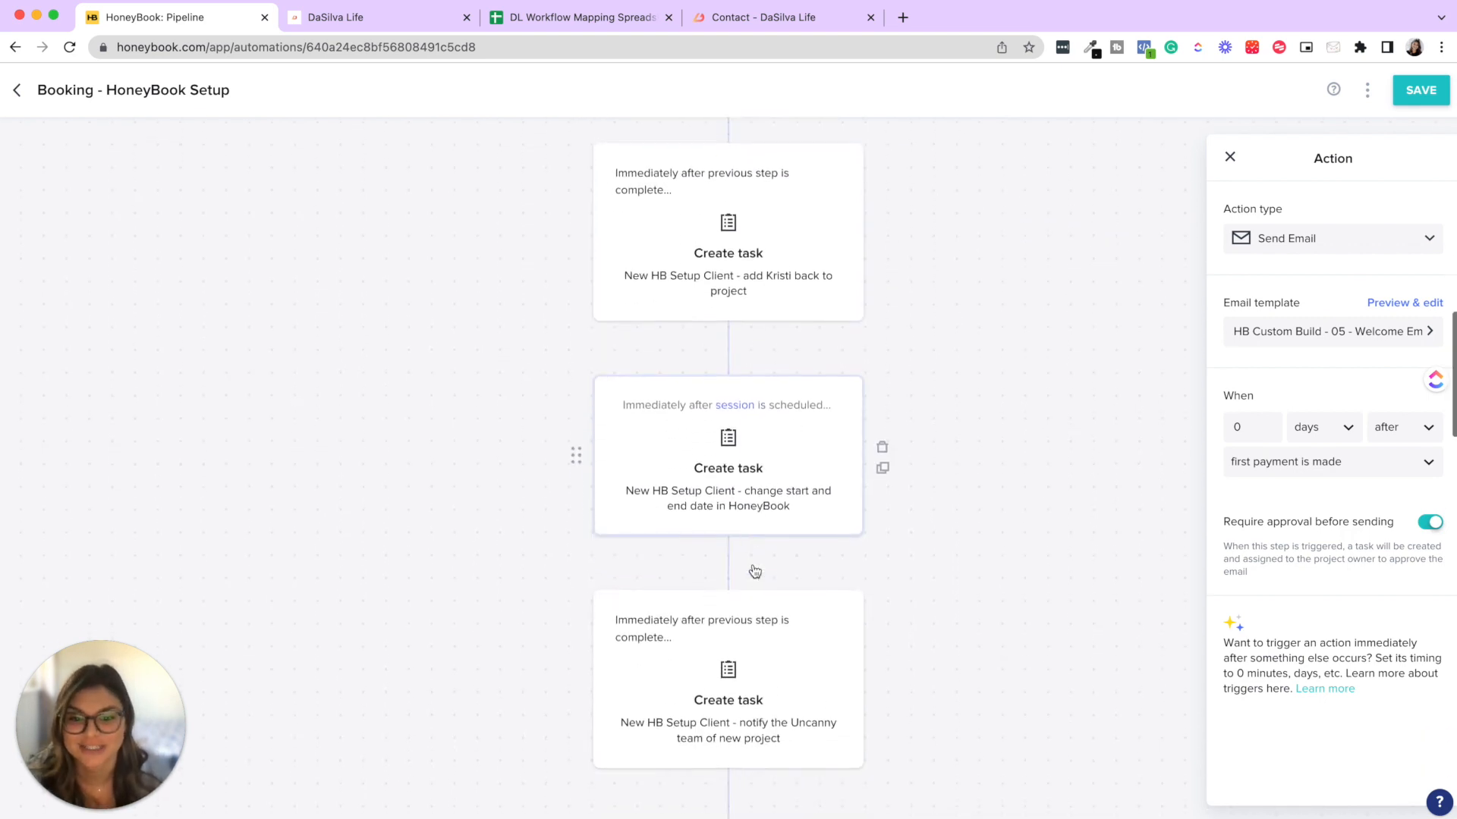
{"action": "scroll", "scroll_direction": "down", "scroll_amount": 3}
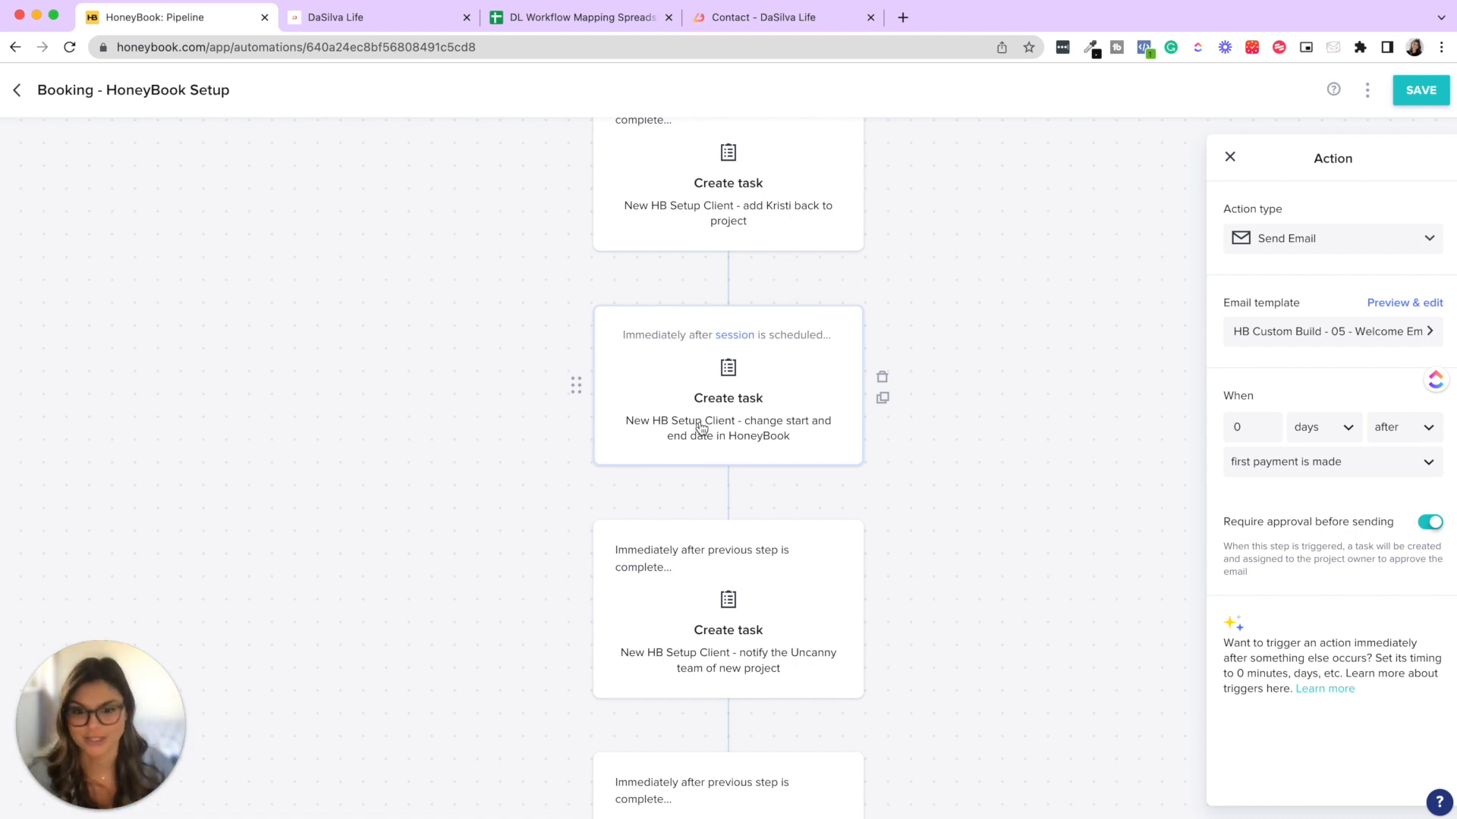
{"action": "scroll", "scroll_direction": "down", "scroll_amount": 3}
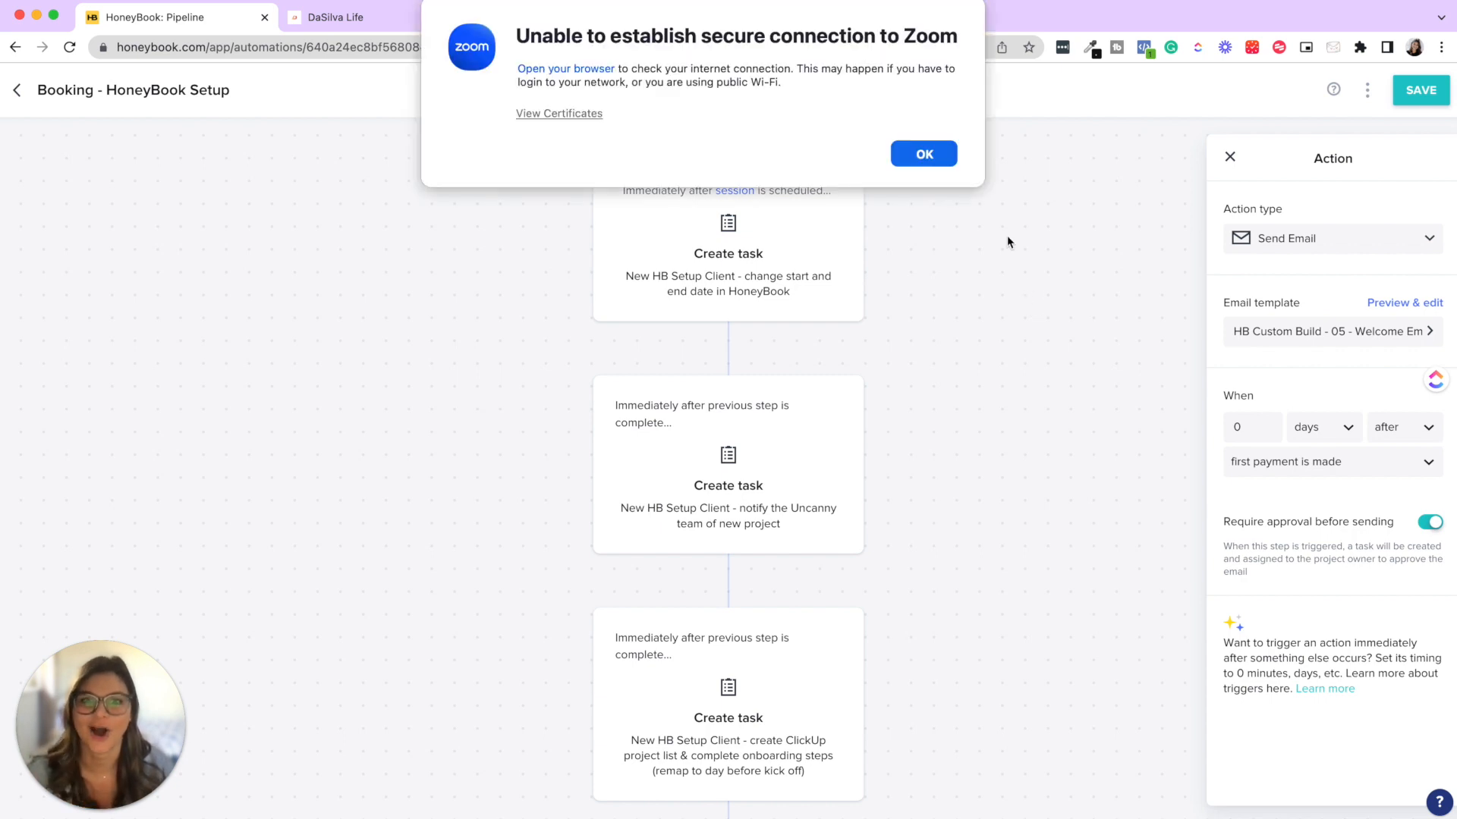
- Dismiss the Zoom connection error and reach the HB Custom Build - 06 Onboarding Email step
{"action": "left_click", "coordinate": [923, 153]}
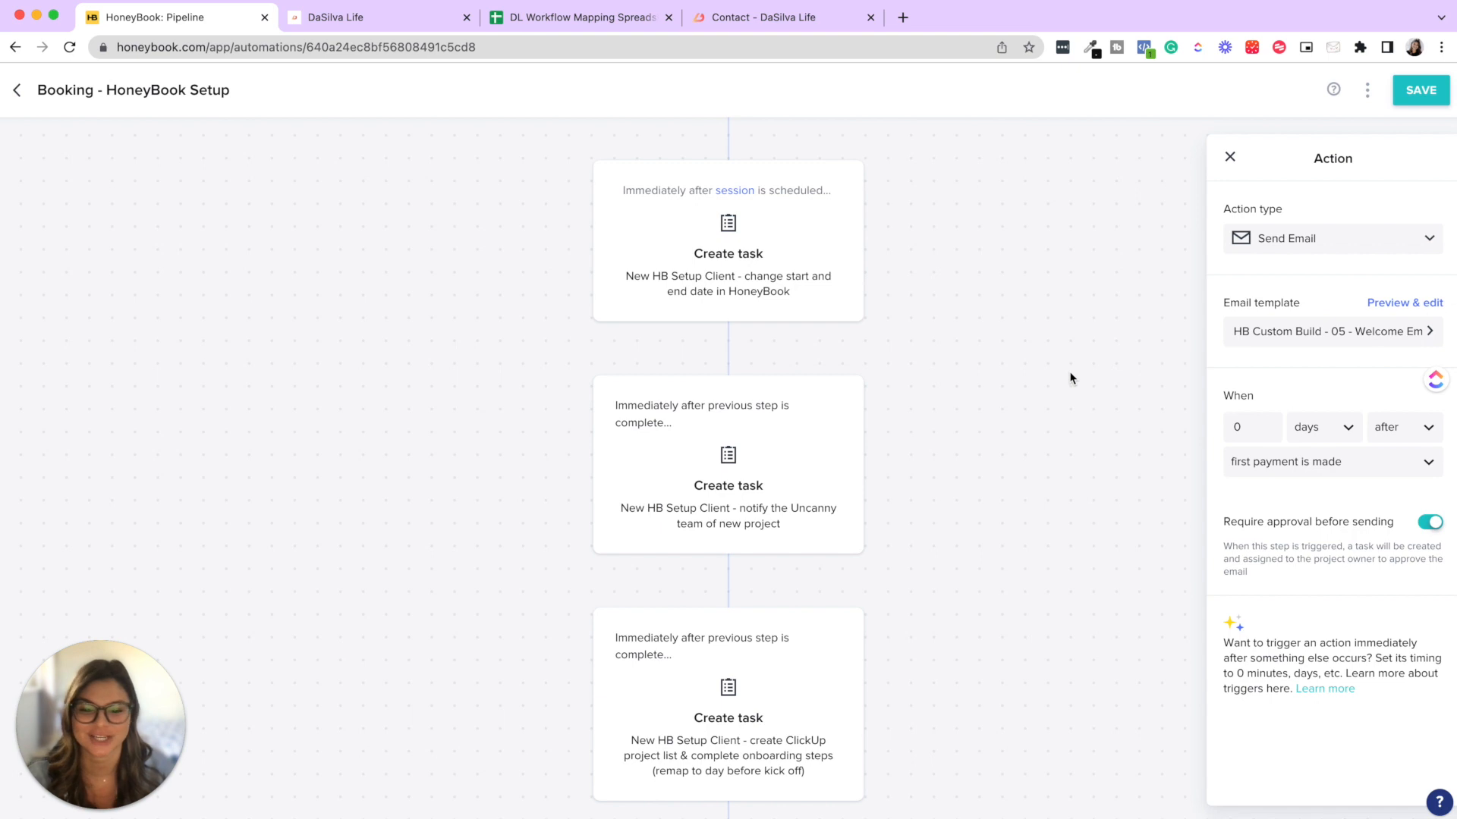
{"action": "scroll", "scroll_direction": "down", "scroll_amount": 3}
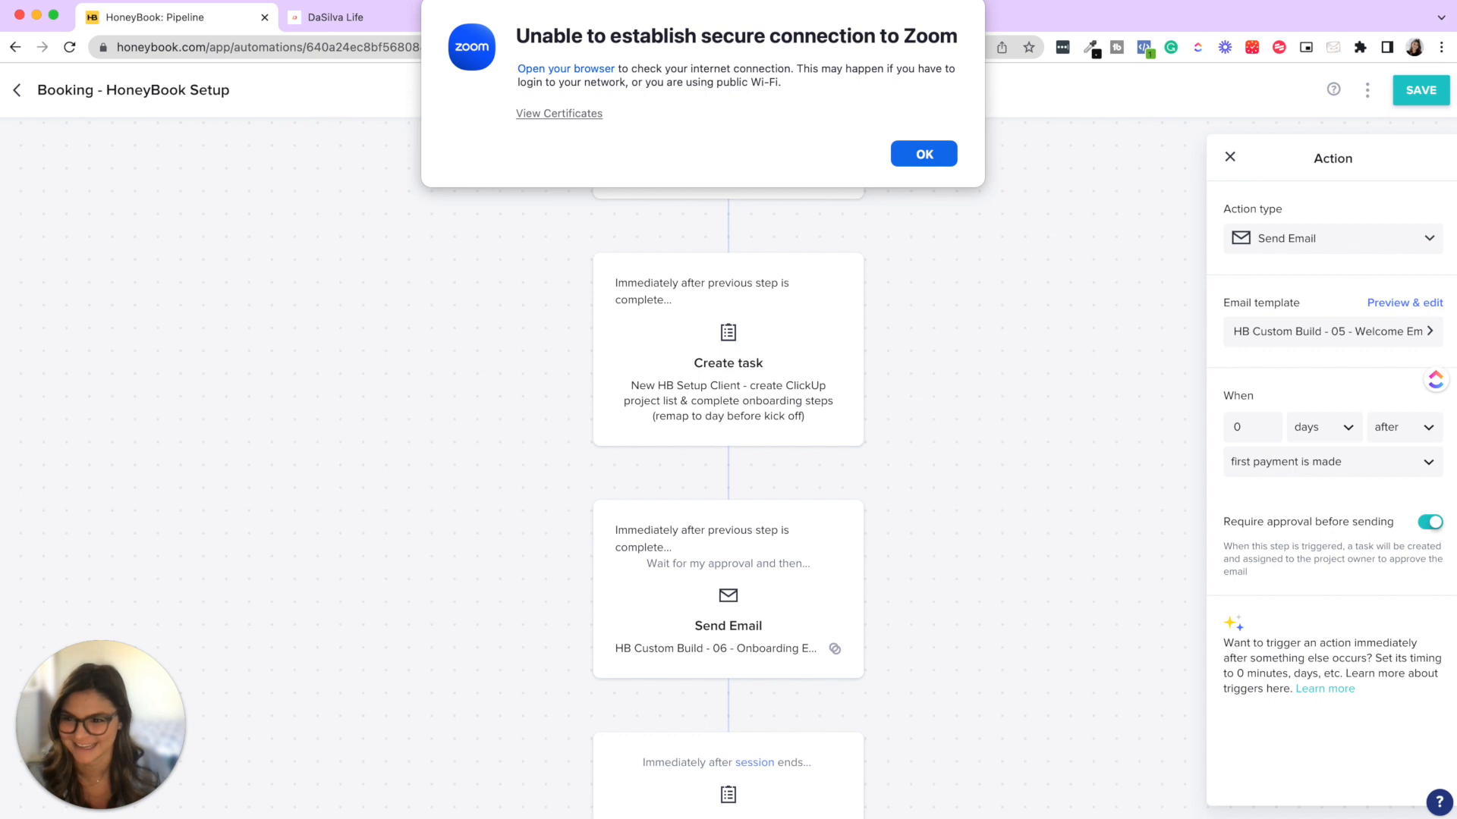
{"action": "left_click", "coordinate": [921, 153]}
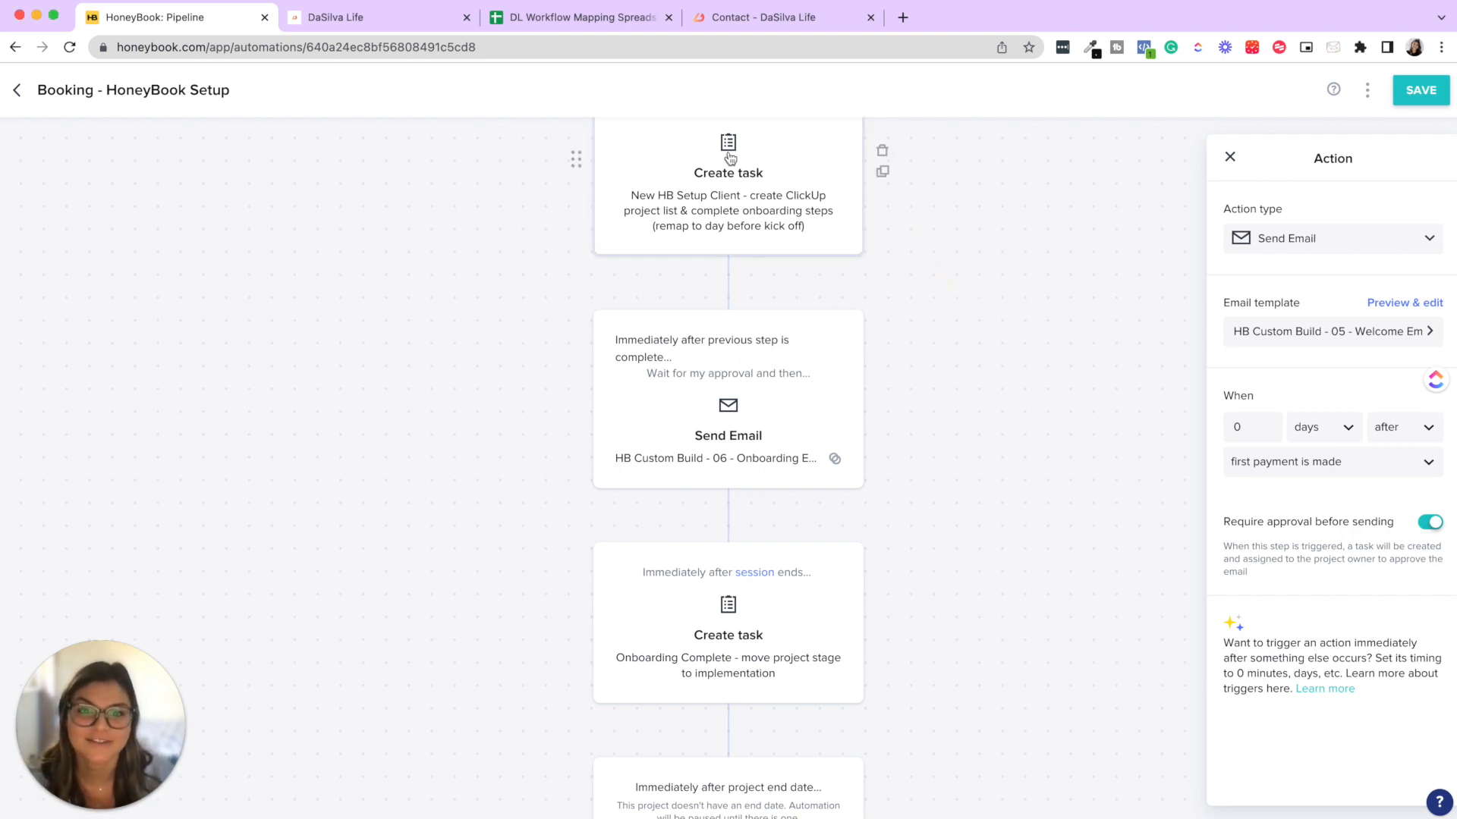
{"action": "mouse_move", "coordinate": [963, 308]}
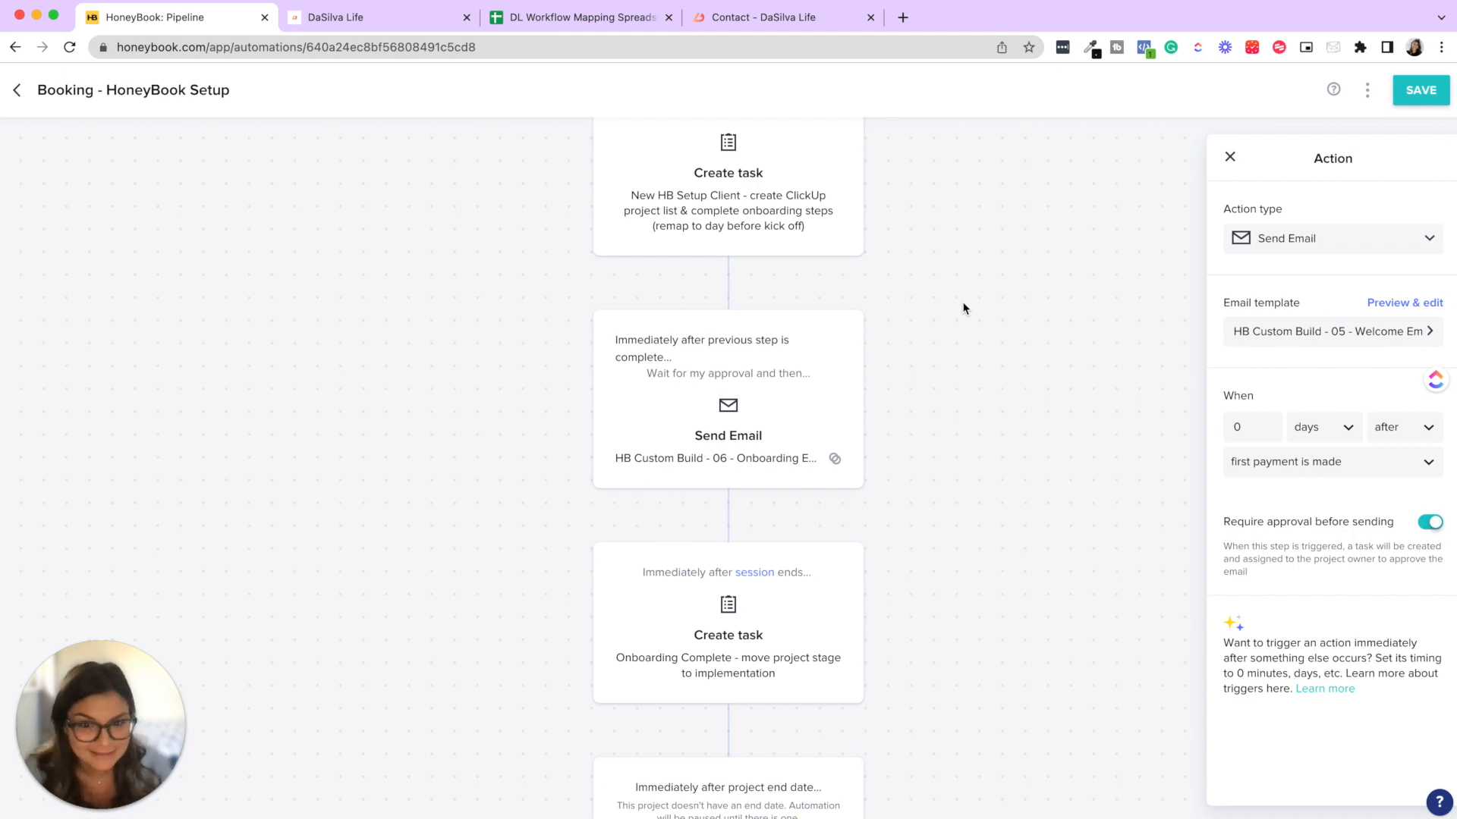
{"action": "mouse_move", "coordinate": [724, 198]}
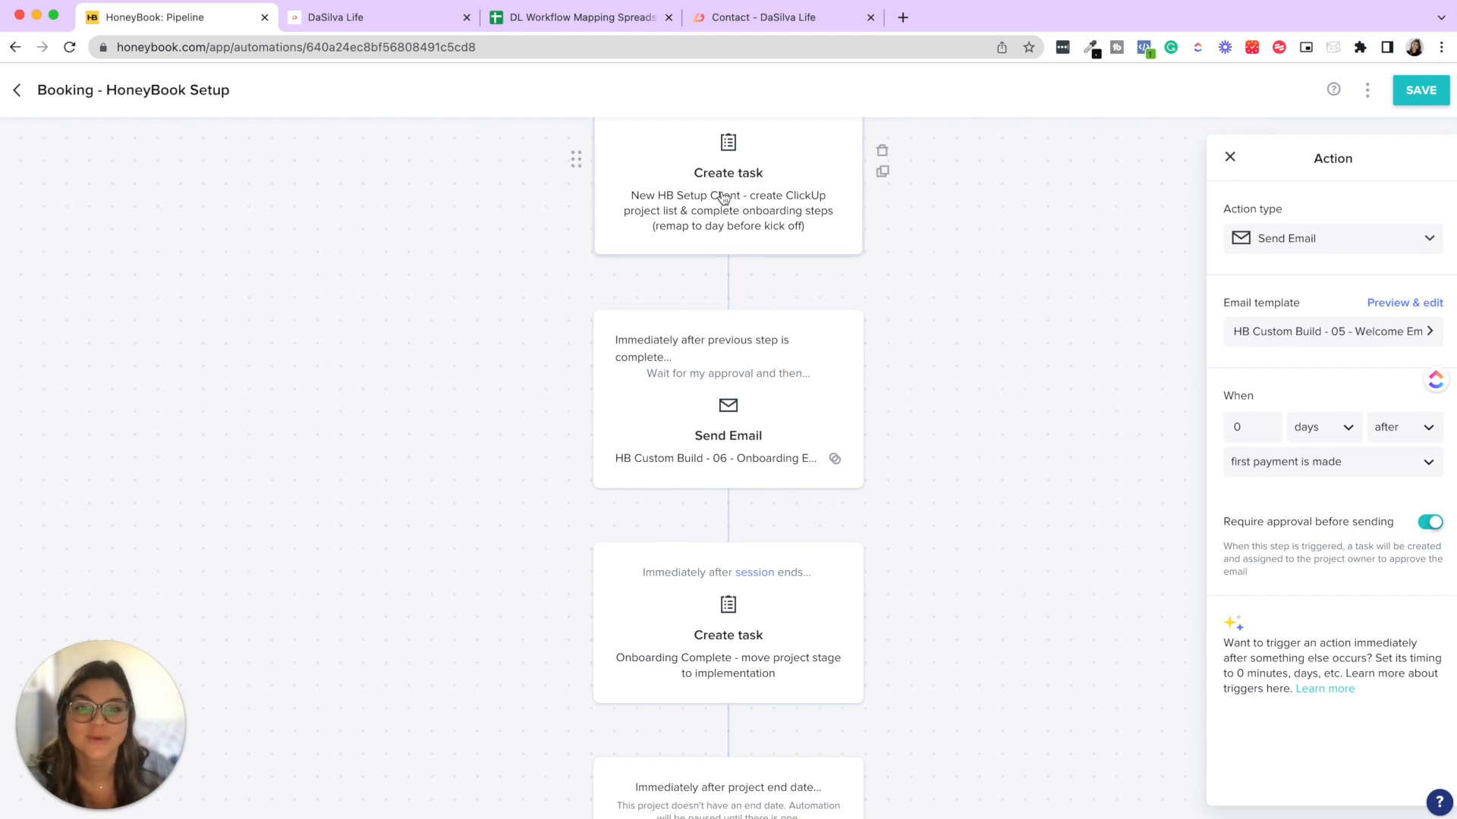
{"action": "mouse_move", "coordinate": [818, 427]}
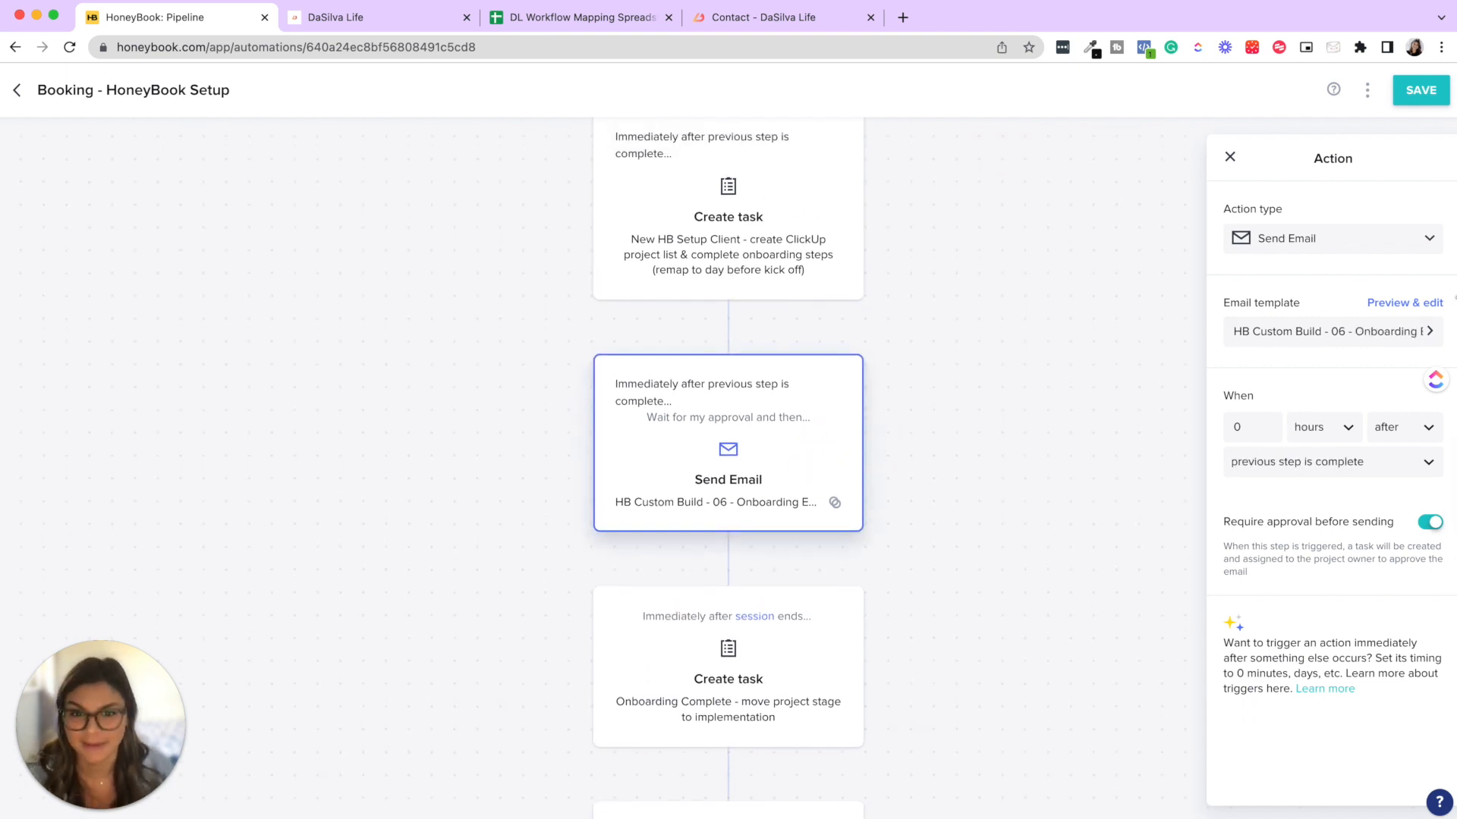
{"action": "left_click", "coordinate": [1404, 302]}
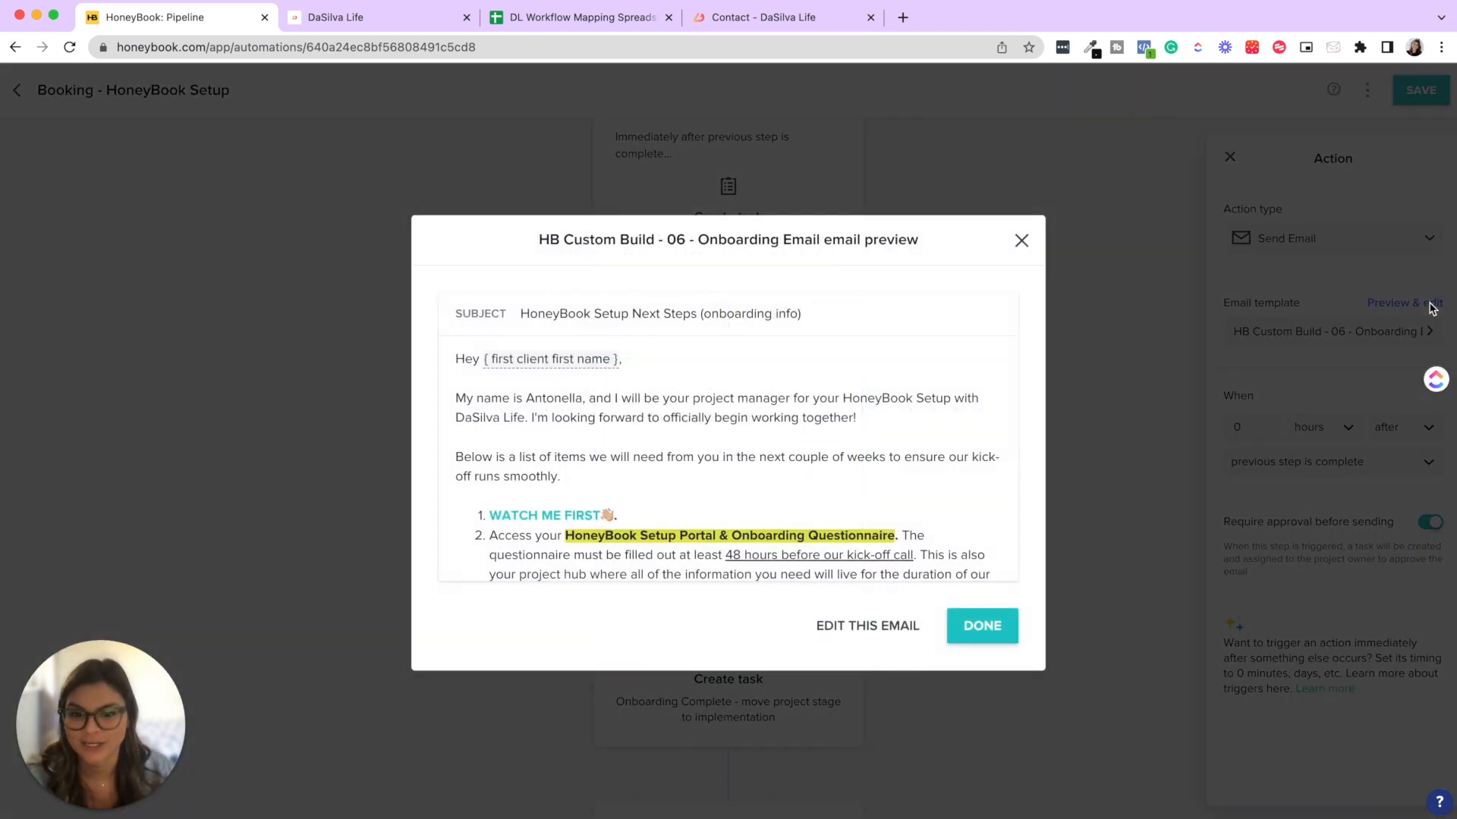
{"action": "mouse_move", "coordinate": [1020, 534]}
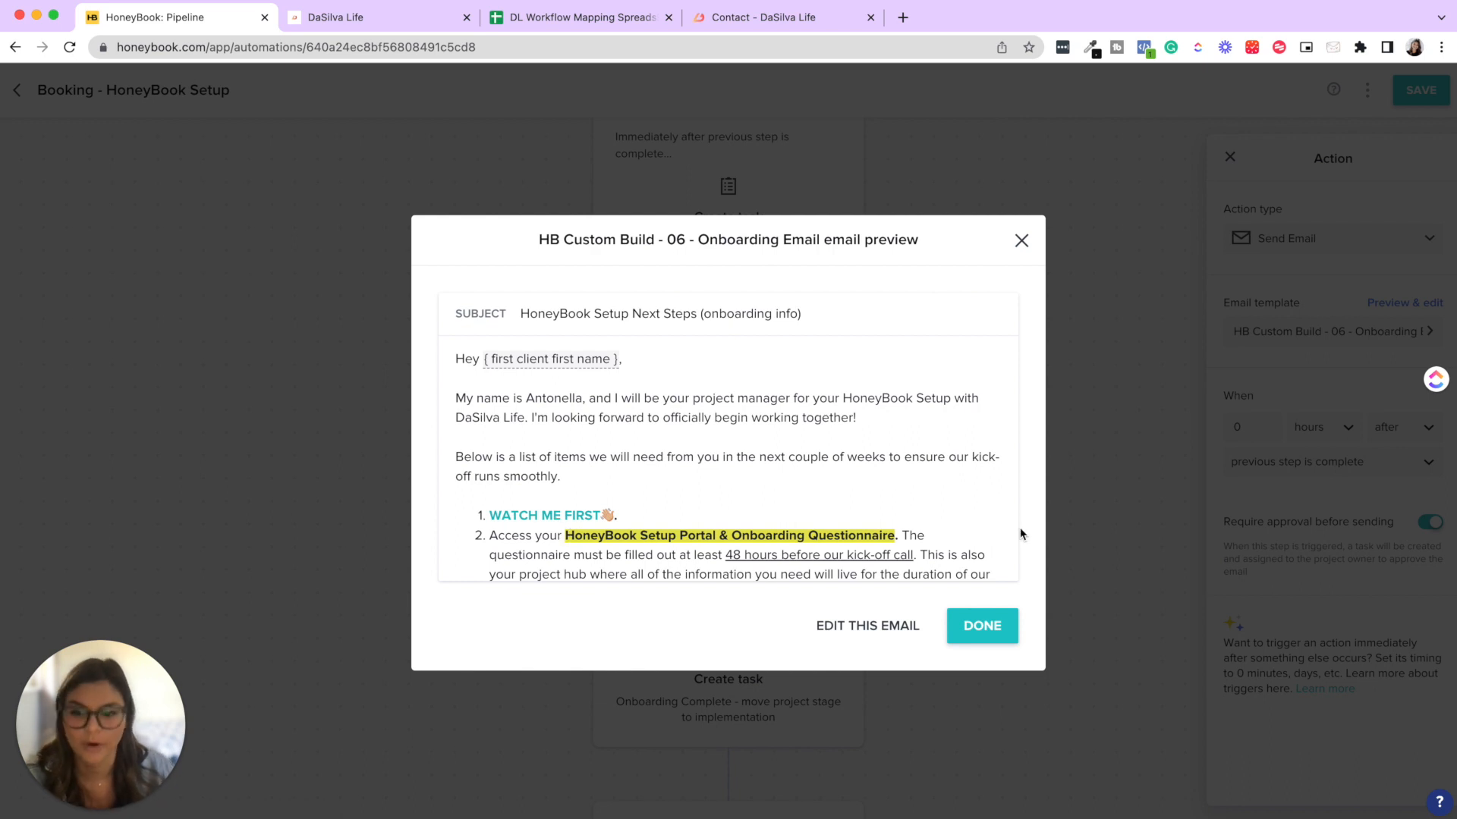
{"action": "mouse_move", "coordinate": [1050, 244]}
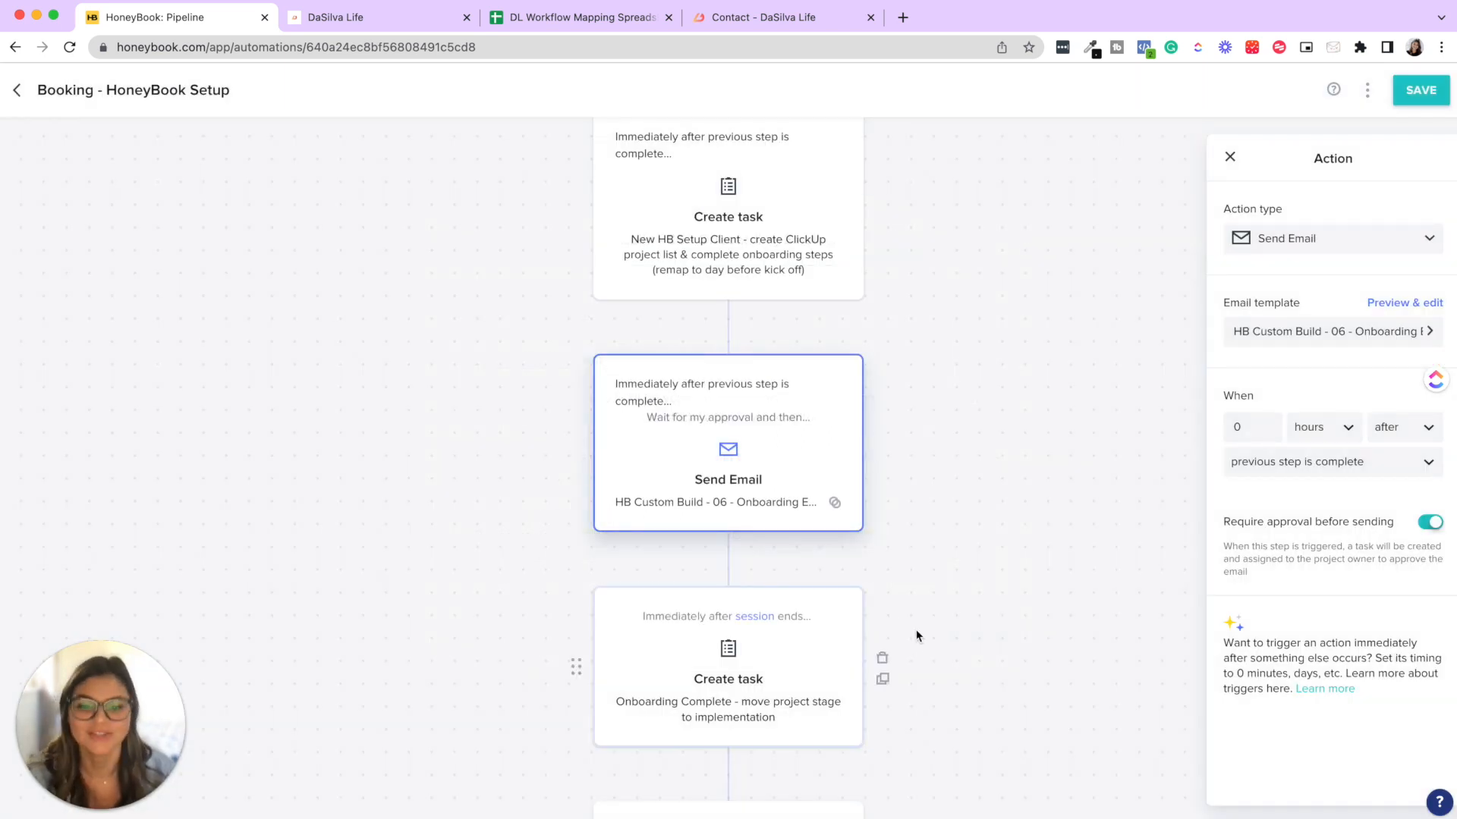
- Scroll the Booking - HoneyBook Setup canvas past the 10 Project Close email to the HB Project Complete task
{"action": "scroll", "scroll_direction": "down", "scroll_amount": 3}
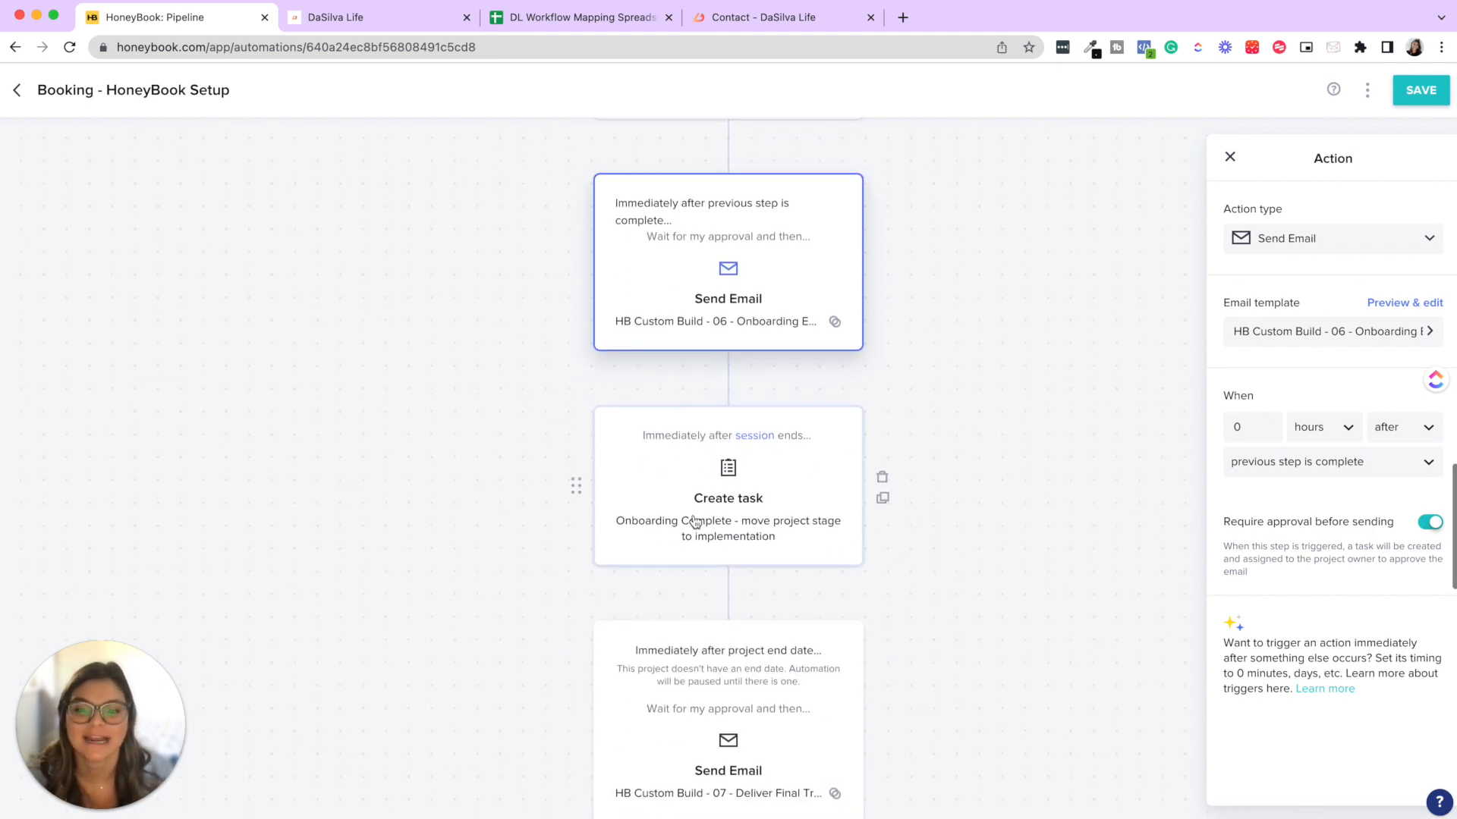
{"action": "mouse_move", "coordinate": [781, 478]}
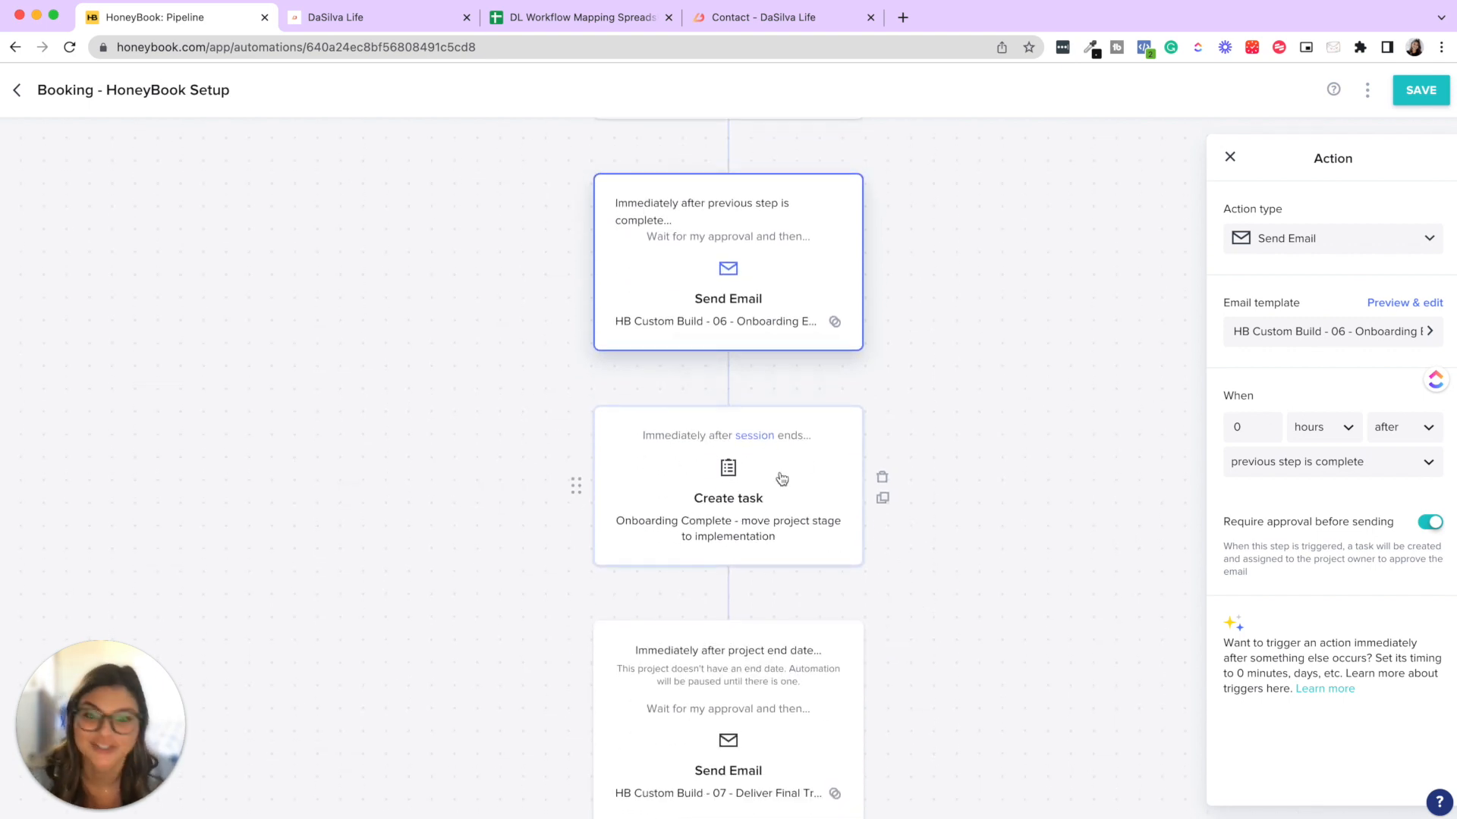
{"action": "mouse_move", "coordinate": [900, 488]}
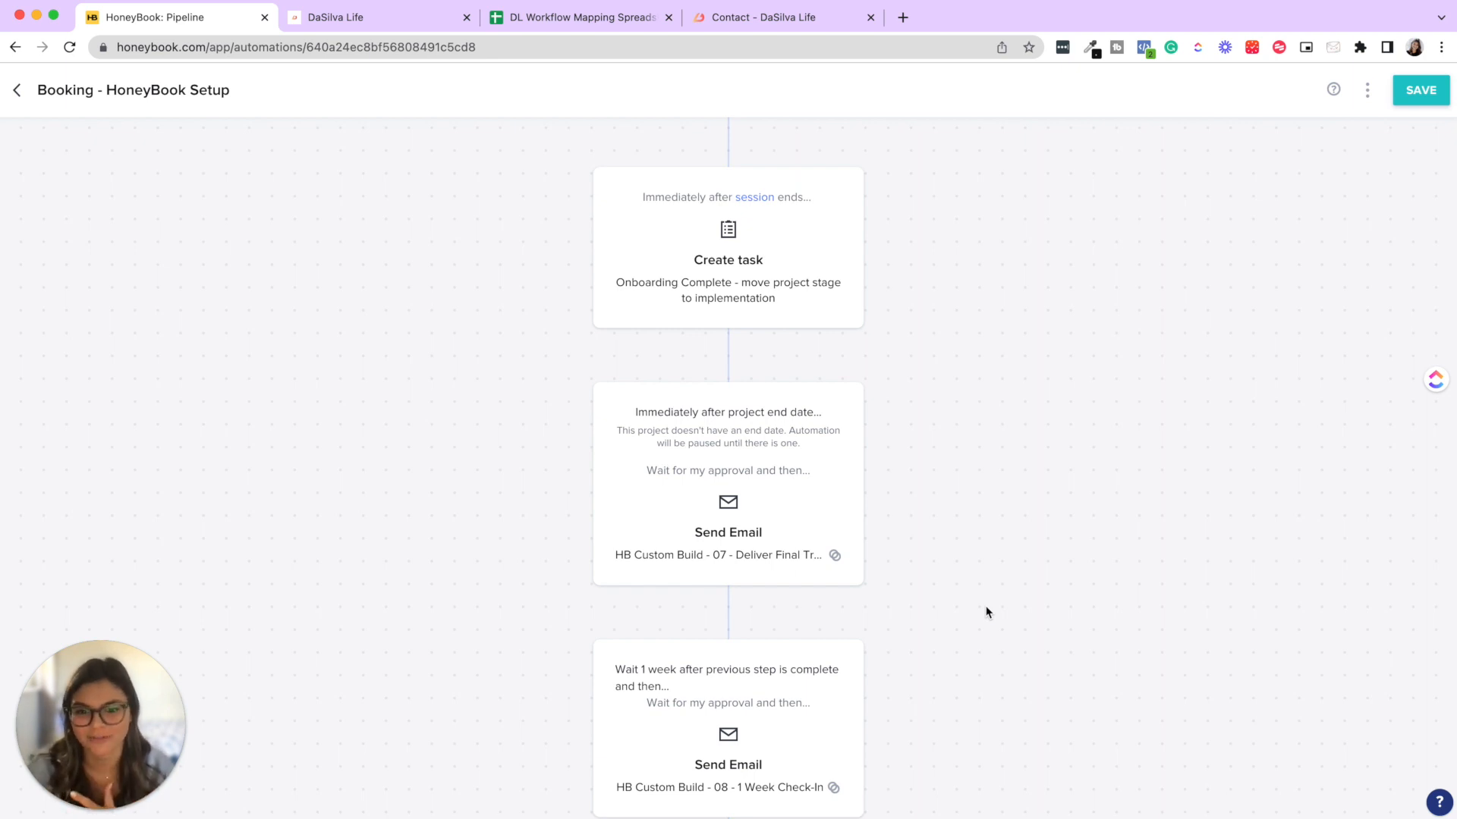
{"action": "mouse_move", "coordinate": [815, 481]}
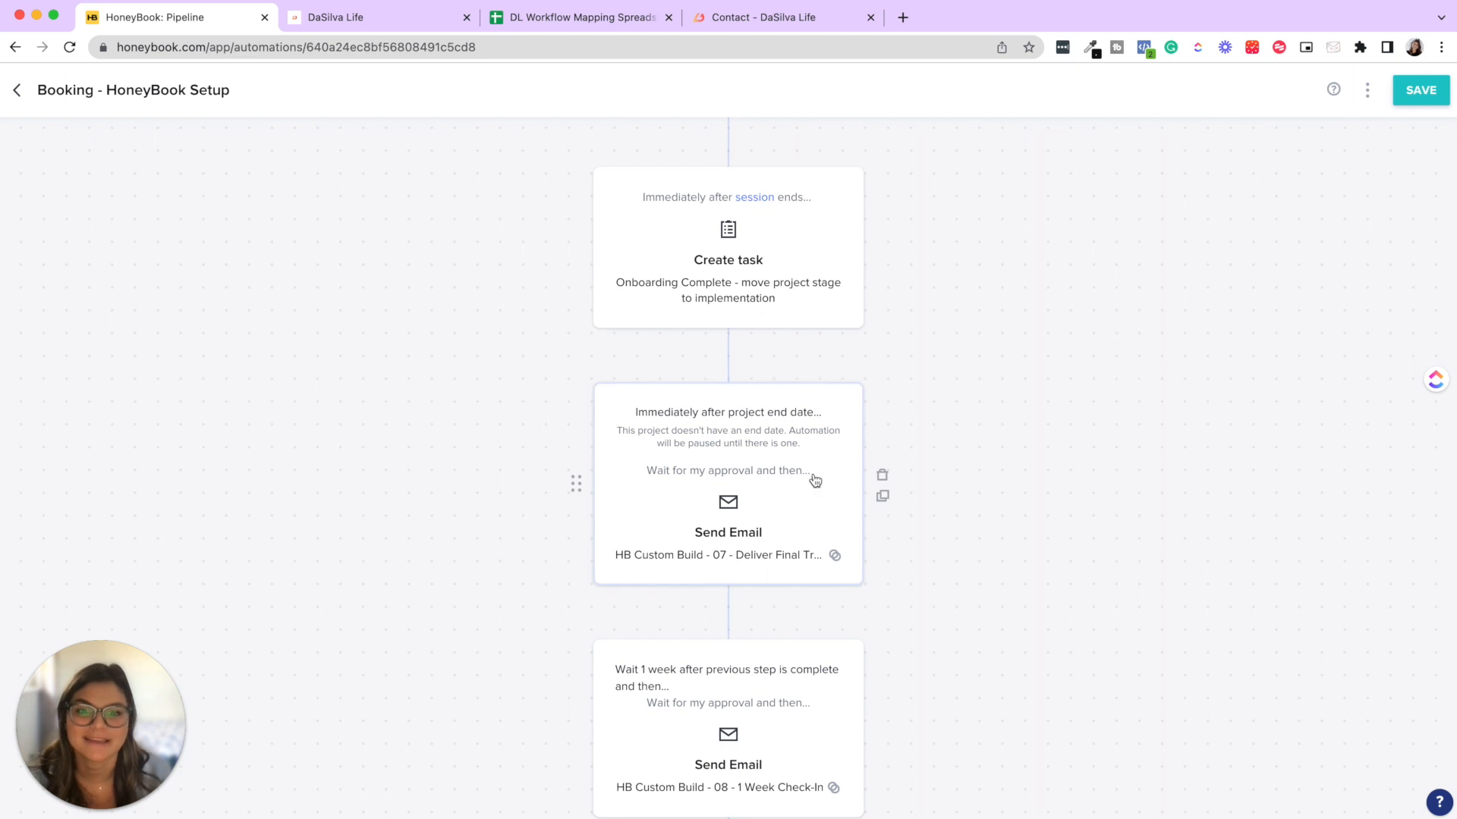
{"action": "mouse_move", "coordinate": [730, 475]}
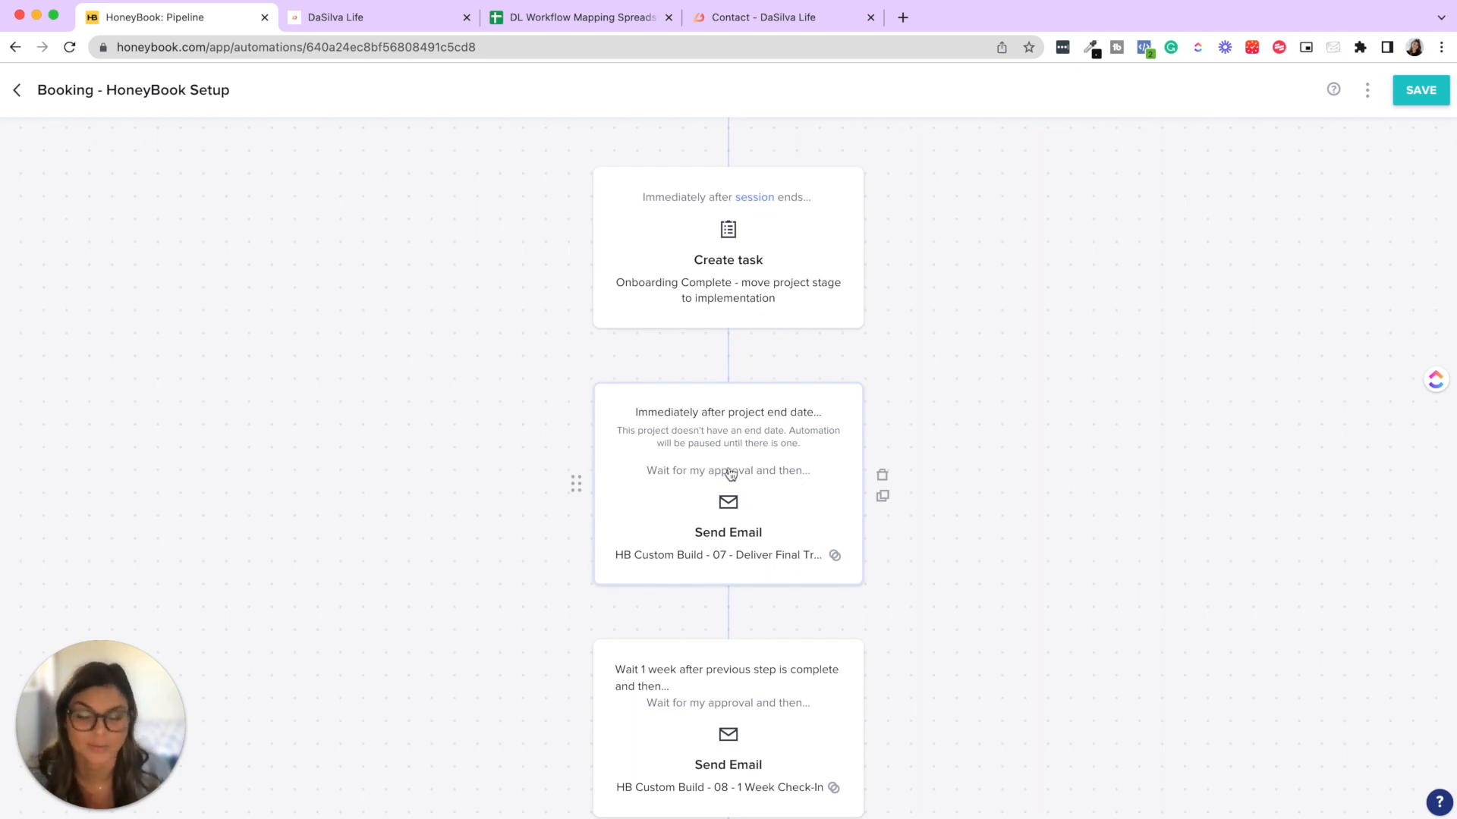
{"action": "scroll", "scroll_direction": "down", "scroll_amount": 3}
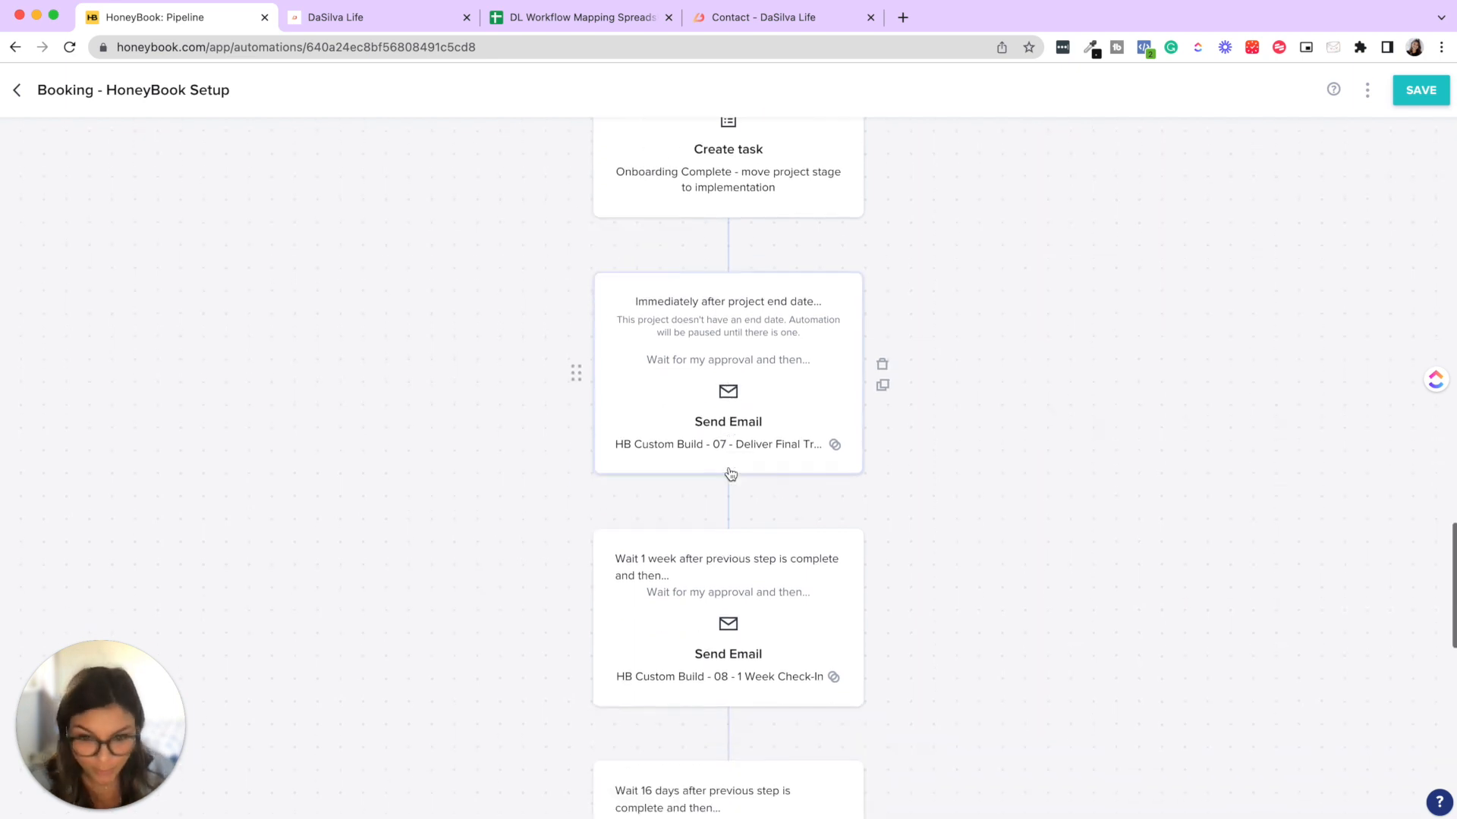
{"action": "scroll", "scroll_direction": "down", "scroll_amount": 3}
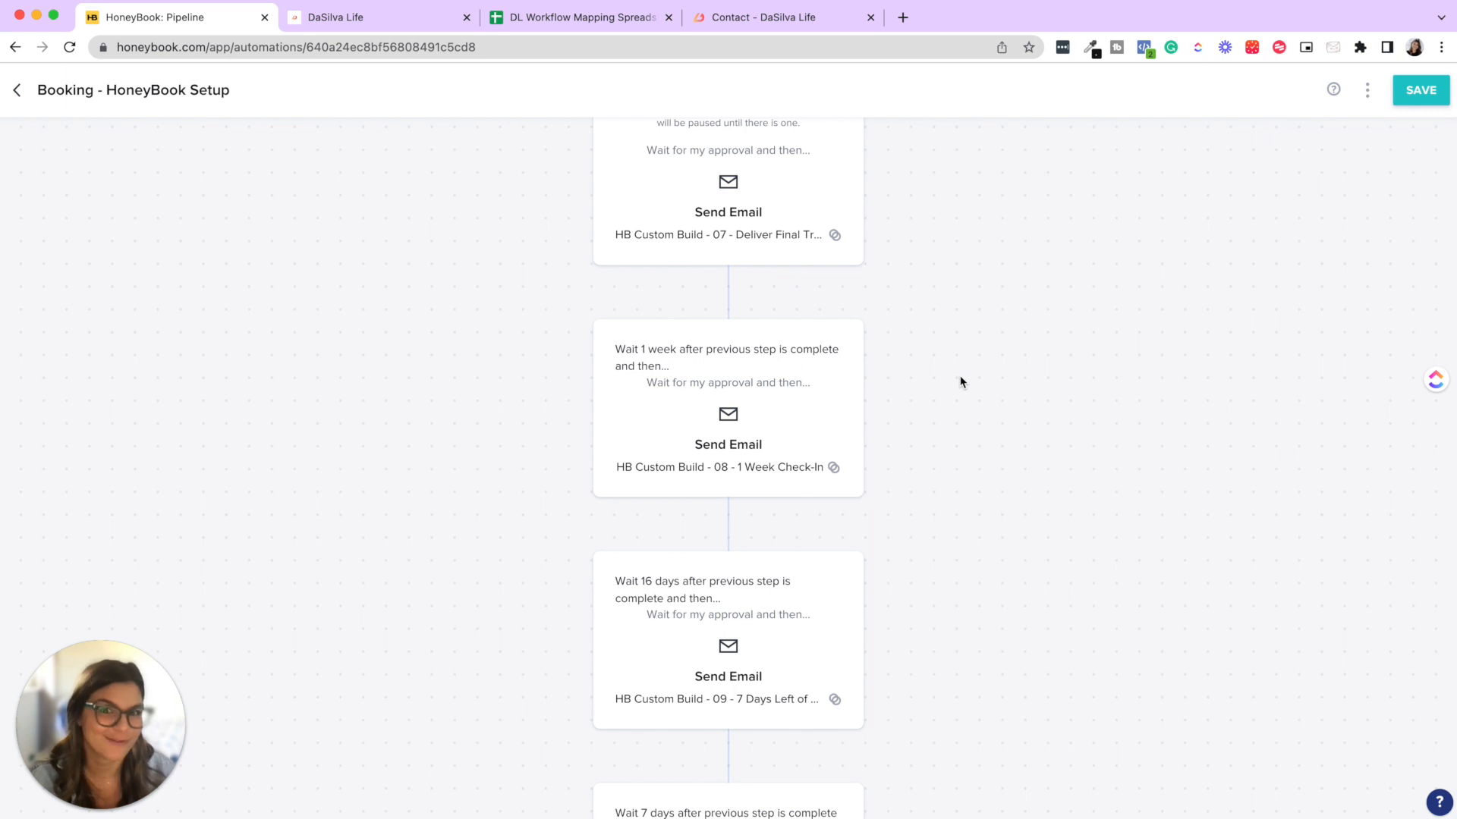
{"action": "mouse_move", "coordinate": [1097, 429]}
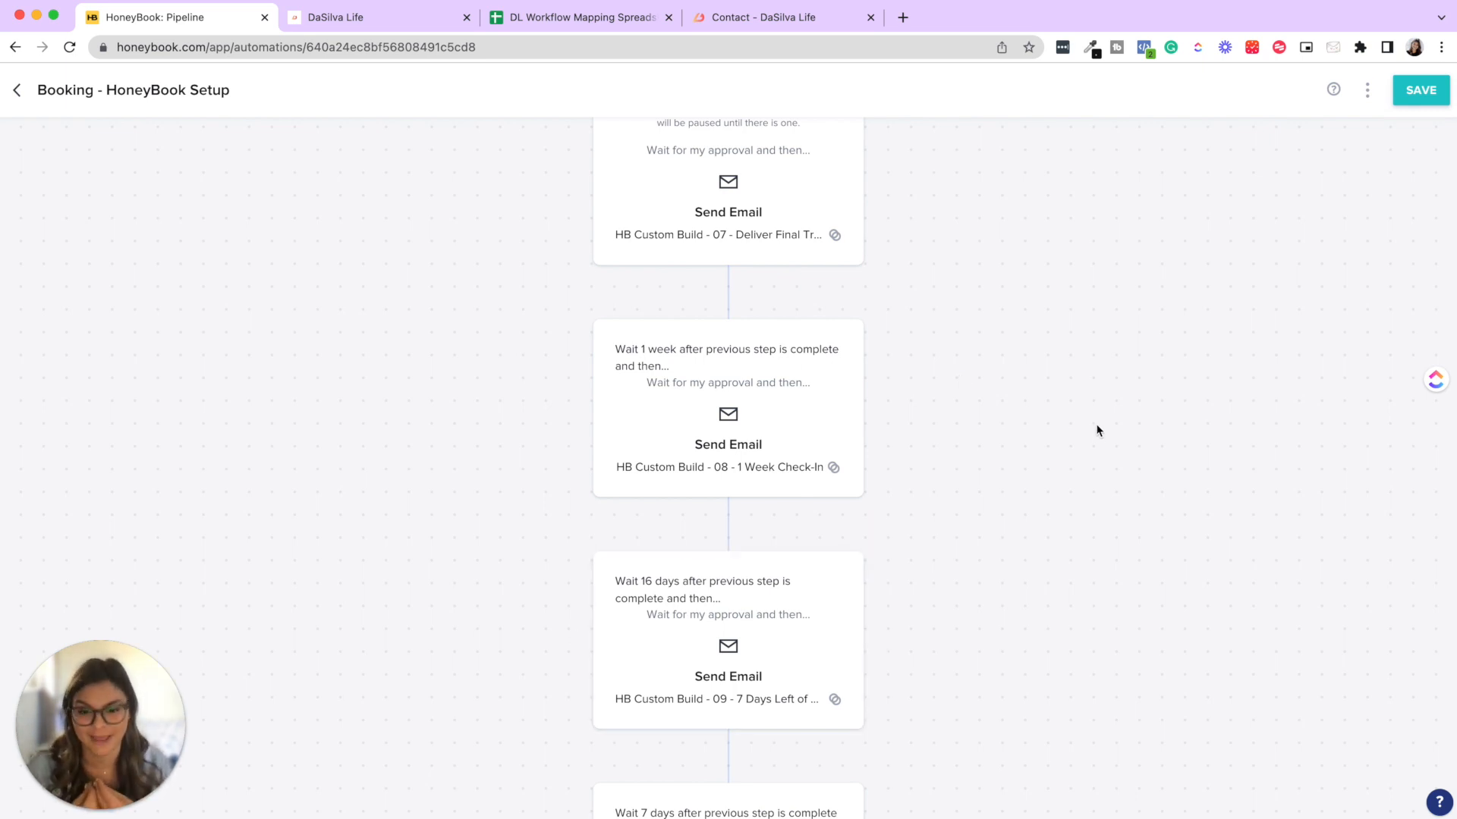
{"action": "scroll", "scroll_direction": "down", "scroll_amount": 3}
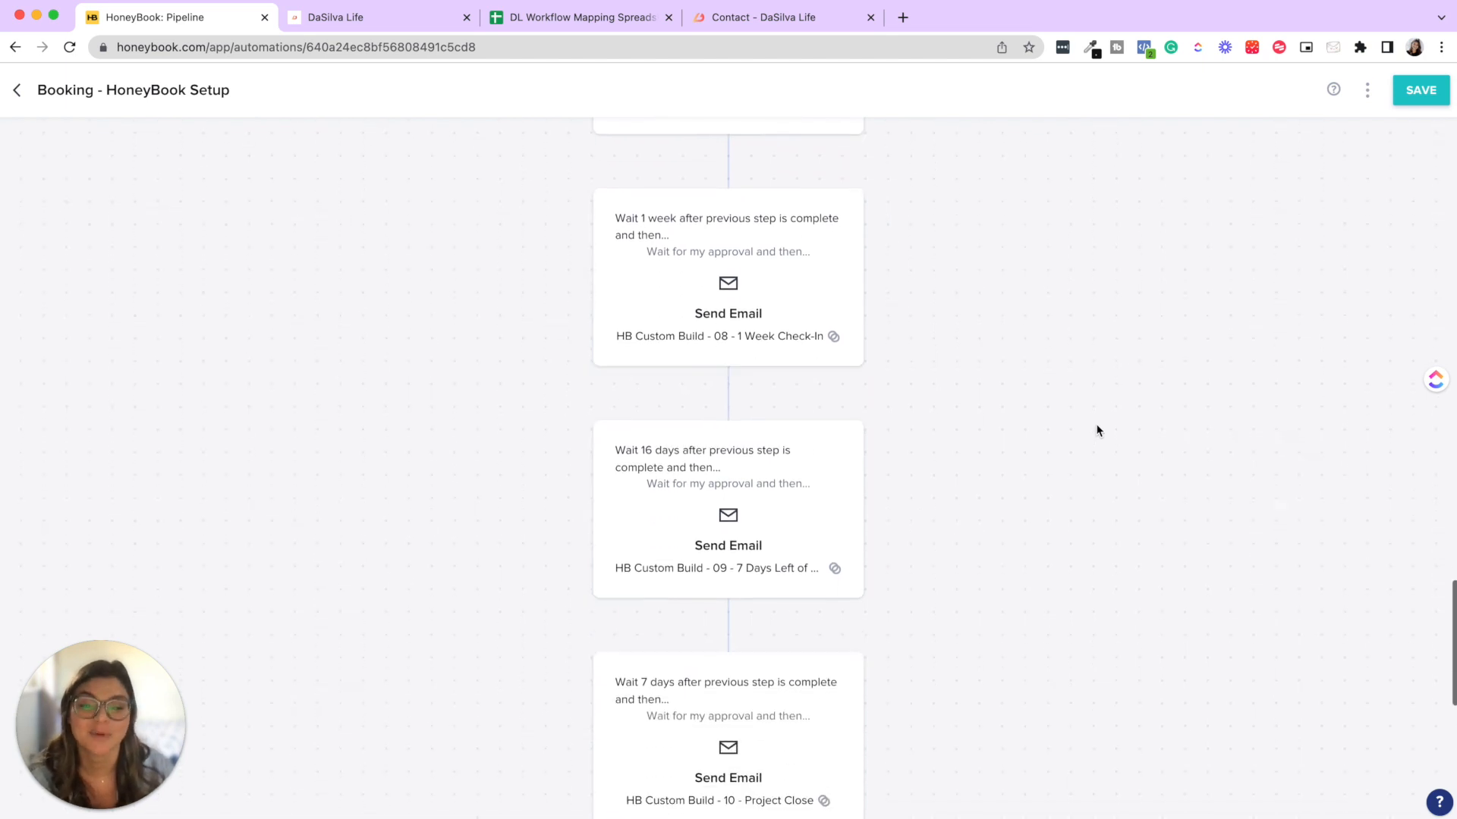
{"action": "mouse_move", "coordinate": [713, 474]}
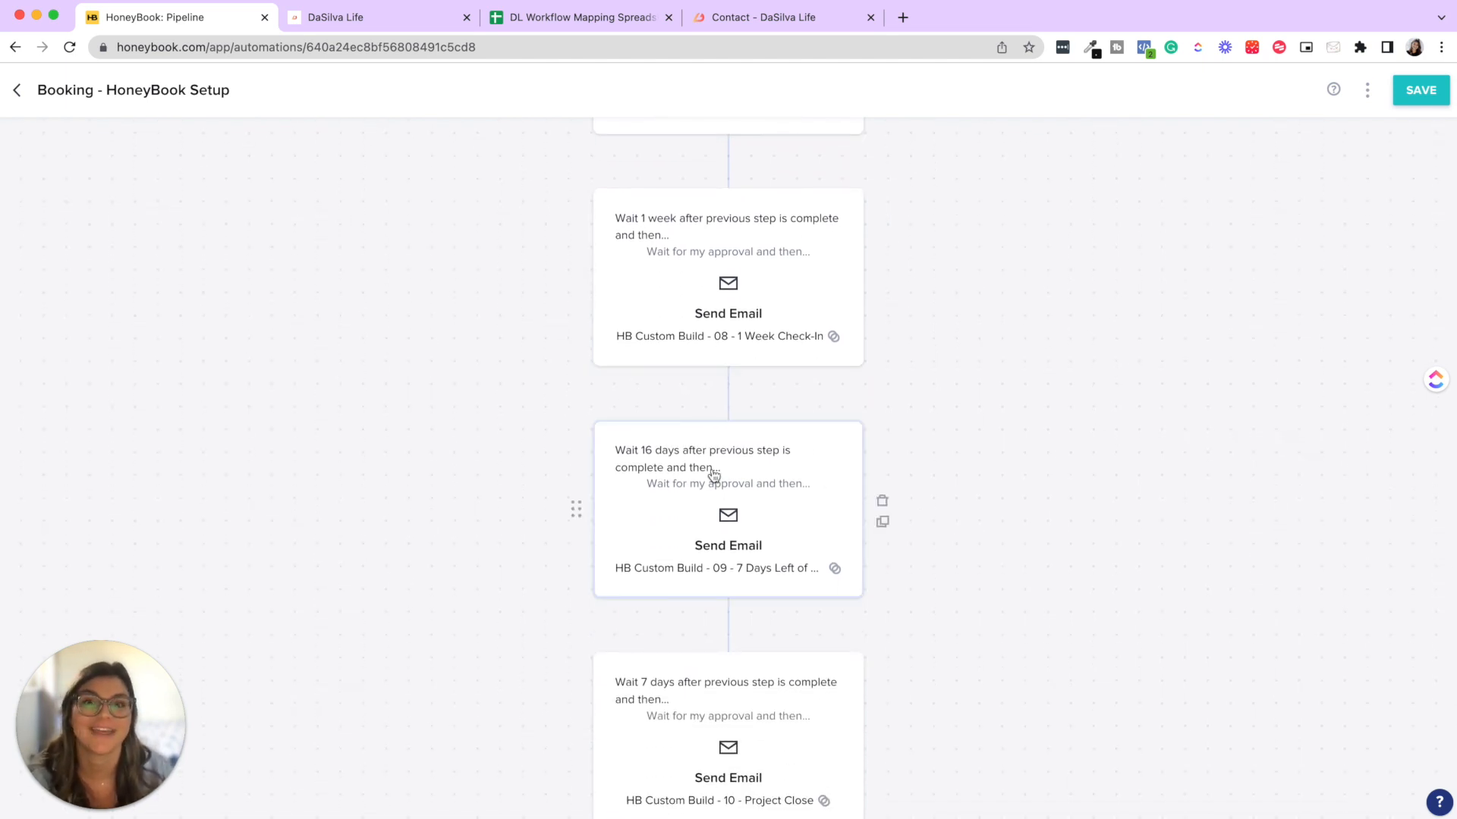
{"action": "scroll", "scroll_direction": "down", "scroll_amount": 3}
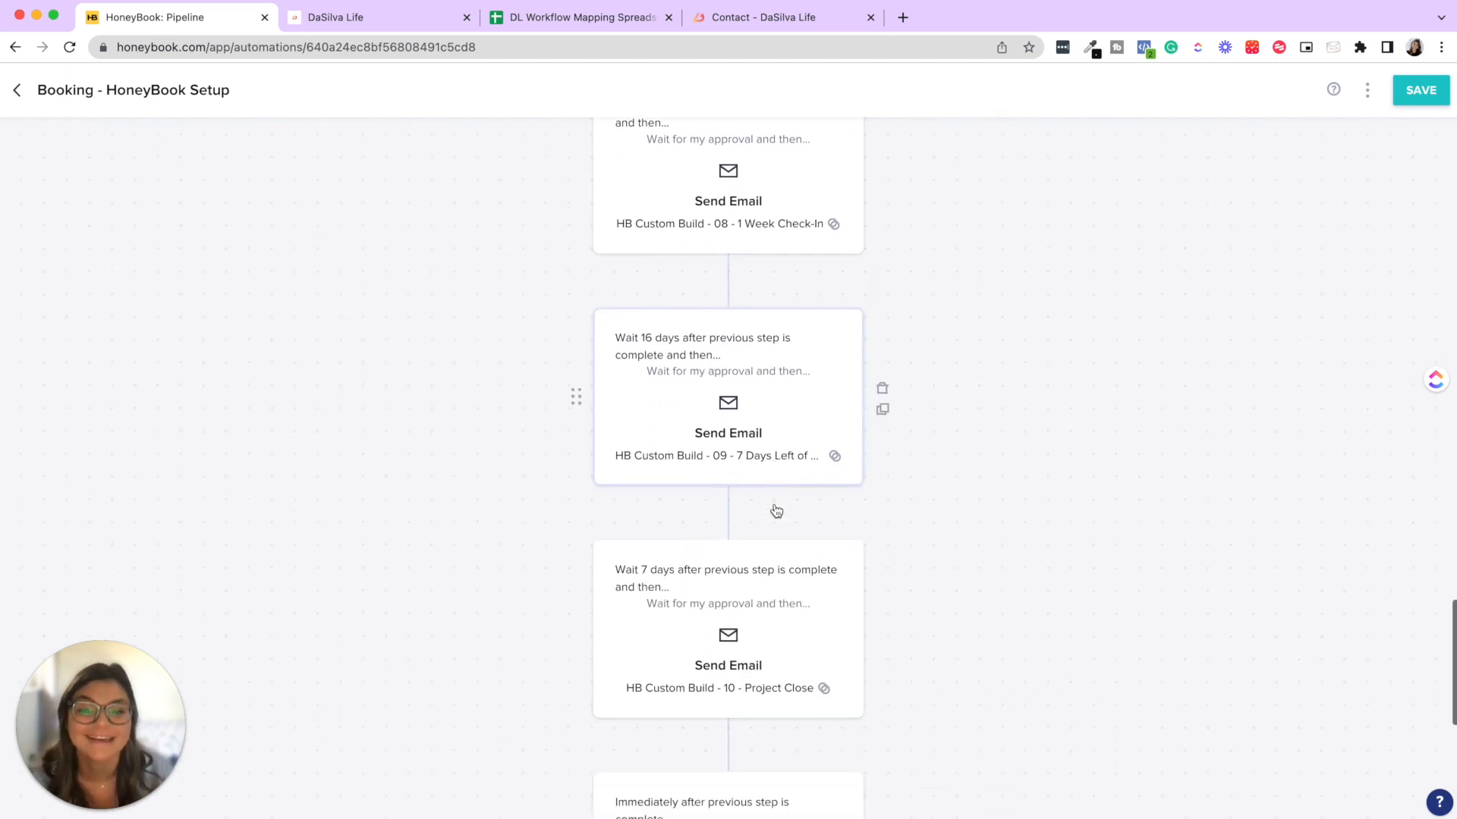
{"action": "scroll", "scroll_direction": "down", "scroll_amount": 3}
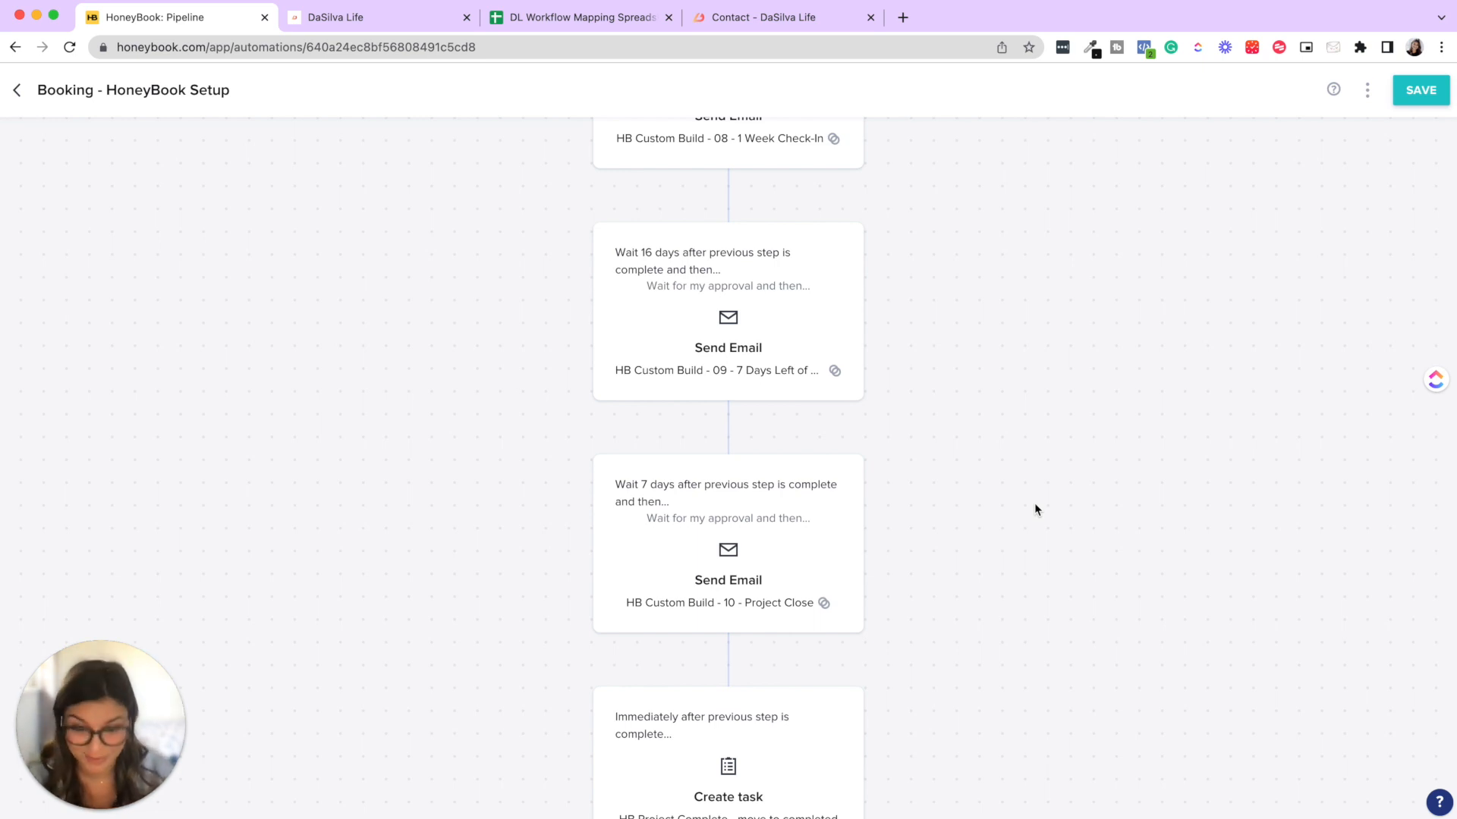
{"action": "scroll", "scroll_direction": "down", "scroll_amount": 3}
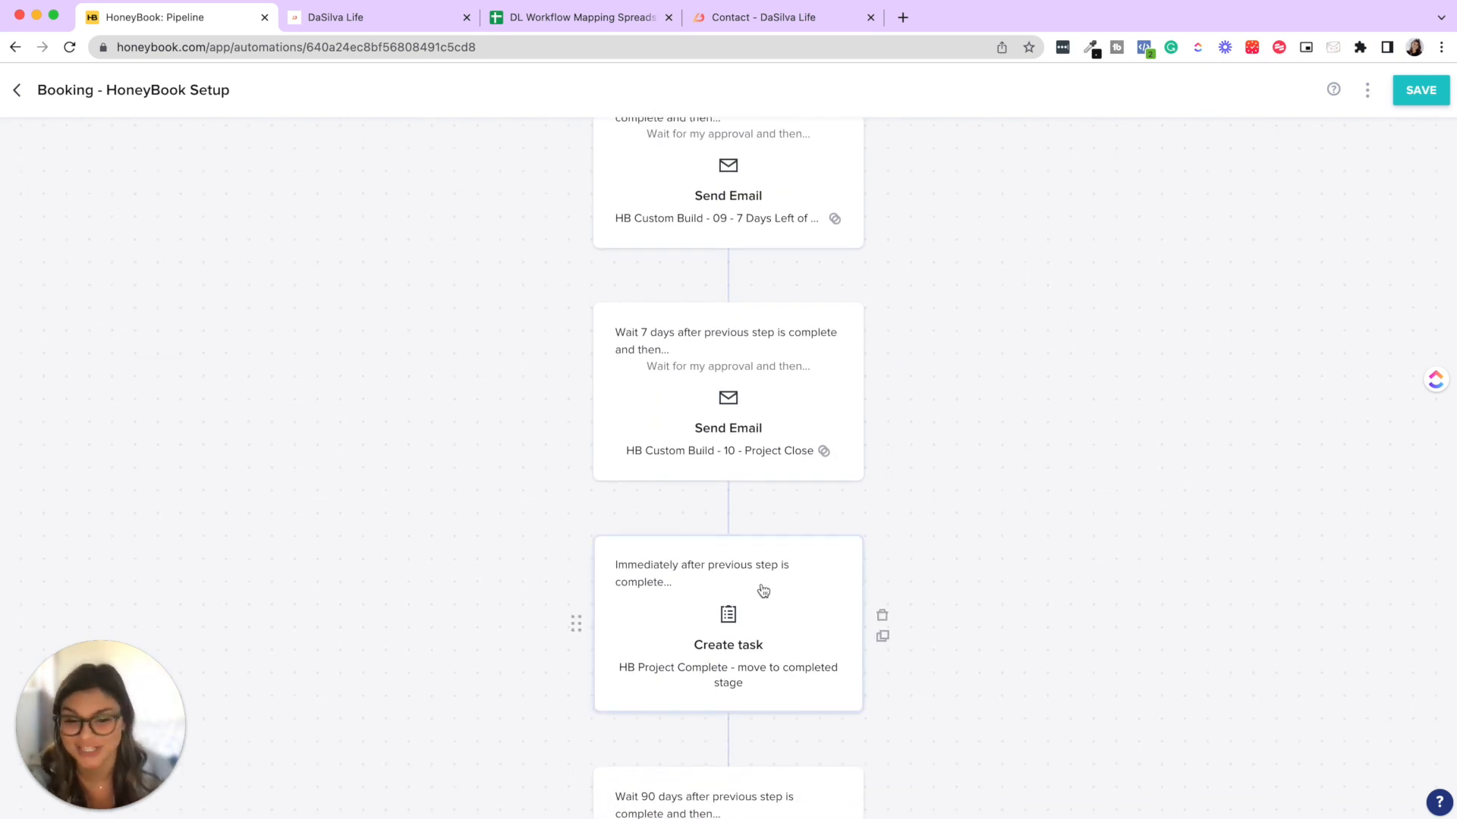
{"action": "mouse_move", "coordinate": [990, 566]}
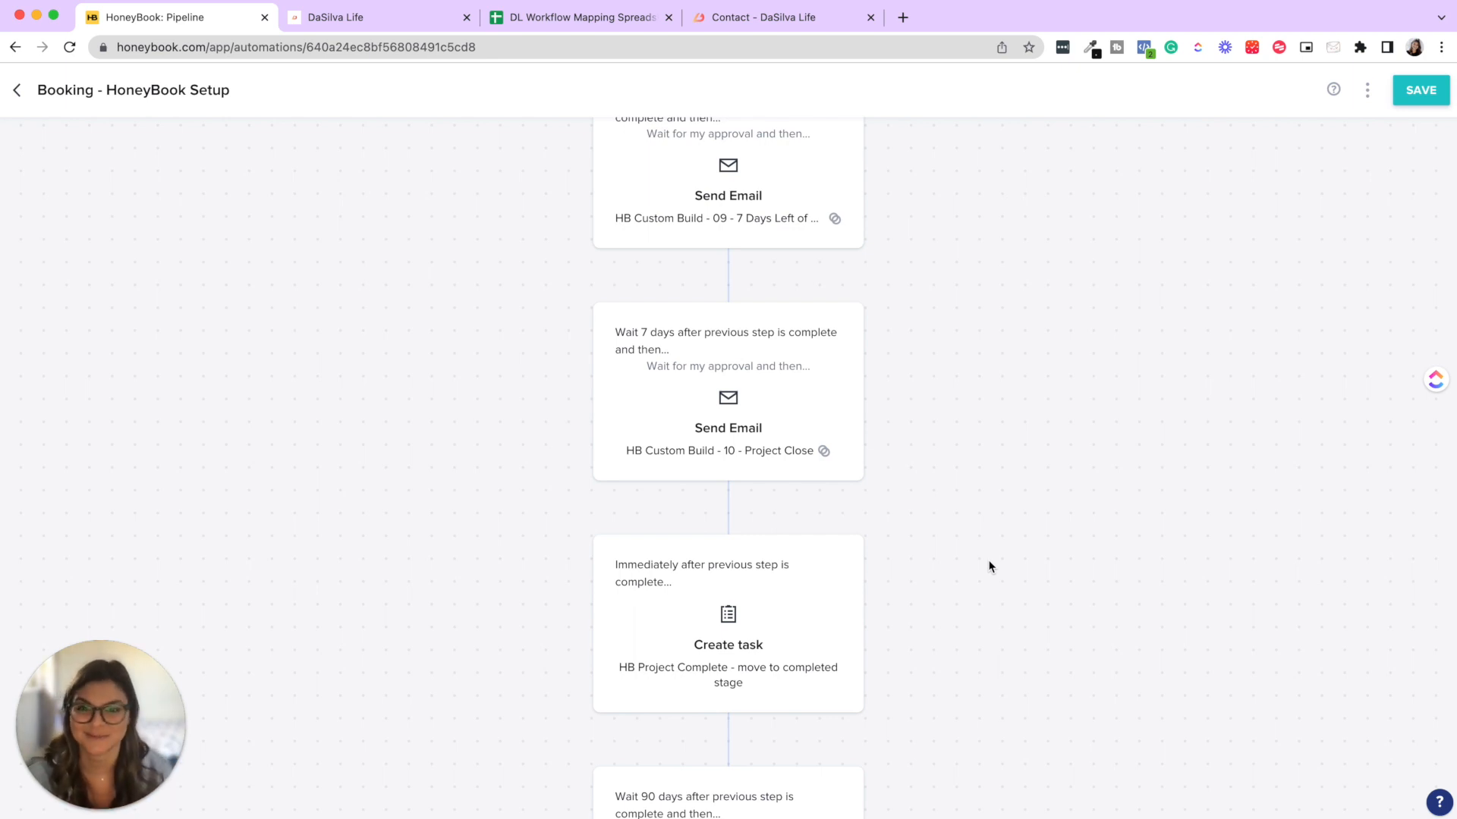
- Reach the final step: Referral Program Agreement smart file emailed 90 days later with approval required
{"action": "scroll", "scroll_direction": "down", "scroll_amount": 3}
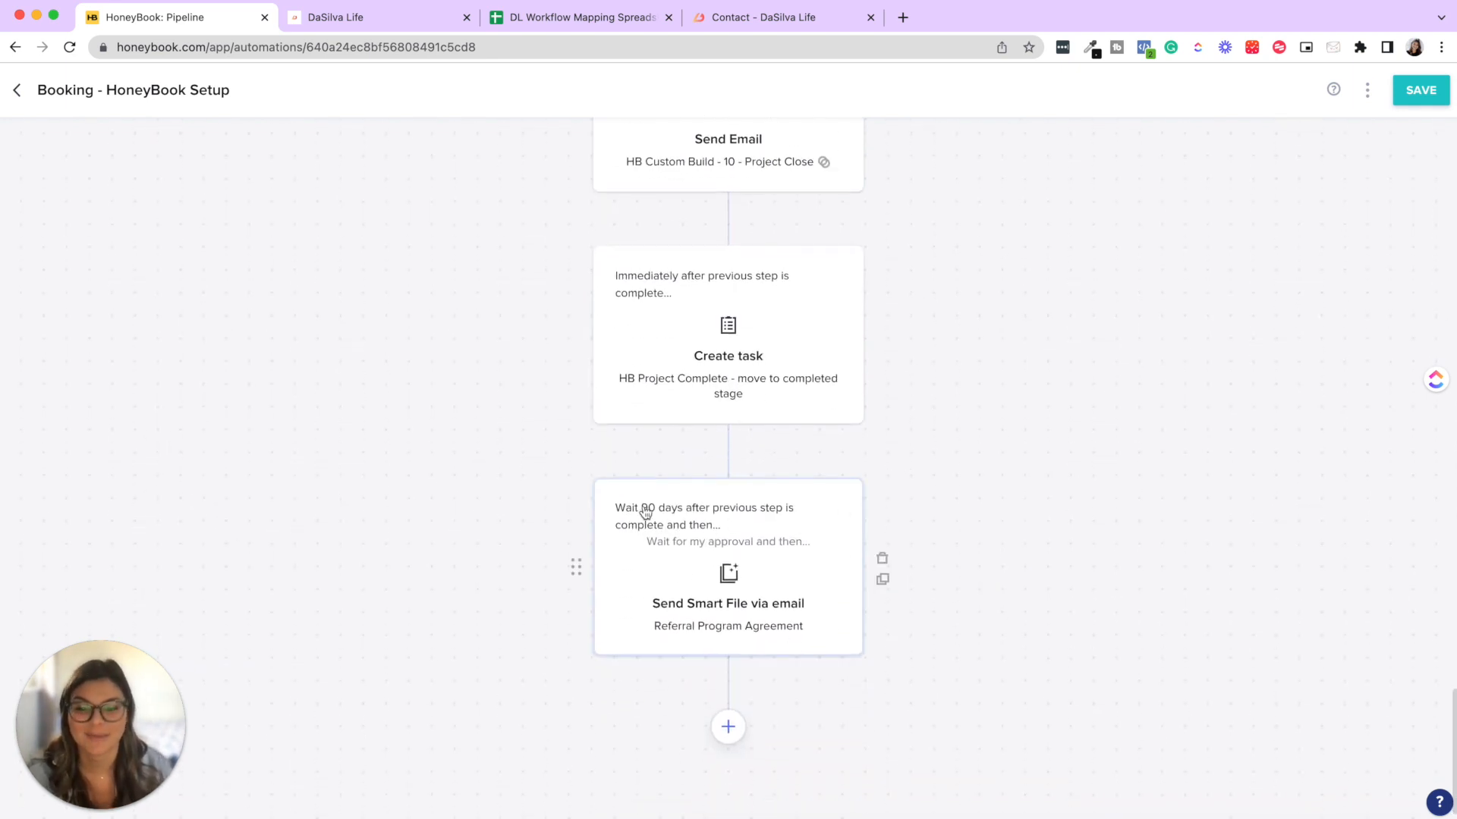
{"action": "mouse_move", "coordinate": [1199, 321]}
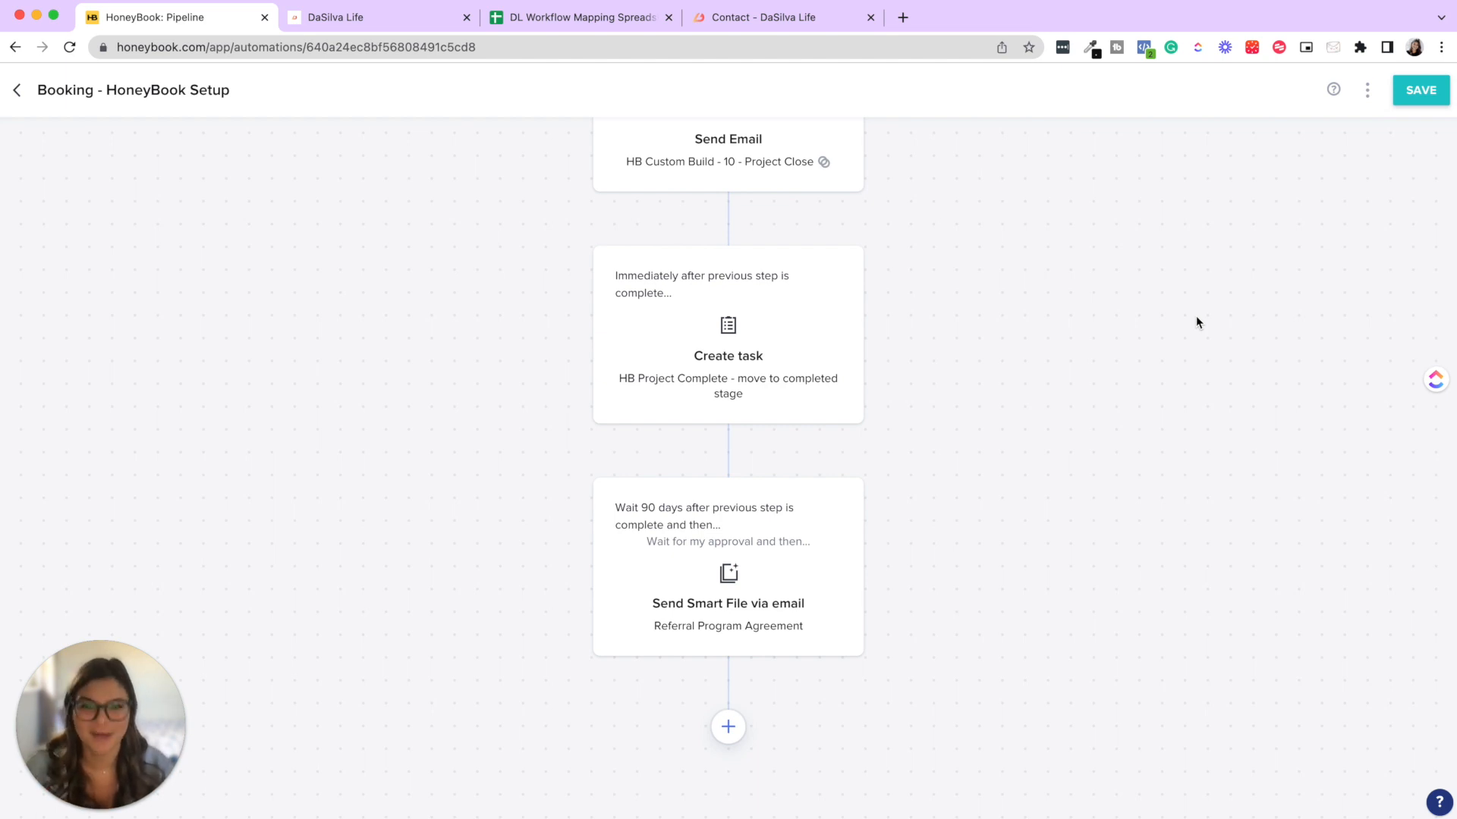
{"action": "mouse_move", "coordinate": [173, 346]}
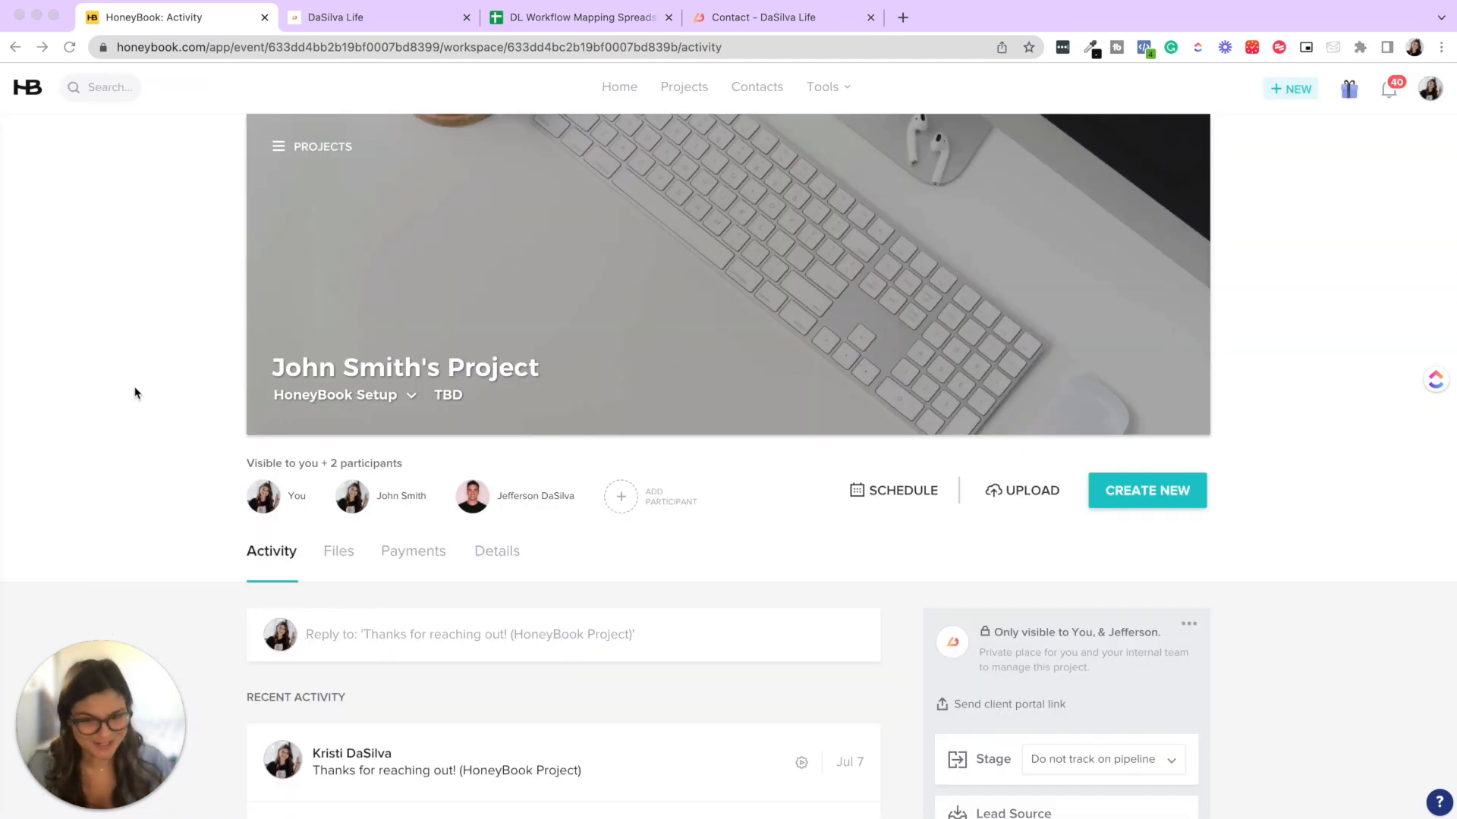
- Scroll John Smith's project Activity tab down to the Inquiry automation's upcoming steps
{"action": "scroll", "scroll_direction": "down", "scroll_amount": 3}
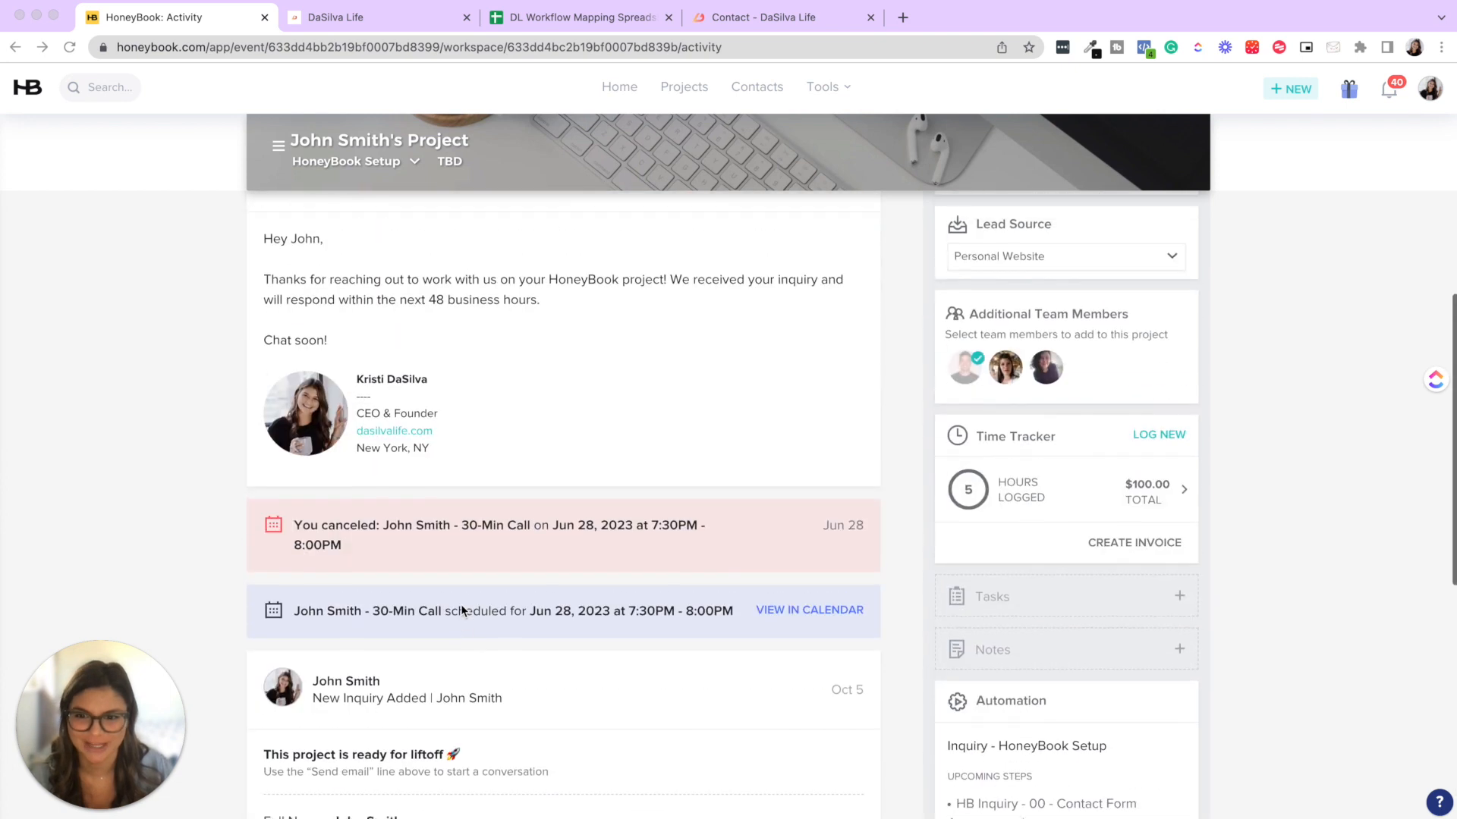
{"action": "scroll", "scroll_direction": "up", "scroll_amount": 3}
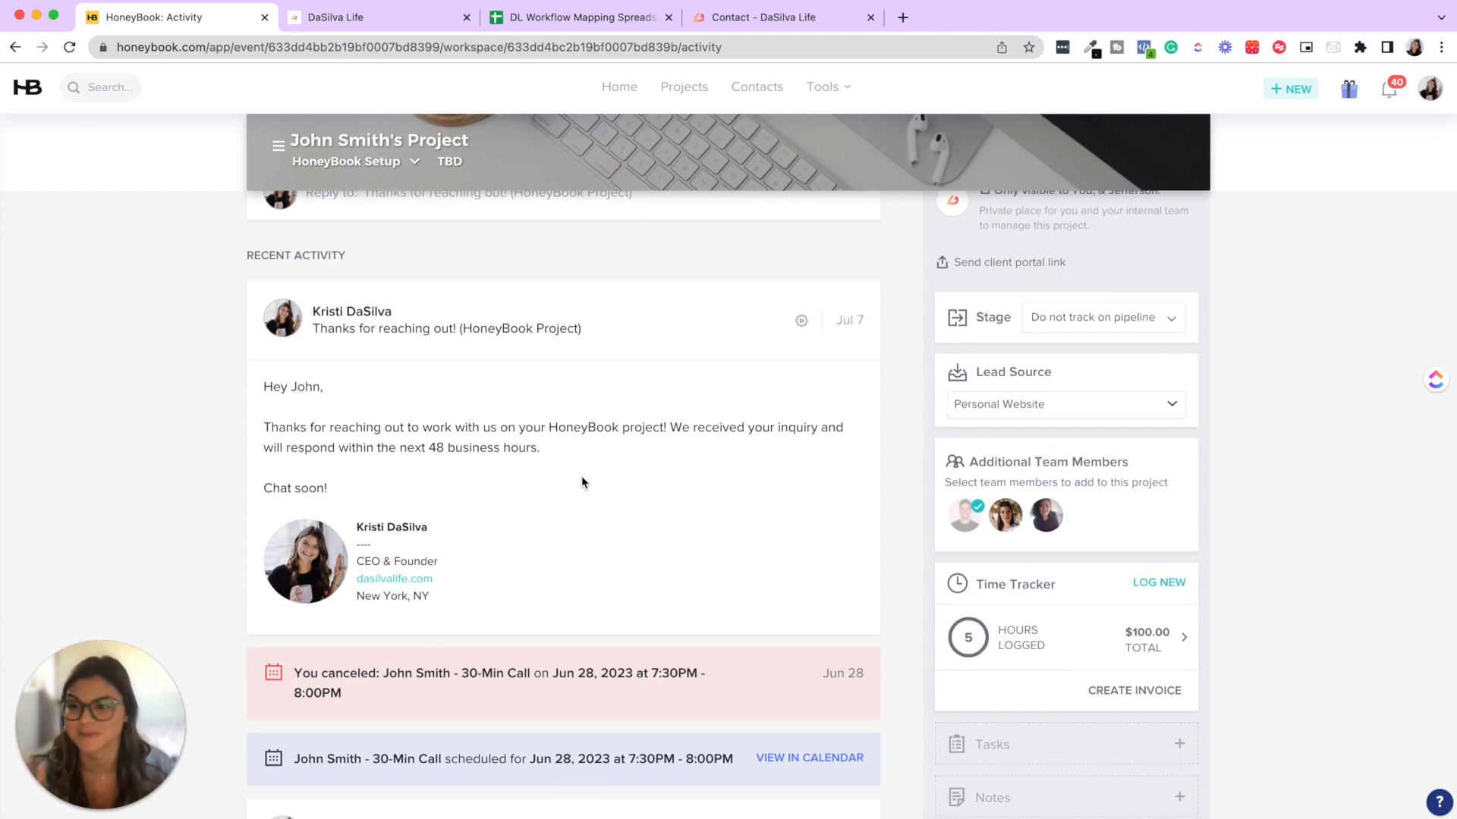
{"action": "scroll", "scroll_direction": "down", "scroll_amount": 3}
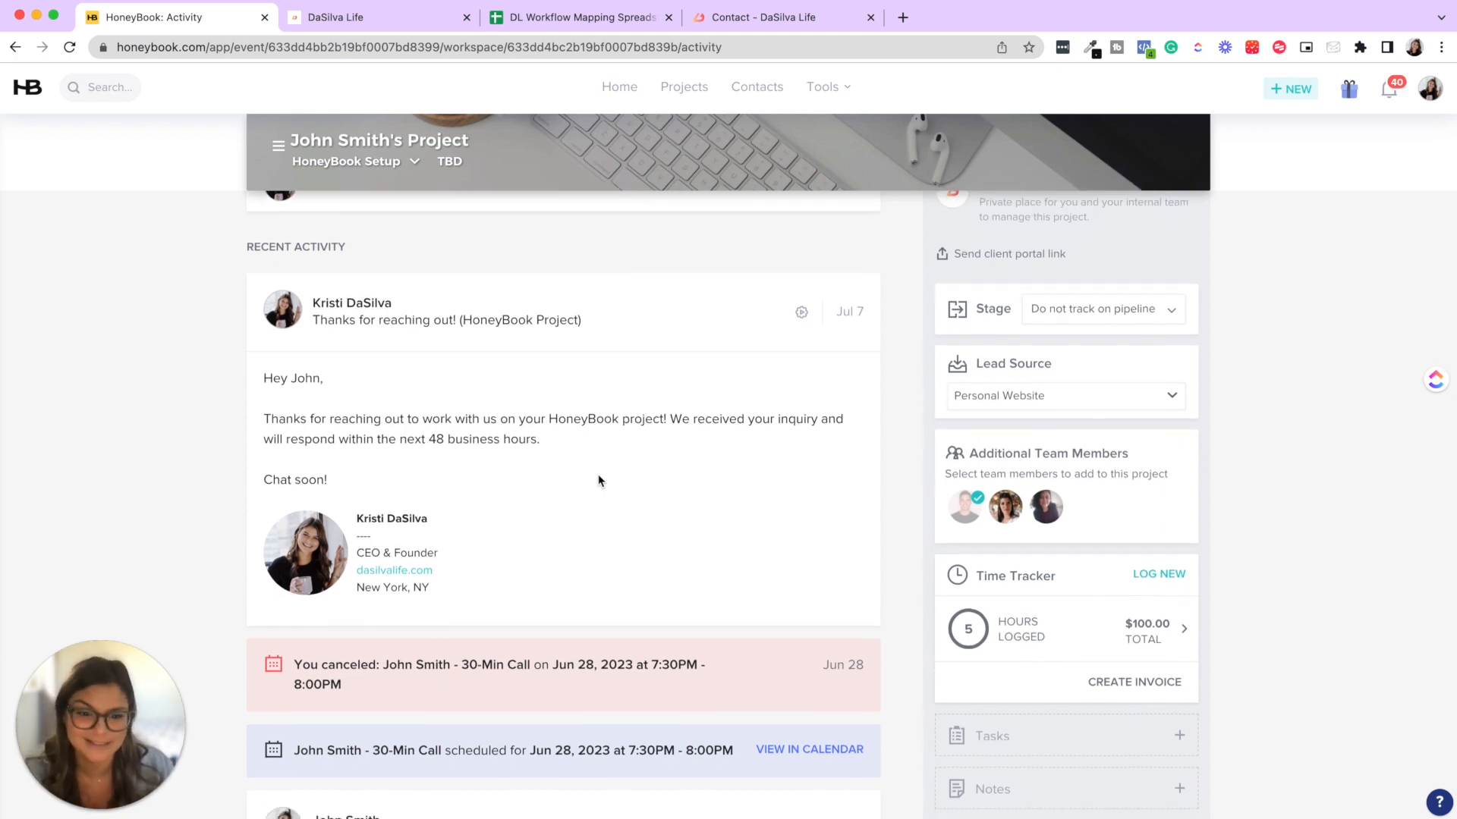
{"action": "scroll", "scroll_direction": "down", "scroll_amount": 3}
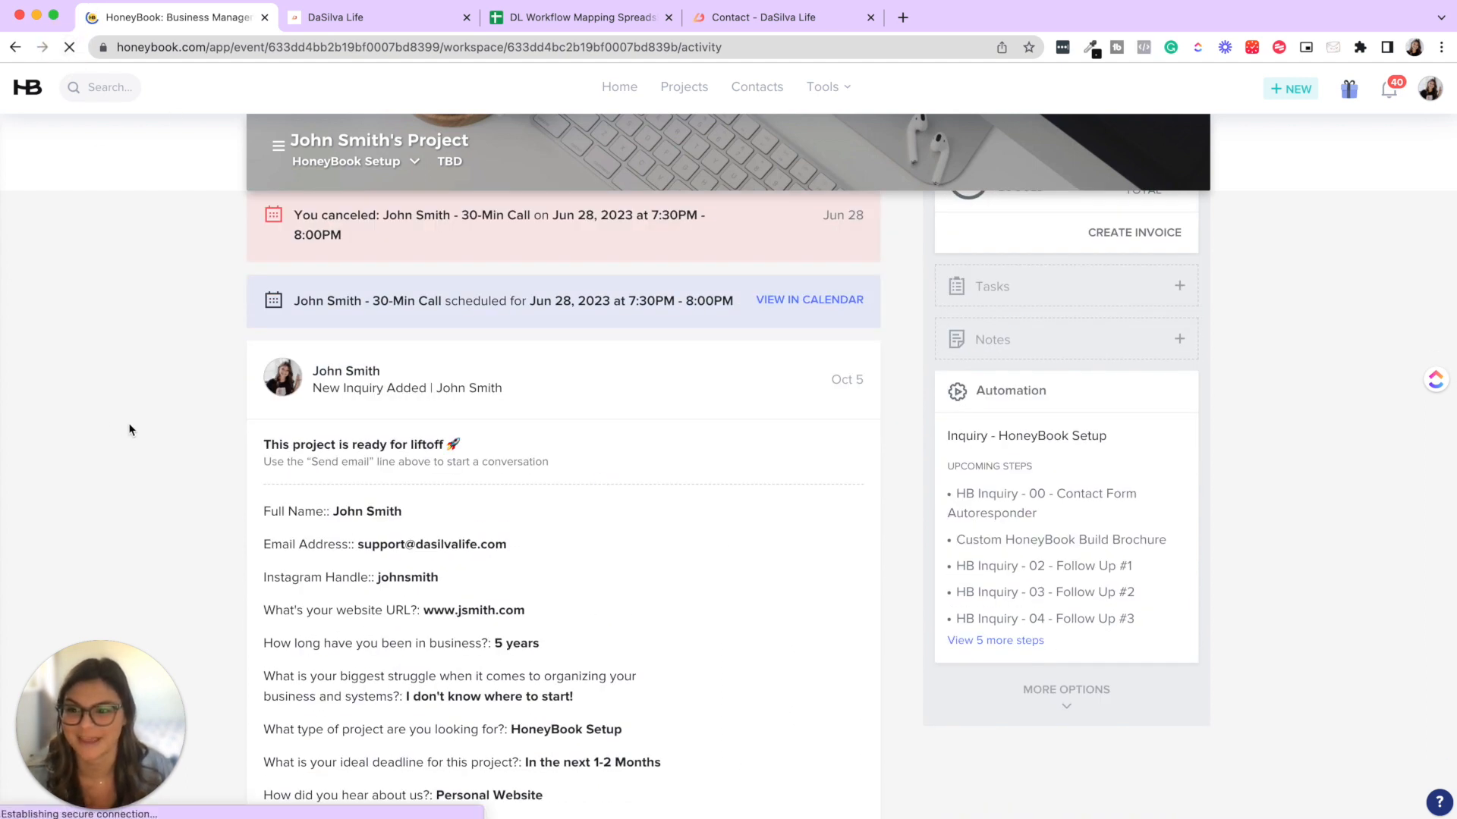
- View/Edit the Today task 'APPROVE: Smart File - Custom HoneyBook Build Brochure' to draft the email
{"action": "scroll", "scroll_direction": "up", "scroll_amount": 3}
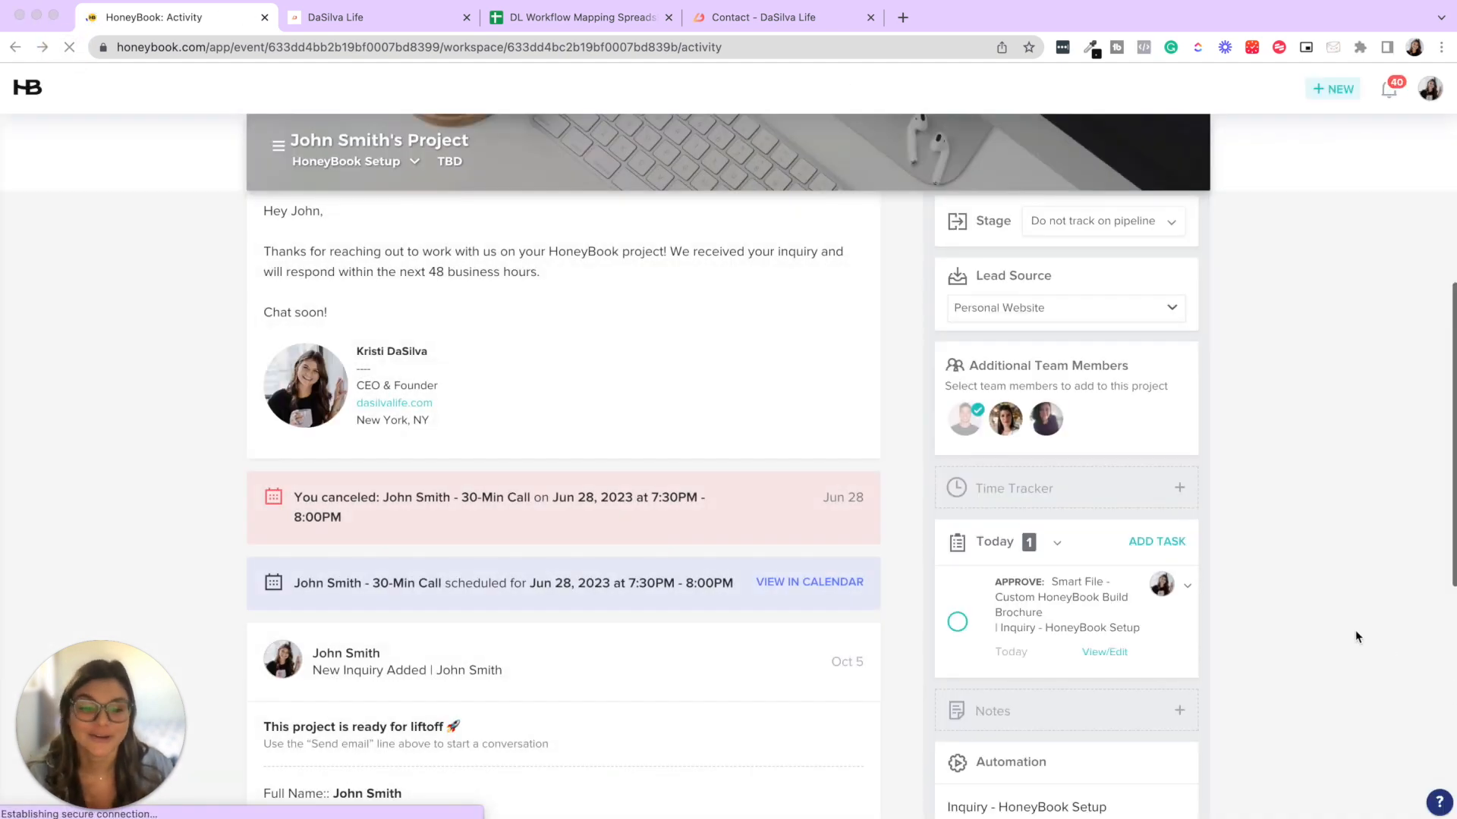
{"action": "left_click", "coordinate": [1179, 487]}
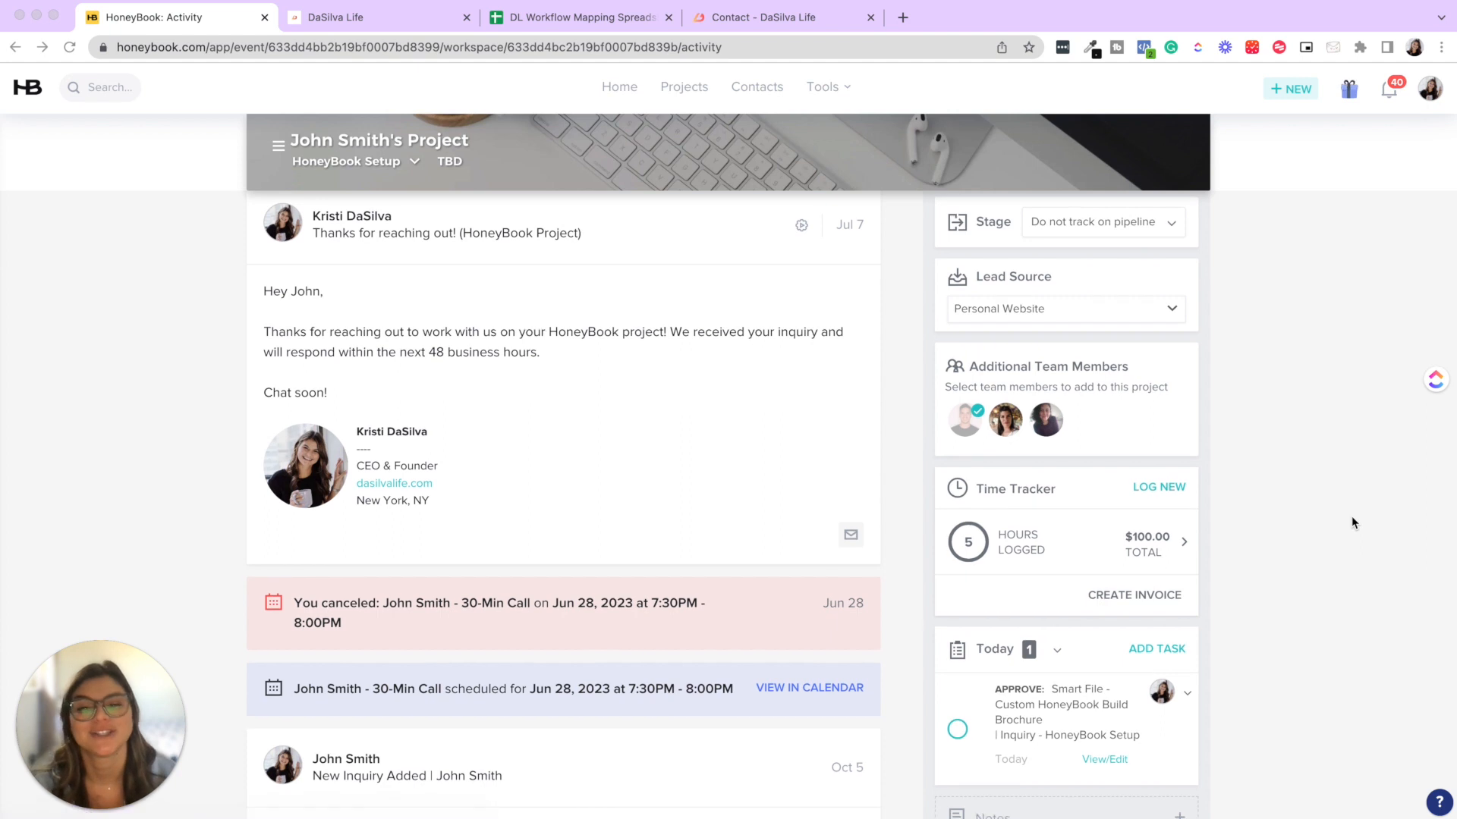
{"action": "scroll", "scroll_direction": "down", "scroll_amount": 3}
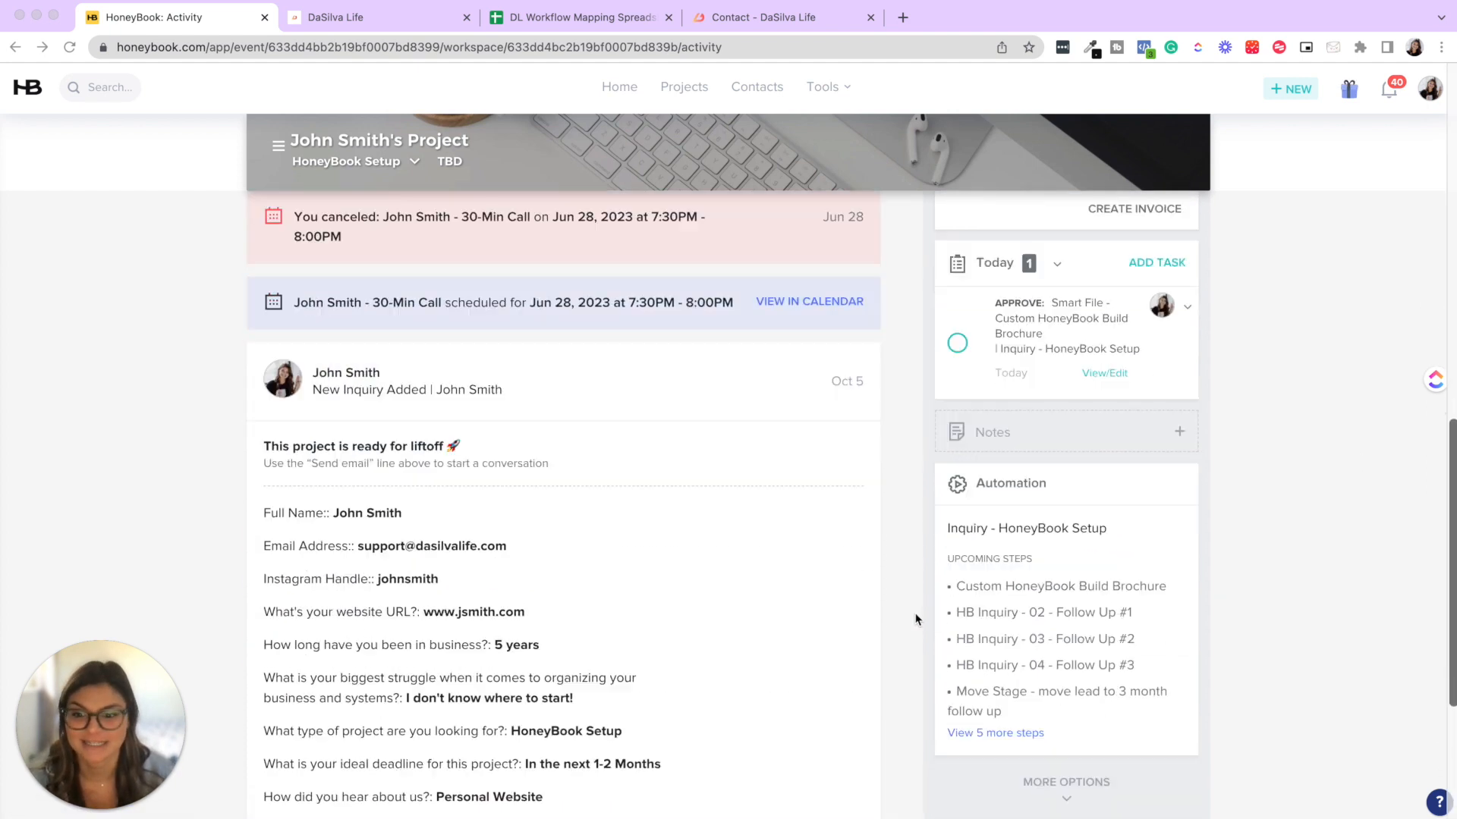
{"action": "scroll", "scroll_direction": "down", "scroll_amount": 3}
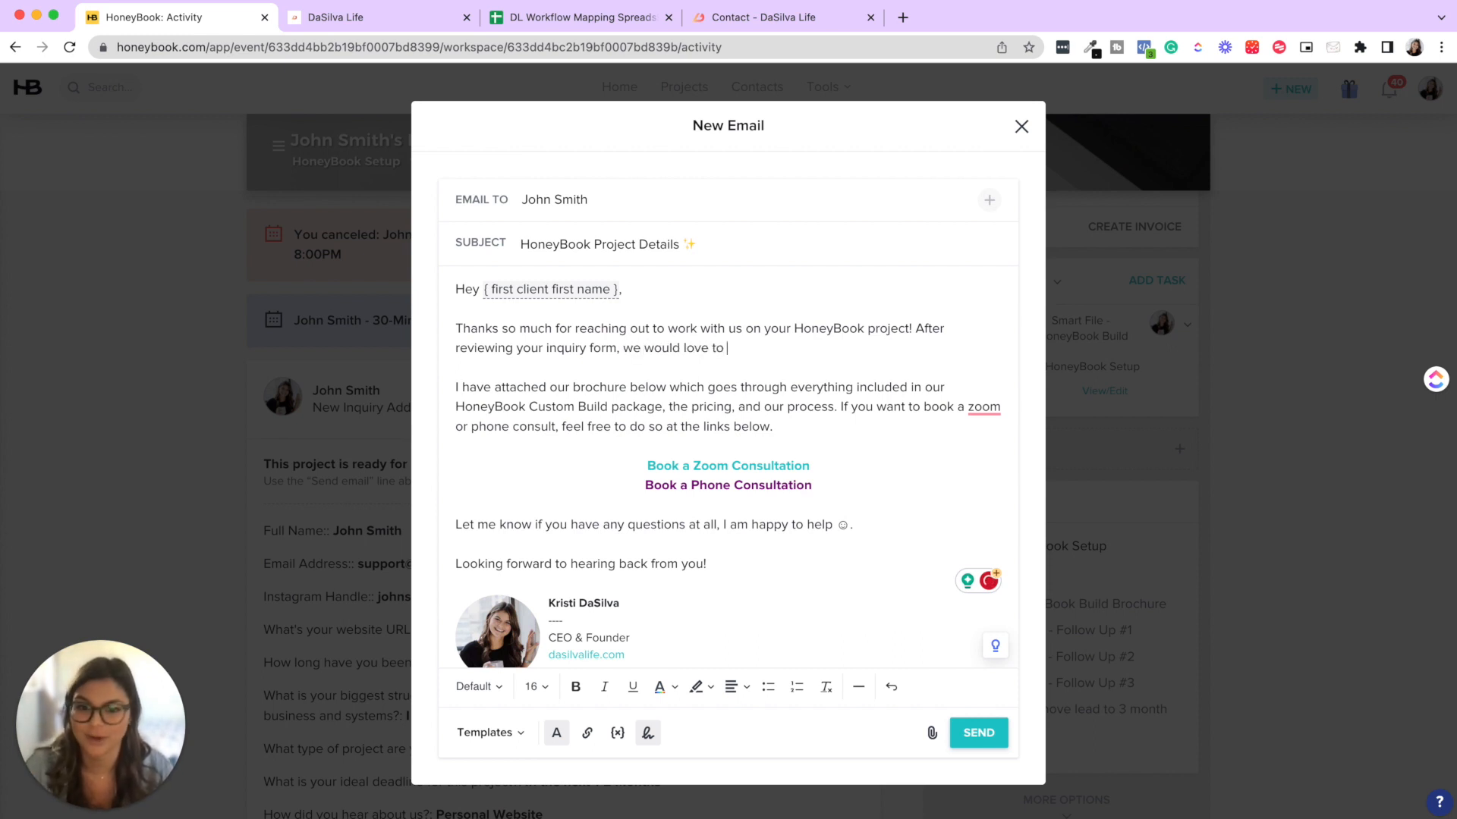
- Add a sentence about helping streamline his photography business, fix the misspelling, and send the email to John Smith
{"action": "type", "text": "help"}
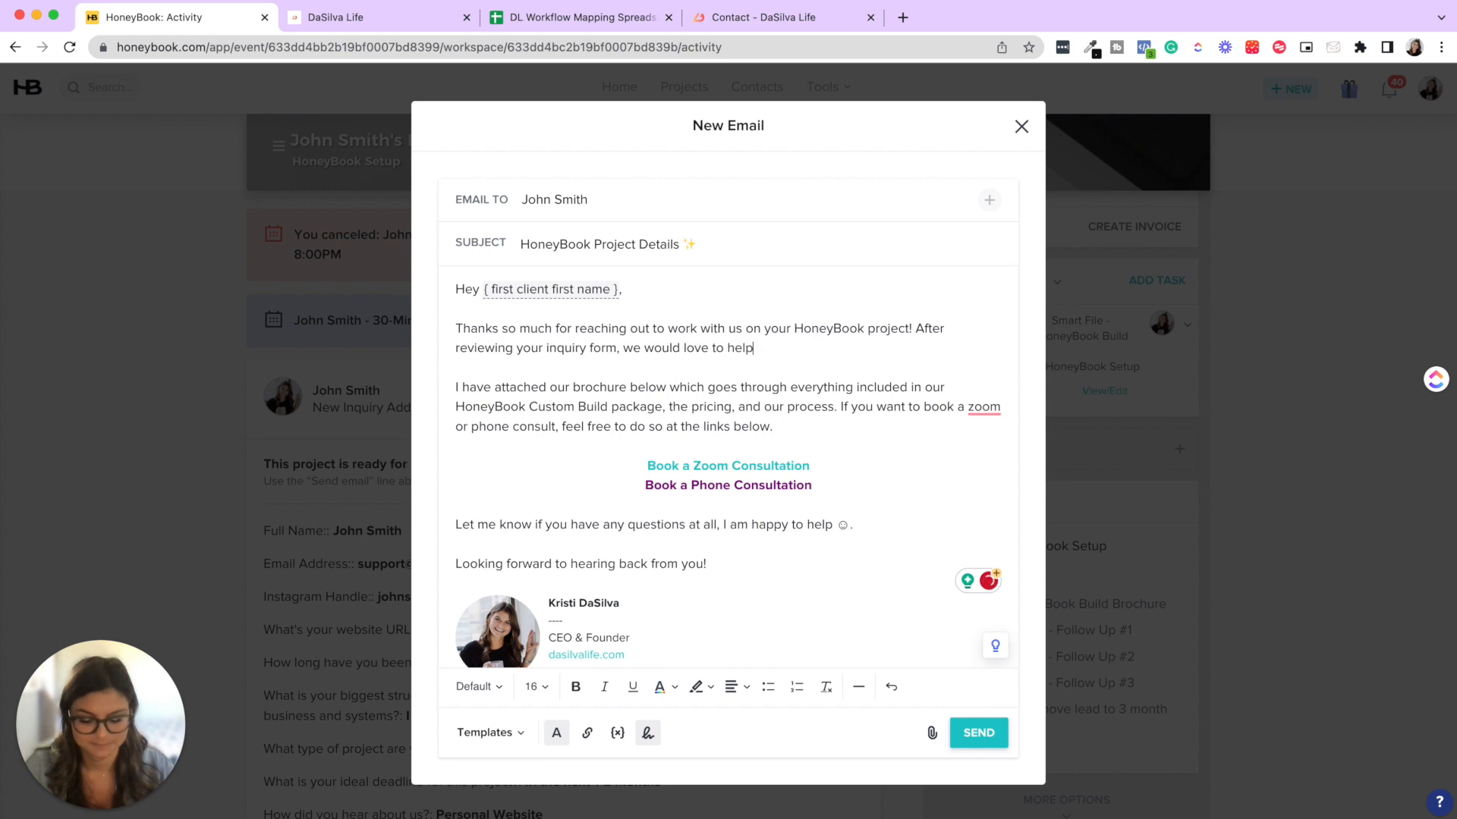
{"action": "type", "text": "you get your pho"}
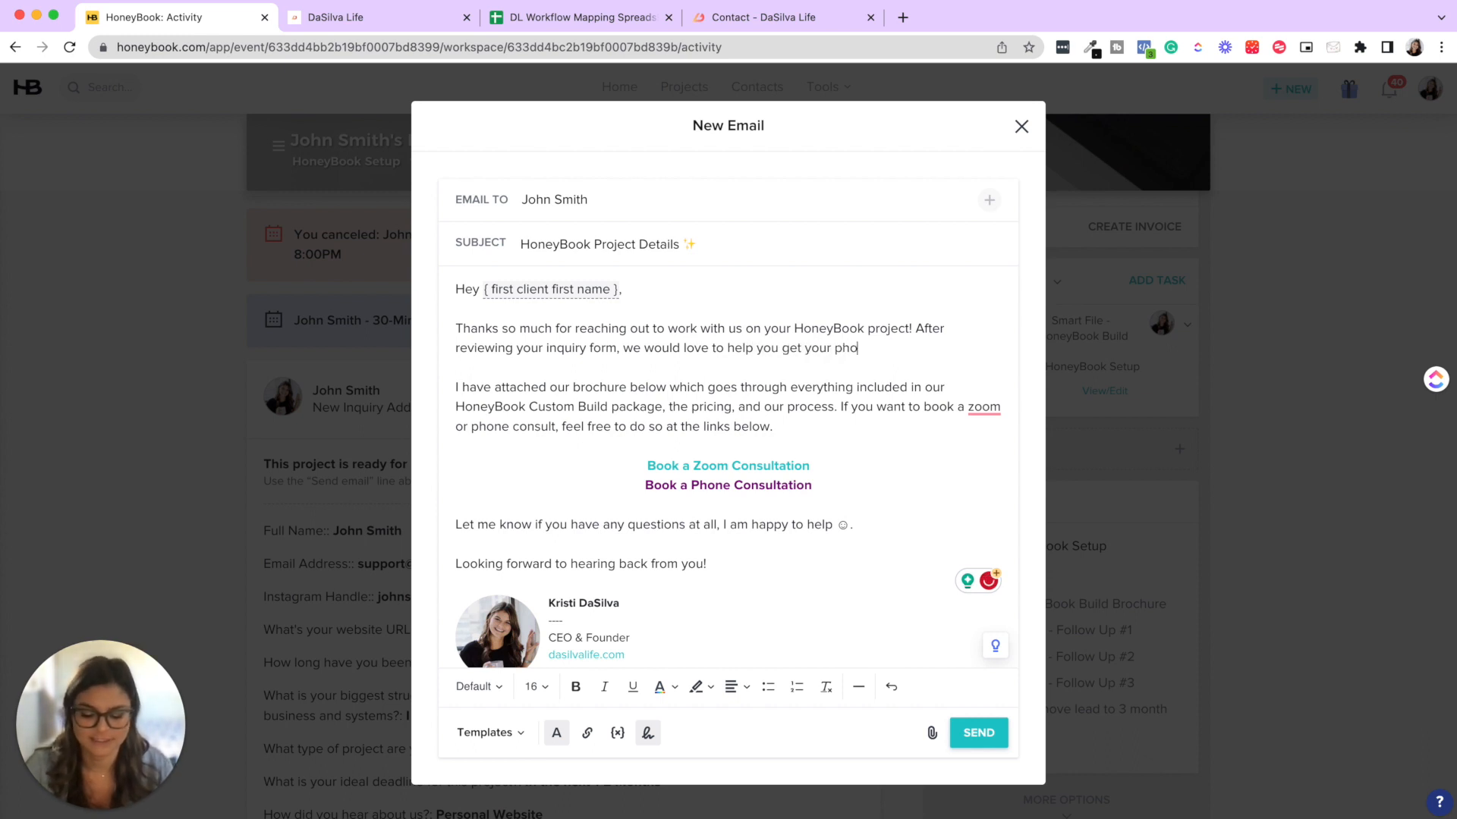
{"action": "key", "text": "Backspace"}
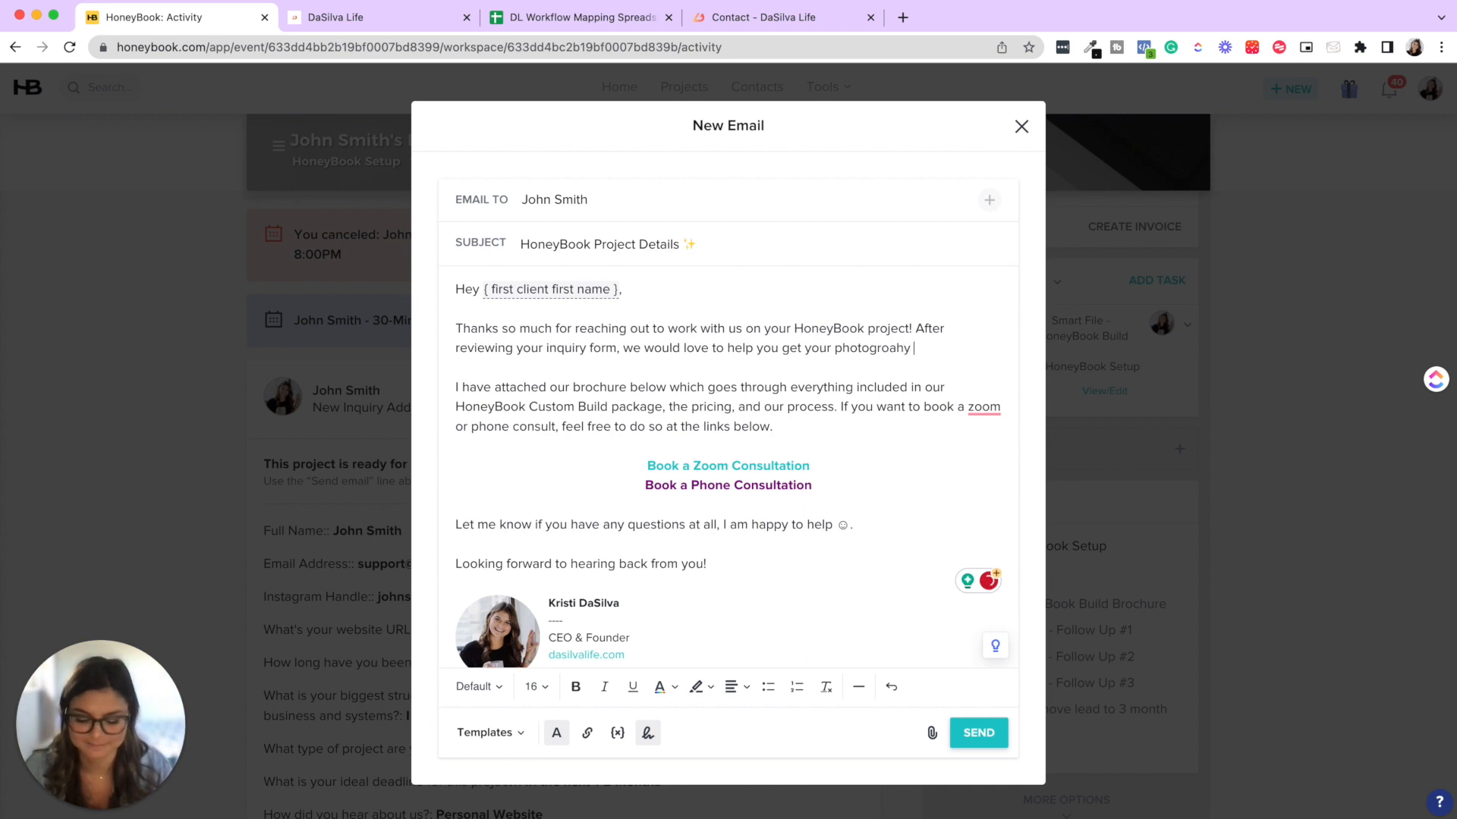
{"action": "type", "text": "business streamlined."}
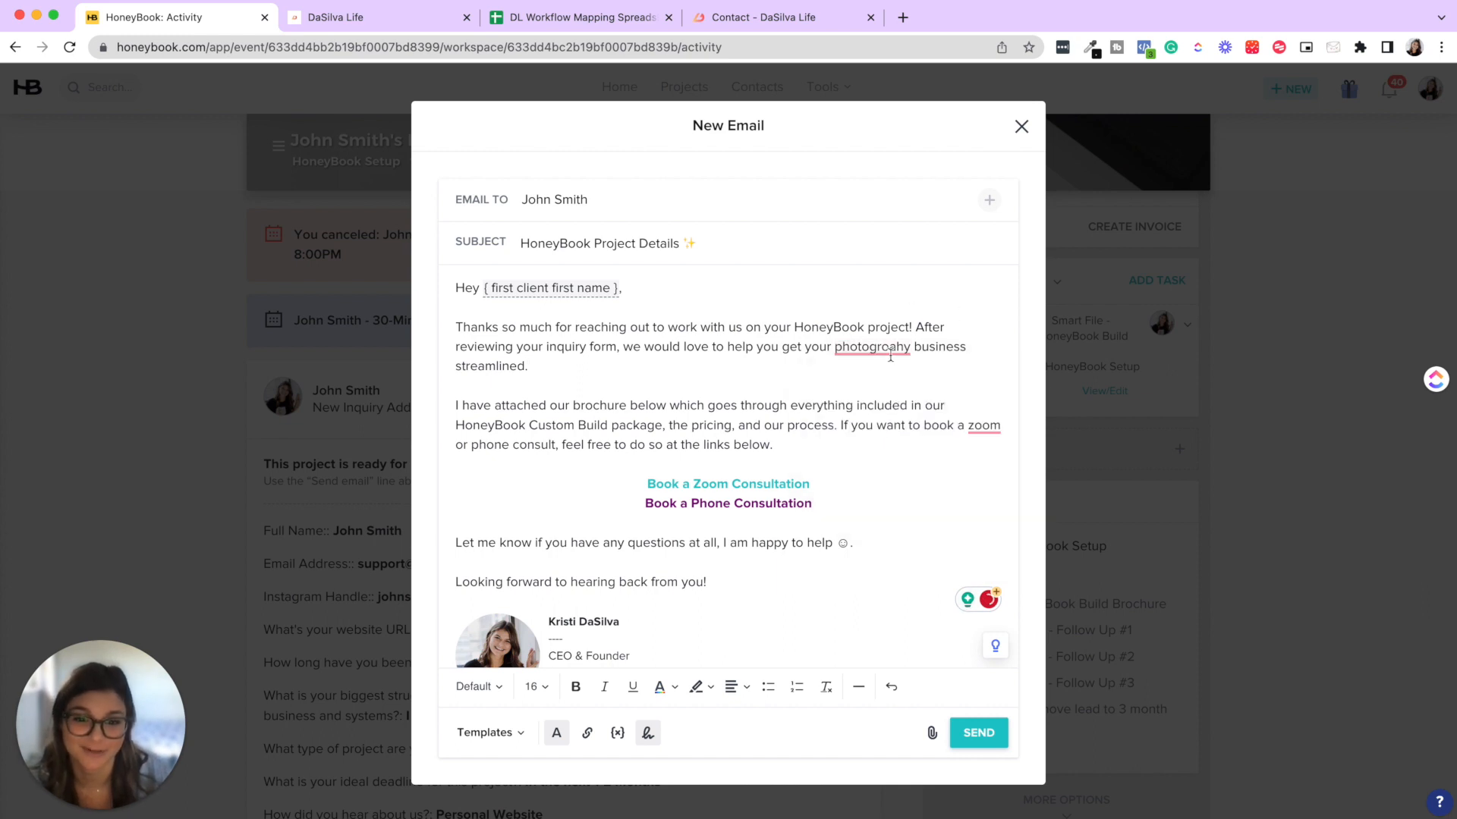
{"action": "double_click", "coordinate": [871, 346]}
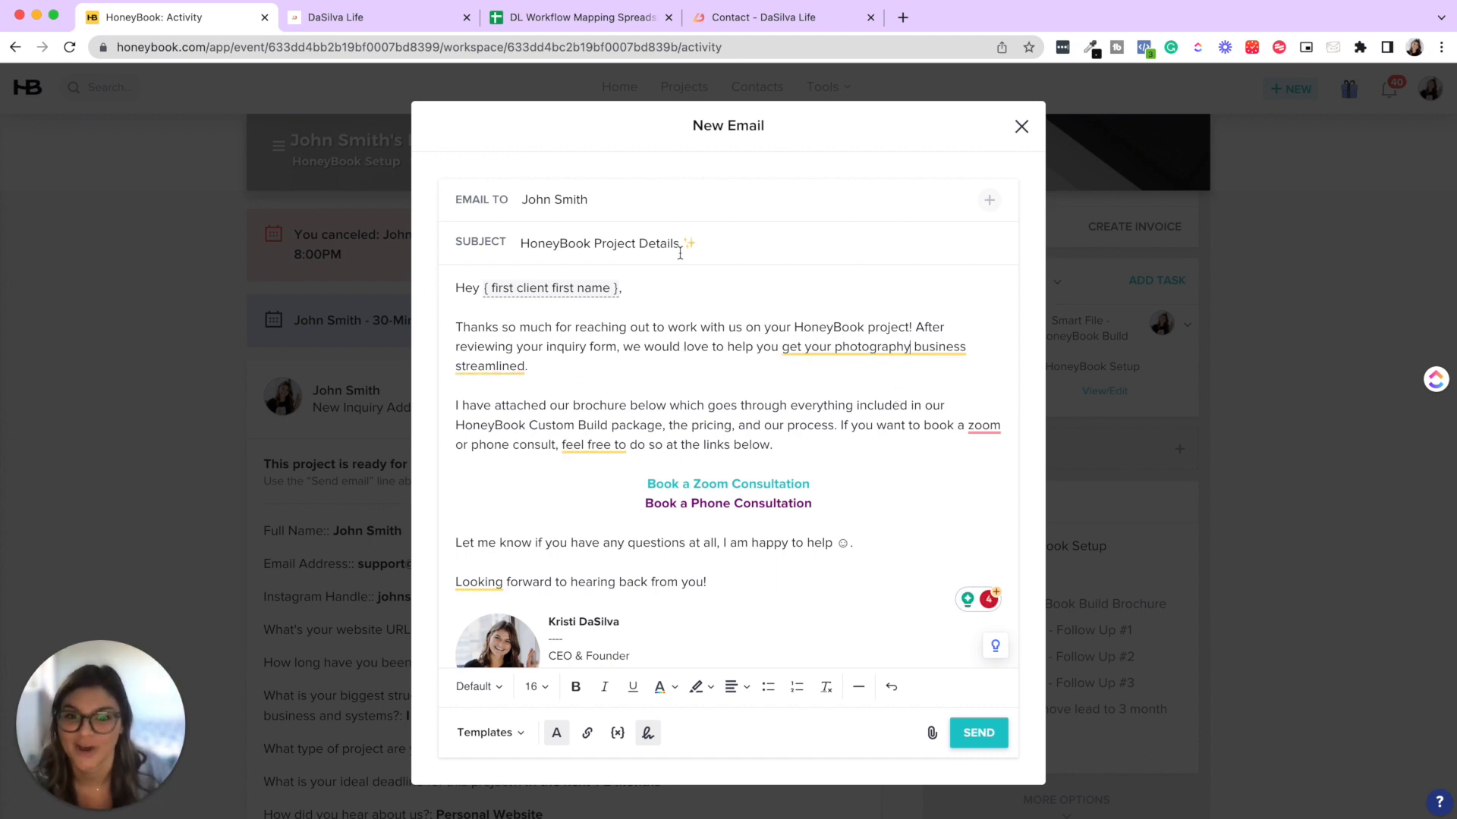
{"action": "left_click", "coordinate": [977, 733]}
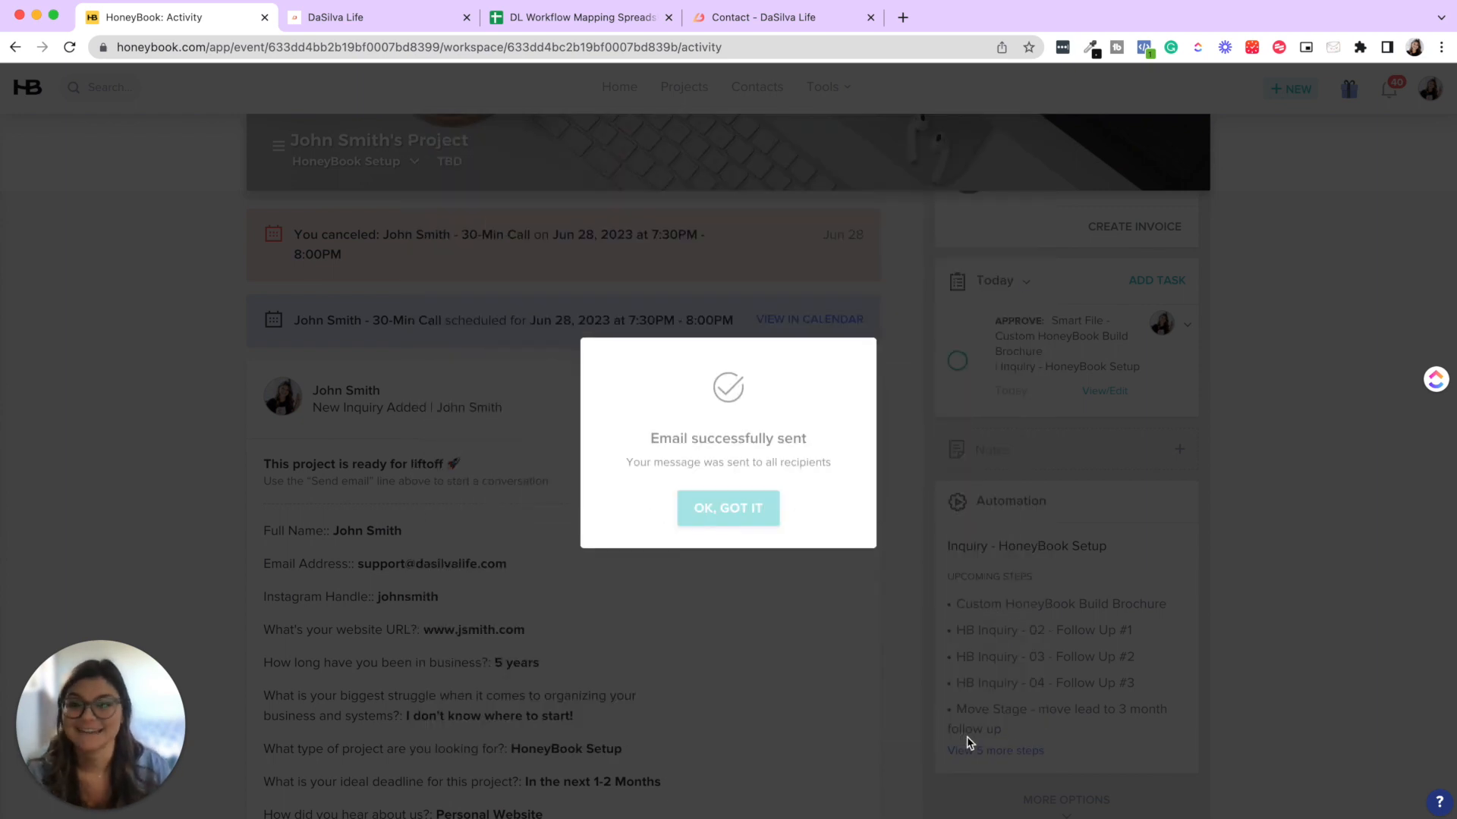
- Dismiss the sent confirmation and find the HoneyBook Project Details email in John Smith's activity feed
{"action": "left_click", "coordinate": [727, 508]}
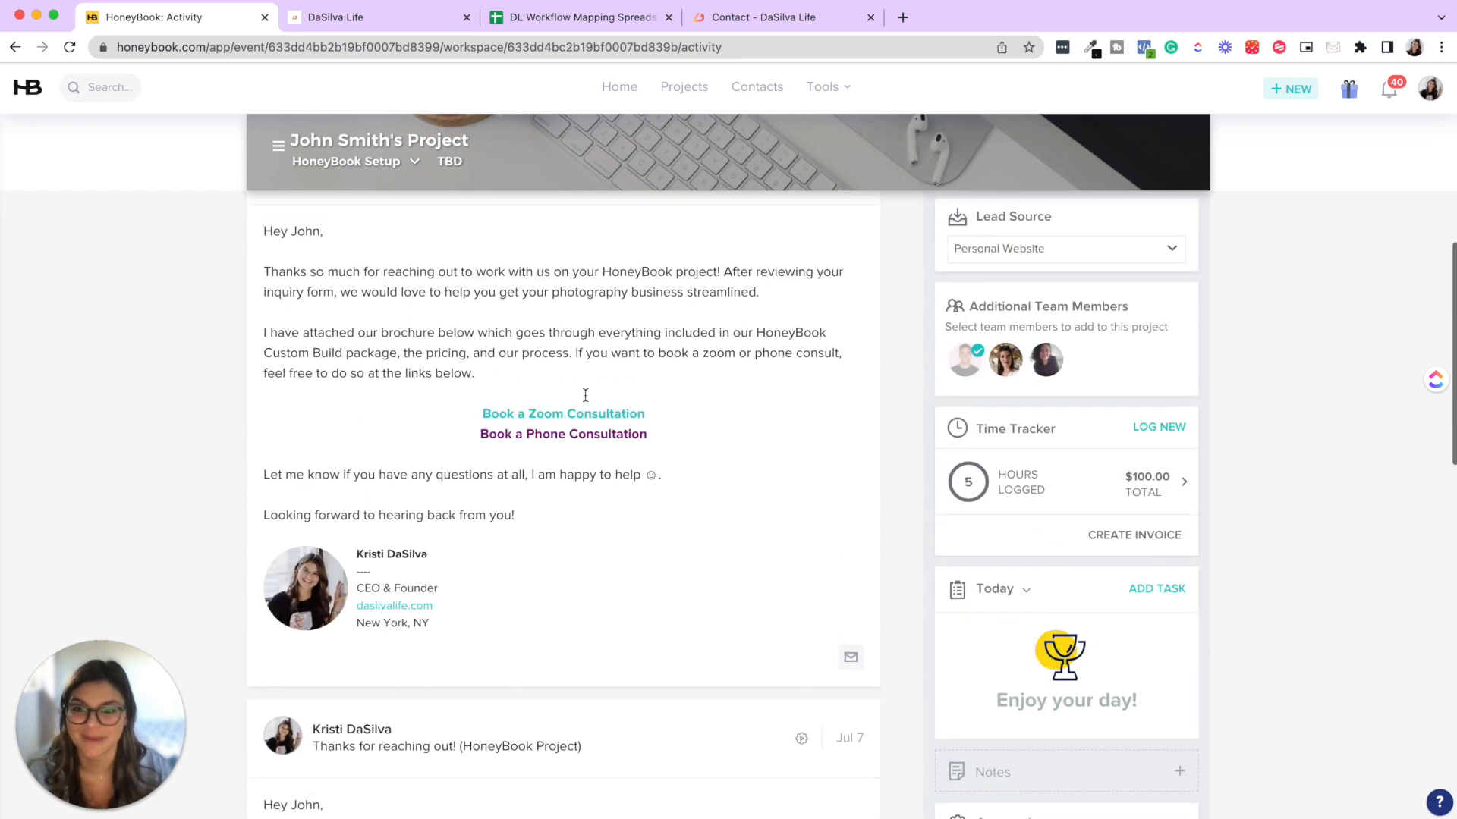
{"action": "scroll", "scroll_direction": "up", "scroll_amount": 3}
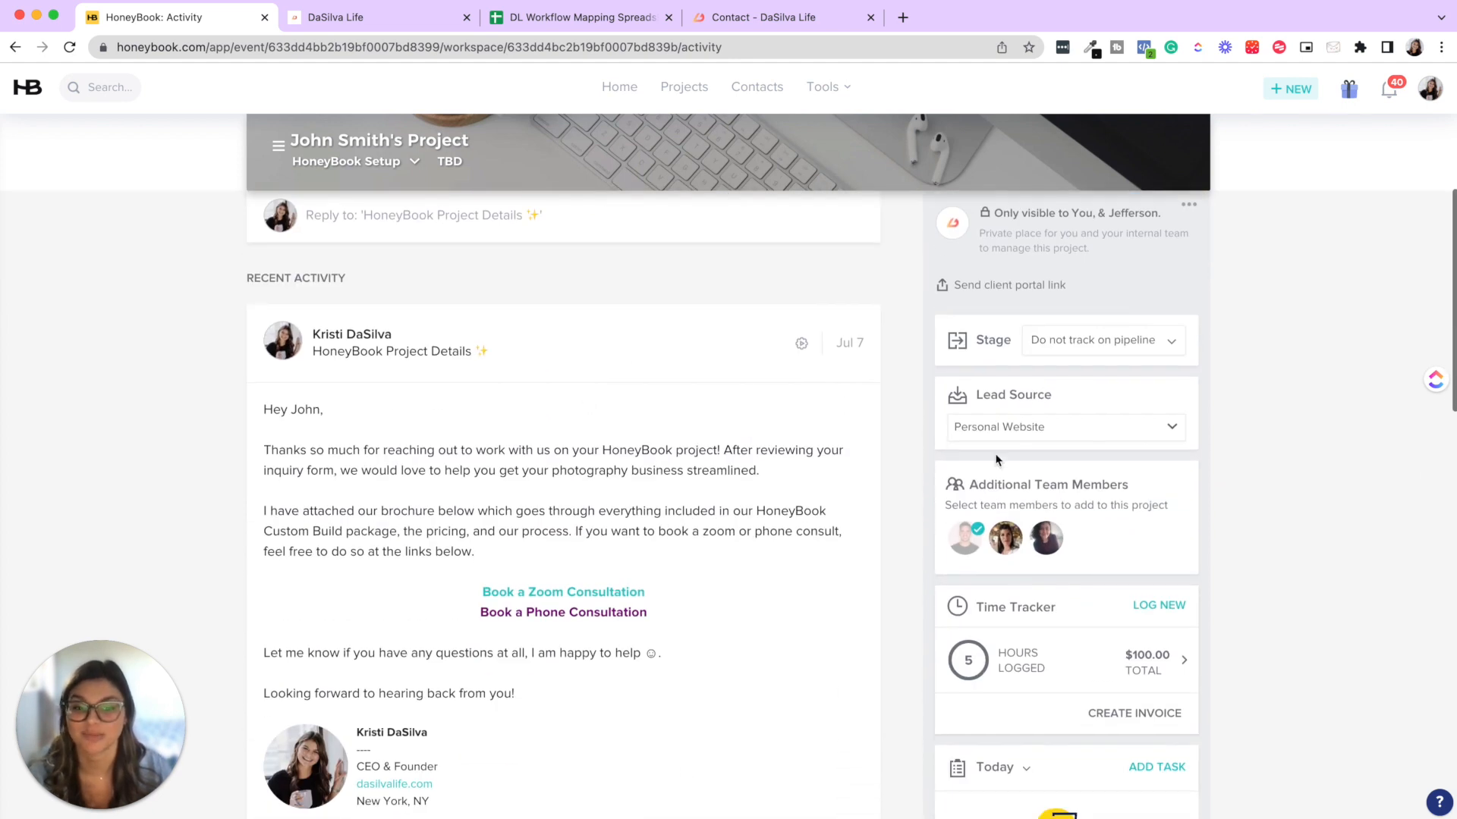
{"action": "scroll", "scroll_direction": "down", "scroll_amount": 3}
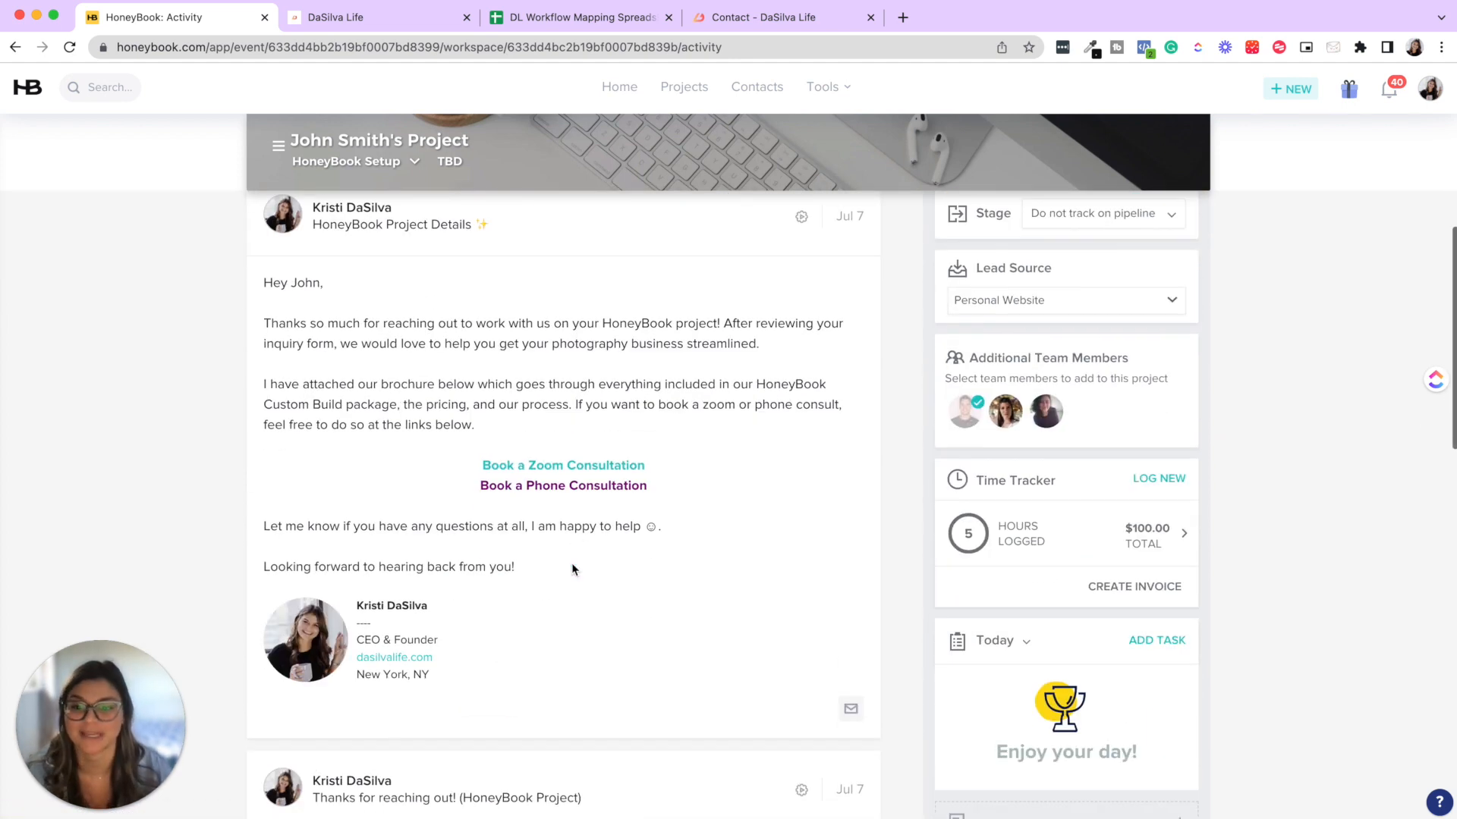